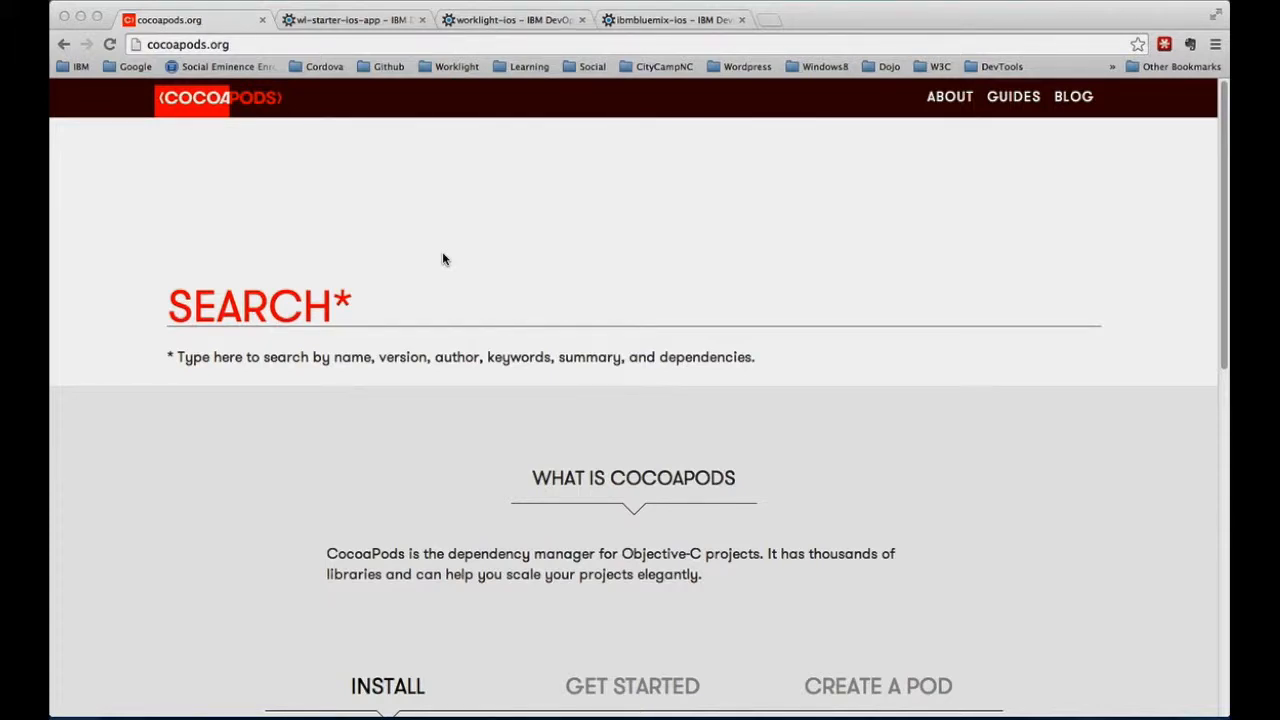
pyautogui.moveTo(132, 198)
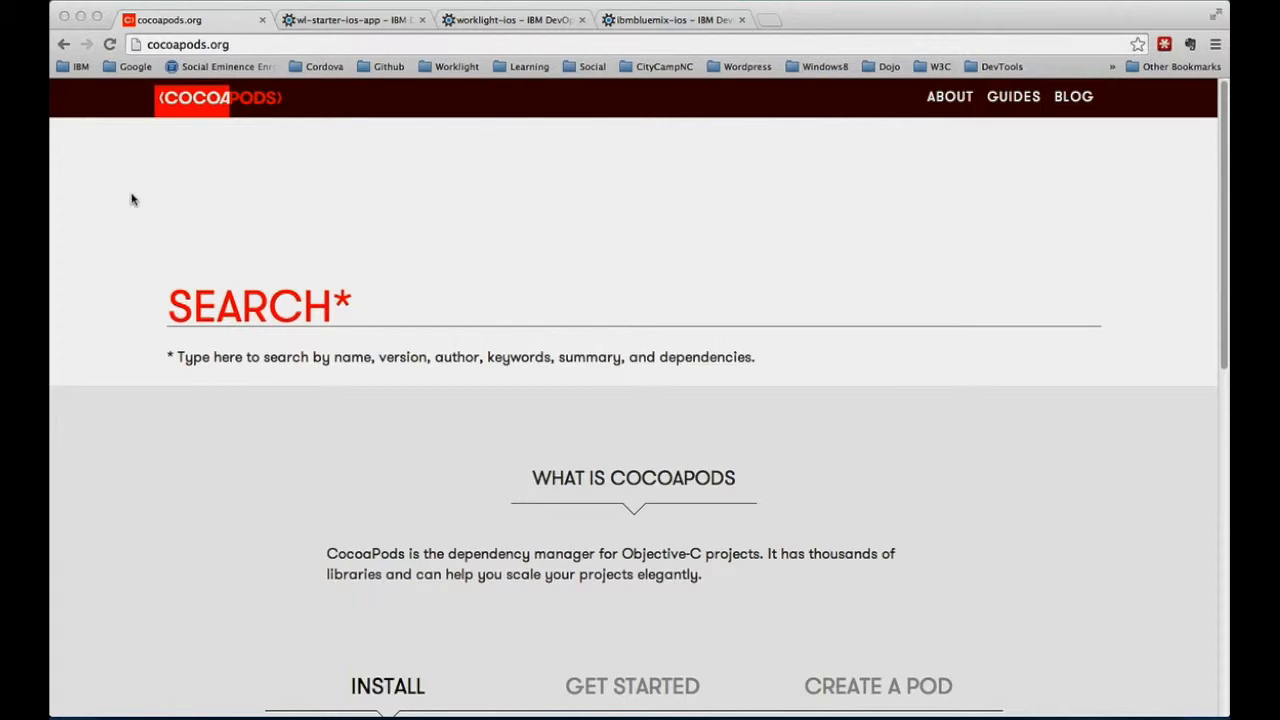
# - Bring up Terminal and change into the Desktop folder
pyautogui.scroll(-3)
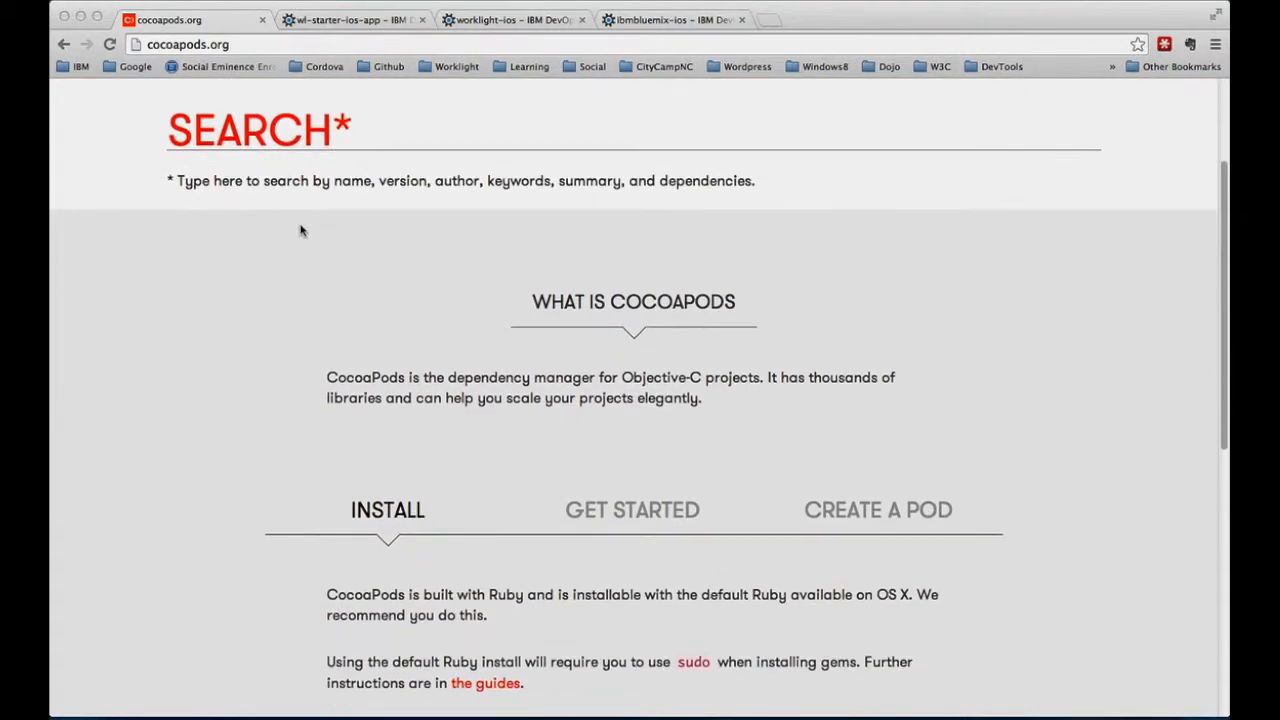
pyautogui.scroll(-3)
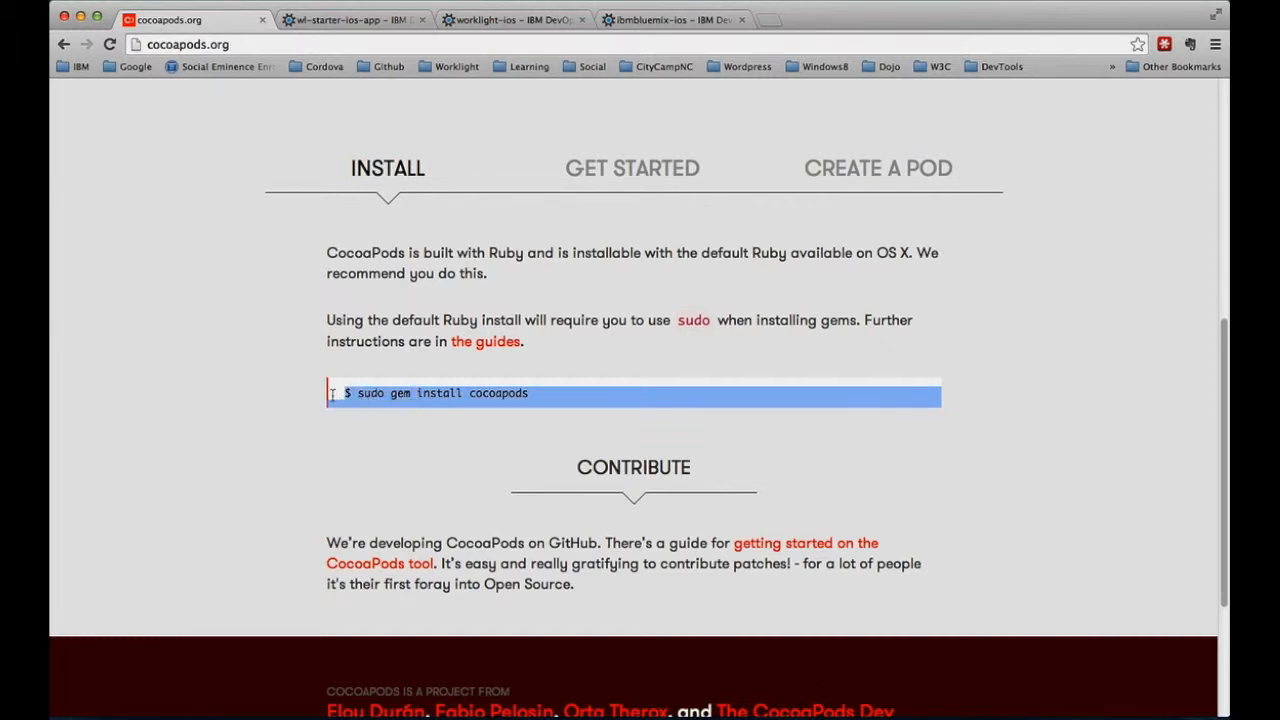
pyautogui.scroll(3)
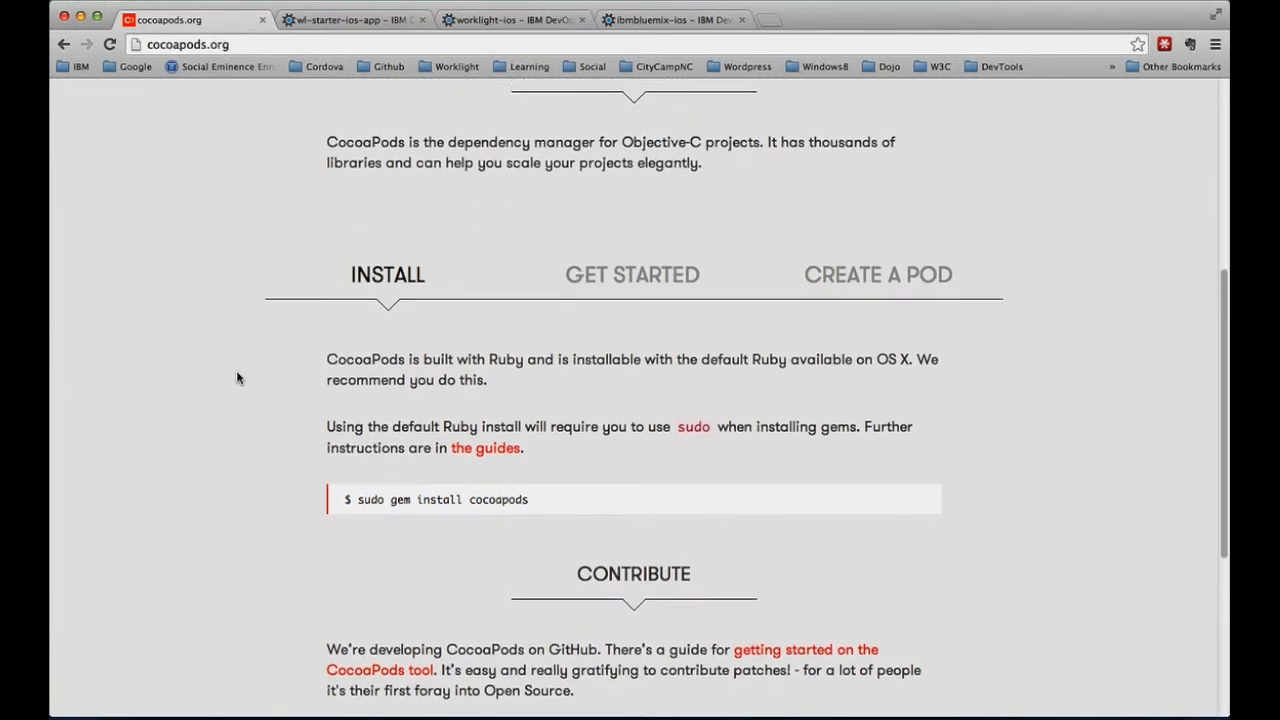
pyautogui.scroll(3)
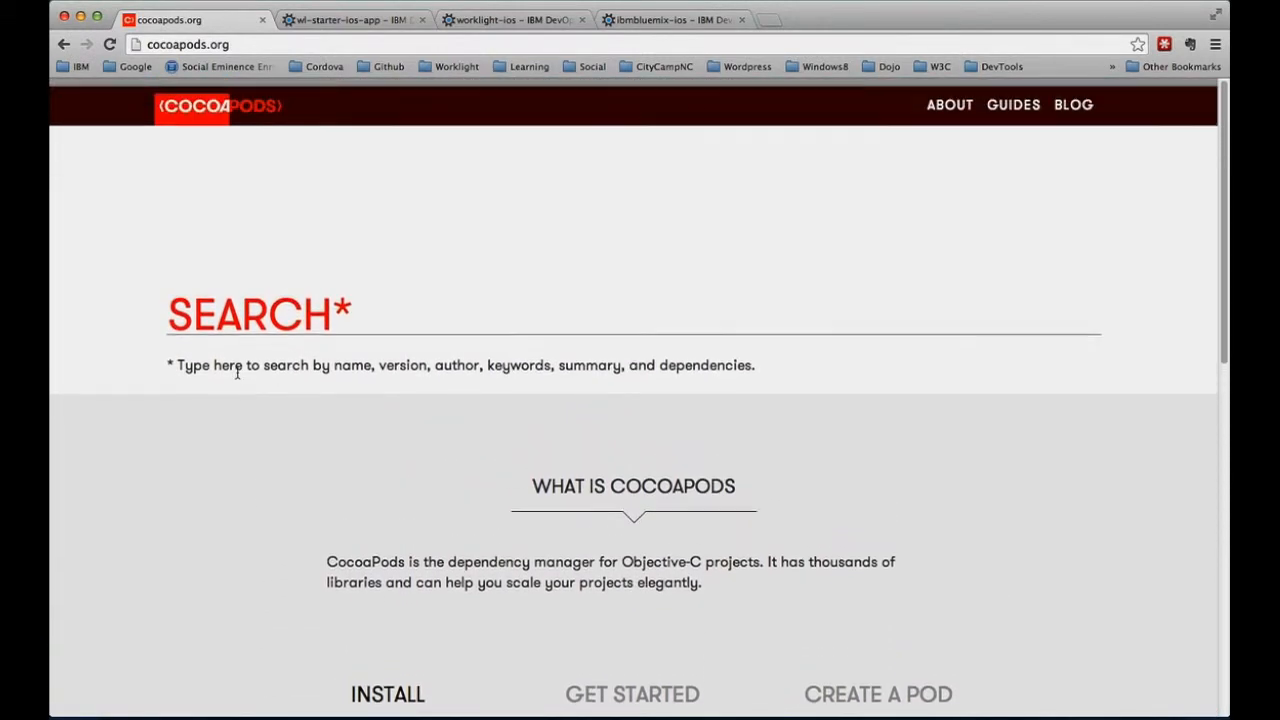
pyautogui.scroll(3)
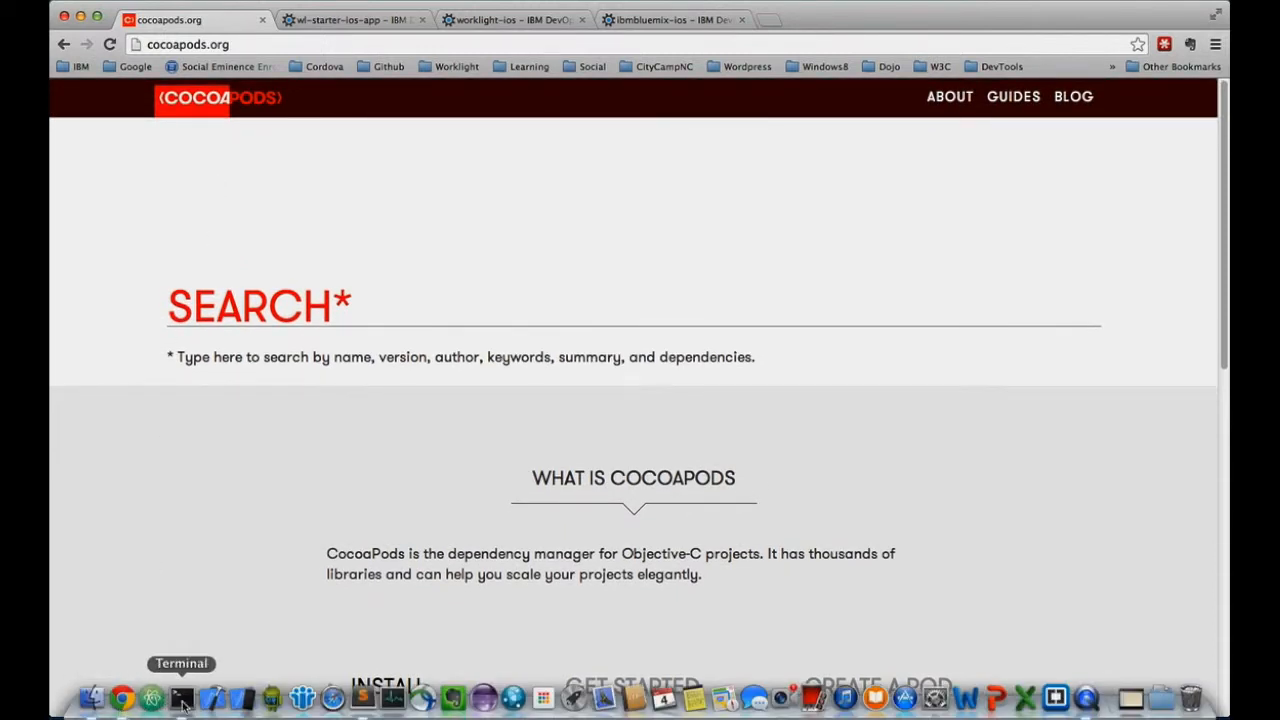
pyautogui.click(182, 696)
pyautogui.write('cd')
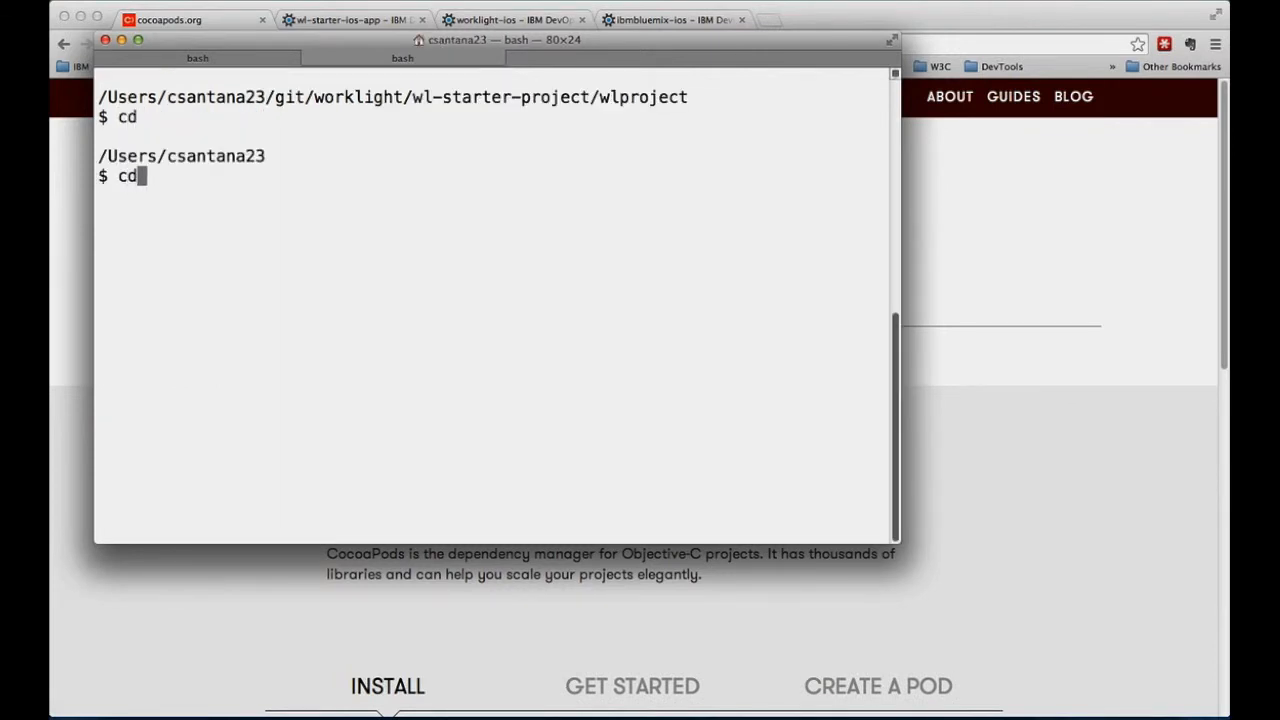
pyautogui.write('Desktop/')
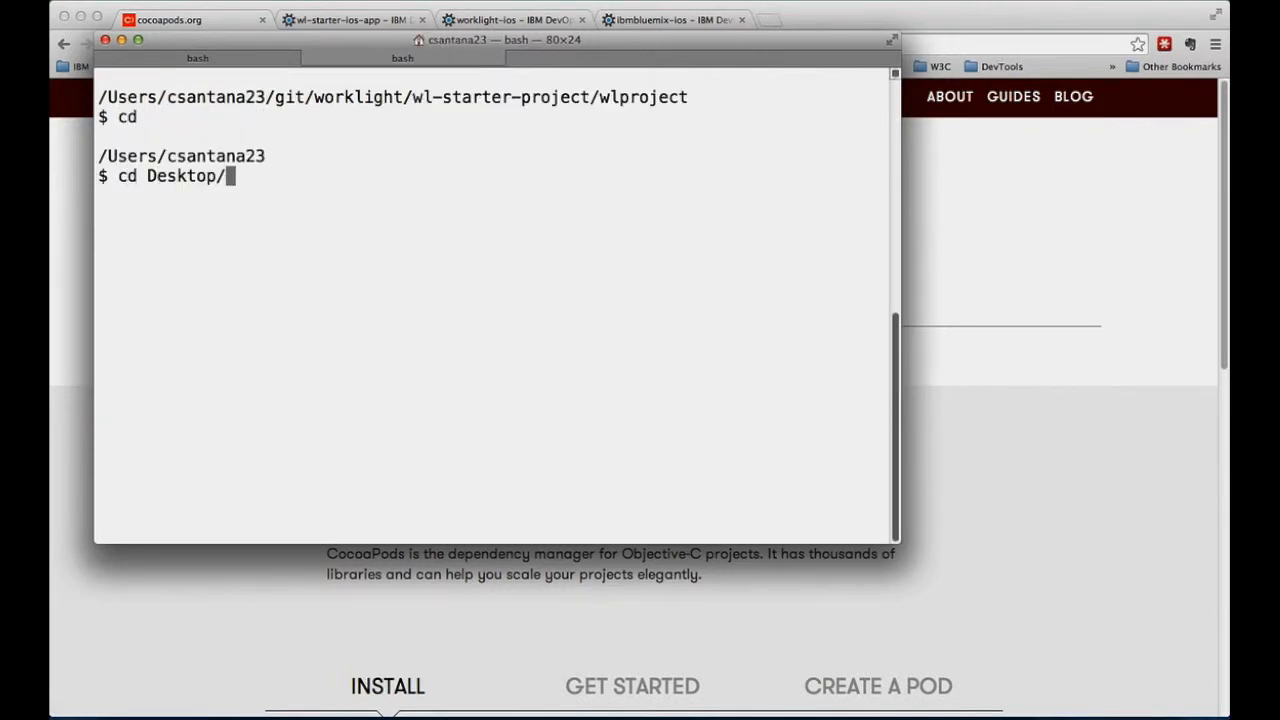
pyautogui.press('Return')
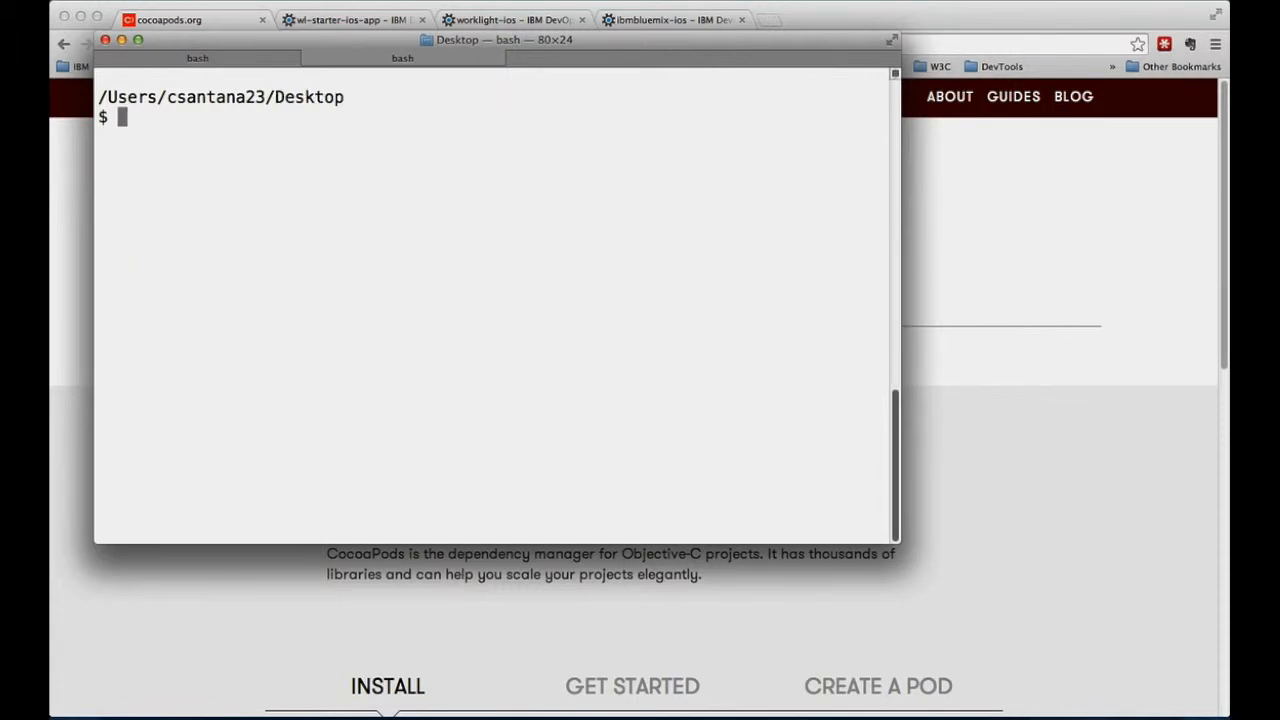
# - Create the Worklight project myproject with 'wl create'
pyautogui.write('wl create')
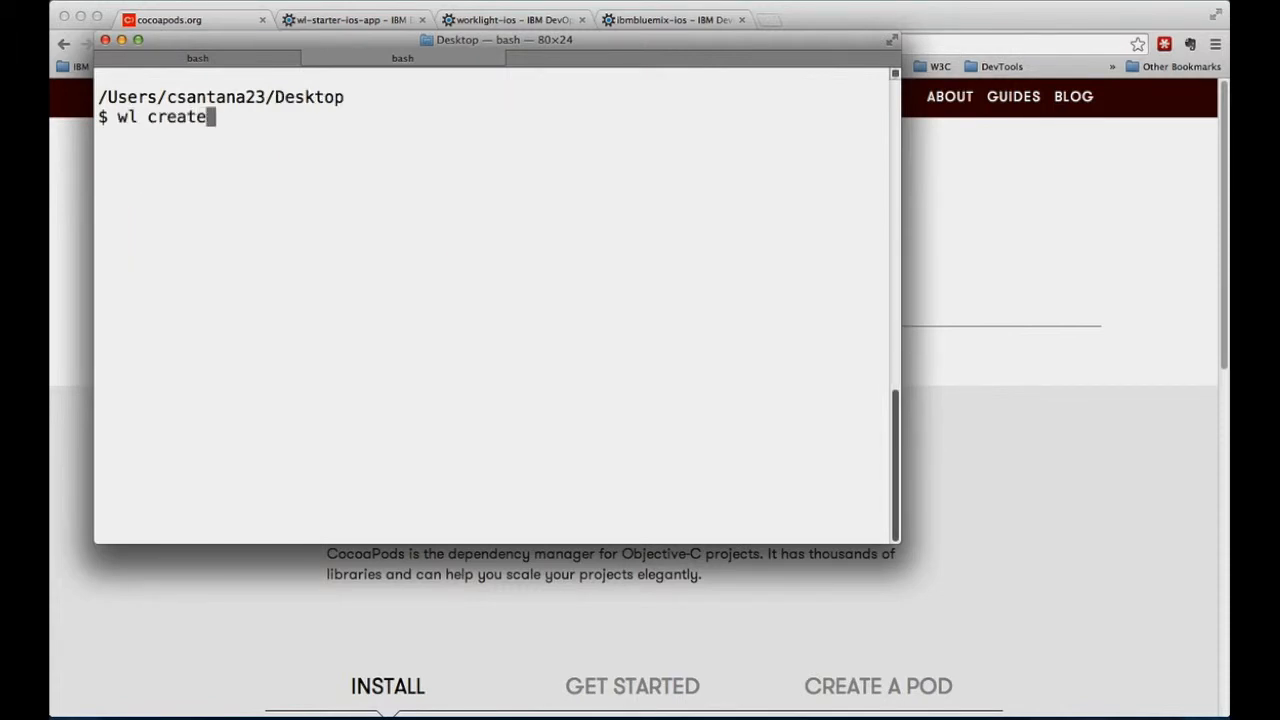
pyautogui.write('my')
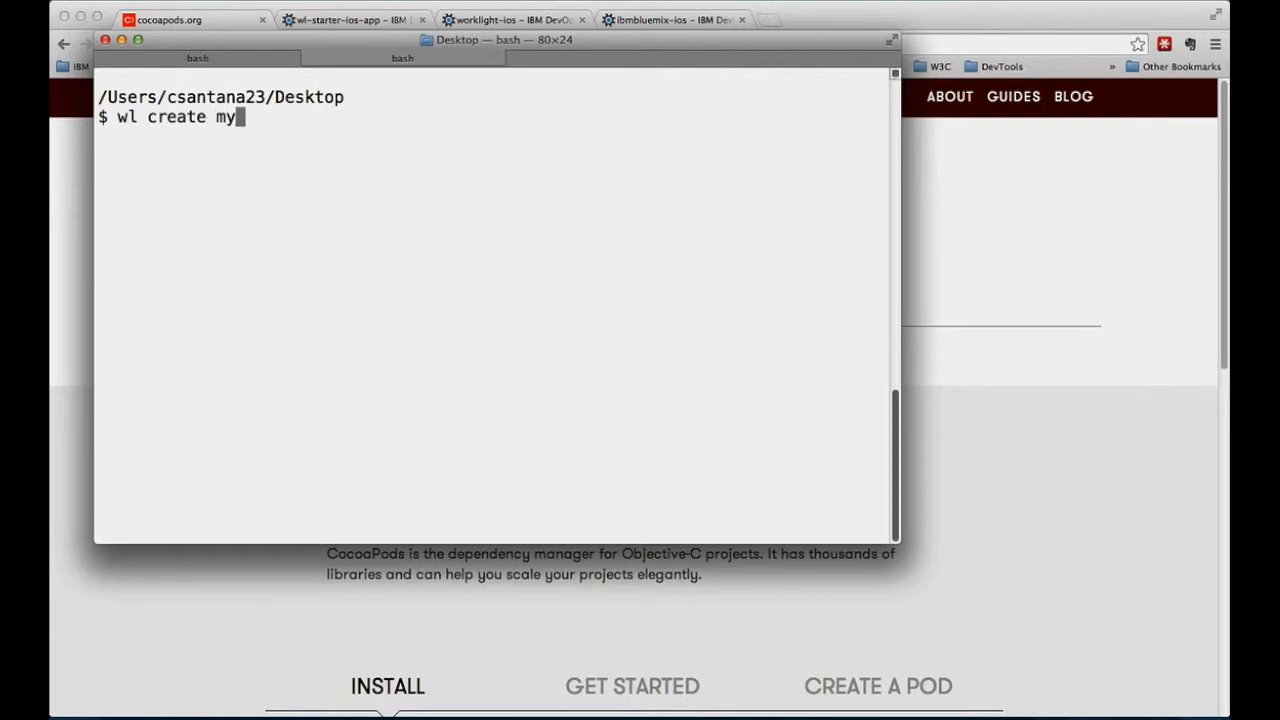
pyautogui.press('Return')
pyautogui.write('clea')
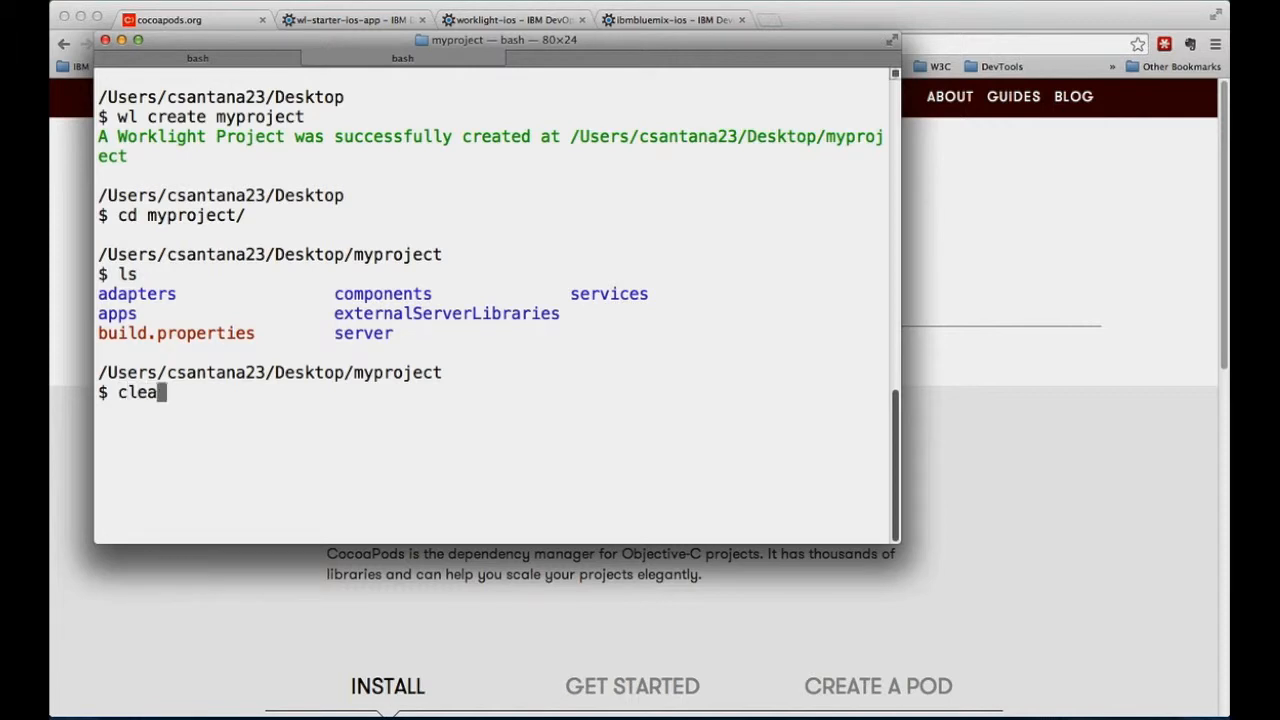
# - Add a native API named wlnativeios targeting iOS with 'wl add api'
pyautogui.press('Return')
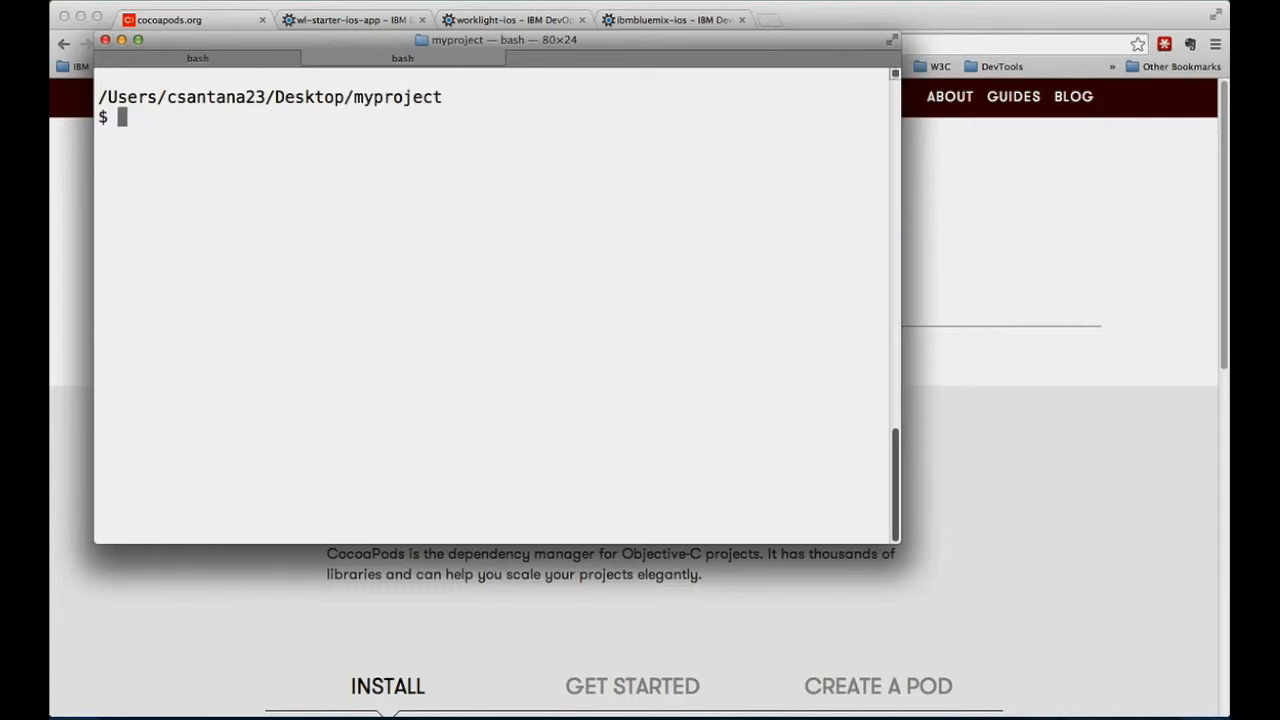
pyautogui.write('wl a')
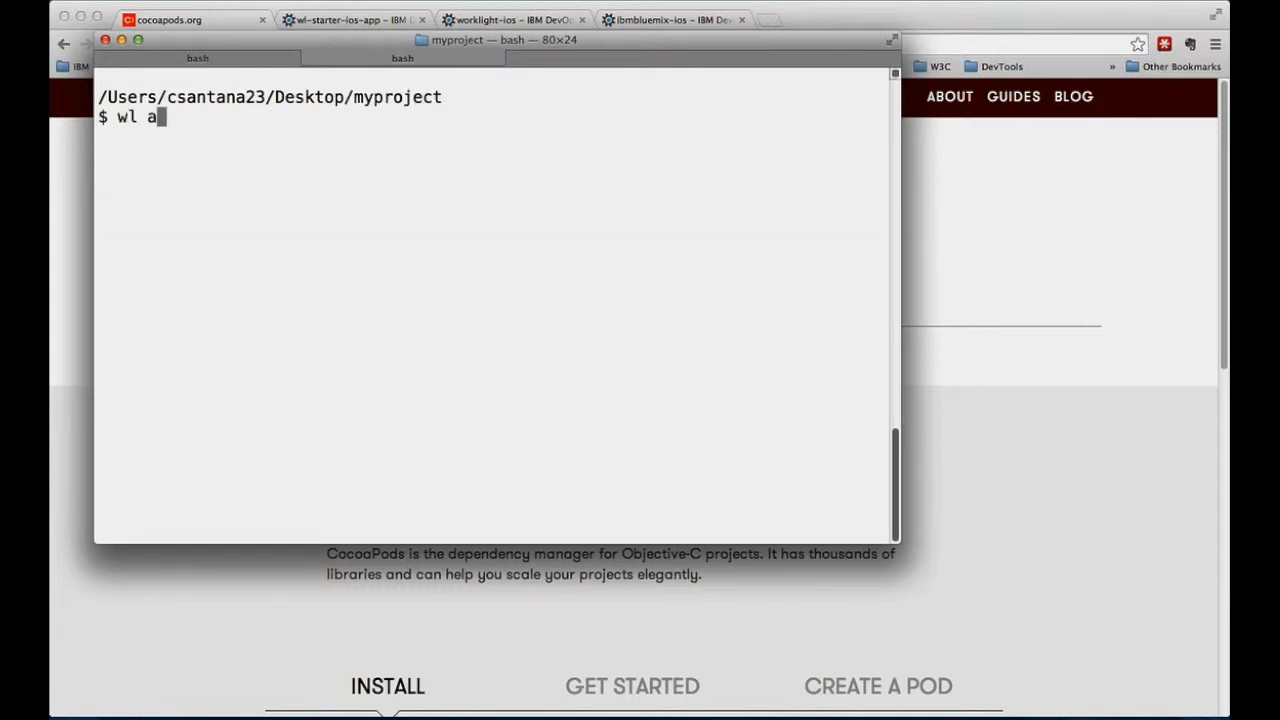
pyautogui.press('Return')
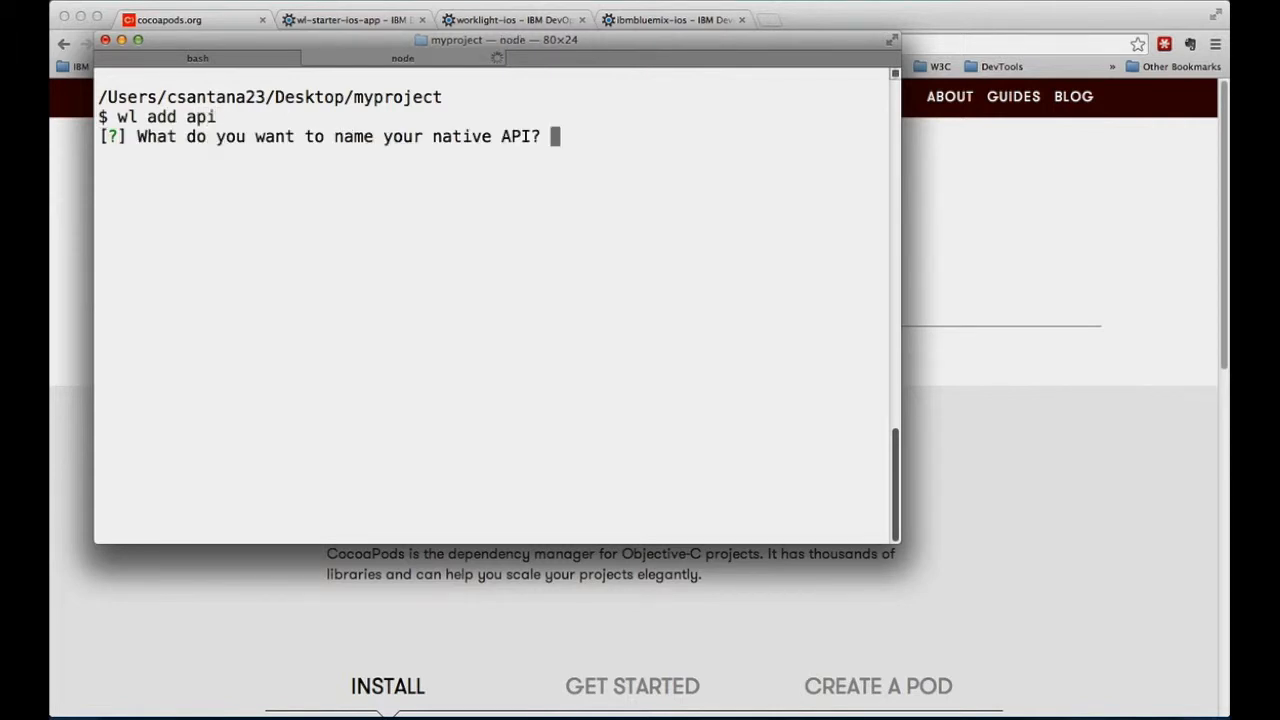
pyautogui.write('wlnativeios')
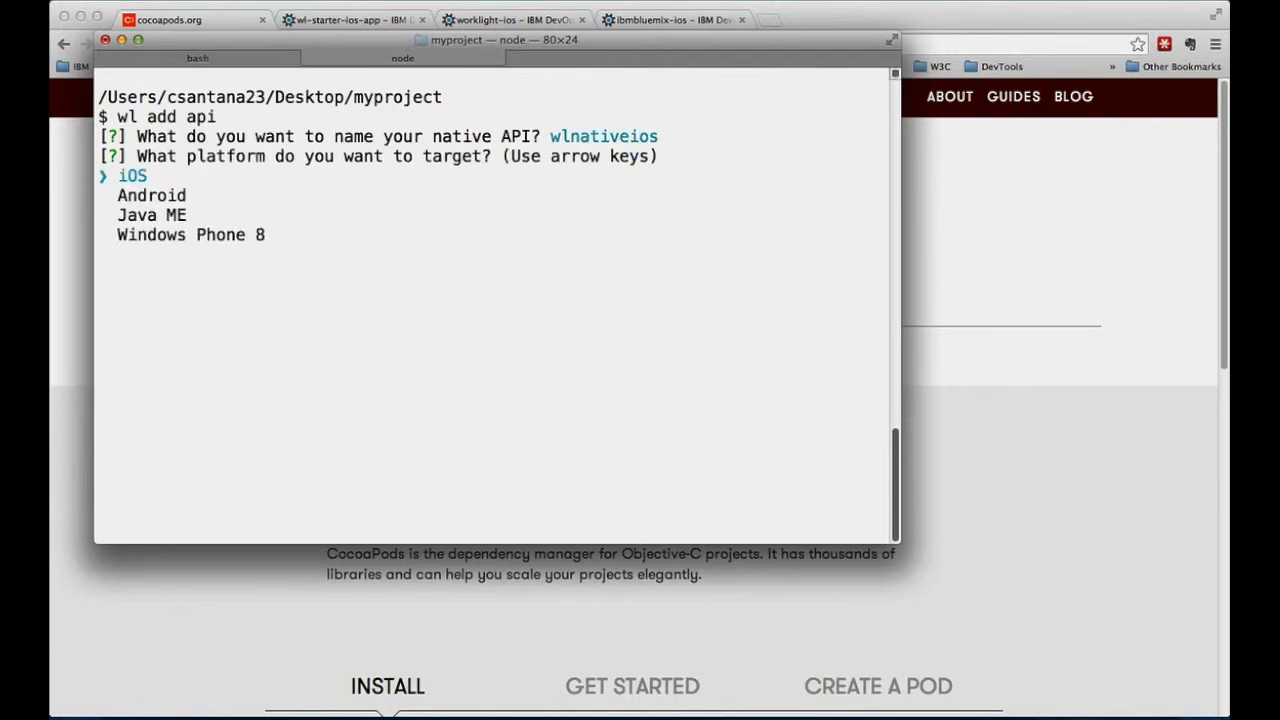
pyautogui.press('Return')
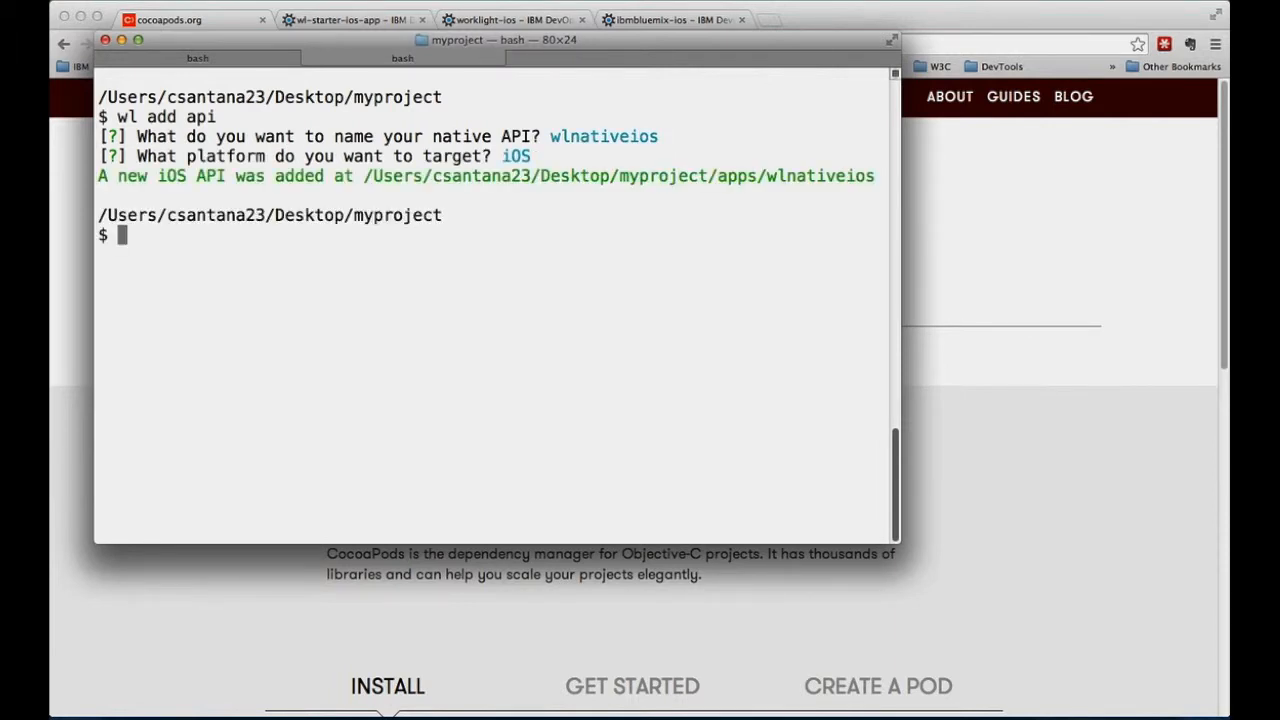
# - Add an HTTP adapter named news with 'wl add adapter'
pyautogui.write('wl')
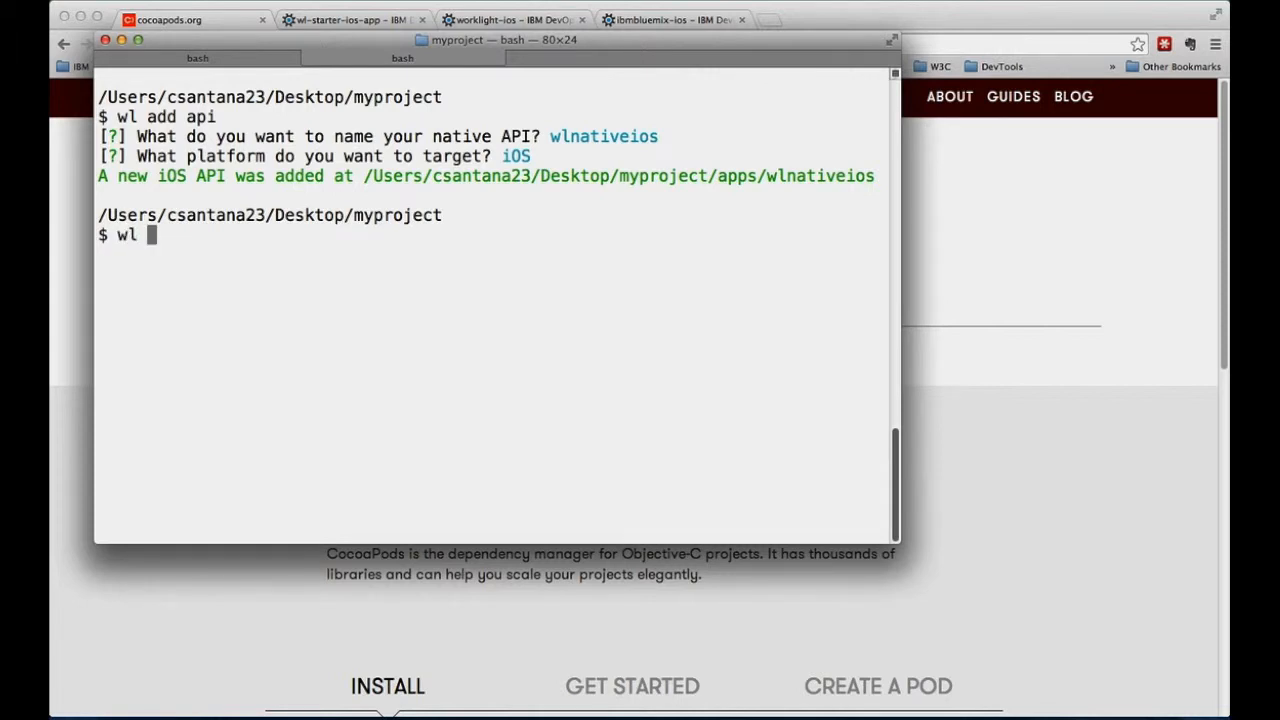
pyautogui.write('adapter')
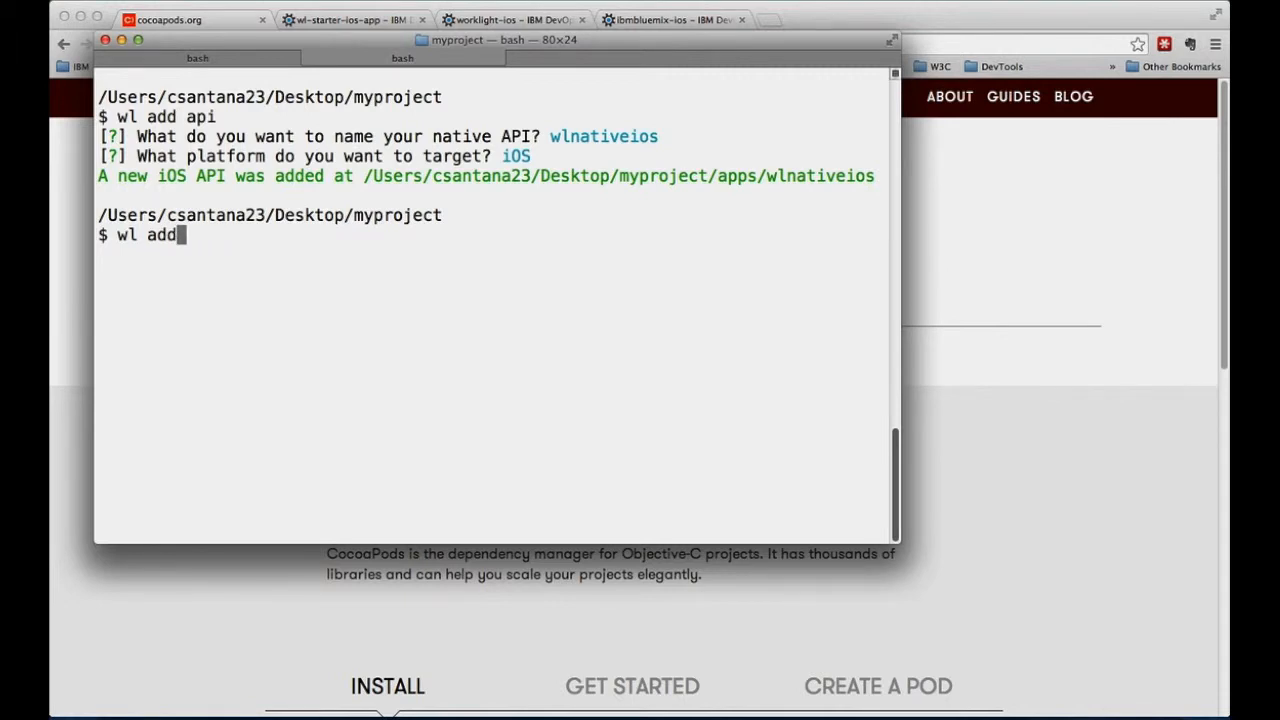
pyautogui.write('adapter')
pyautogui.write('news')
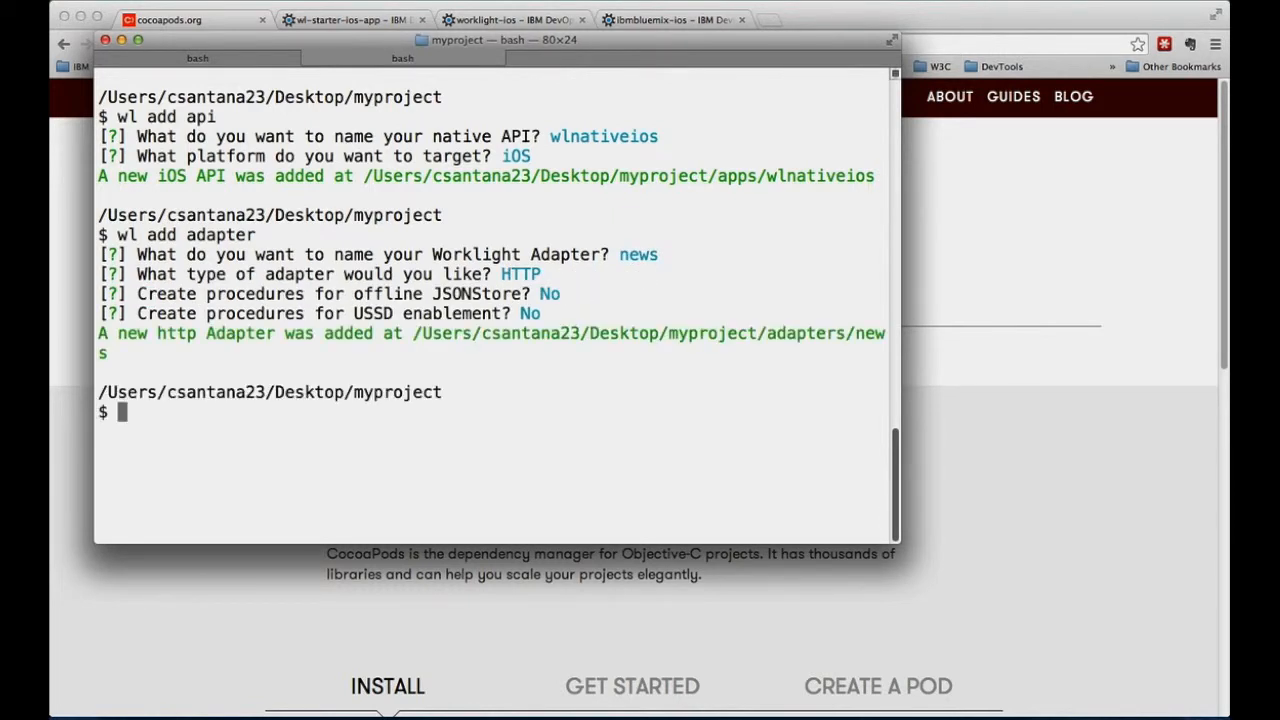
# - Run 'wl build && wl deploy && wl console' to deploy wlnativeios and news to the Worklight Console
pyautogui.write('wl')
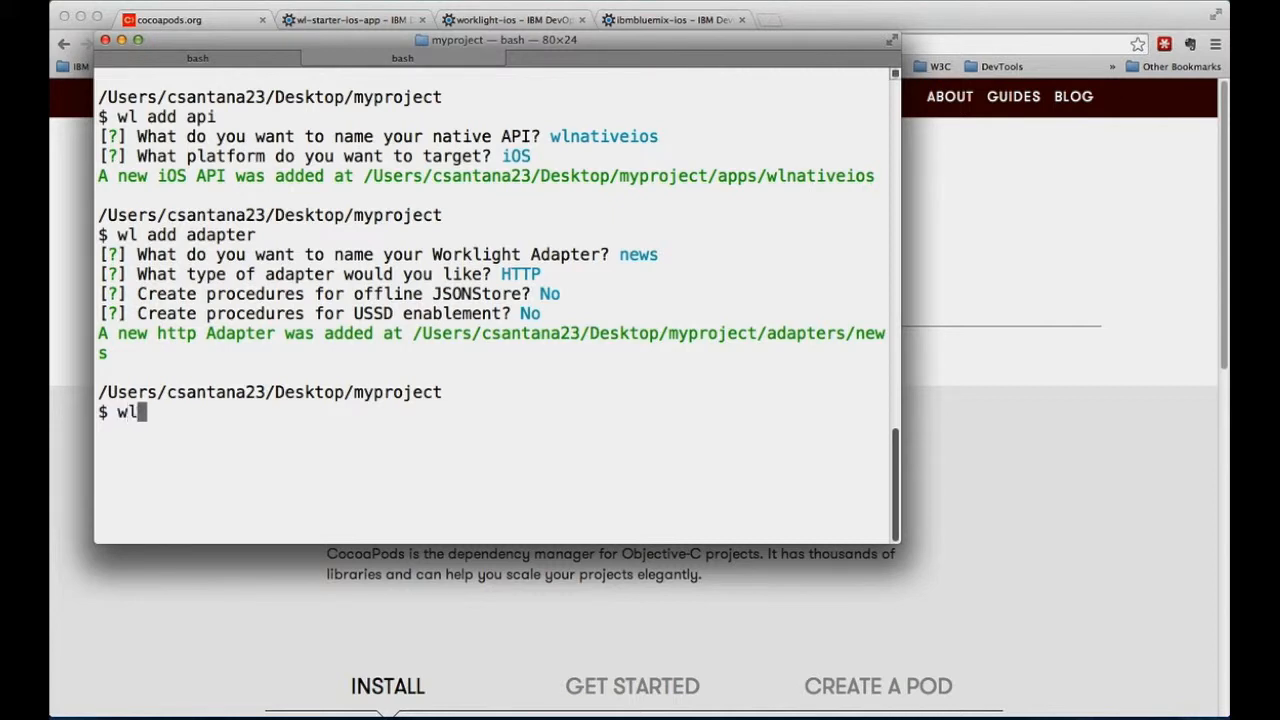
pyautogui.write('build &&')
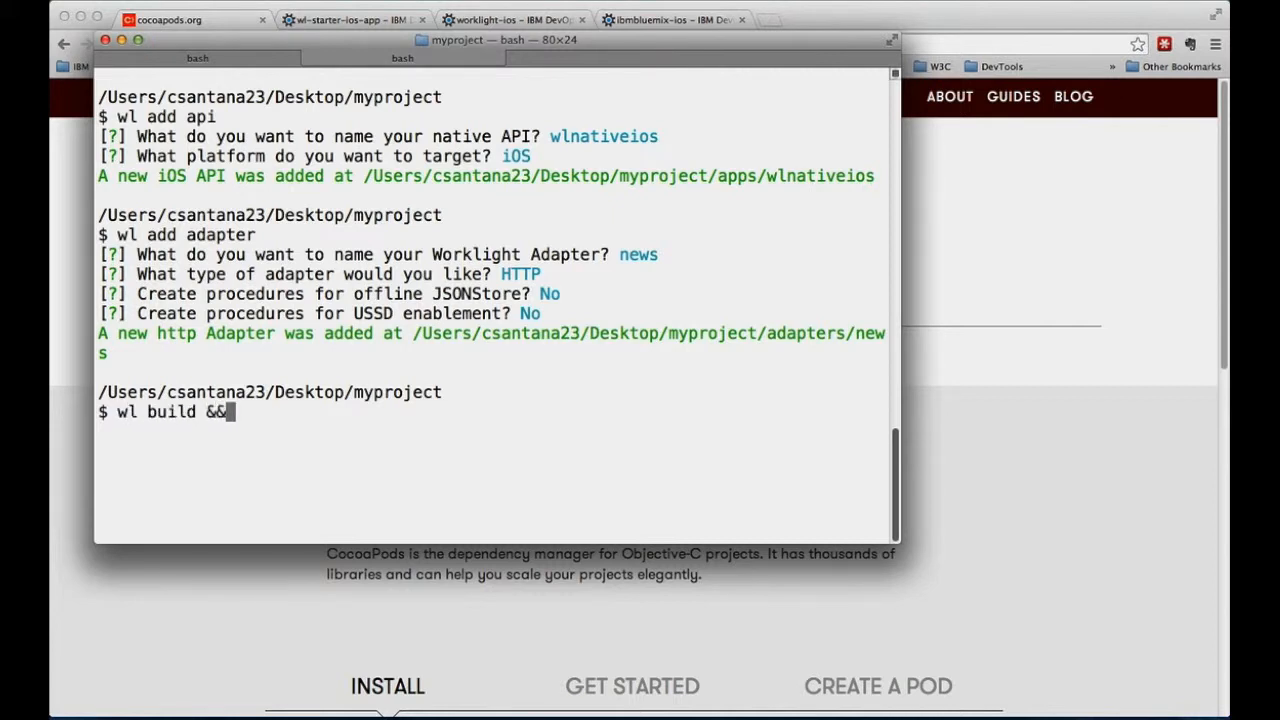
pyautogui.write('wl deploy')
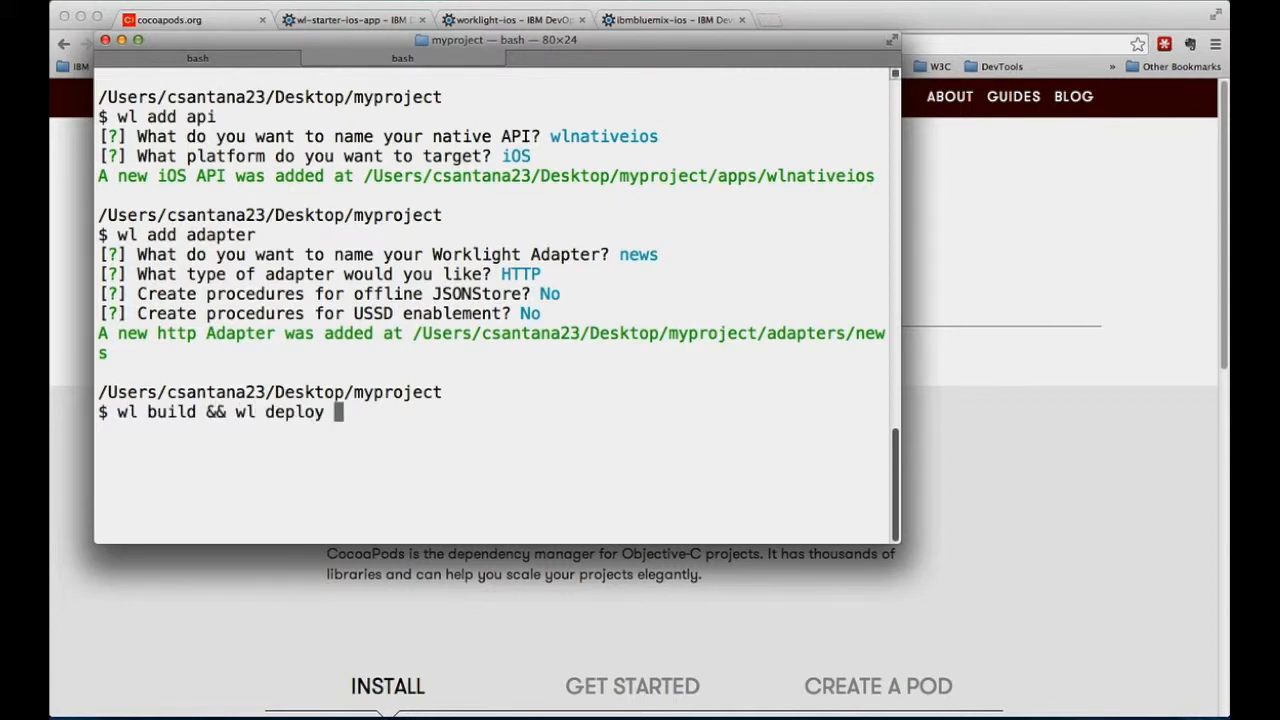
pyautogui.write('&& wl')
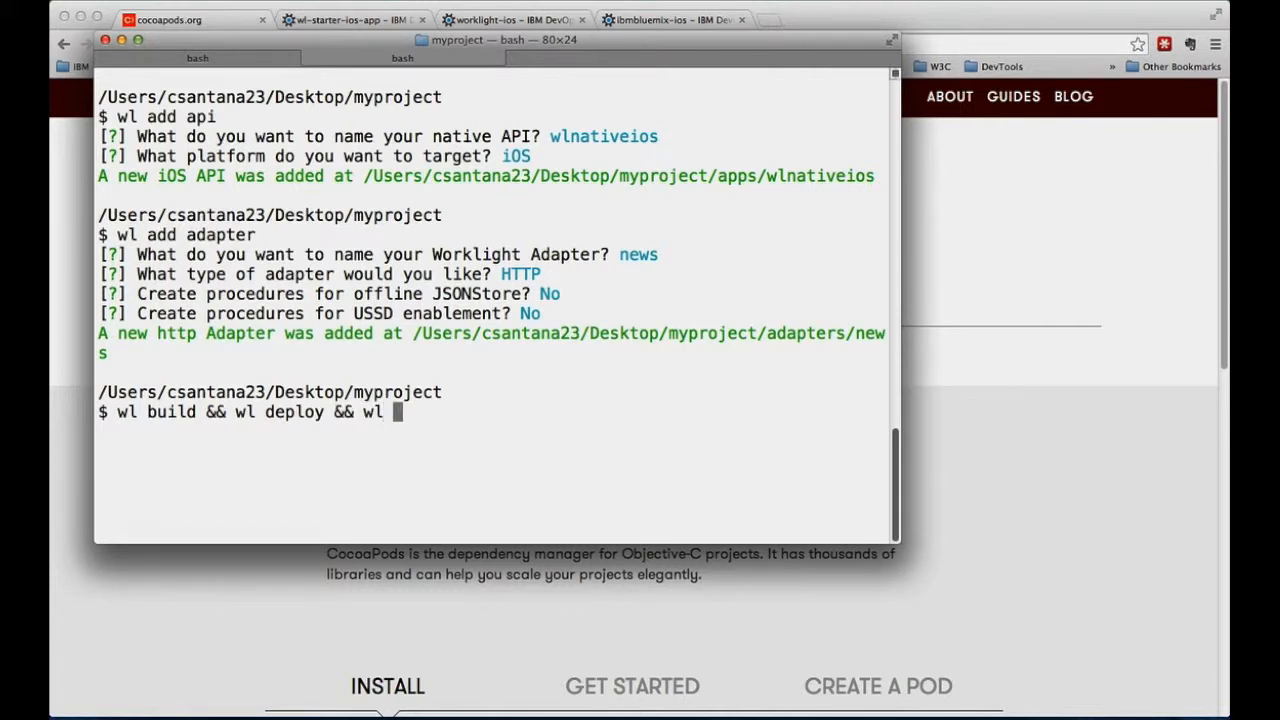
pyautogui.write('console')
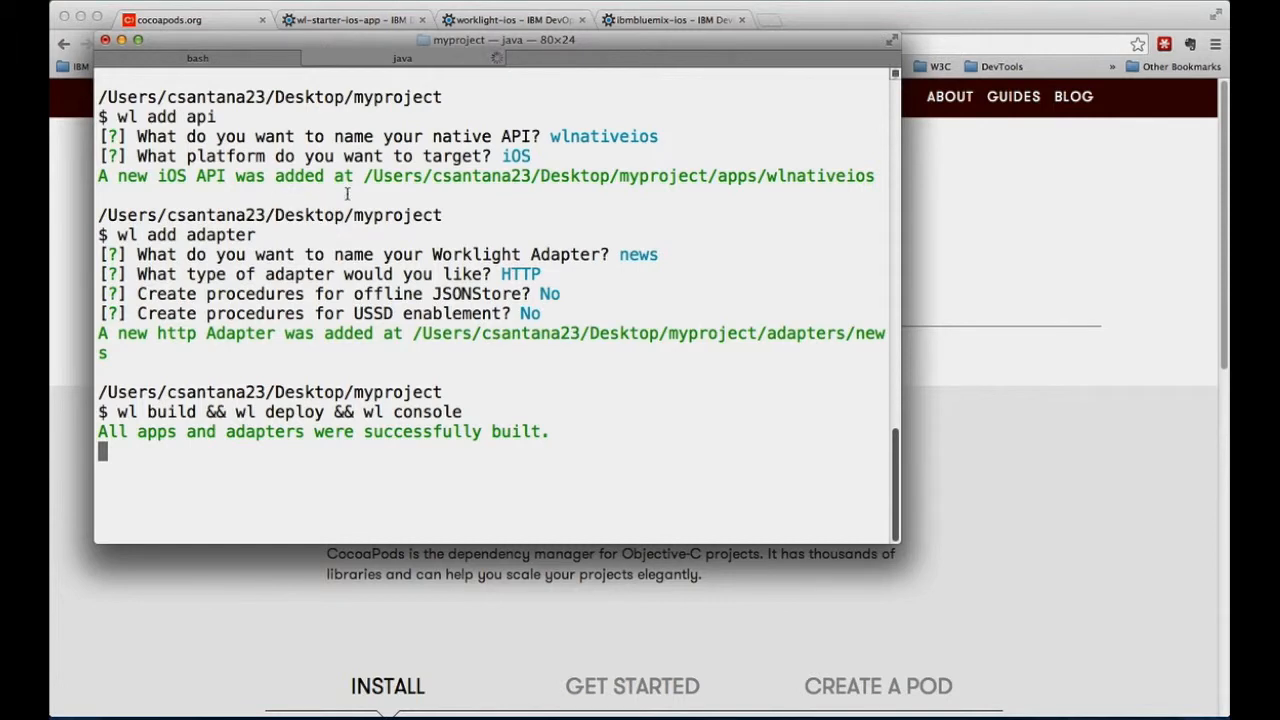
pyautogui.moveTo(350, 304)
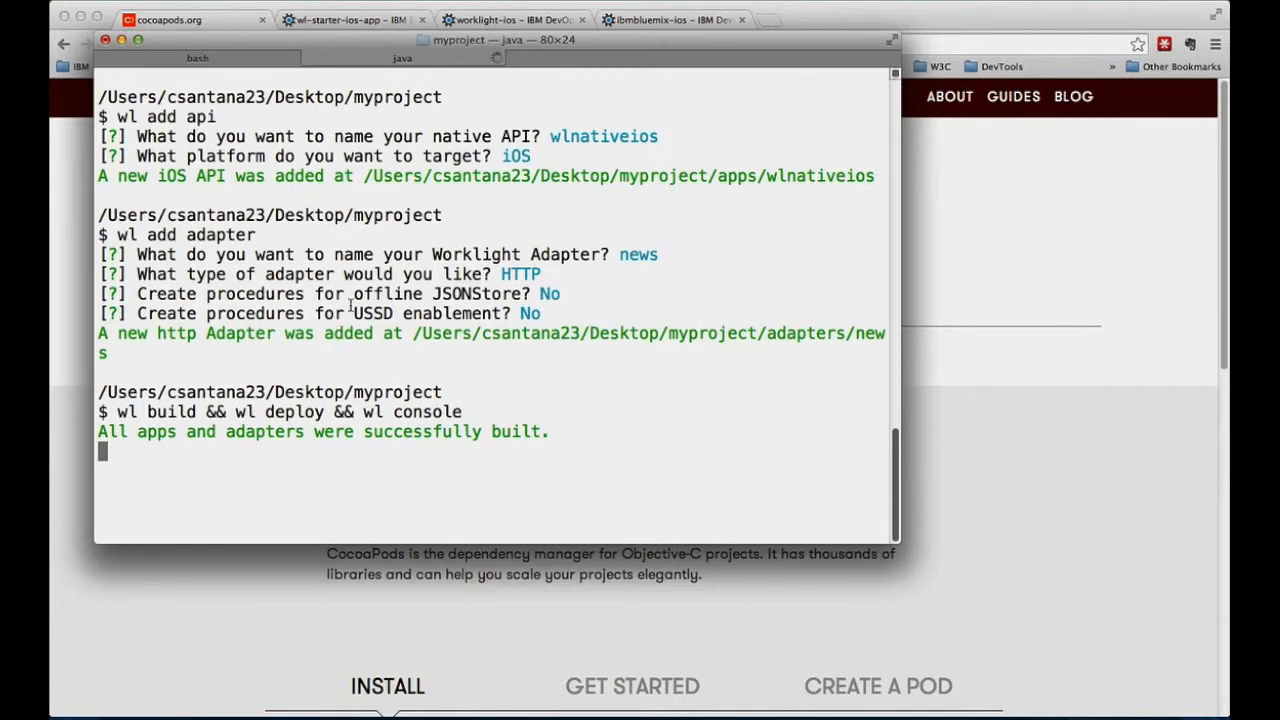
pyautogui.click(830, 20)
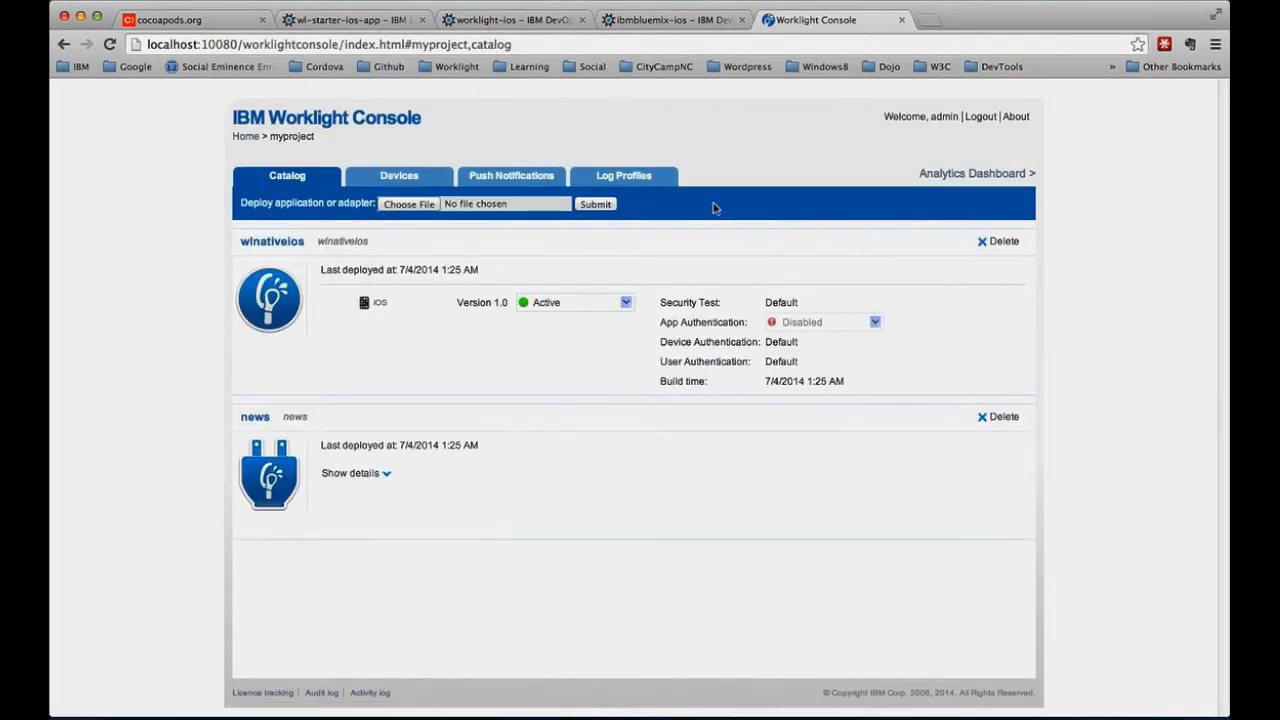
pyautogui.moveTo(208, 184)
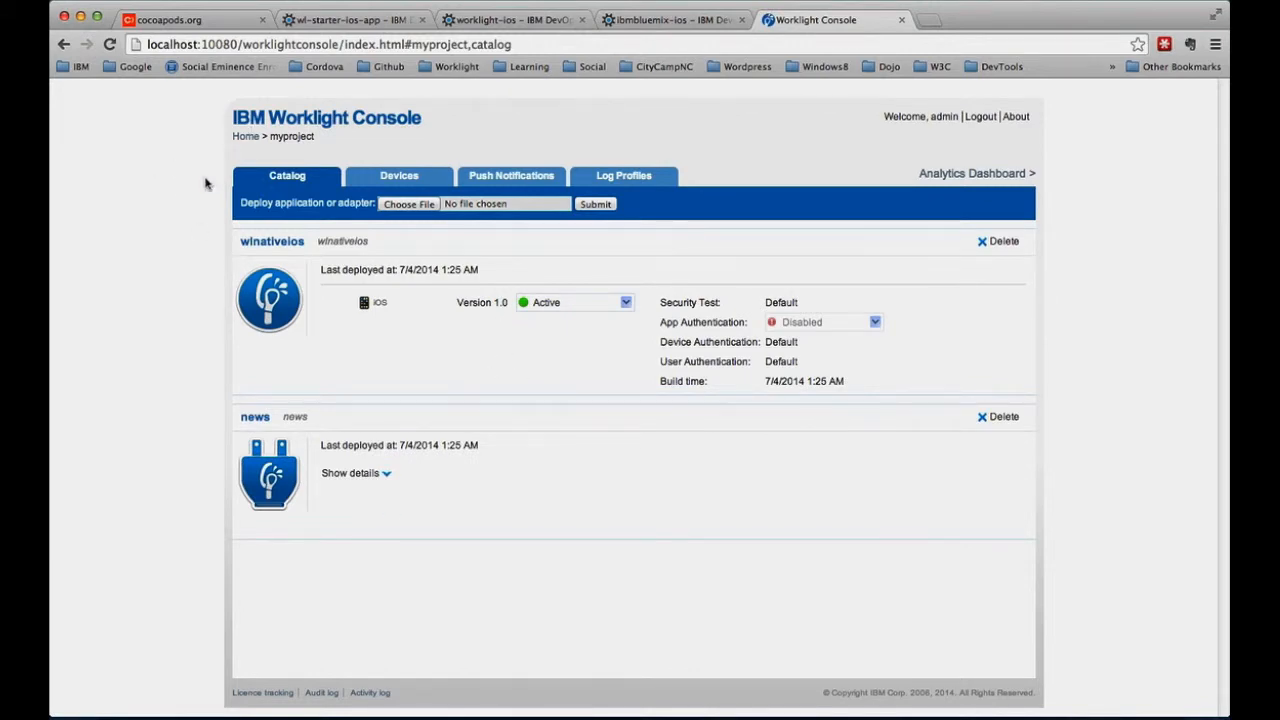
# - Download the wl-starter-ios-app code as a zip from the project README
pyautogui.click(350, 20)
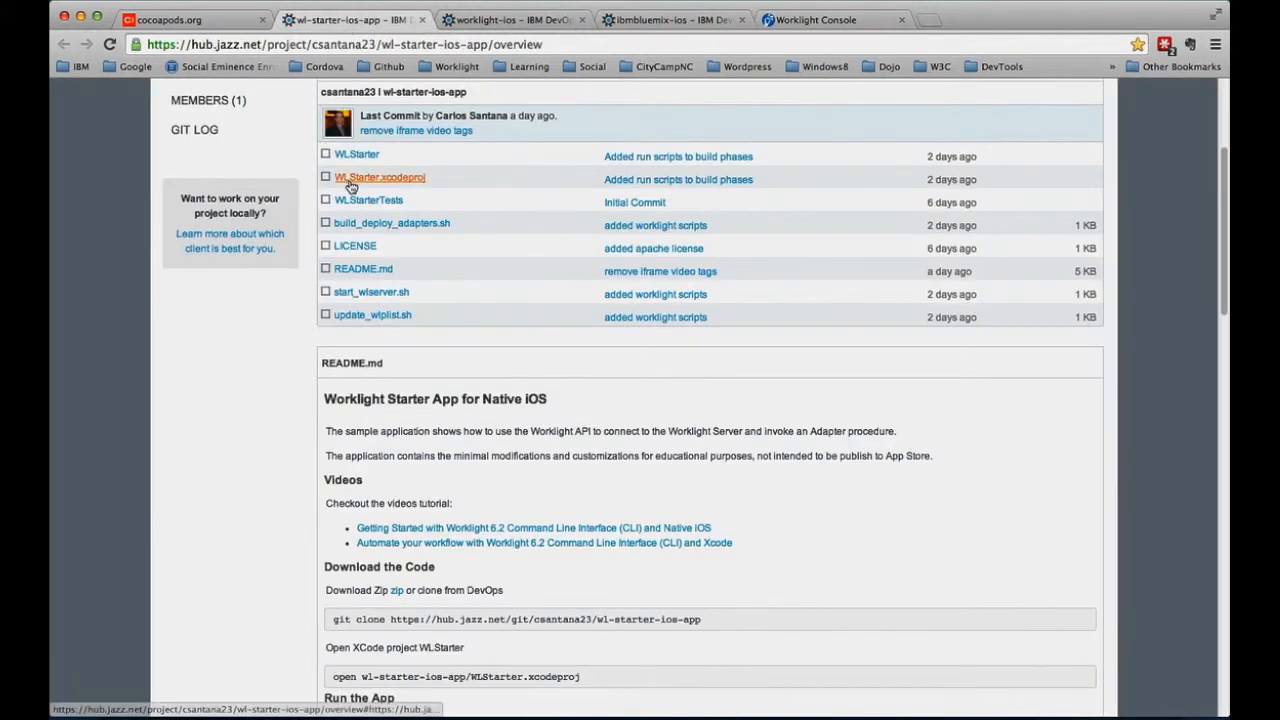
pyautogui.scroll(-3)
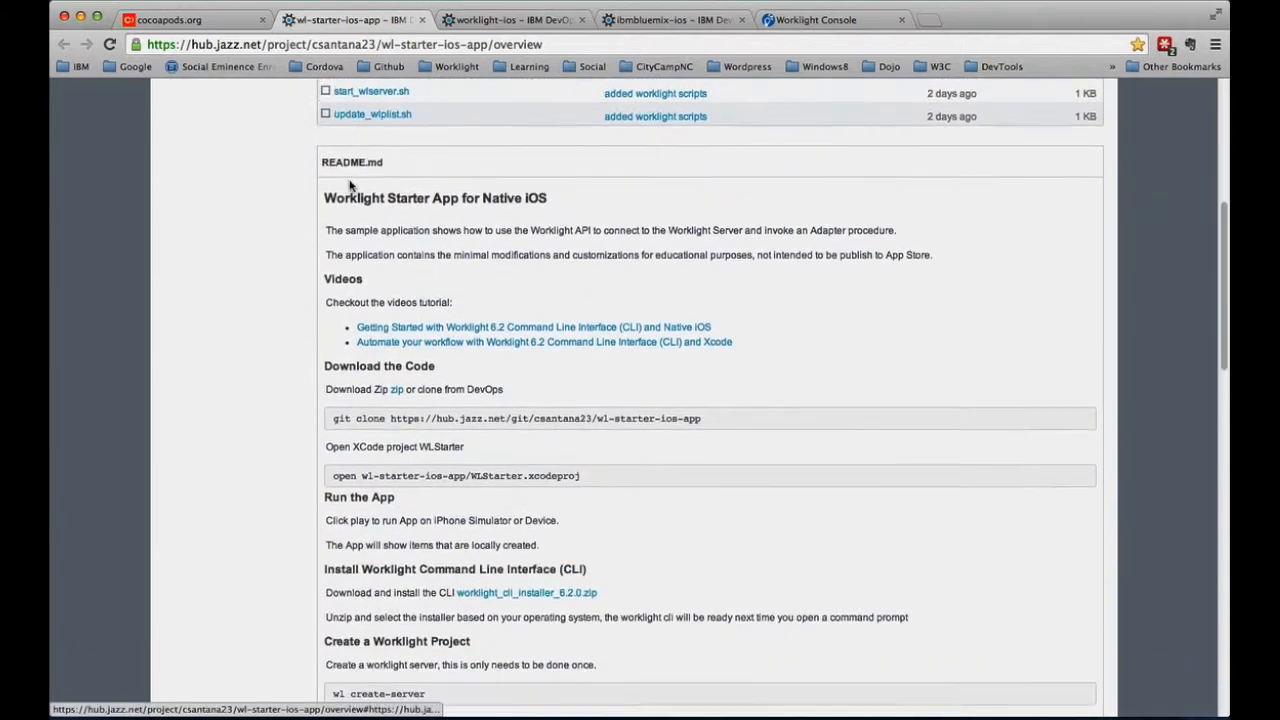
pyautogui.scroll(-3)
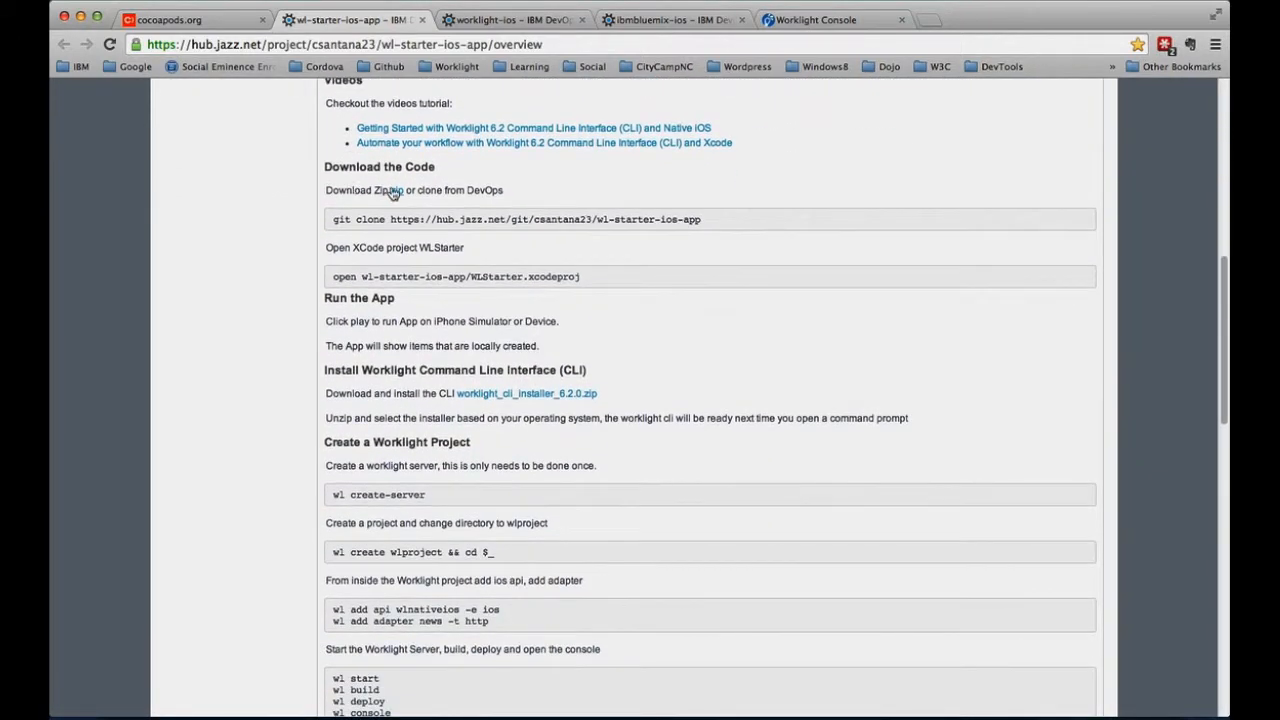
pyautogui.click(392, 190)
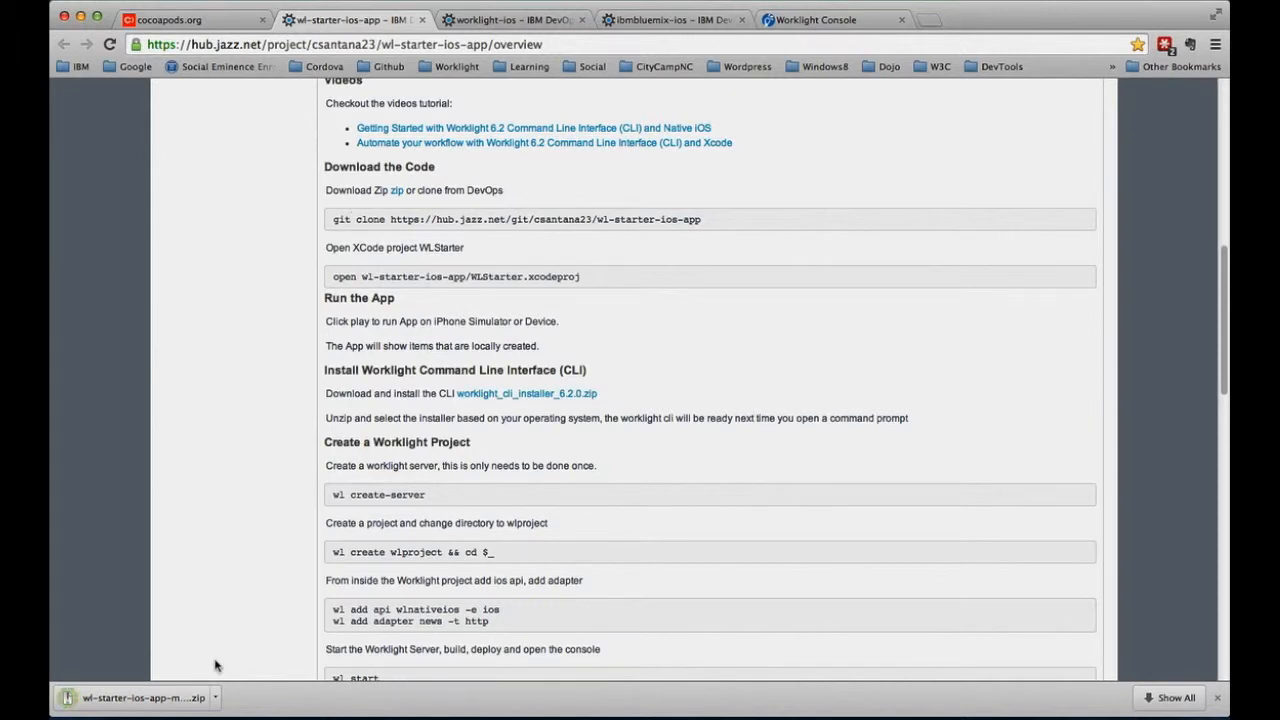
pyautogui.moveTo(200, 696)
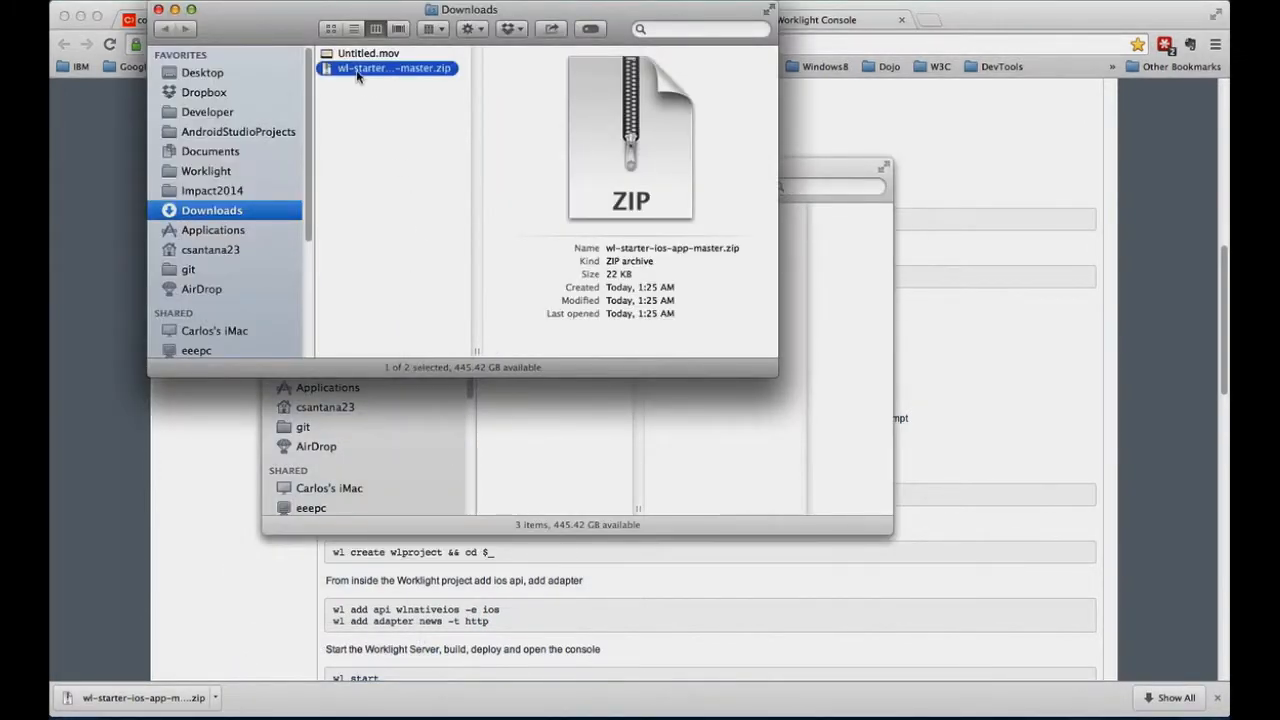
# - Unpack the downloaded zip and move the extracted project folder onto the Desktop as myApp
pyautogui.doubleClick(390, 68)
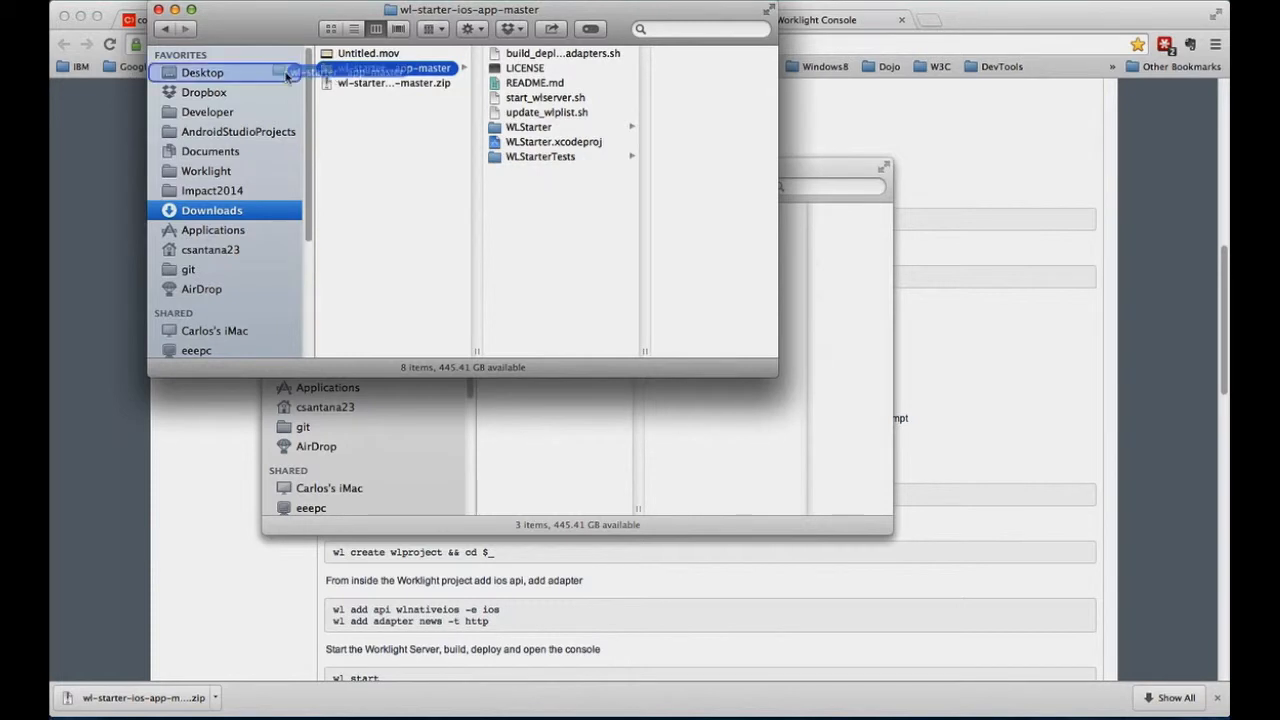
pyautogui.click(212, 210)
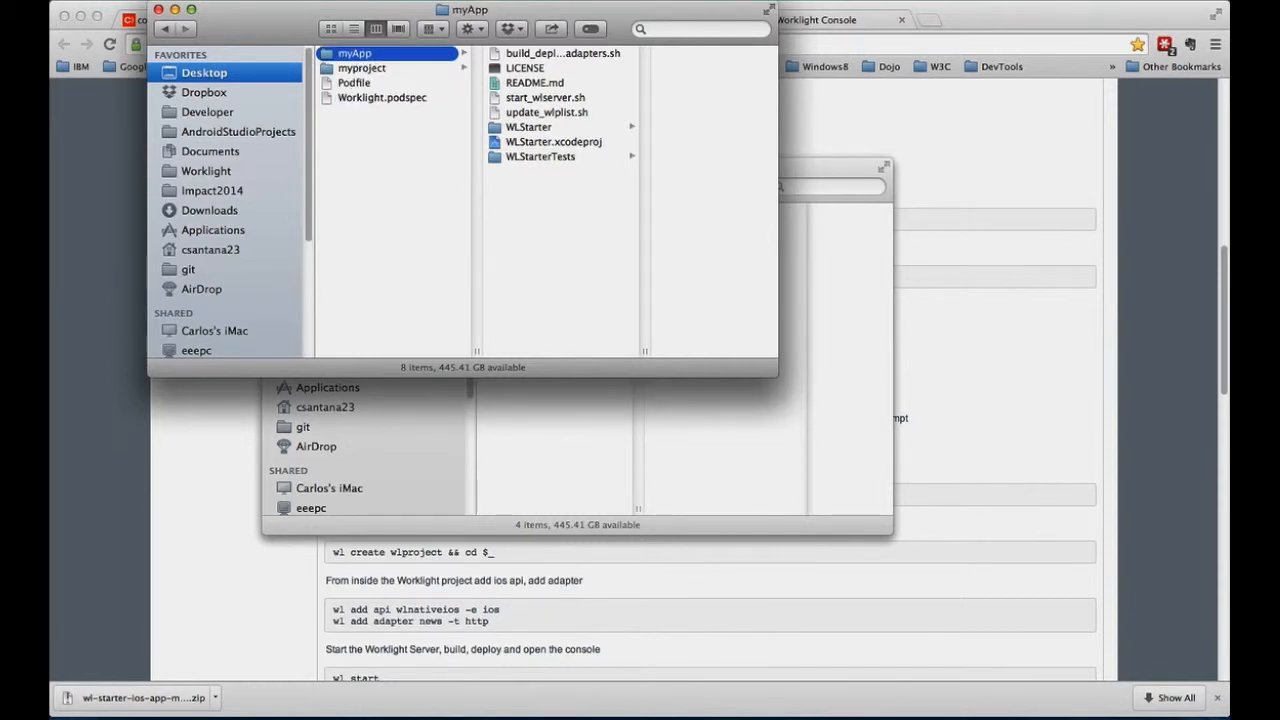
pyautogui.write('term')
pyautogui.write('cd')
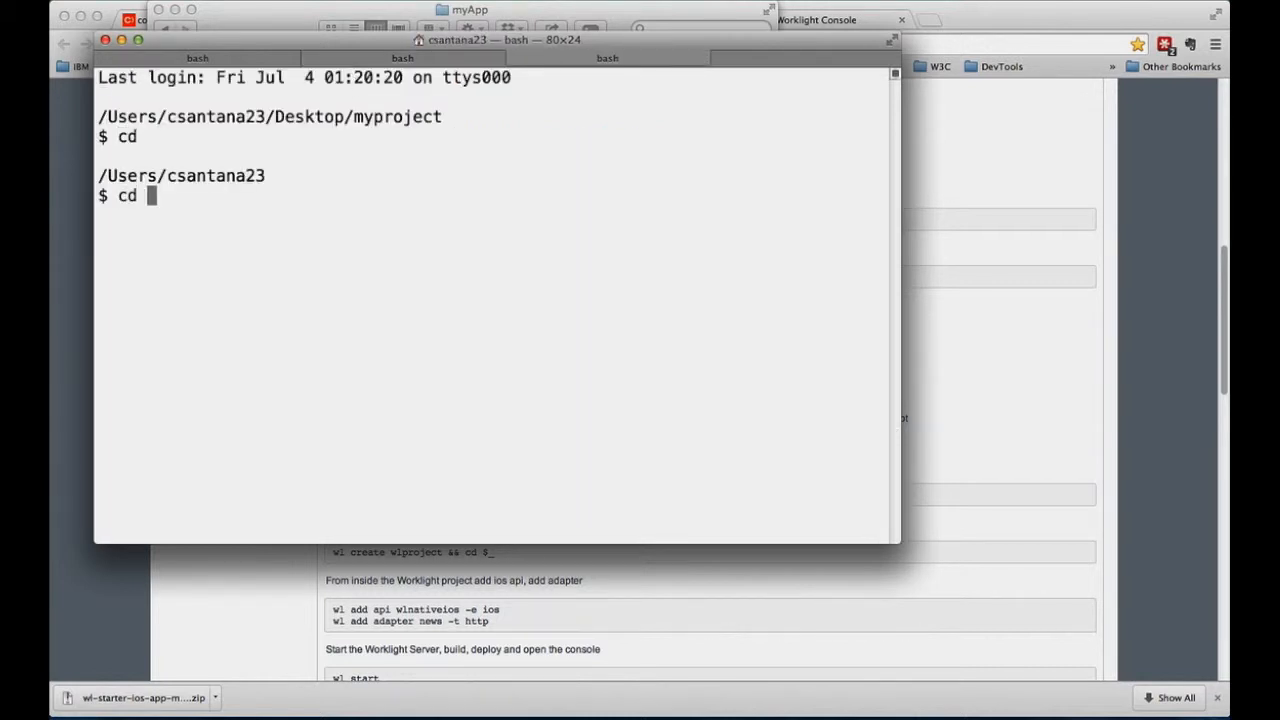
# - Change into Desktop/myApp in Terminal and show the starter project files in Finder
pyautogui.write('Desktop/')
pyautogui.write('cd m')
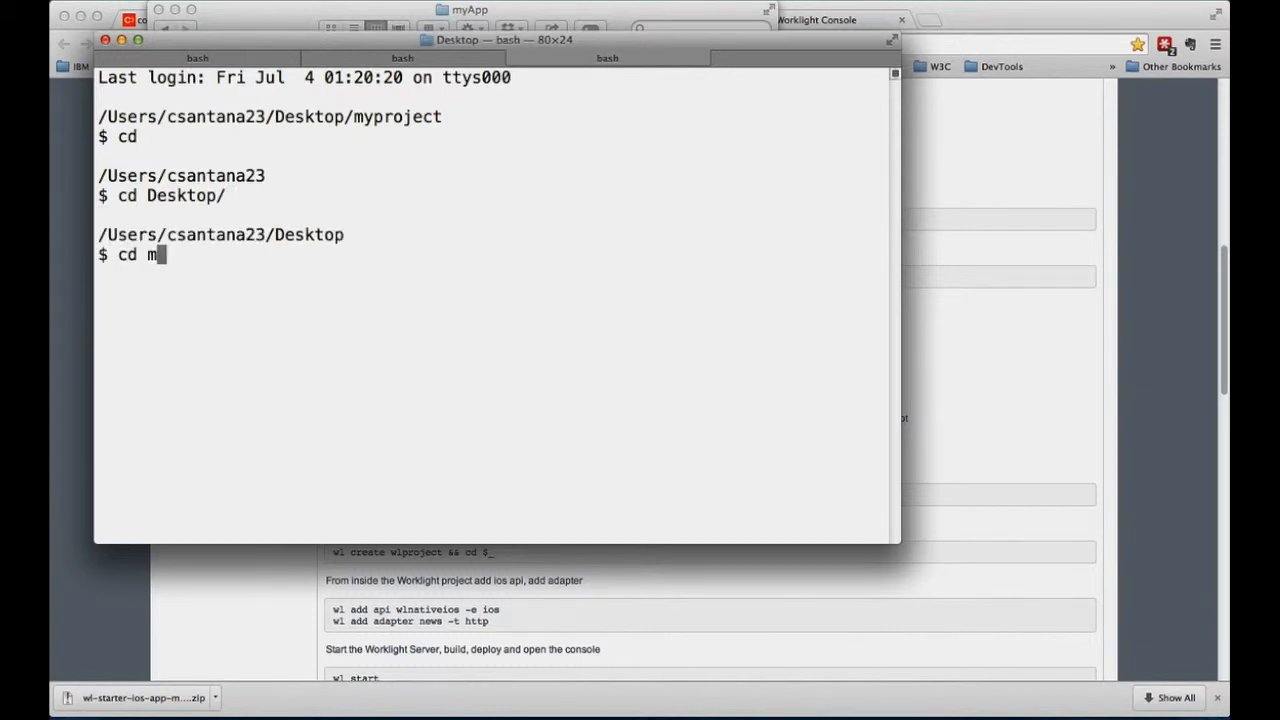
pyautogui.press('Return')
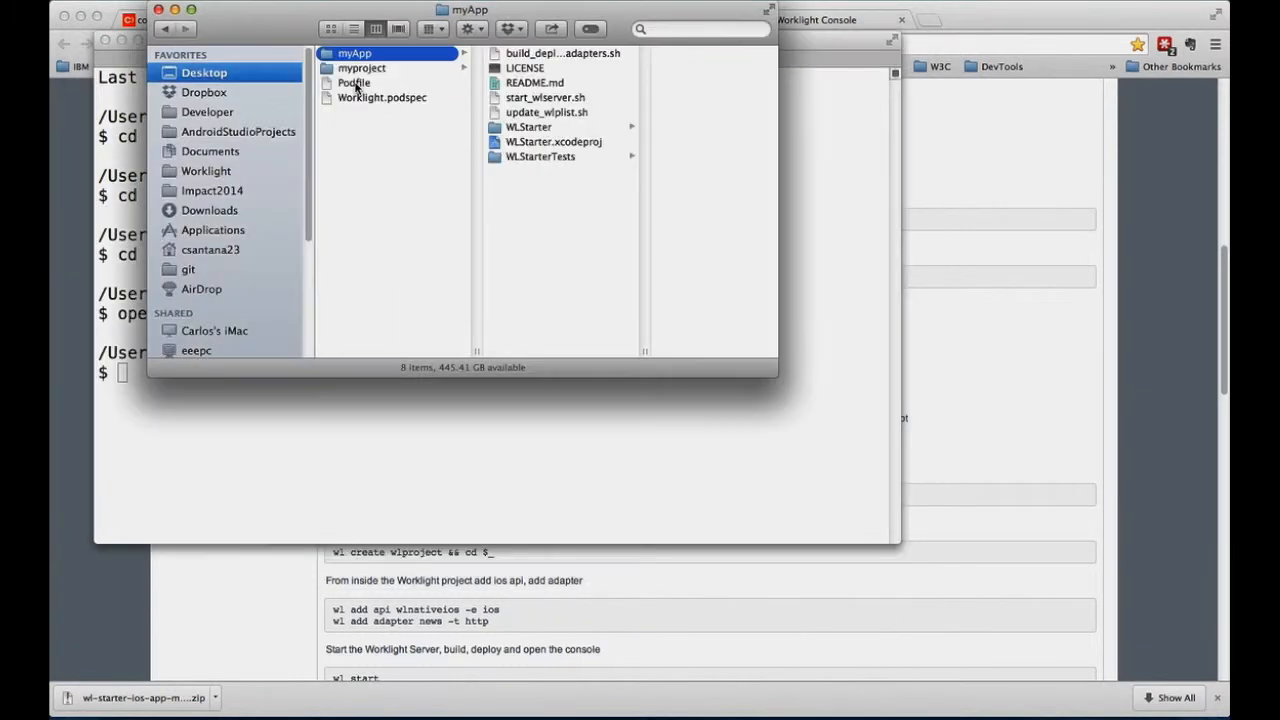
pyautogui.moveTo(520, 148)
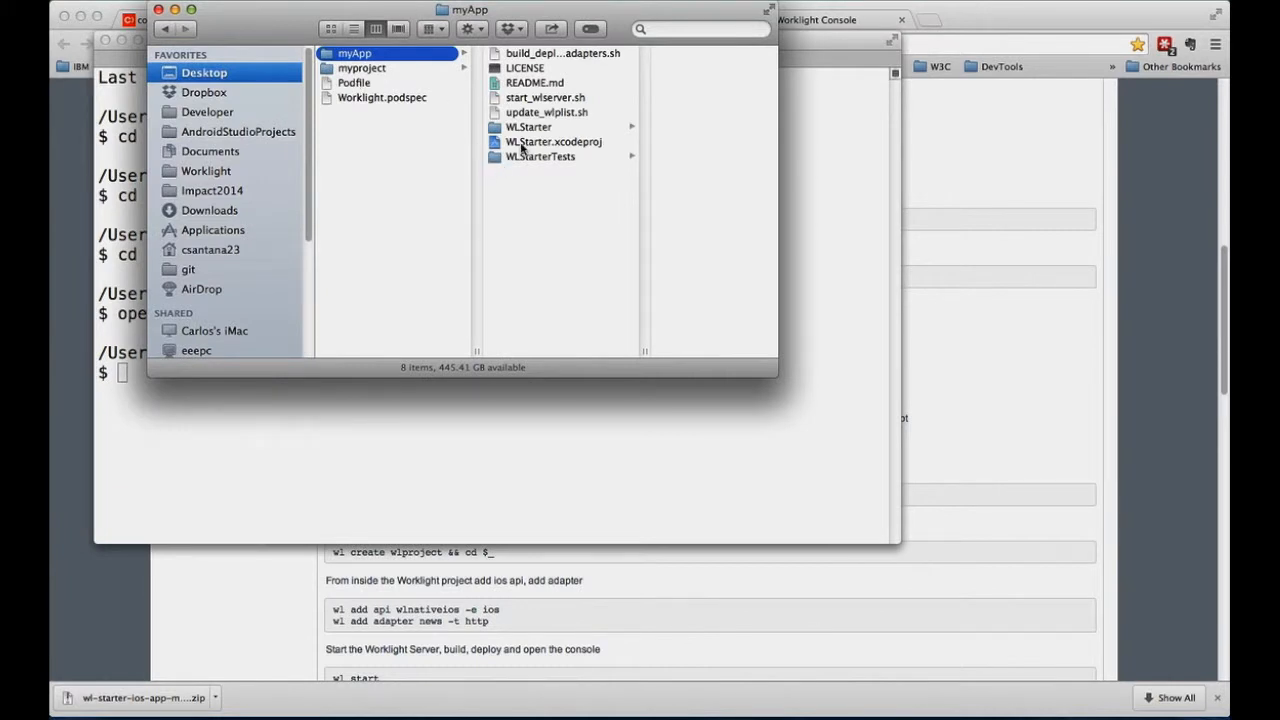
pyautogui.rightClick(552, 140)
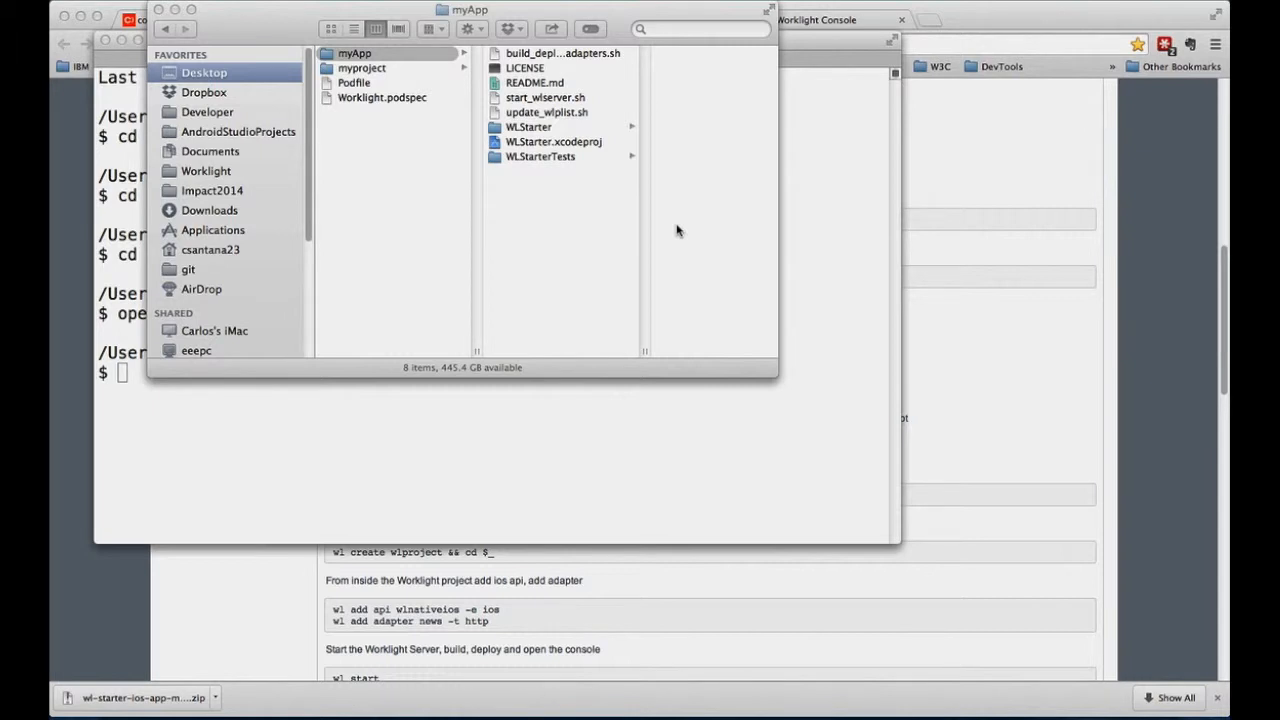
pyautogui.moveTo(544, 204)
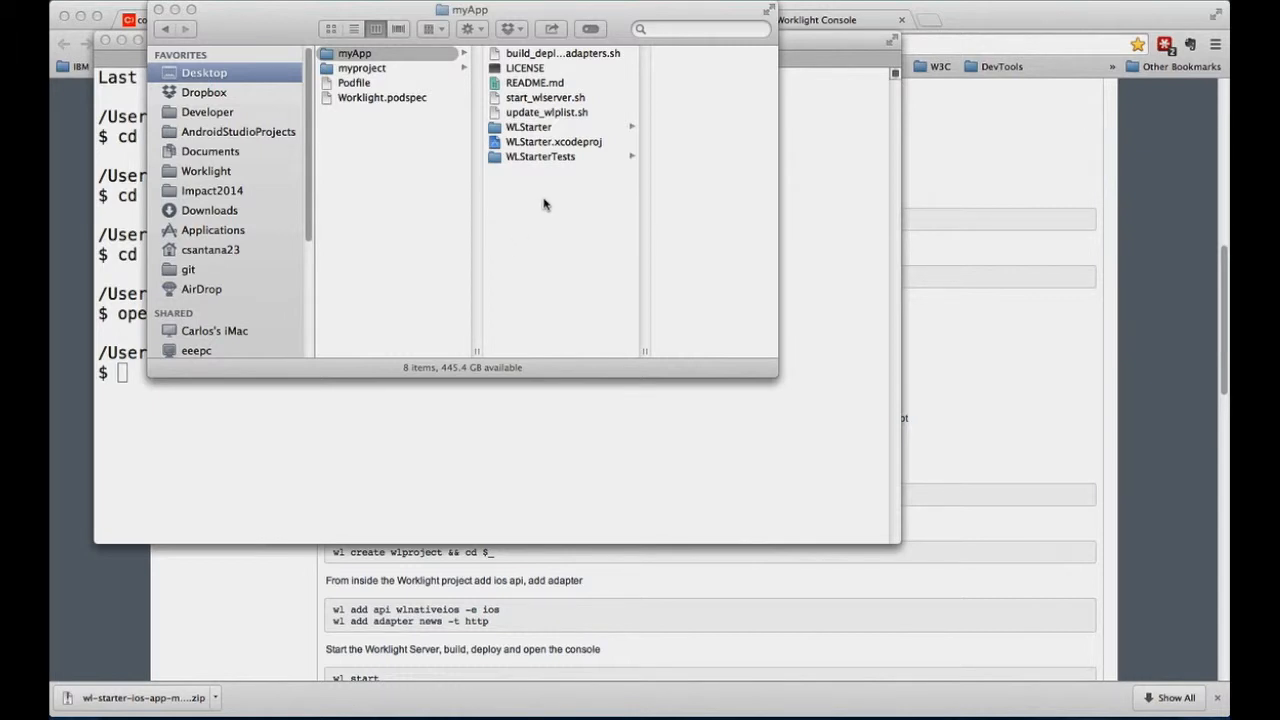
pyautogui.moveTo(560, 228)
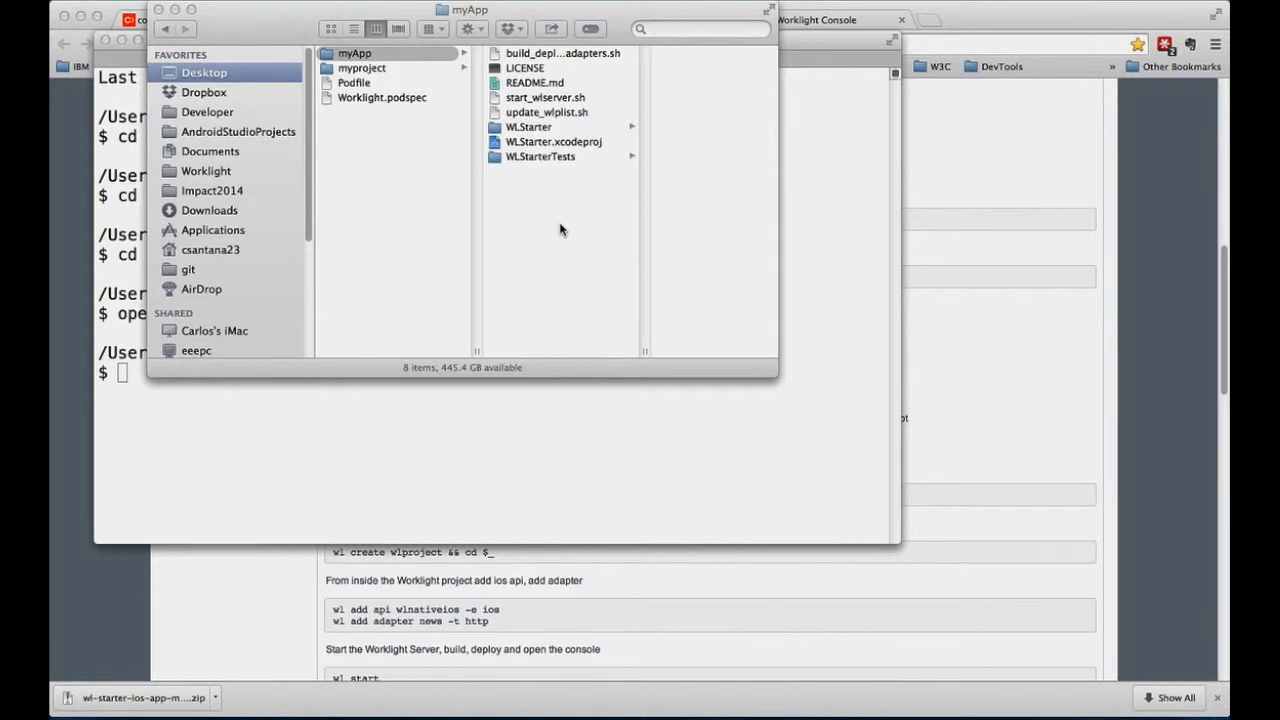
# - Launch WLStarter.xcodeproj and run the app on the iPhone Retina (3.5-inch) simulator
pyautogui.doubleClick(554, 140)
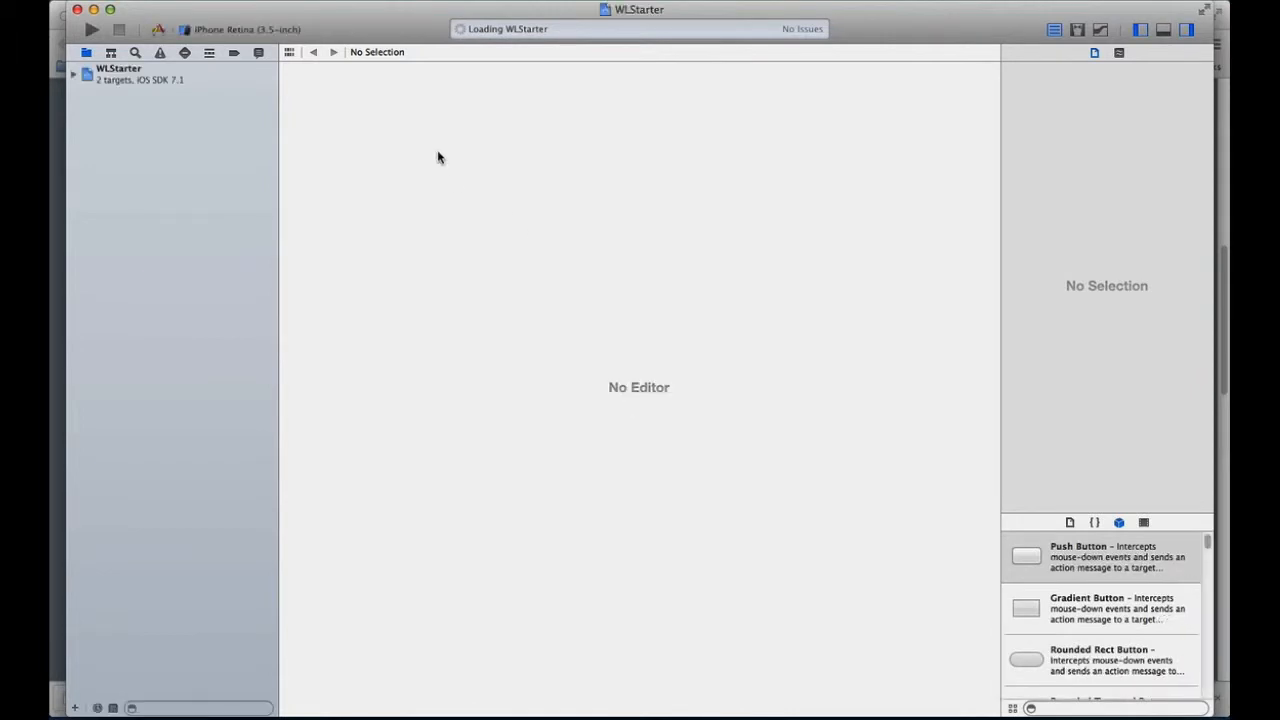
pyautogui.click(74, 74)
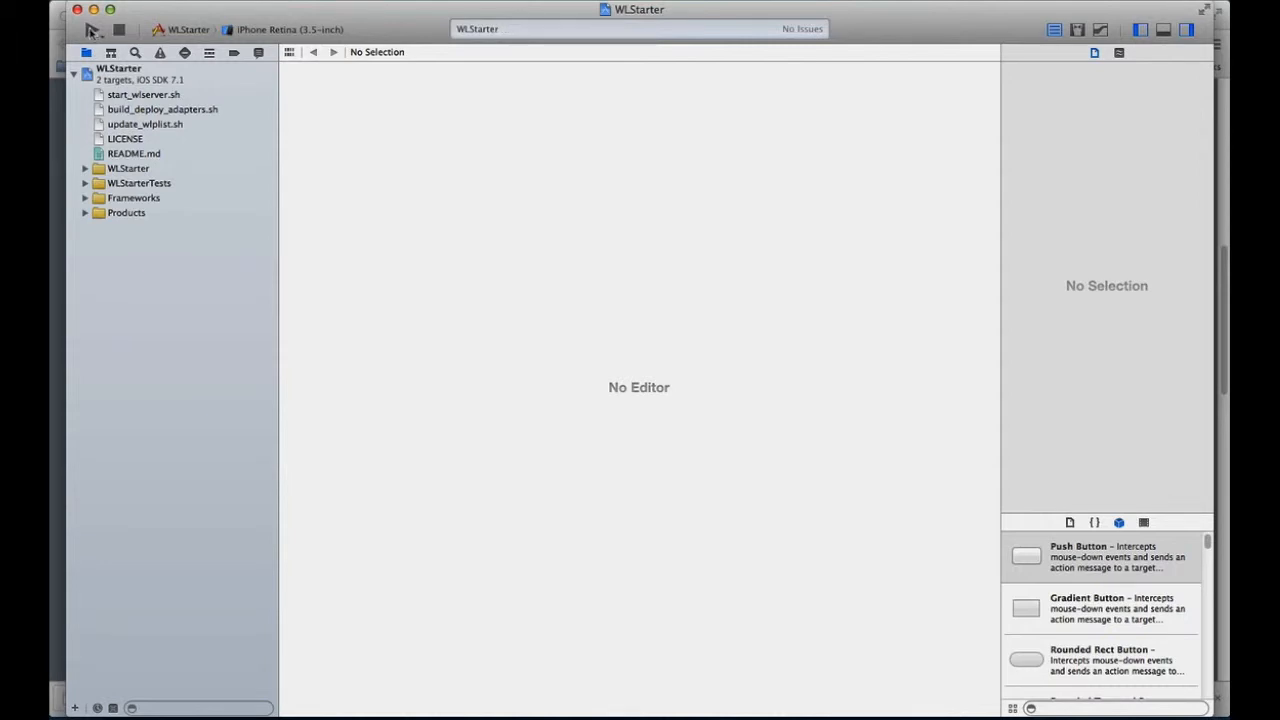
pyautogui.click(92, 30)
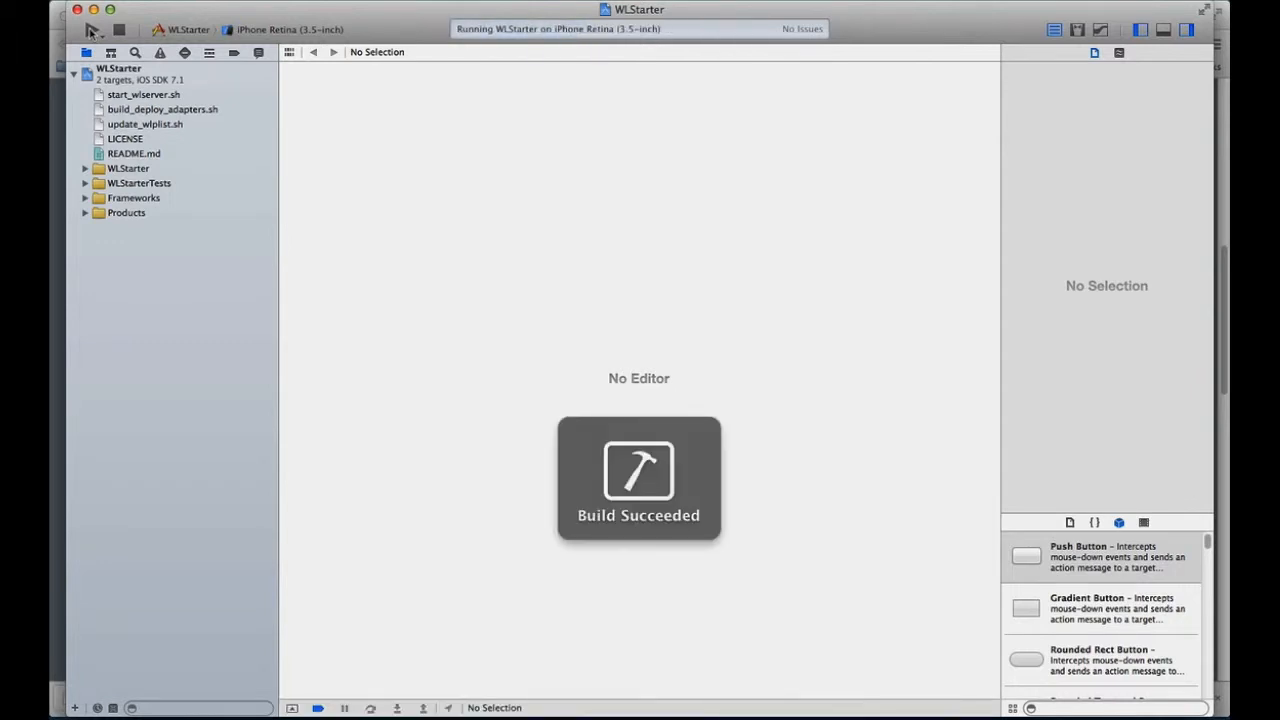
pyautogui.click(92, 30)
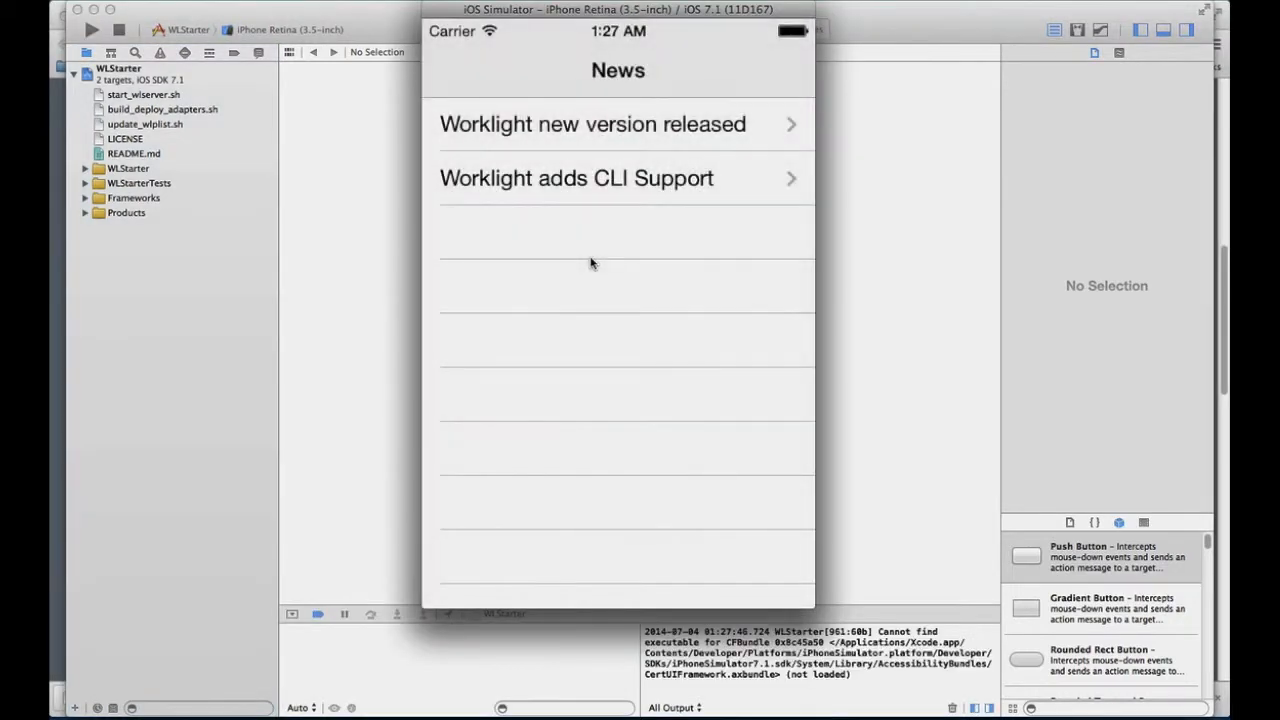
# - View the 'Worklight adds CLI Support' news item and return to the News list
pyautogui.click(592, 124)
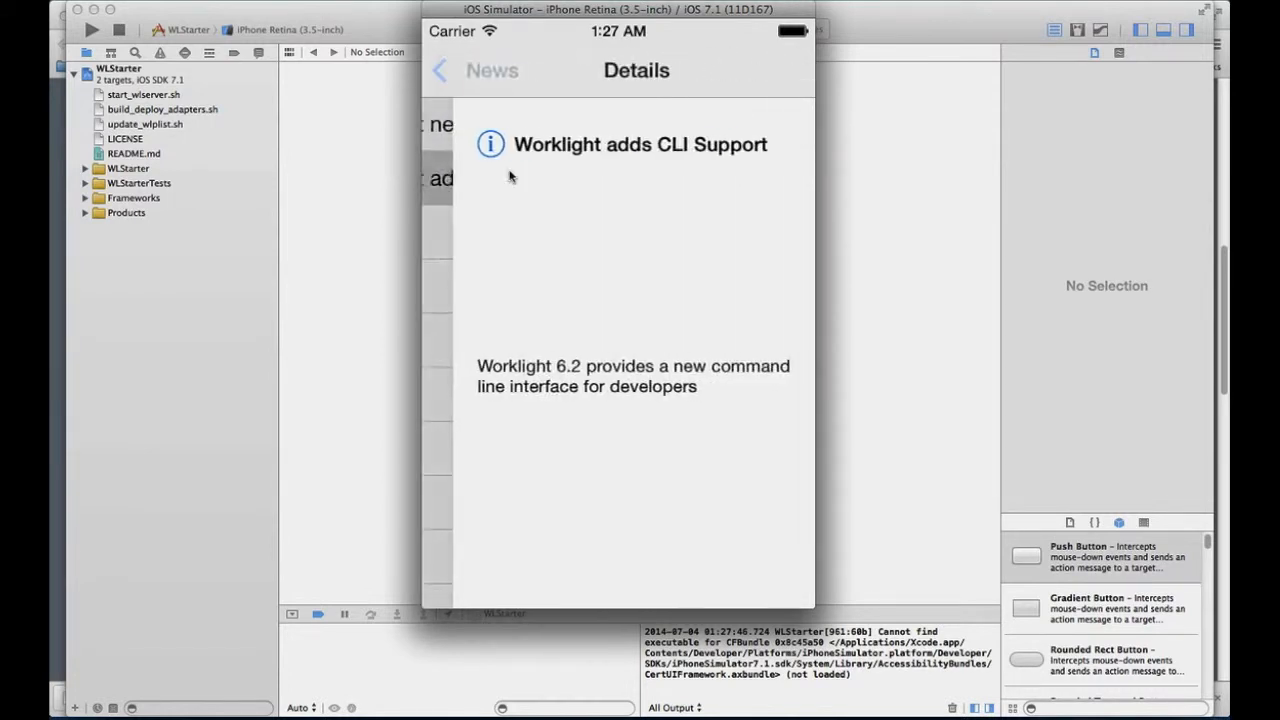
pyautogui.click(440, 70)
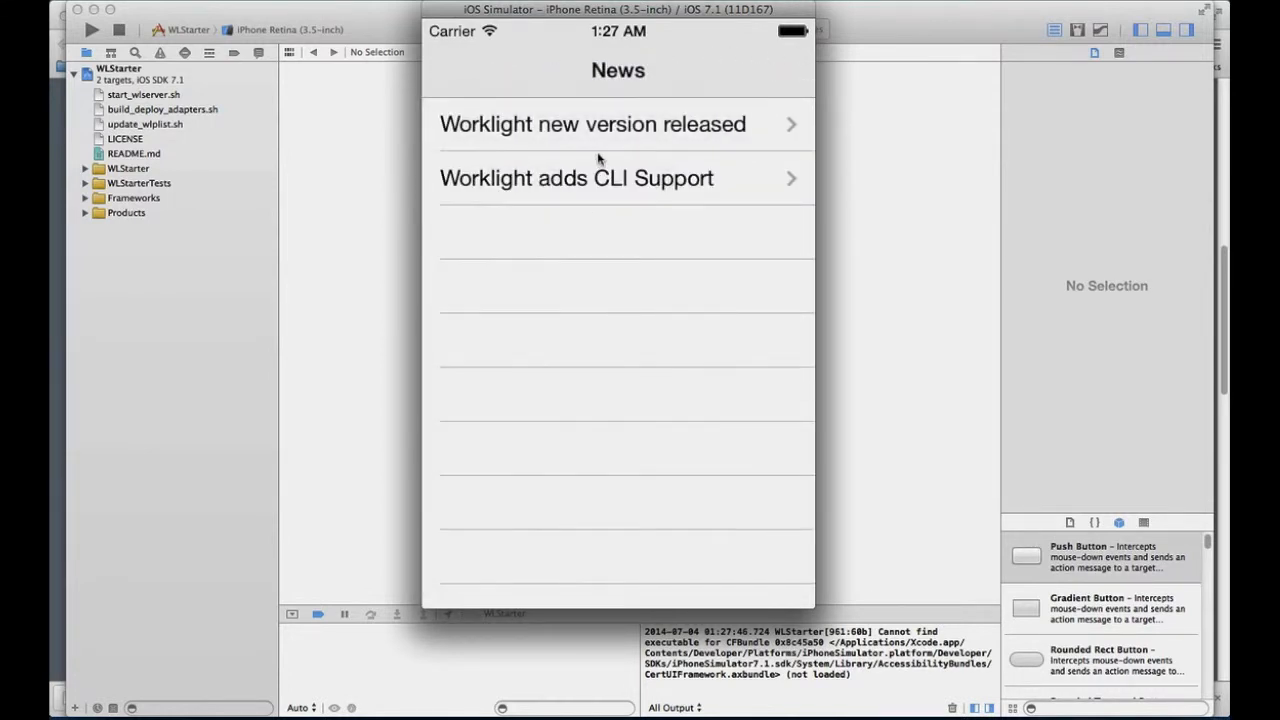
pyautogui.moveTo(380, 16)
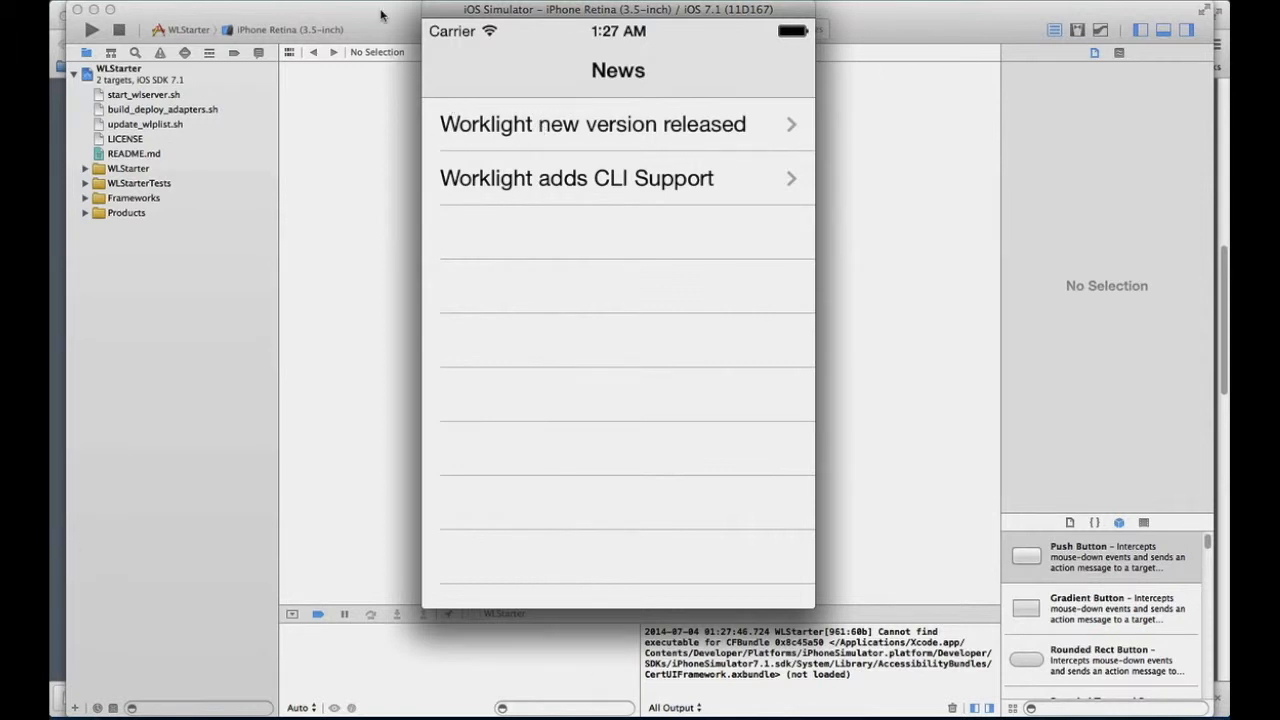
pyautogui.click(92, 30)
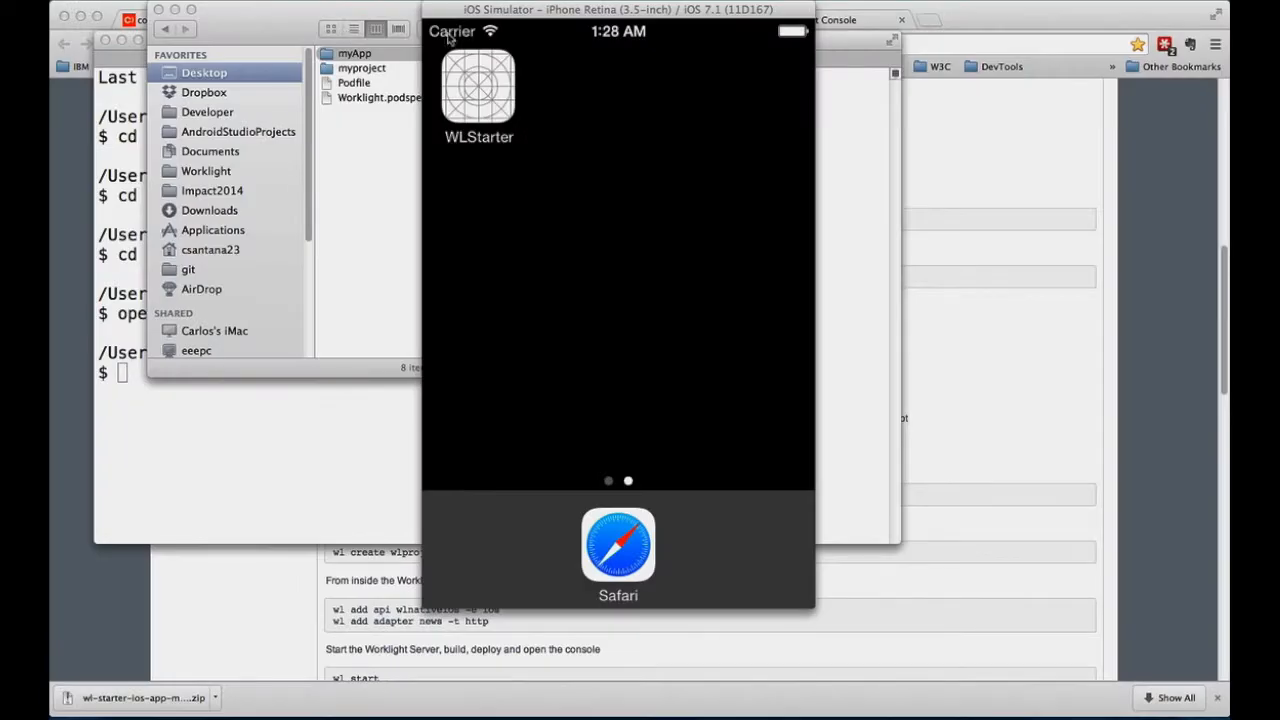
pyautogui.moveTo(612, 164)
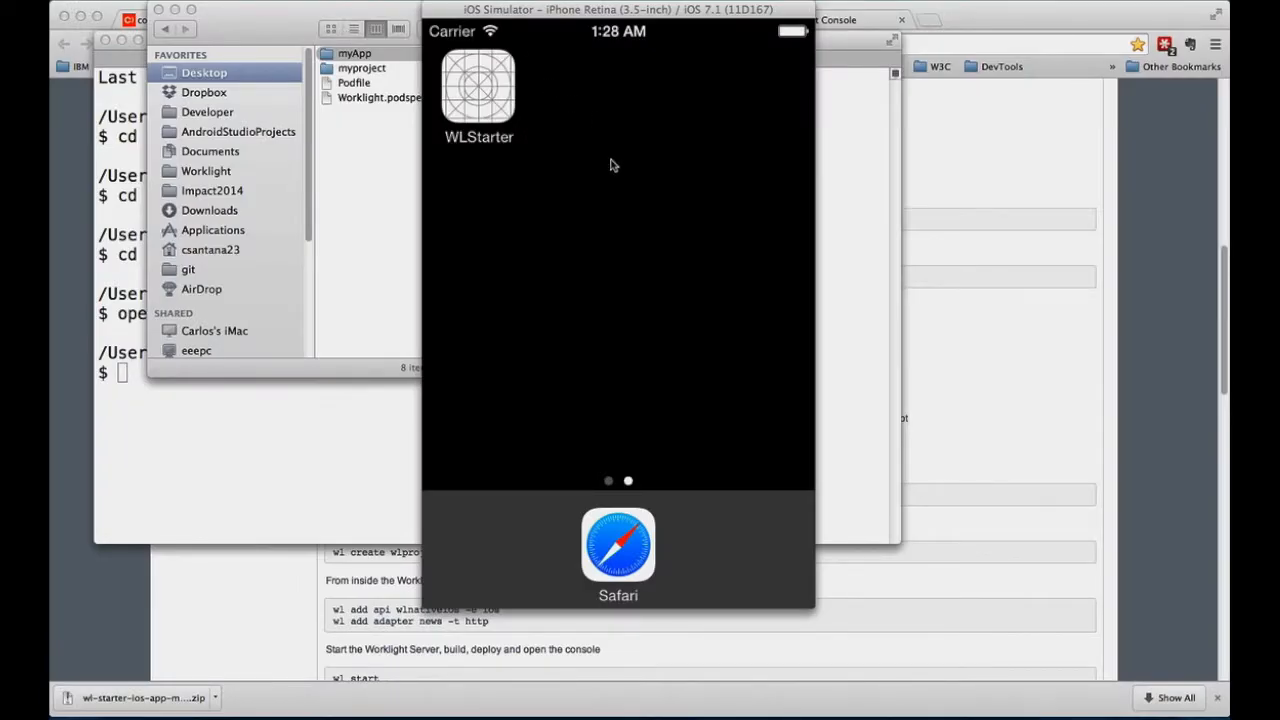
pyautogui.moveTo(472, 402)
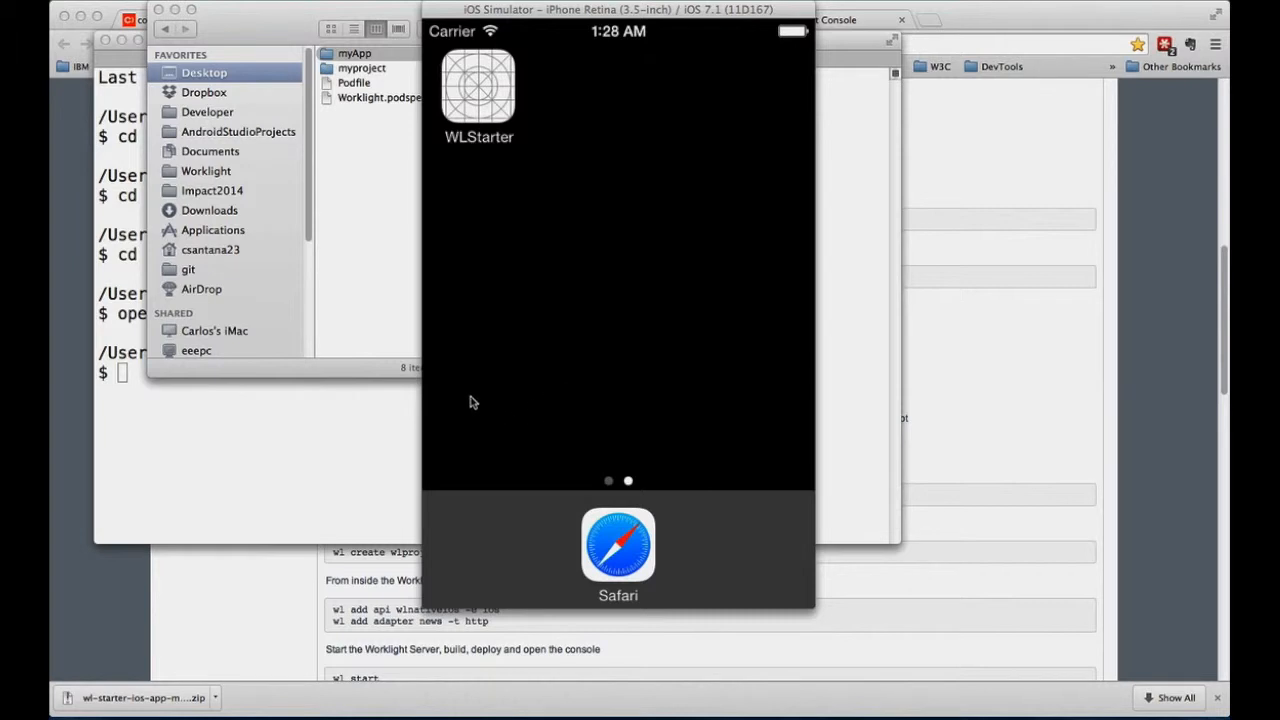
pyautogui.moveTo(276, 494)
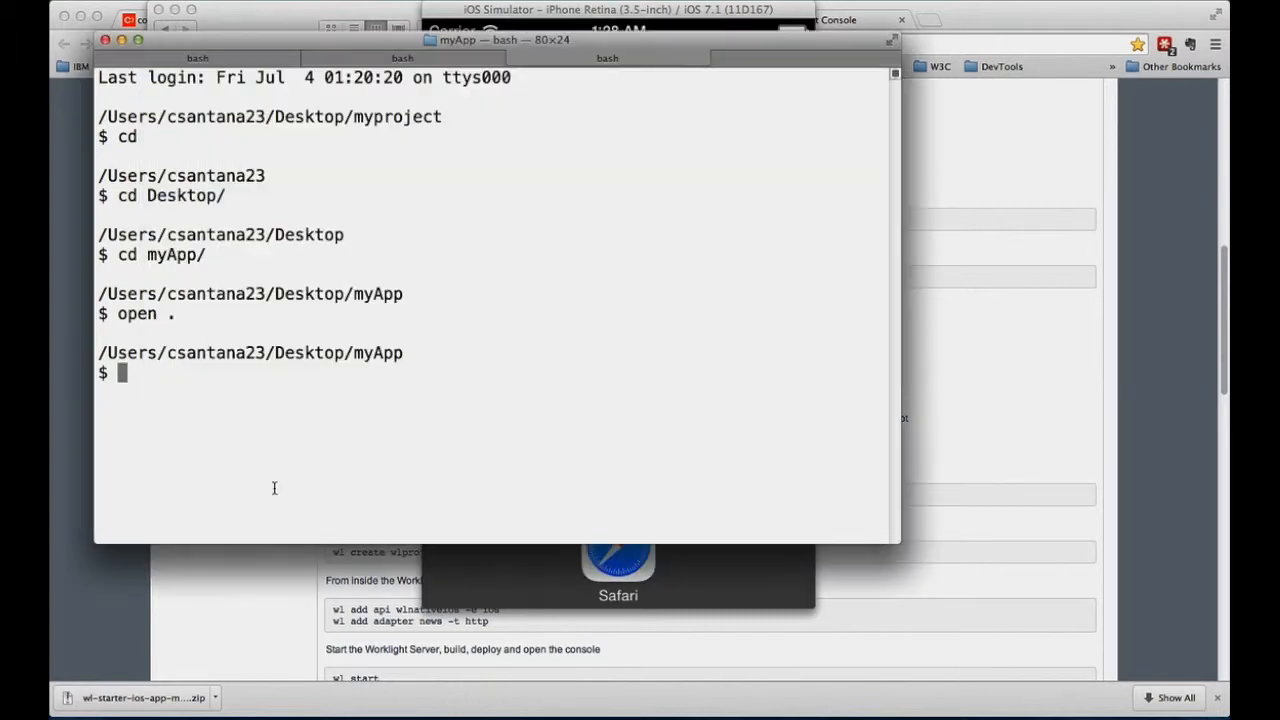
pyautogui.moveTo(554, 424)
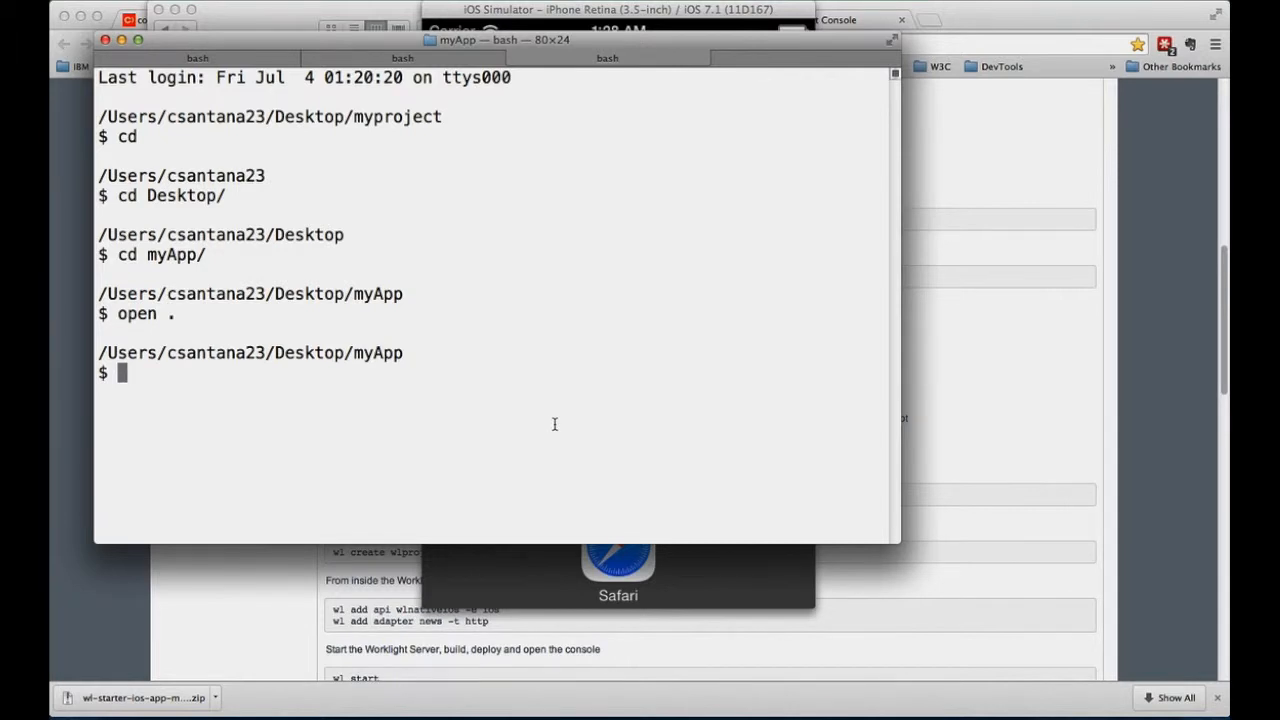
# - Create an empty Podfile in myApp with touch and launch it in Sublime Text with subl
pyautogui.write('touch P')
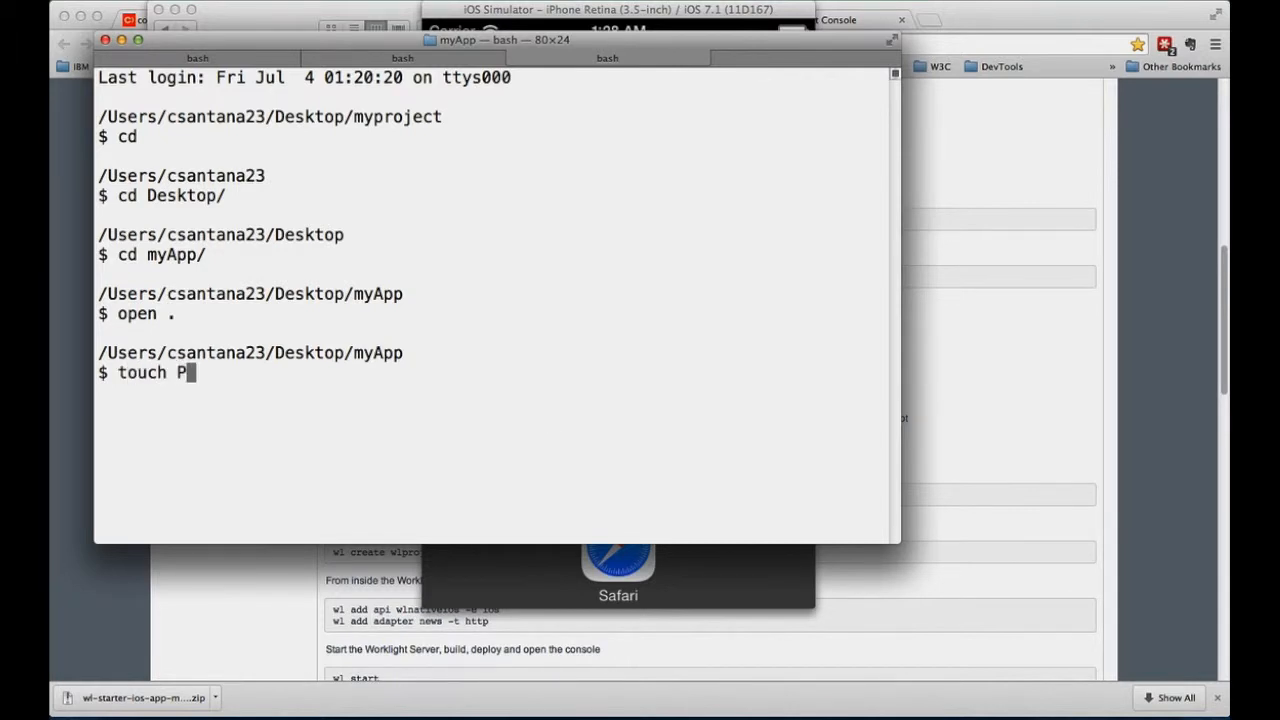
pyautogui.press('Return')
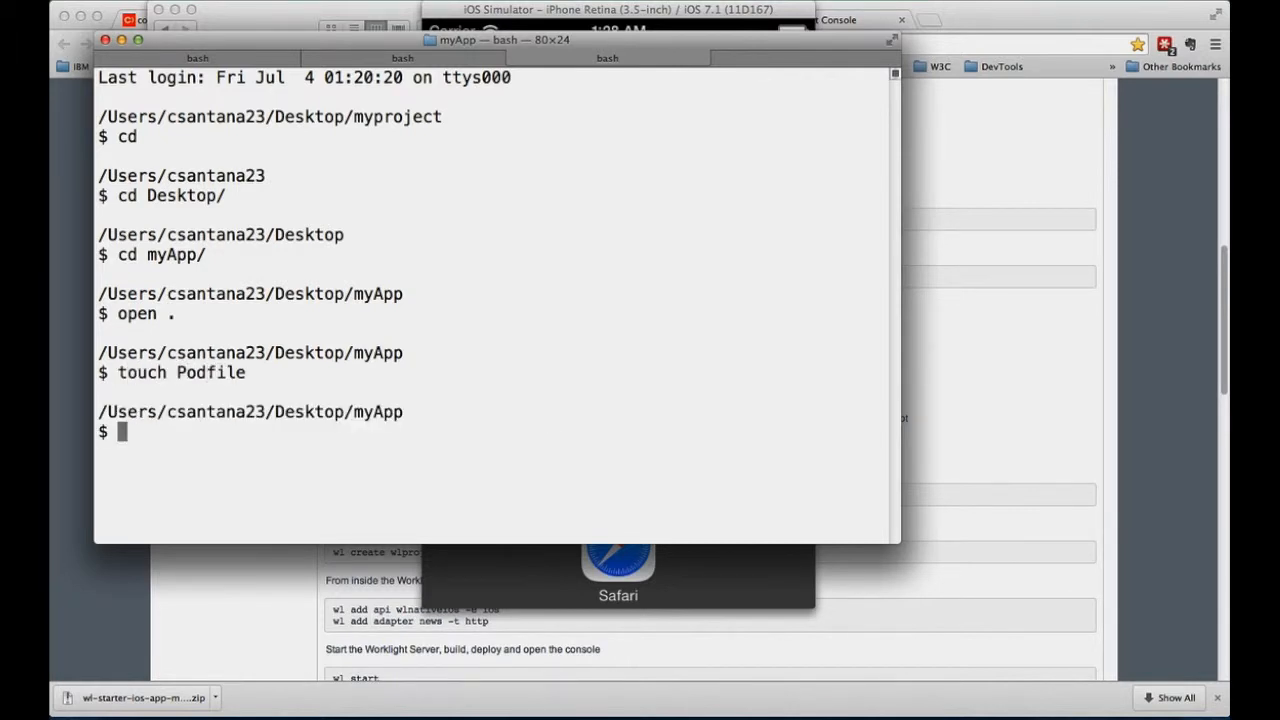
pyautogui.write('subl Pod')
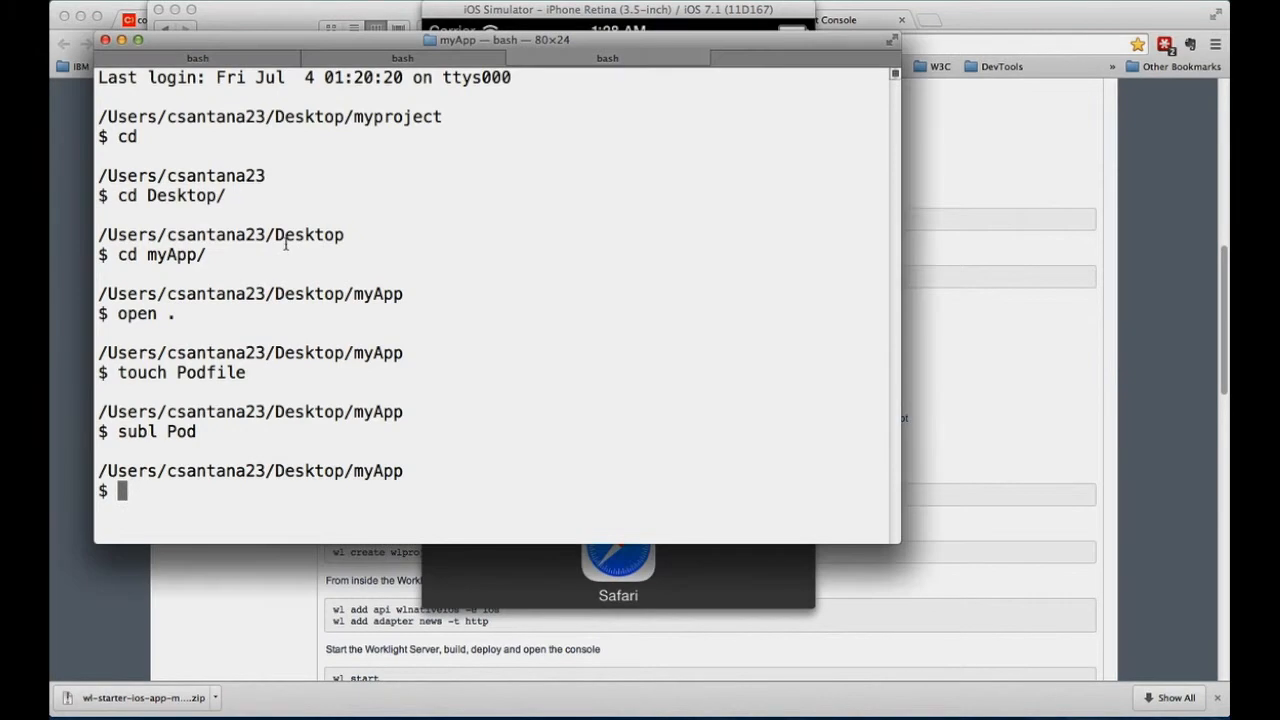
pyautogui.write('subl Pod')
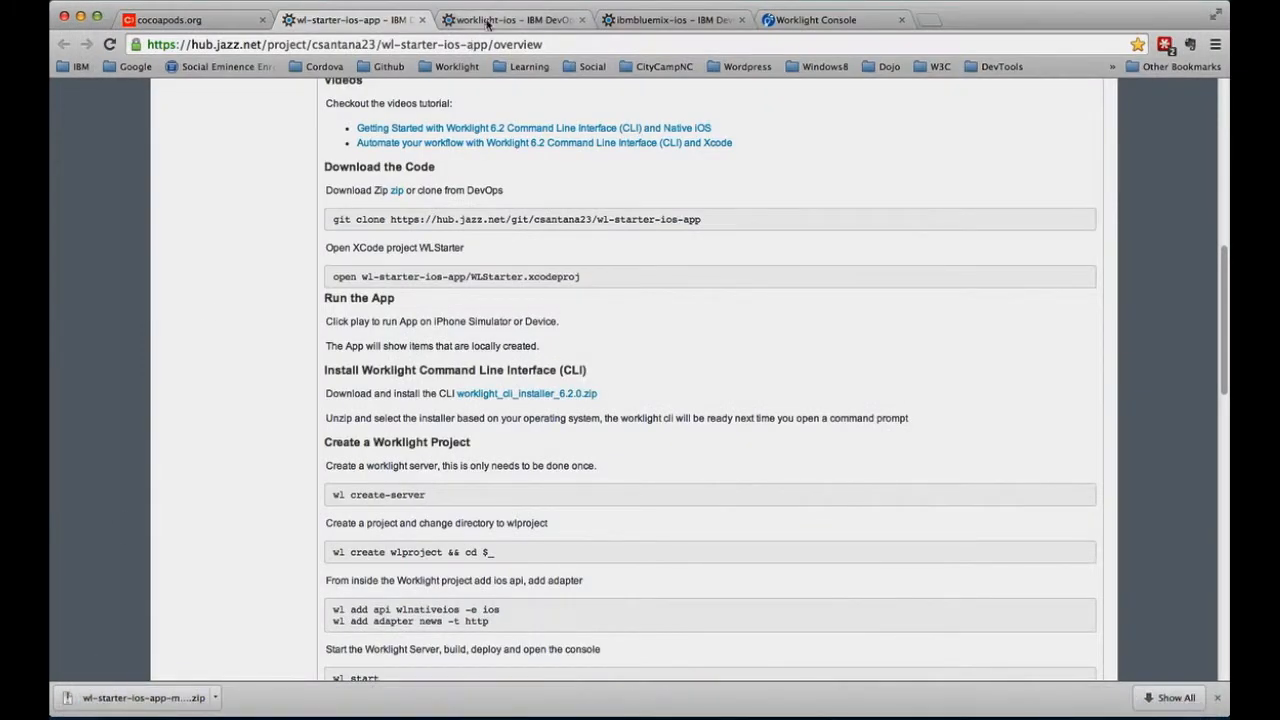
# - Review the worklight-ios README instructions for adding the Worklight pod
pyautogui.click(510, 20)
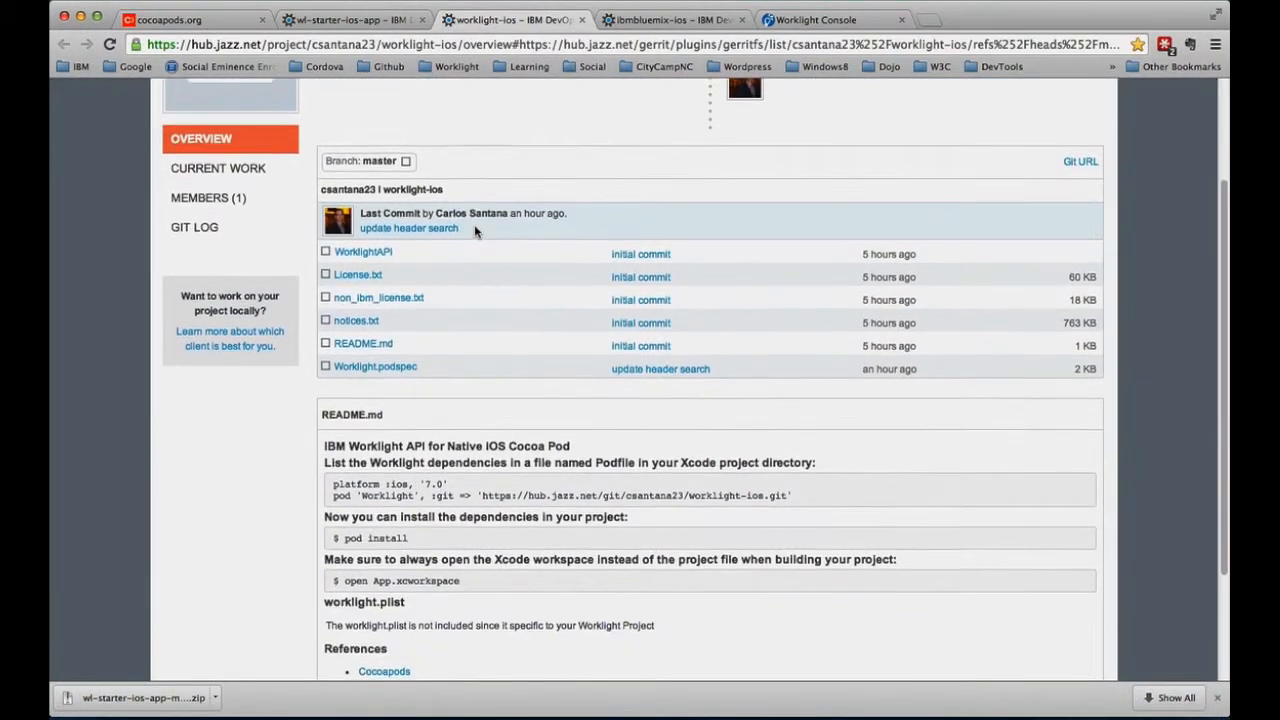
pyautogui.scroll(3)
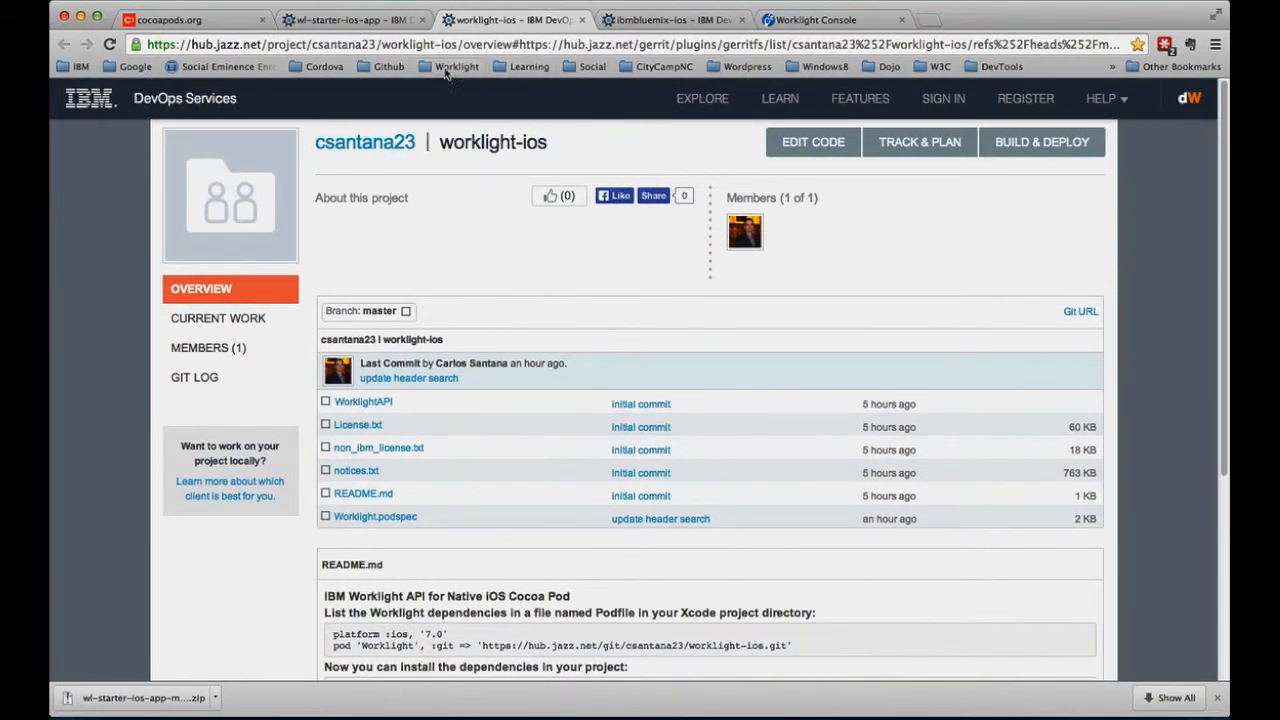
pyautogui.scroll(-3)
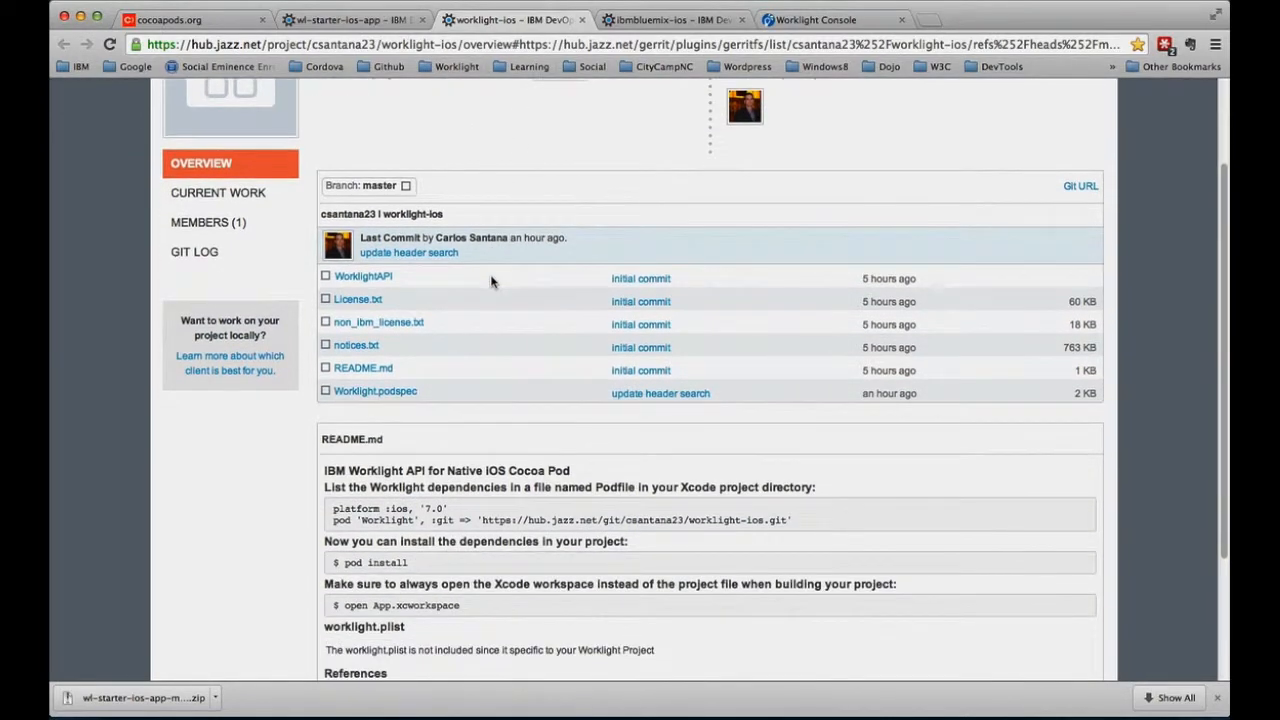
pyautogui.scroll(-3)
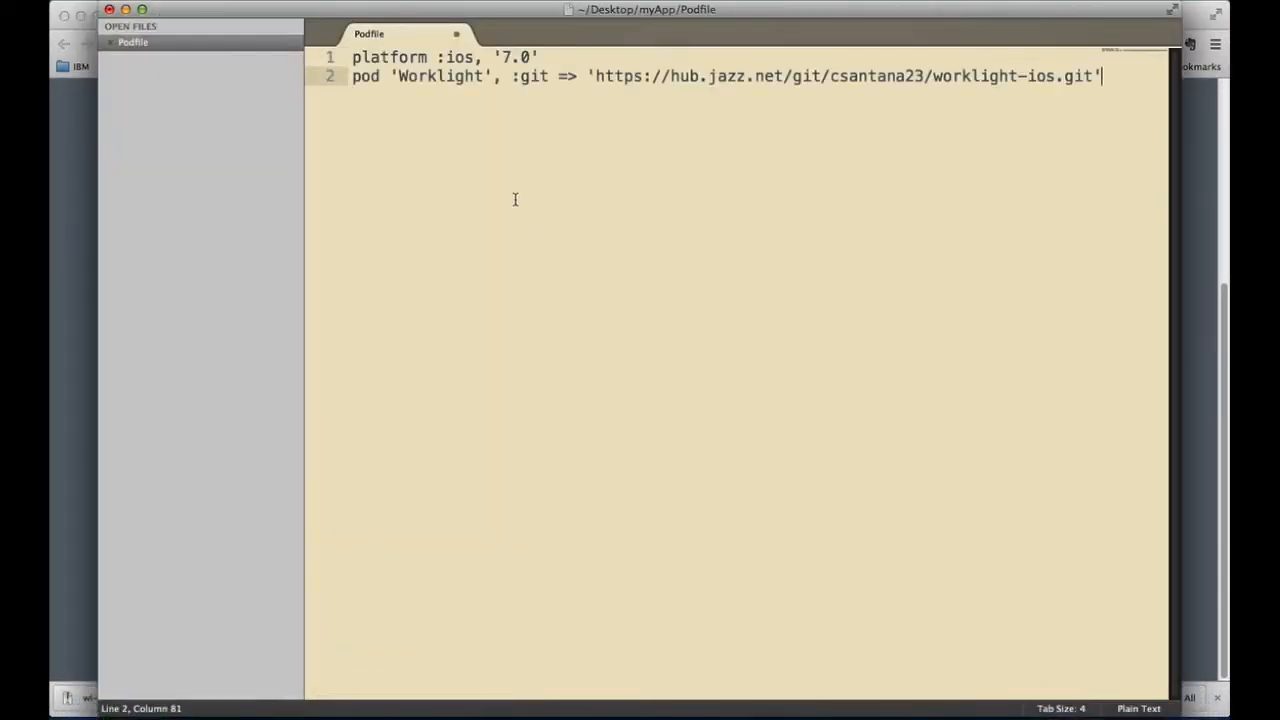
# - Review the Podfile's platform iOS 7.0 line and the pod line
pyautogui.moveTo(352, 56); pyautogui.dragTo(476, 56)
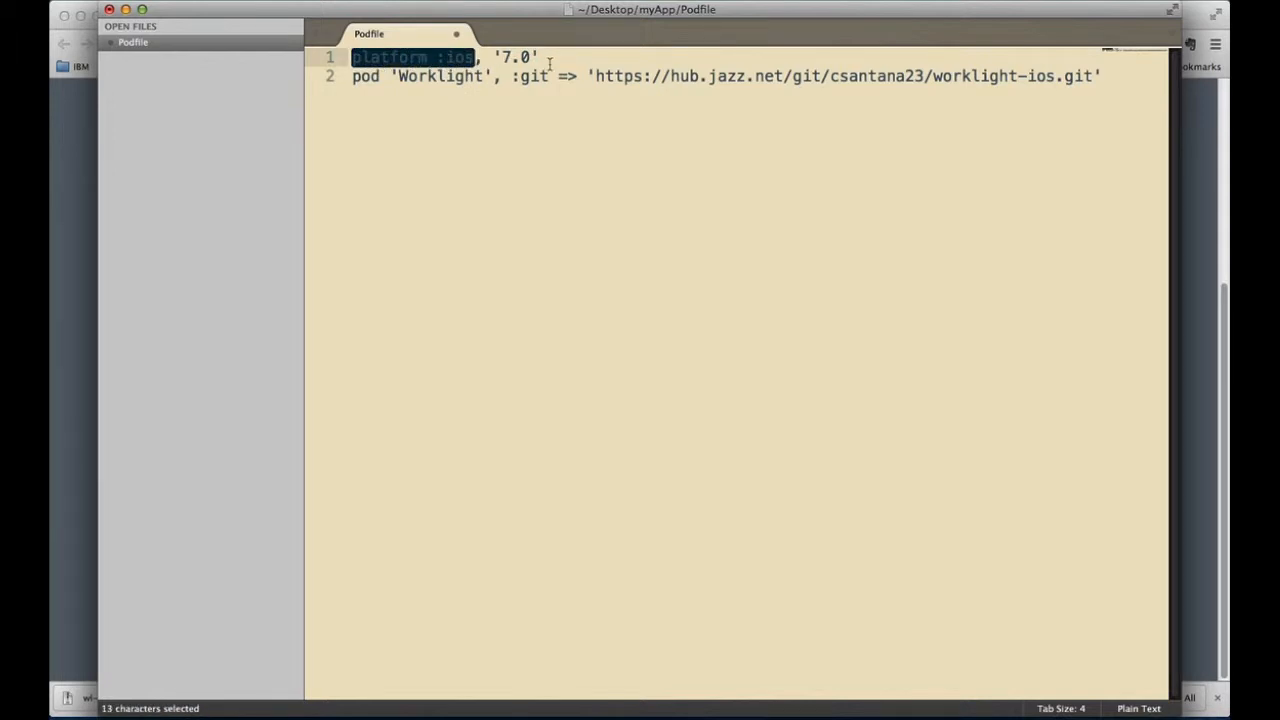
pyautogui.doubleClick(514, 56)
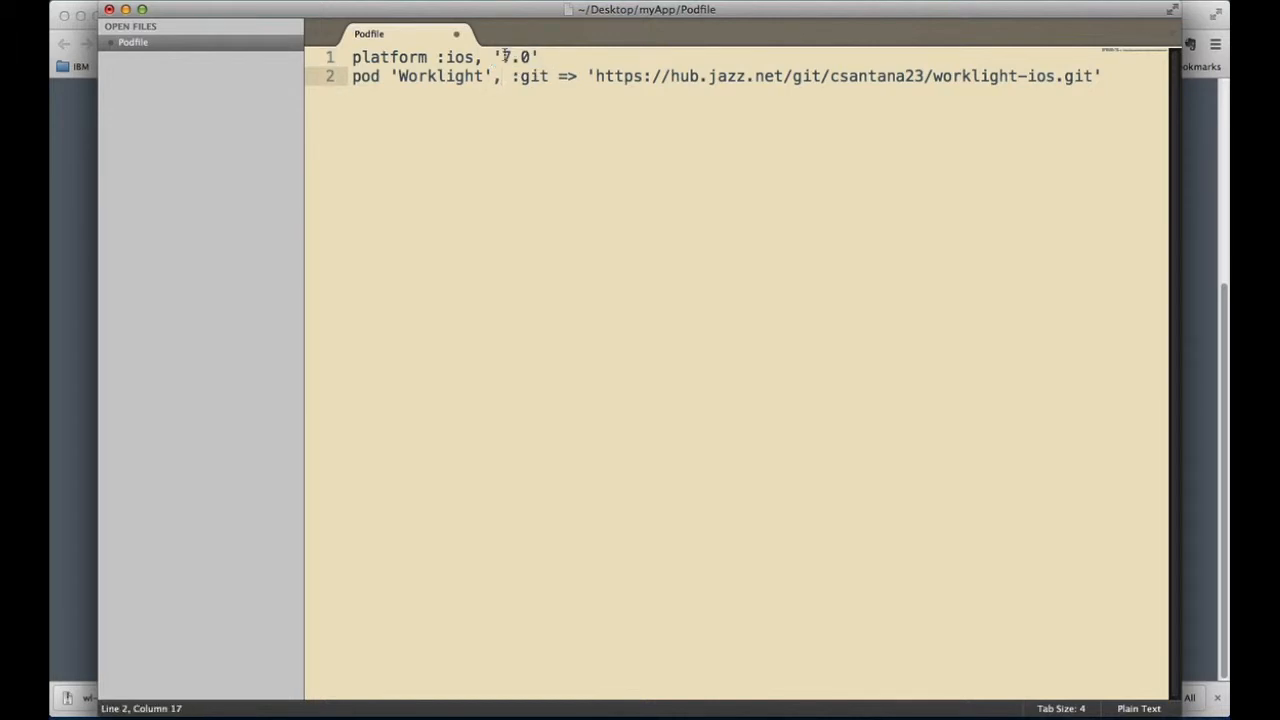
pyautogui.doubleClick(516, 56)
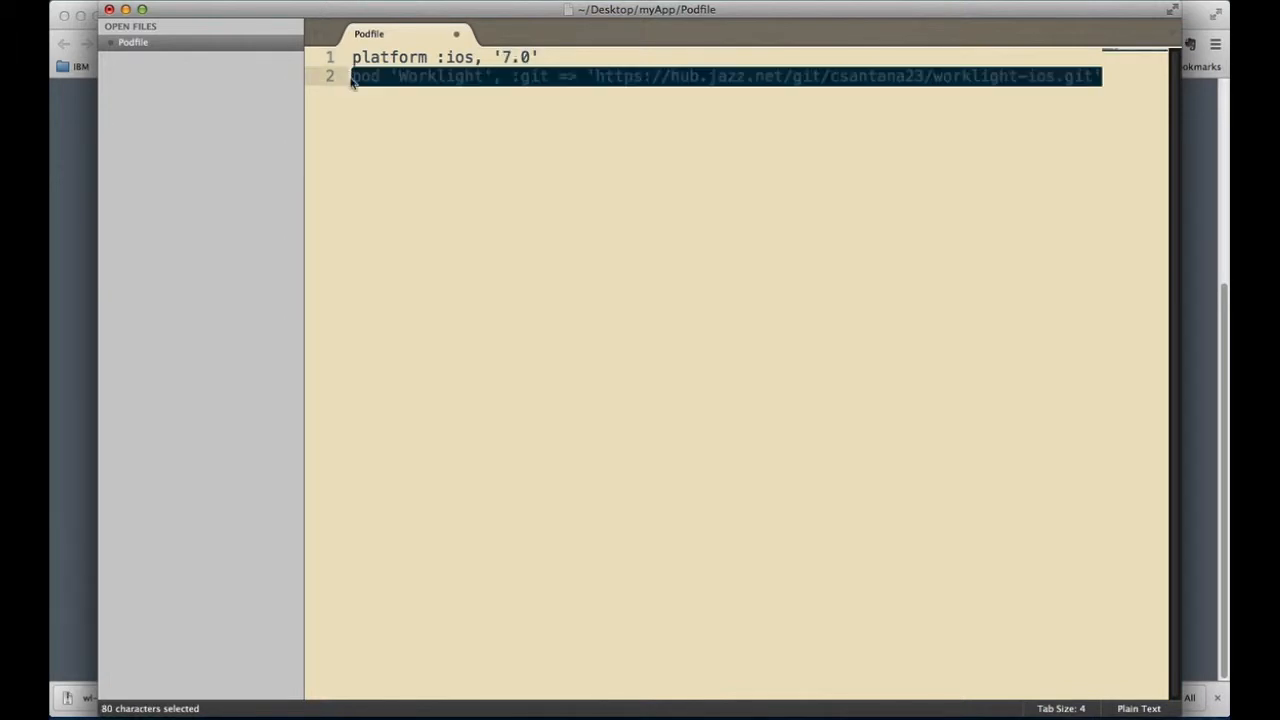
pyautogui.click(378, 76)
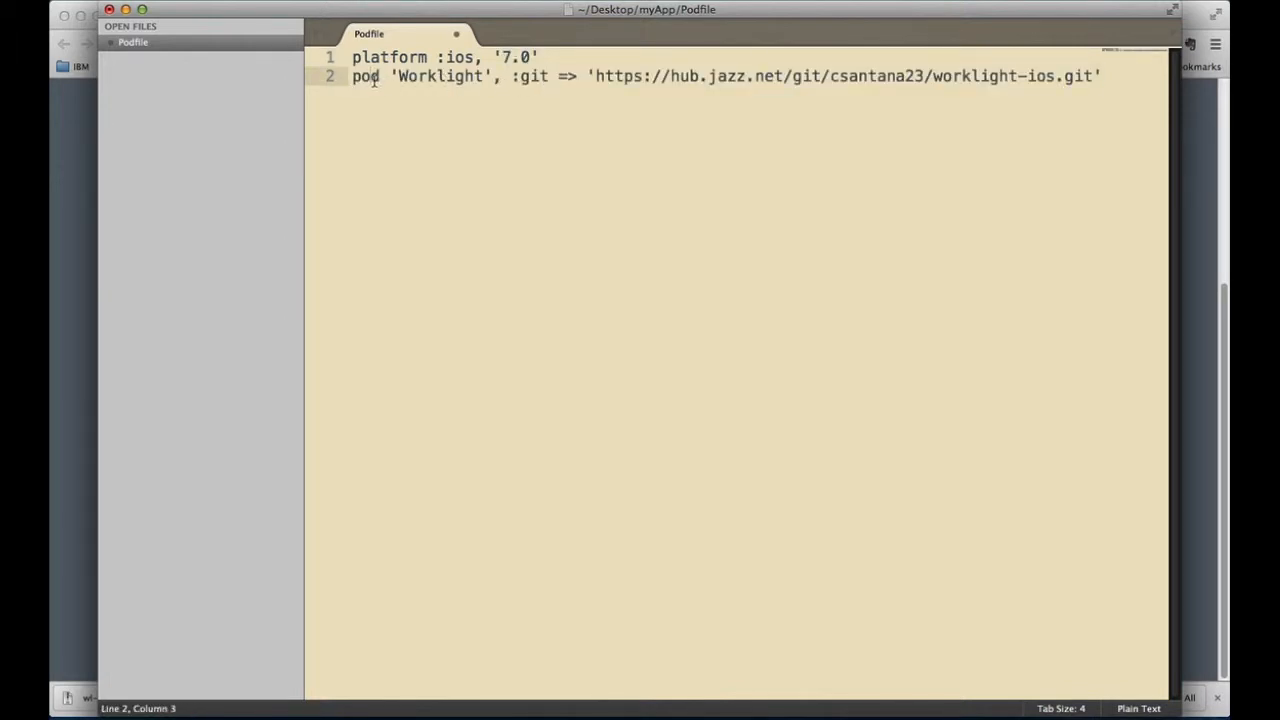
# - Review the Worklight pod name and its worklight-ios git repository URL, then save the Podfile
pyautogui.doubleClick(364, 76)
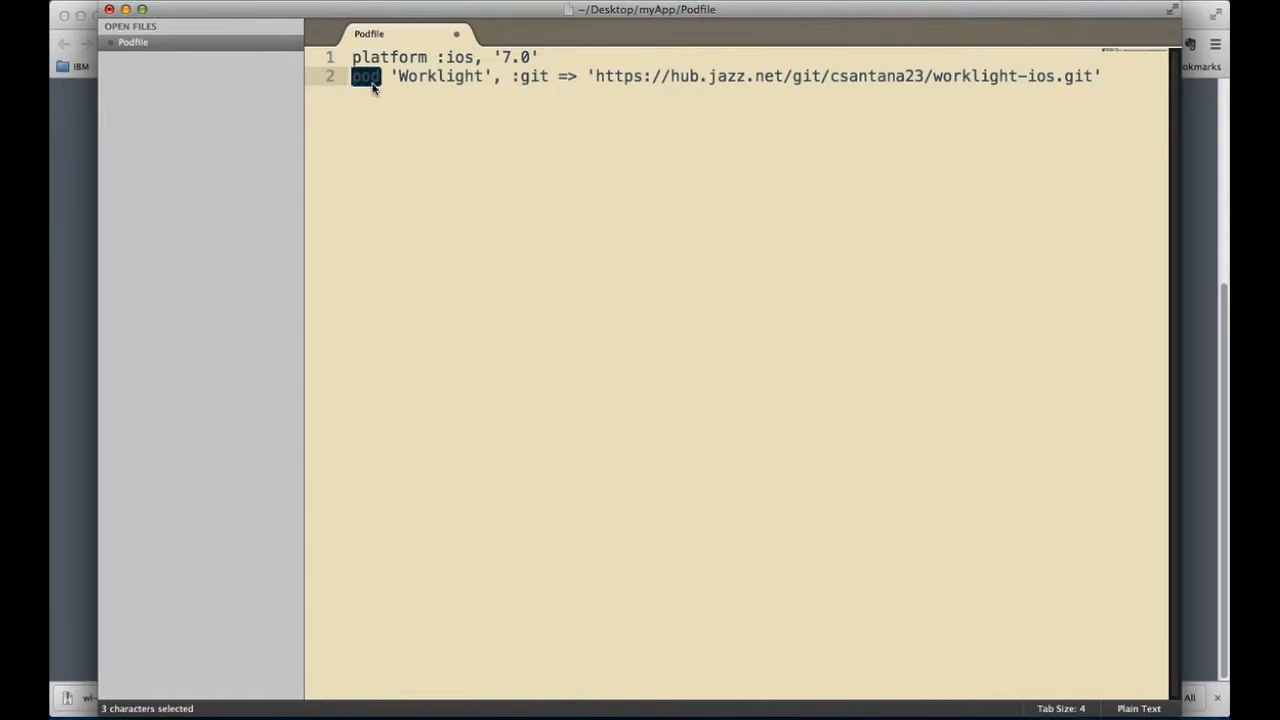
pyautogui.doubleClick(440, 76)
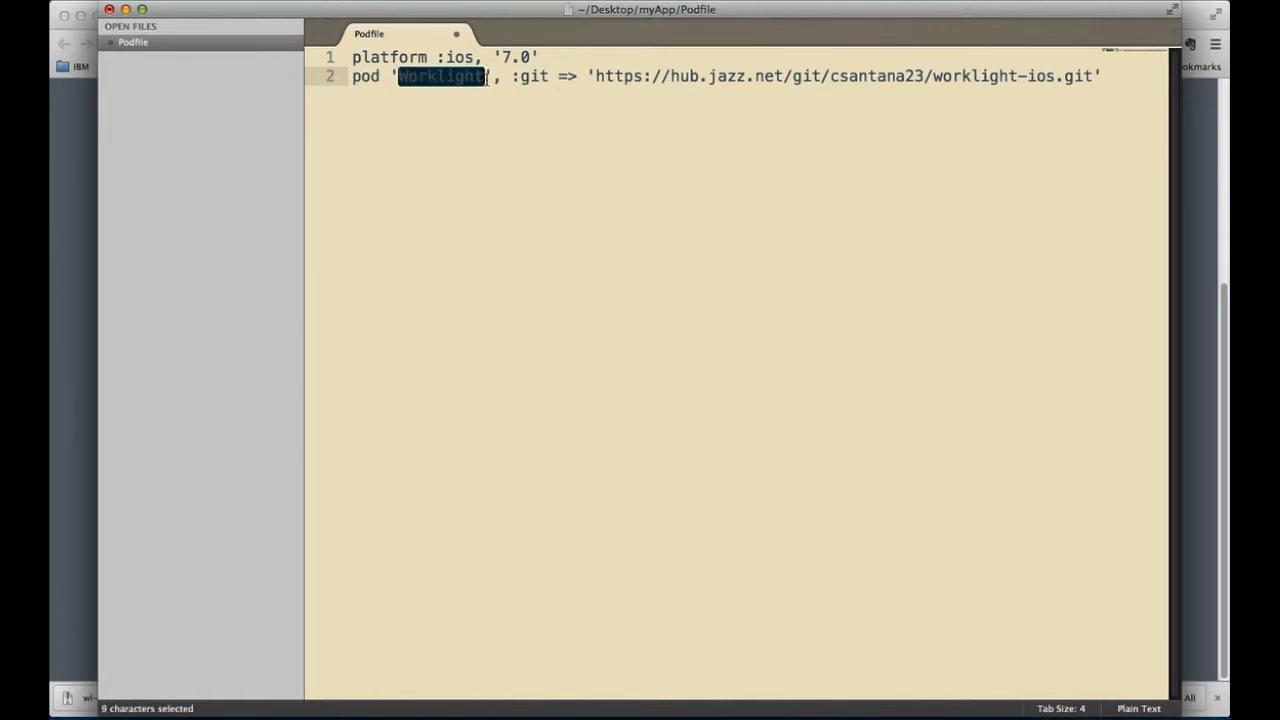
pyautogui.click(496, 76)
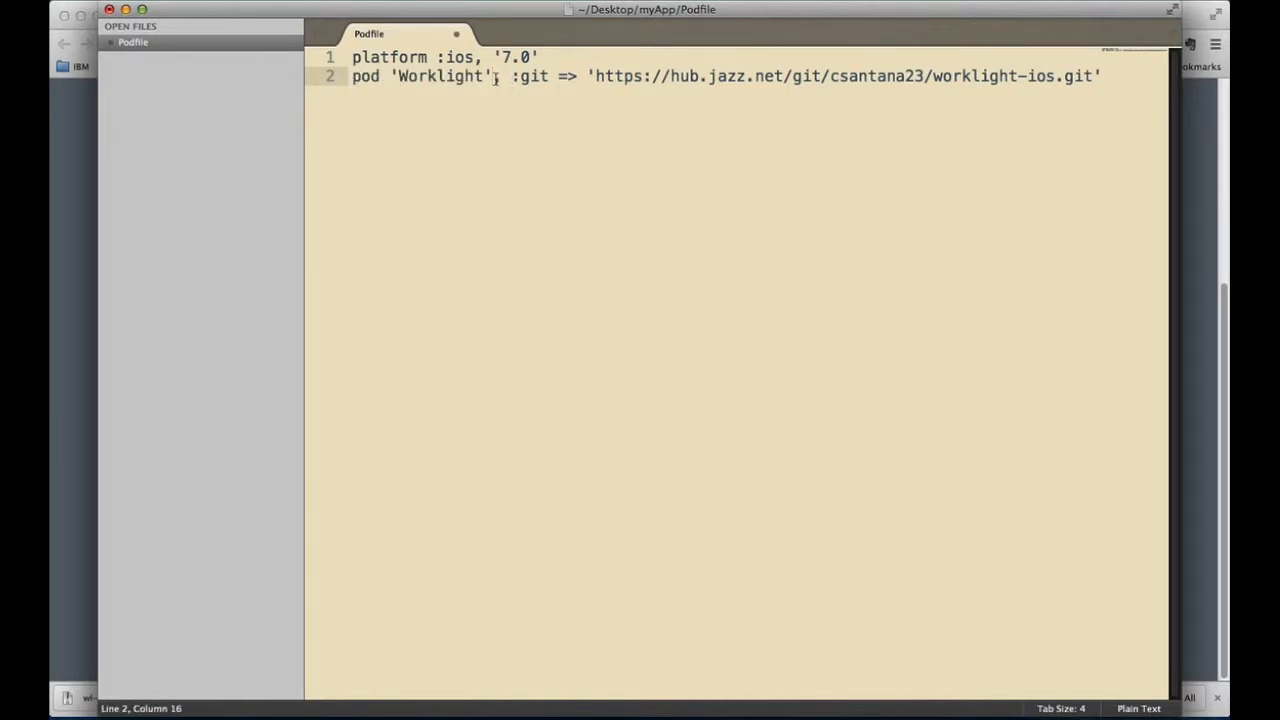
pyautogui.moveTo(496, 76); pyautogui.dragTo(688, 76)
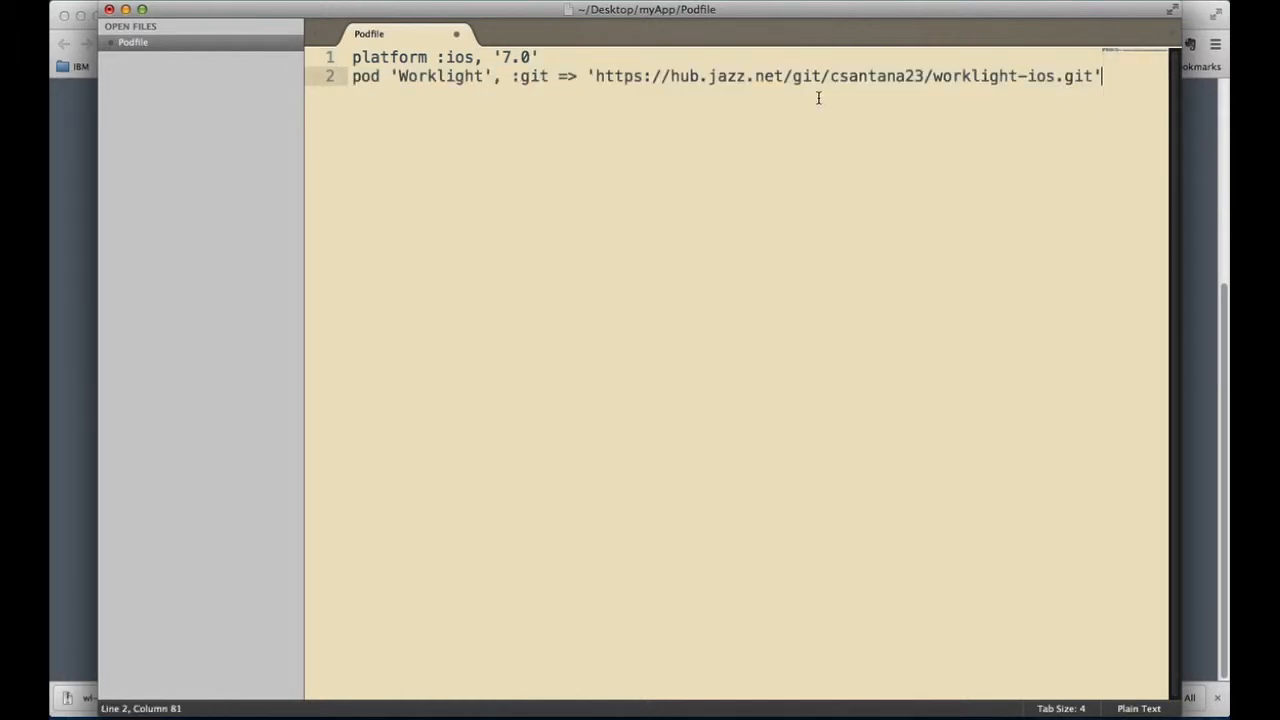
pyautogui.moveTo(512, 74)
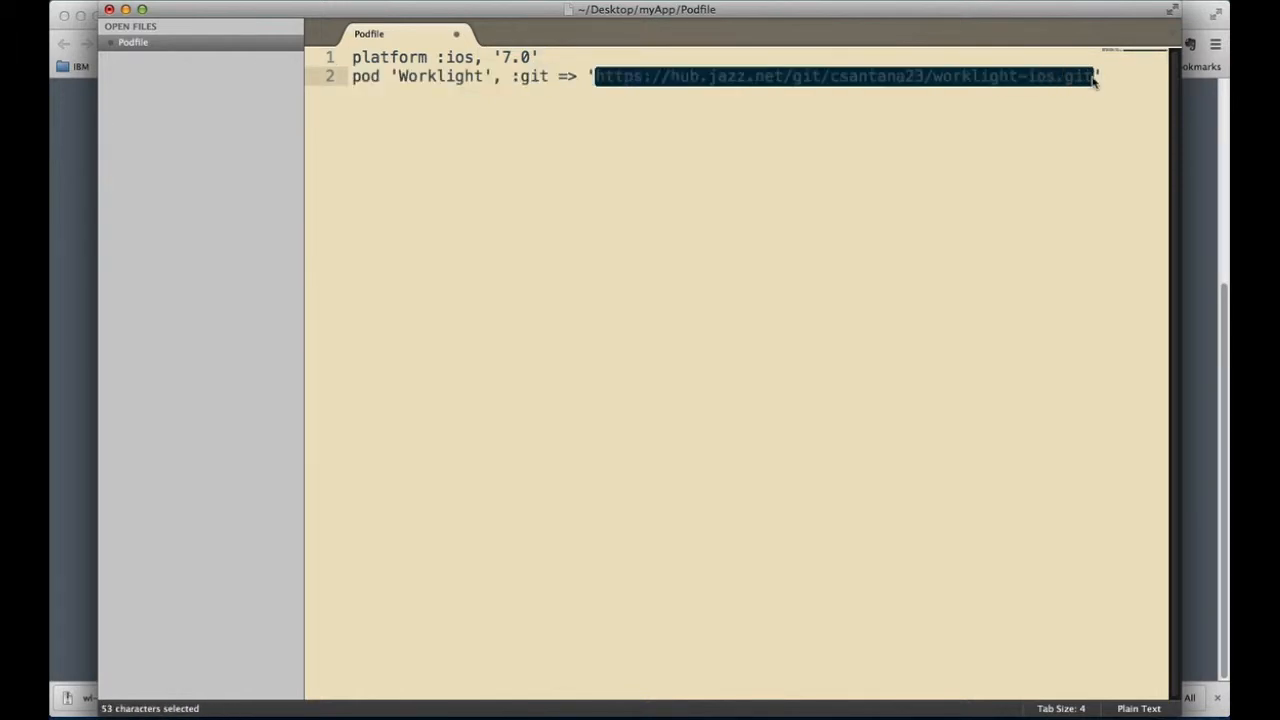
pyautogui.moveTo(420, 120)
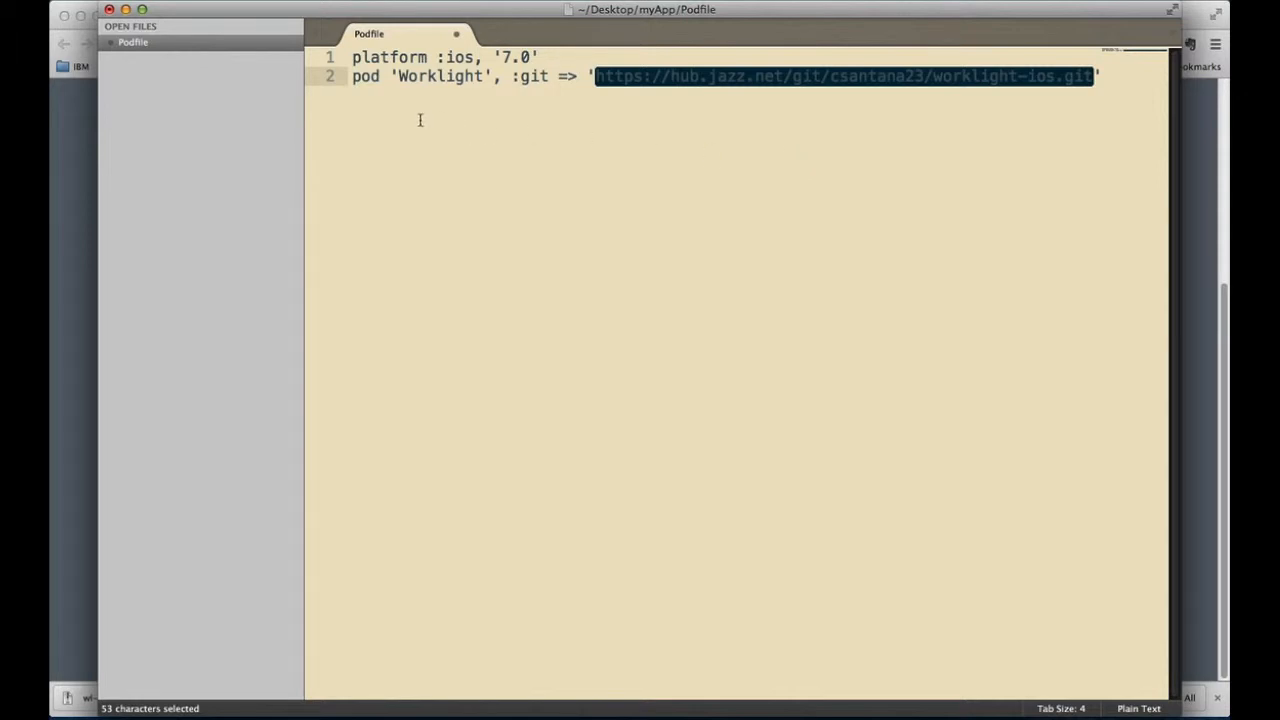
pyautogui.moveTo(408, 160)
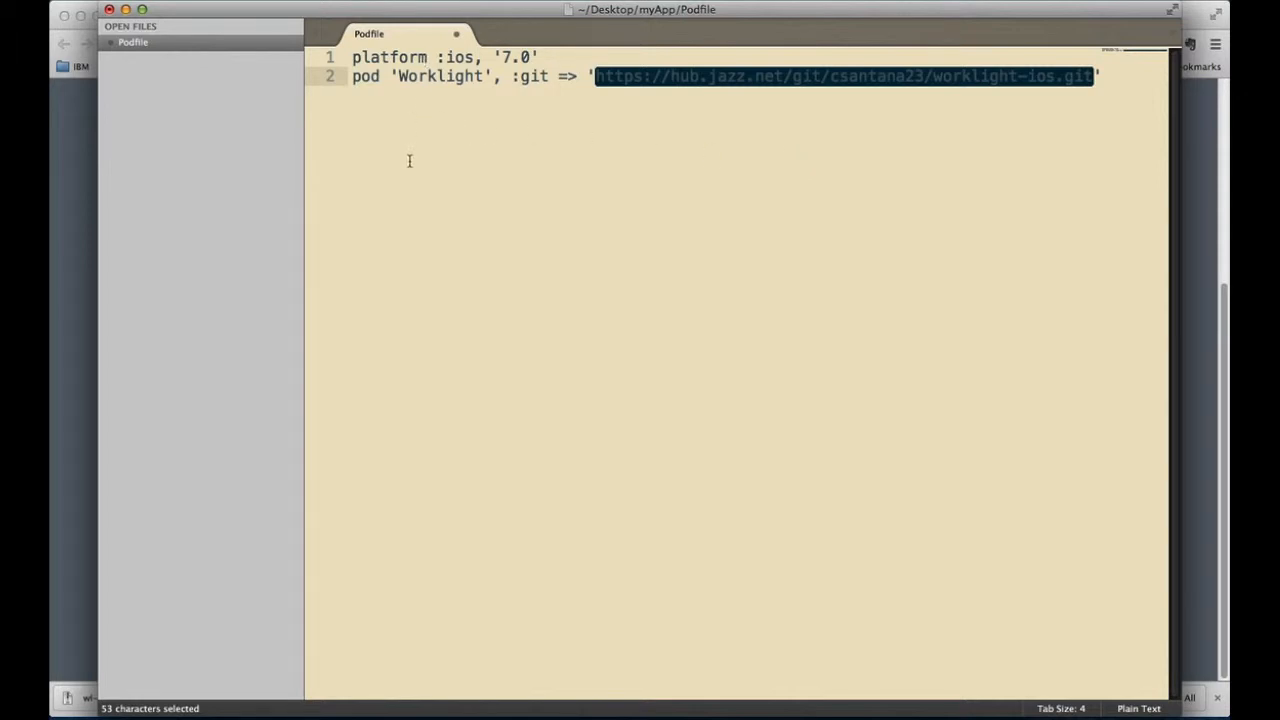
pyautogui.click(1100, 76)
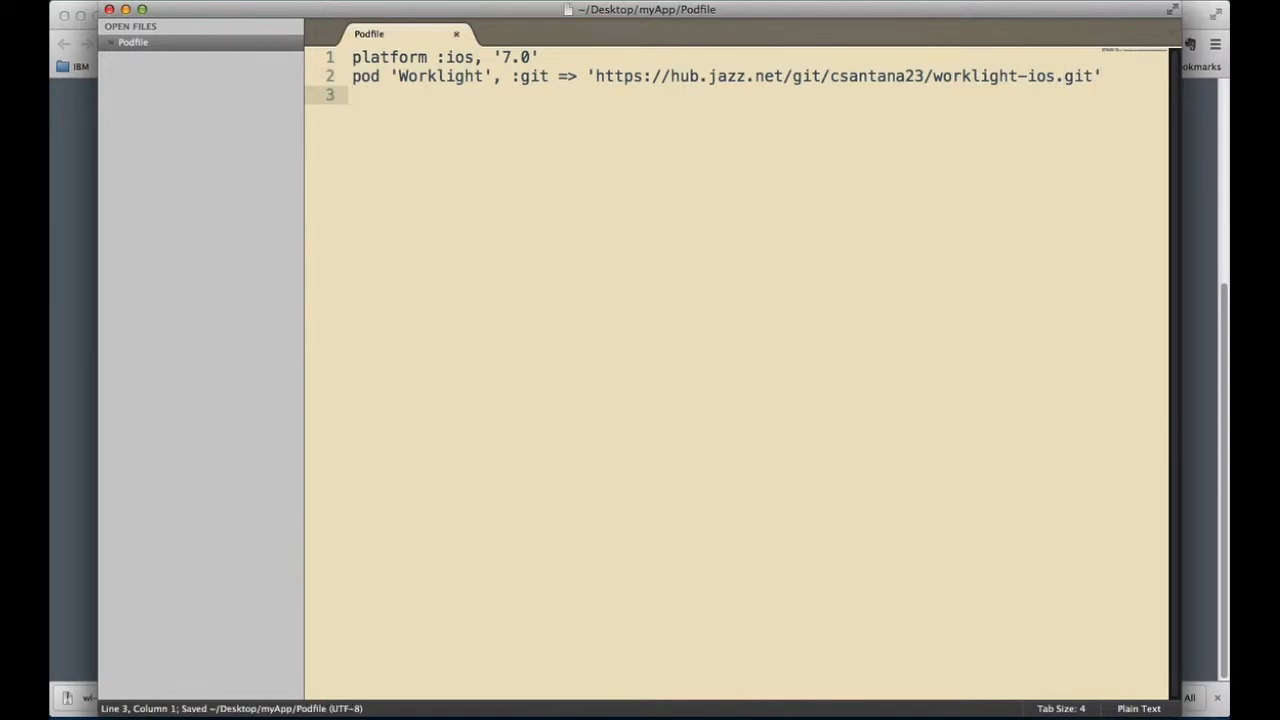
pyautogui.moveTo(180, 696)
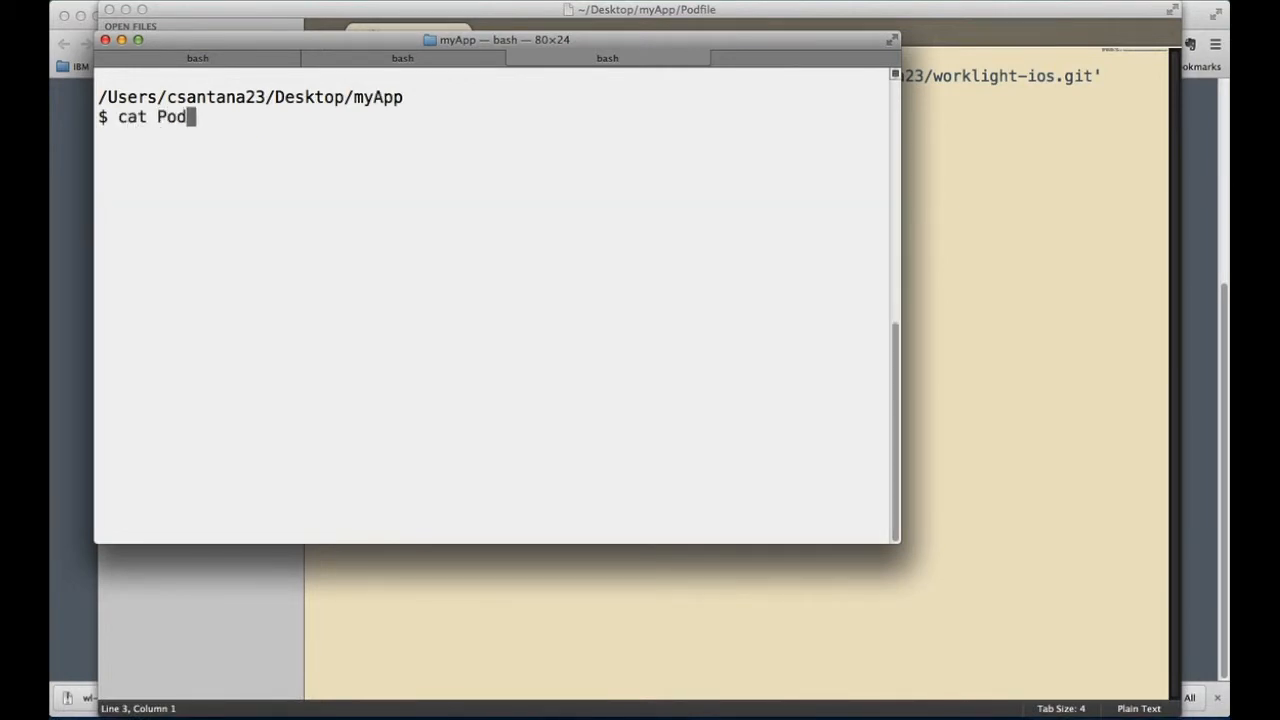
# - Print the Podfile and run pod install to integrate Worklight 6.2.0 into WLStarter.xcworkspace
pyautogui.press('Return')
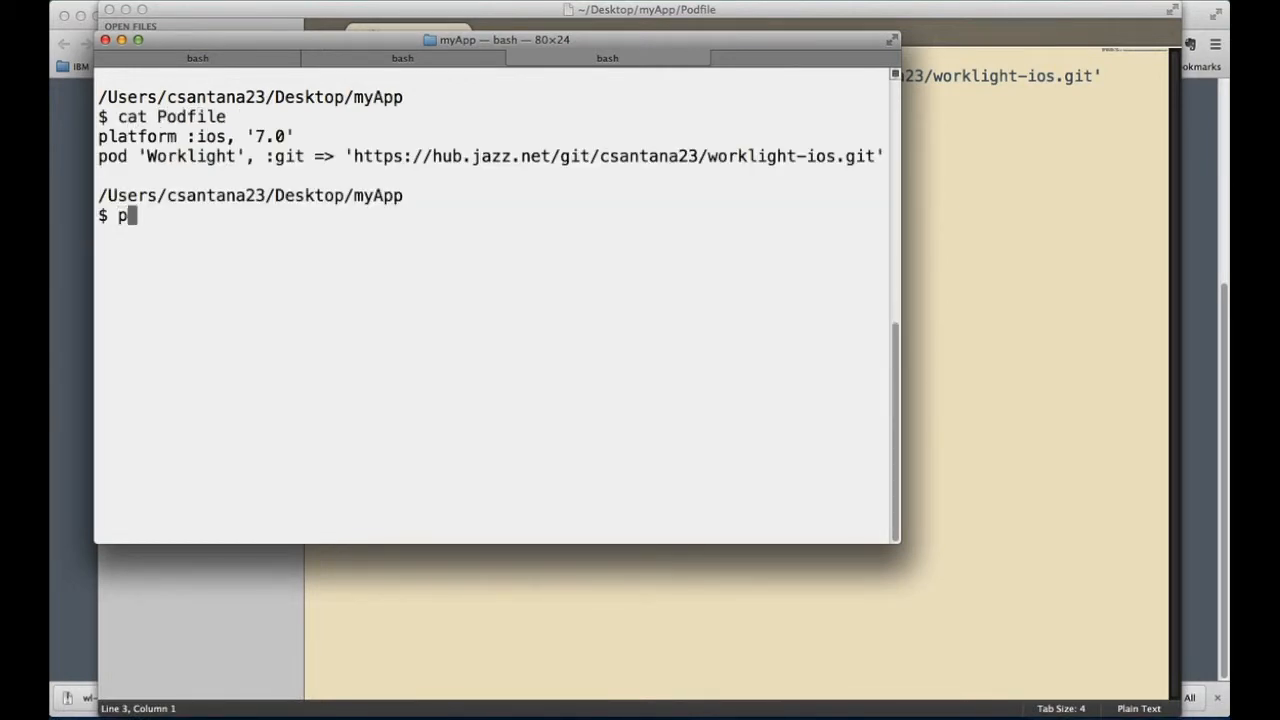
pyautogui.write('od install')
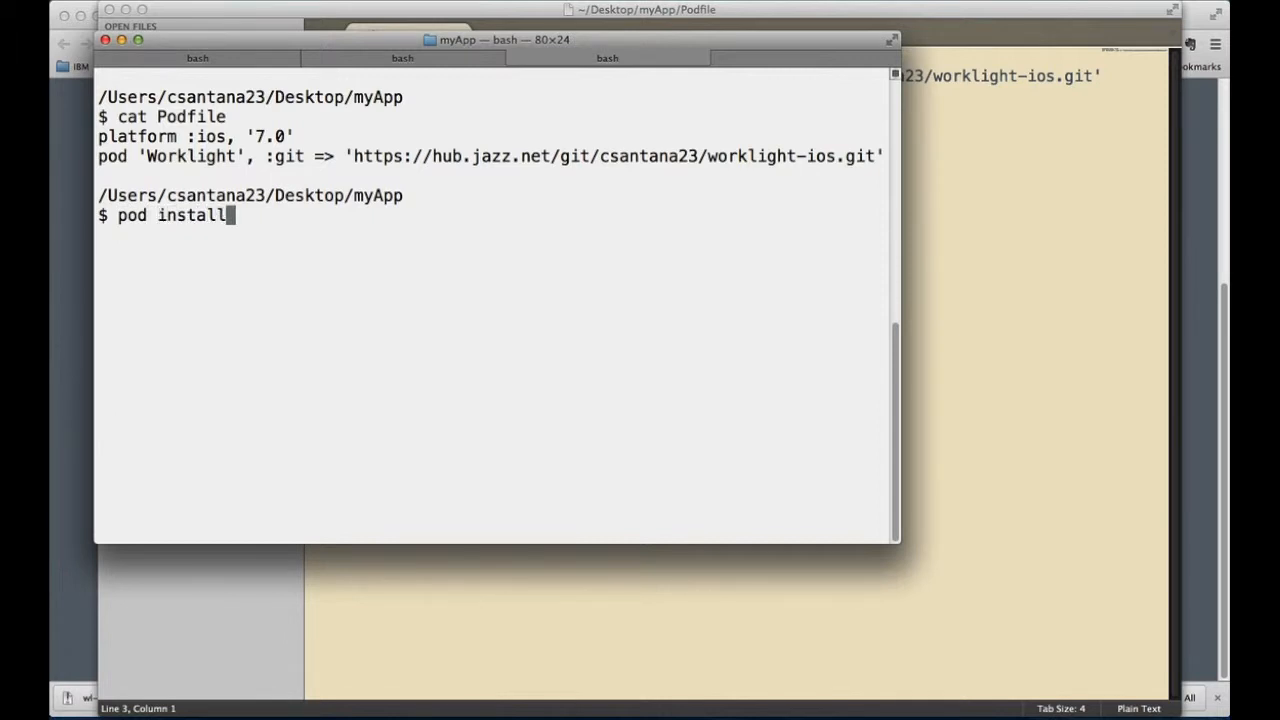
pyautogui.press('Return')
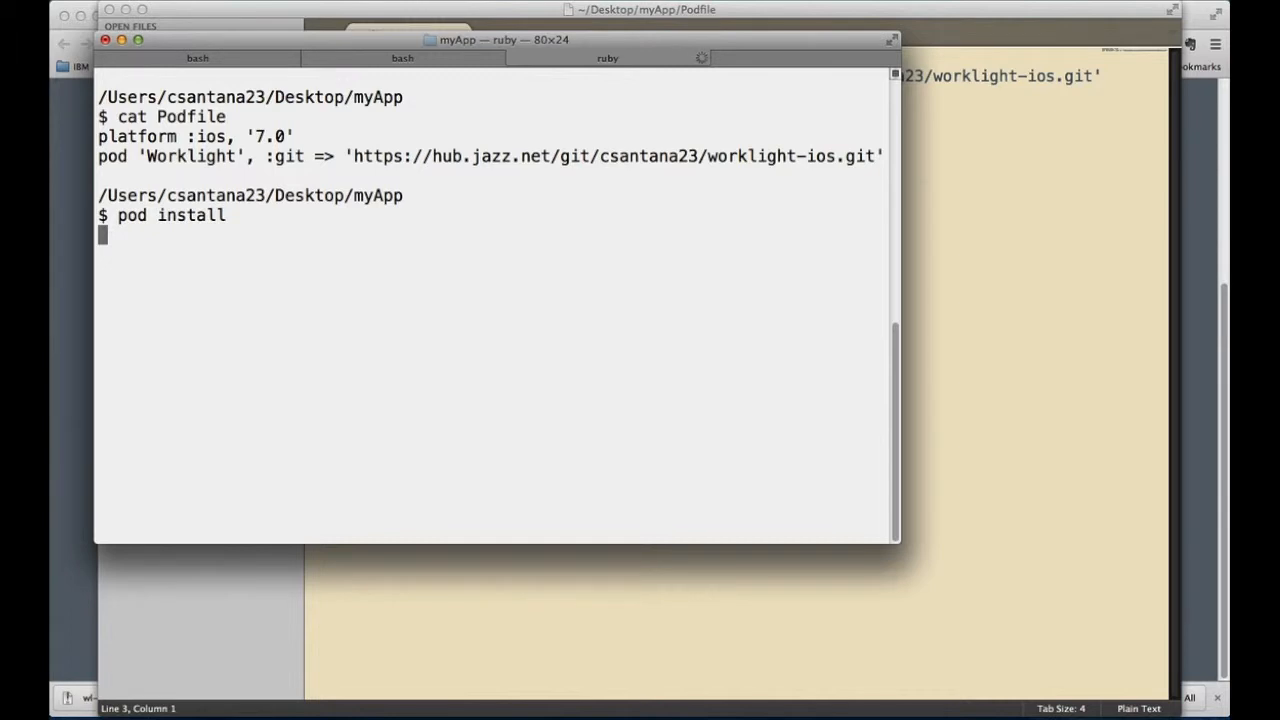
pyautogui.press('Return')
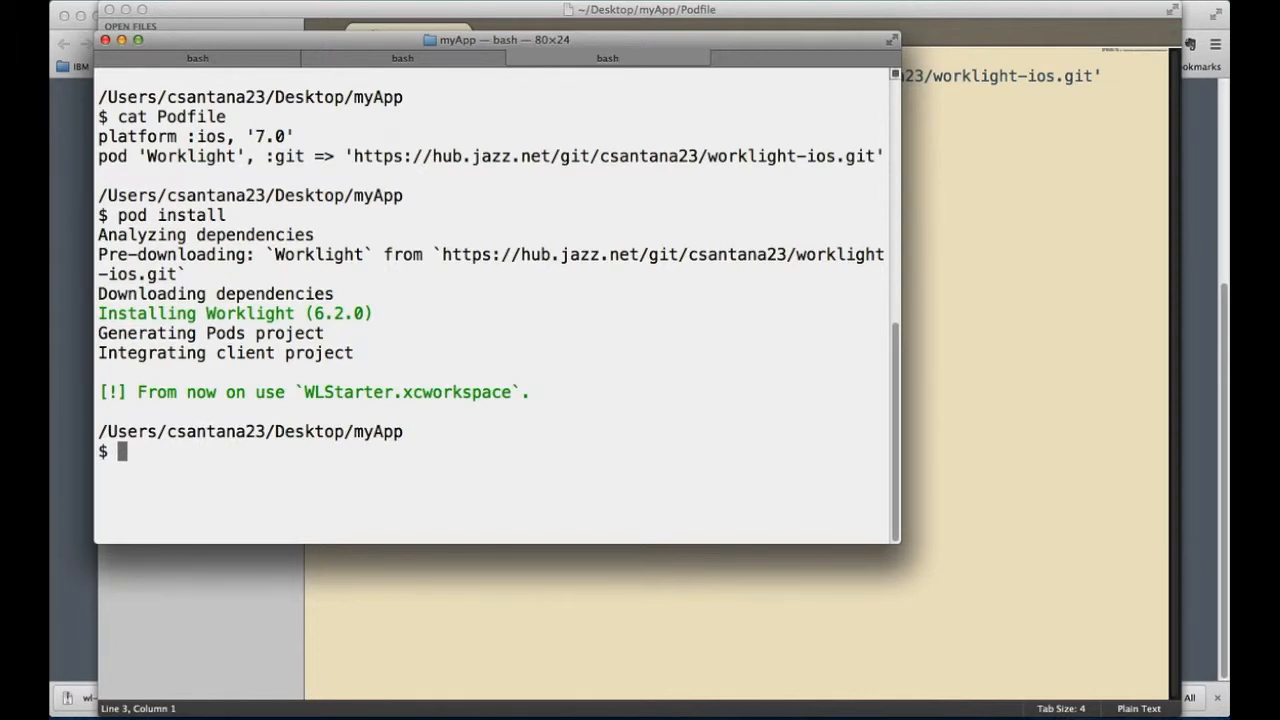
pyautogui.write('open .')
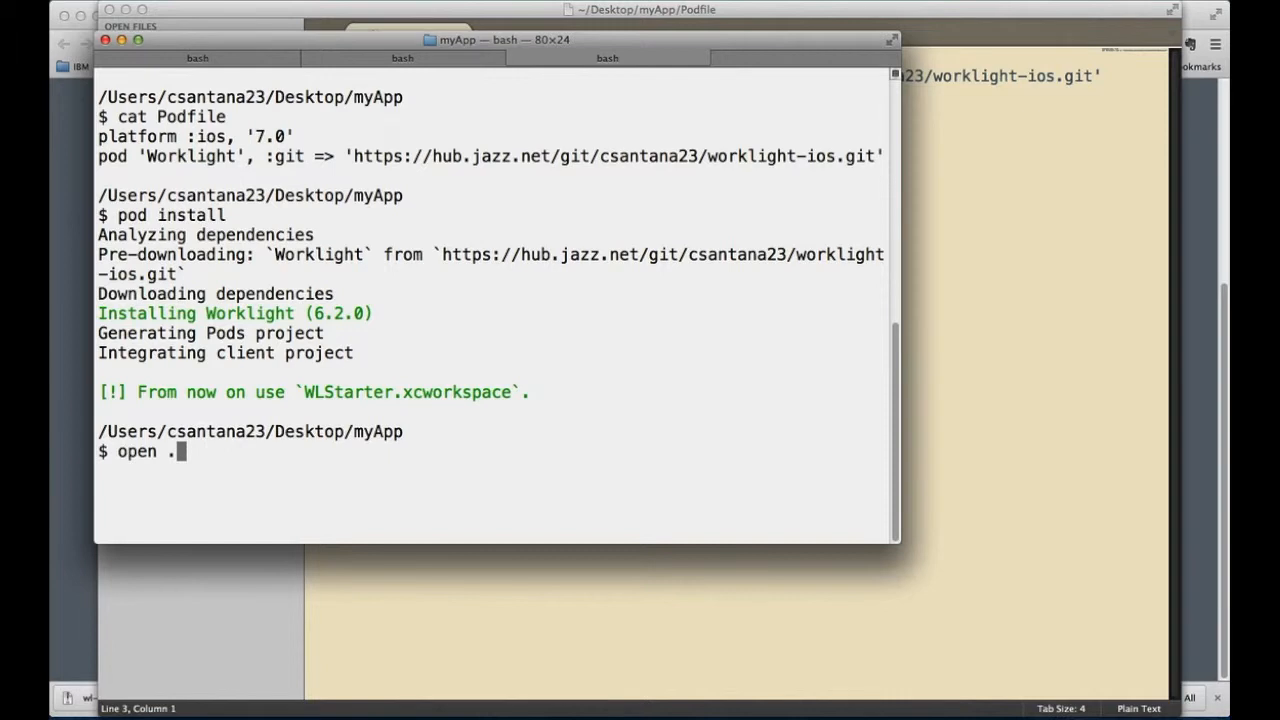
# - Open WLStarter.xcworkspace from the myApp folder and view Pods.xcconfig's search paths
pyautogui.press('Return')
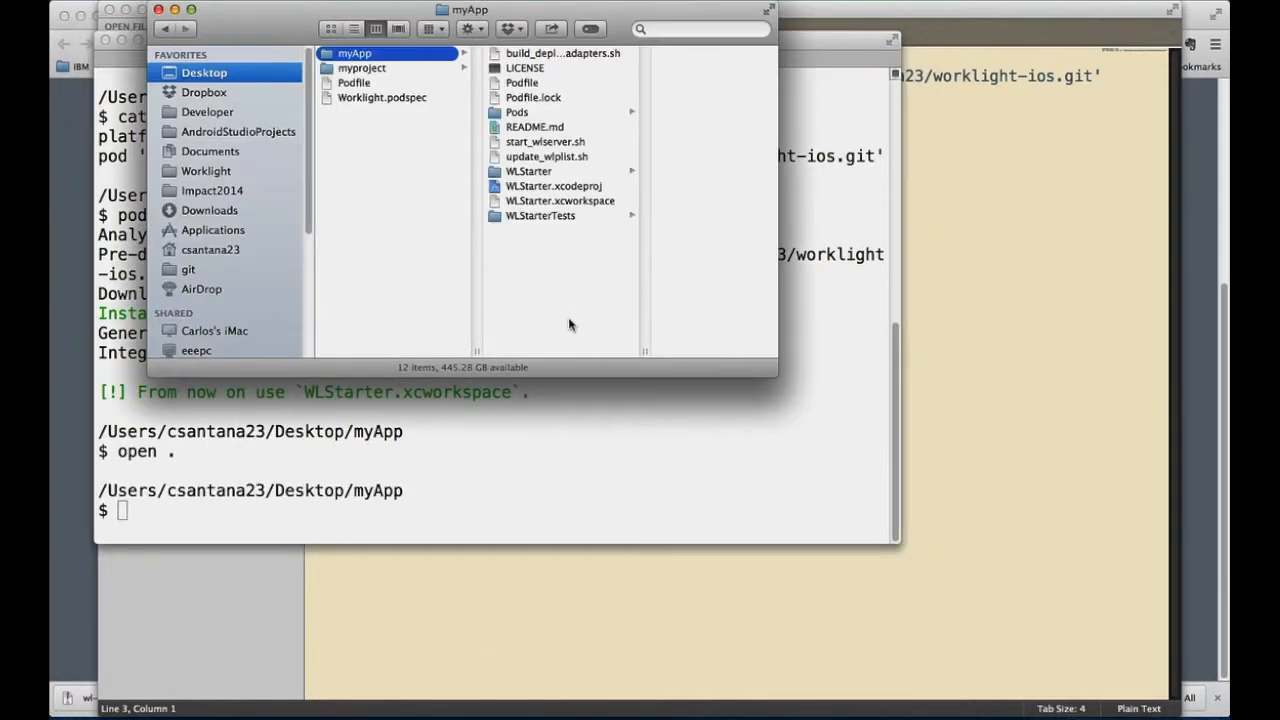
pyautogui.moveTo(520, 216)
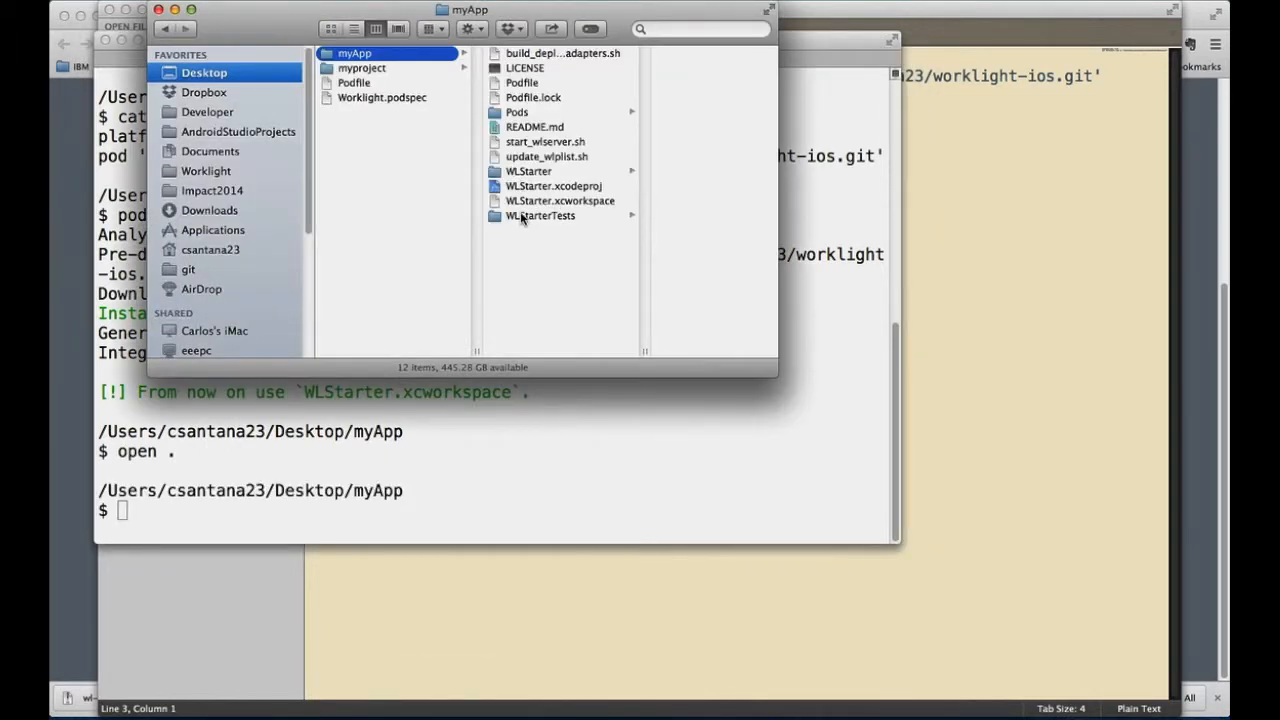
pyautogui.click(516, 200)
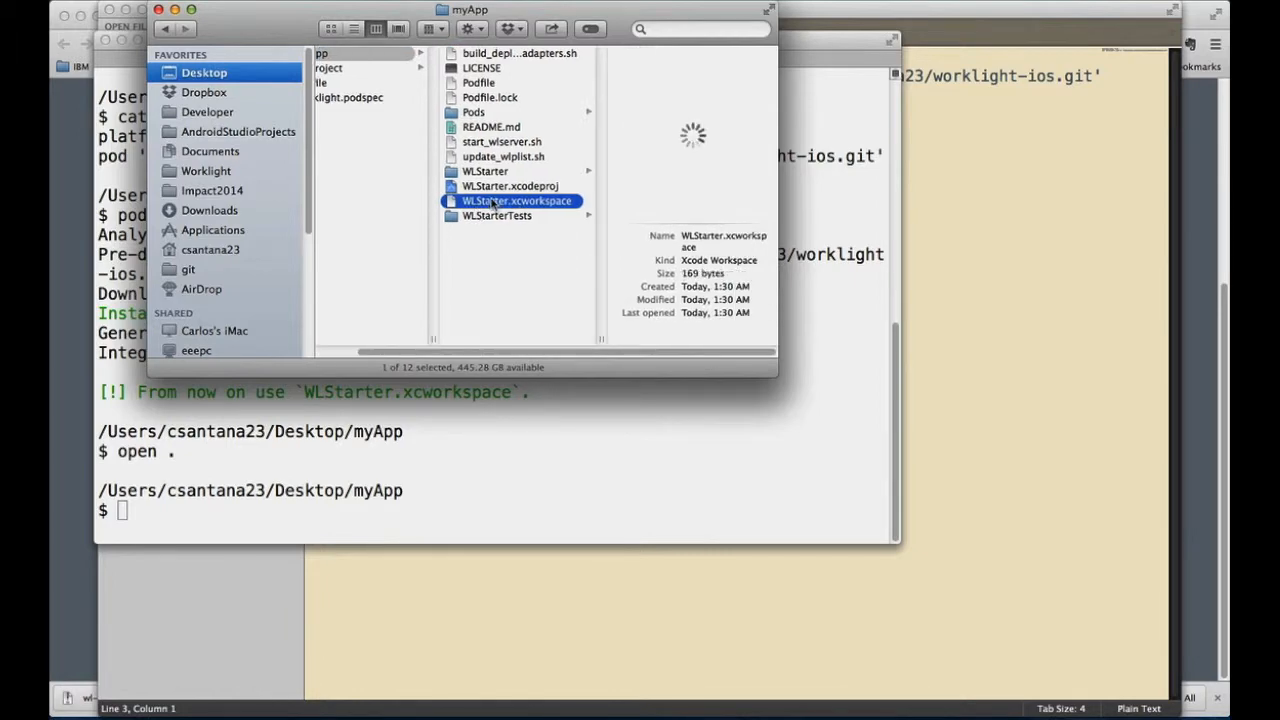
pyautogui.rightClick(516, 200)
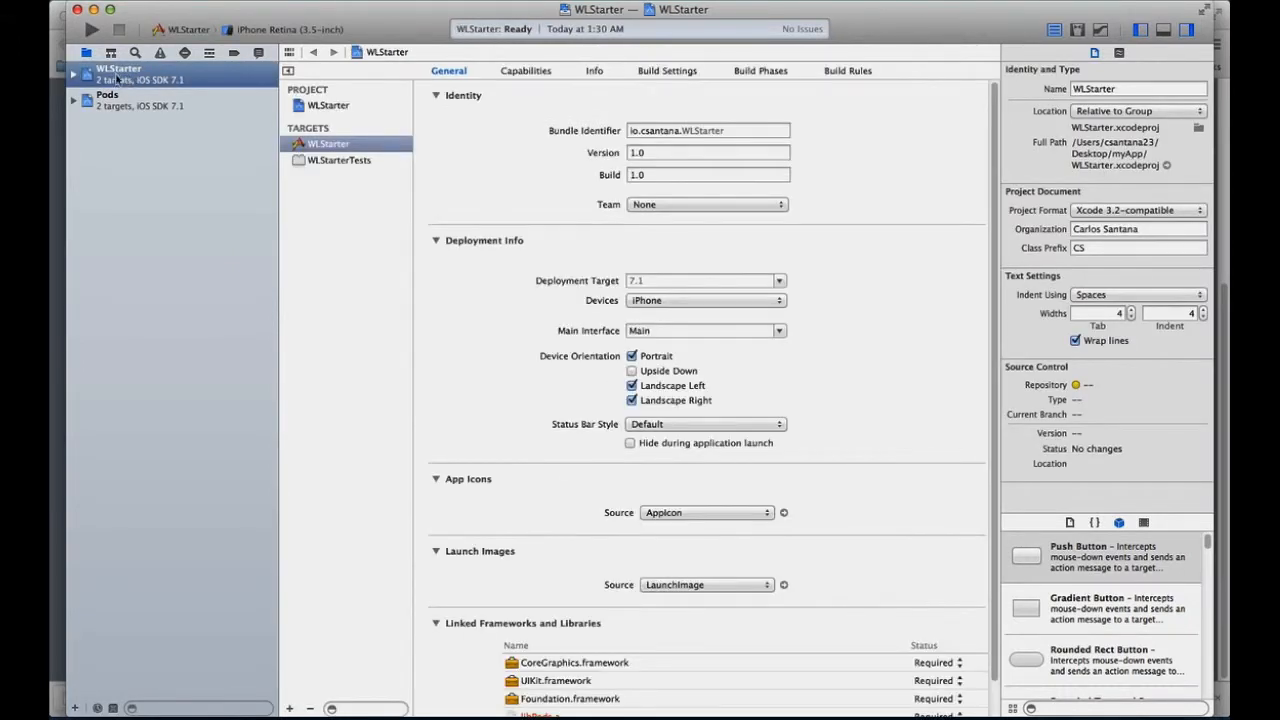
pyautogui.click(108, 94)
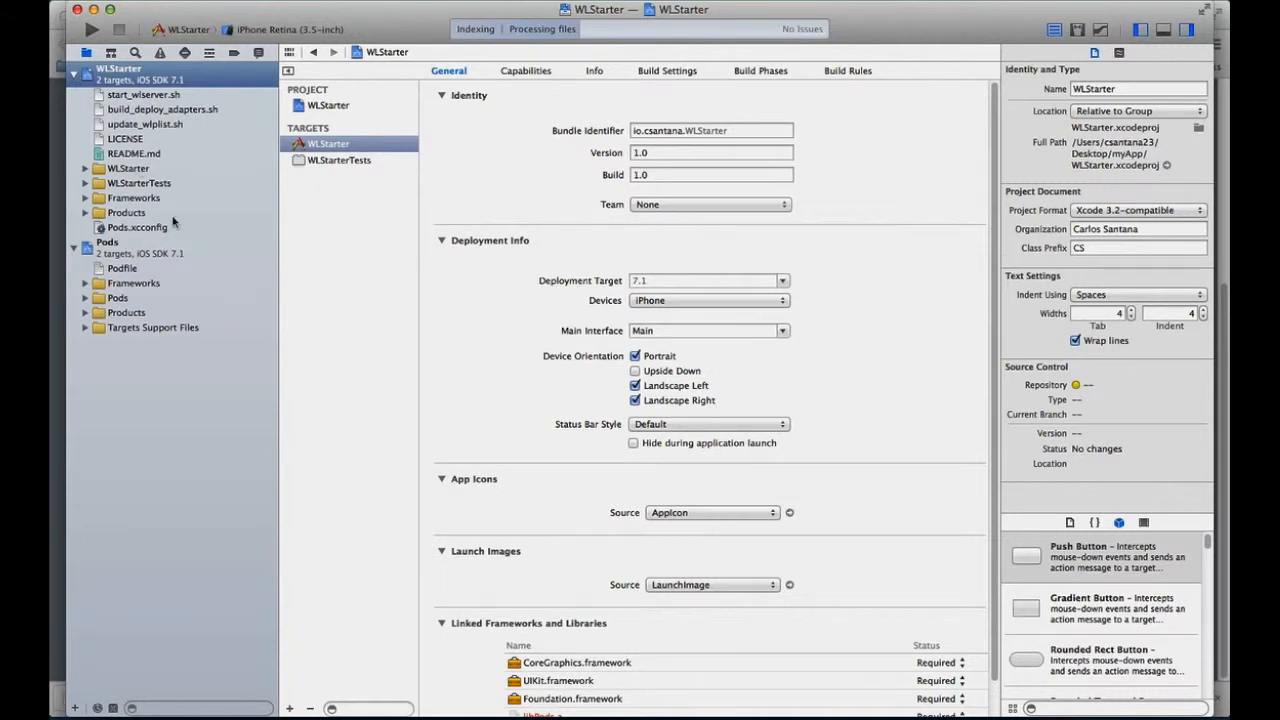
pyautogui.moveTo(152, 184)
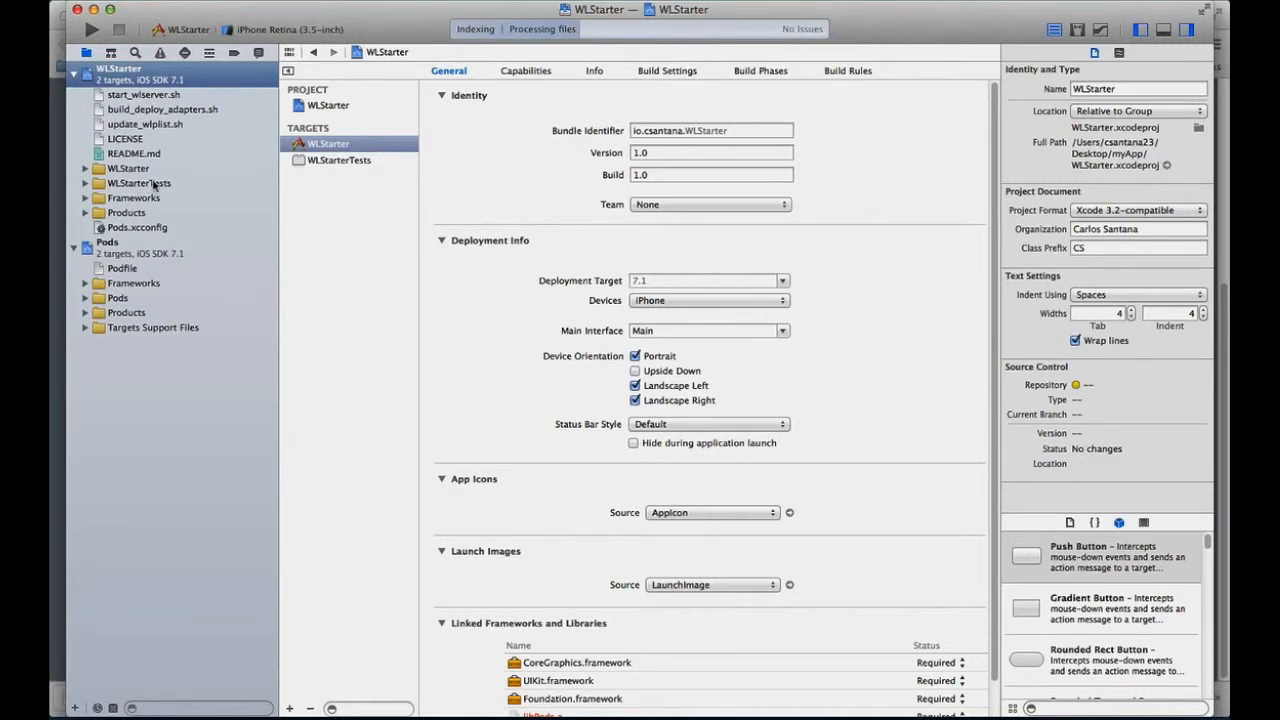
pyautogui.moveTo(120, 238)
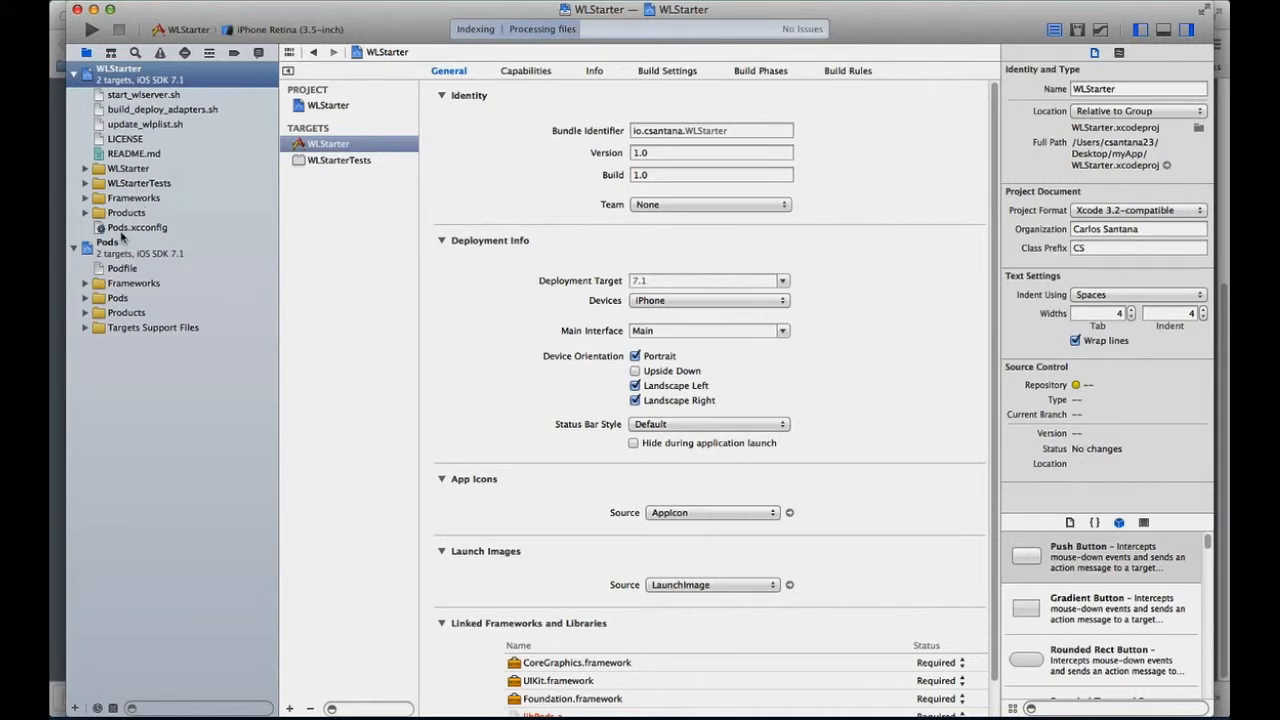
pyautogui.click(136, 228)
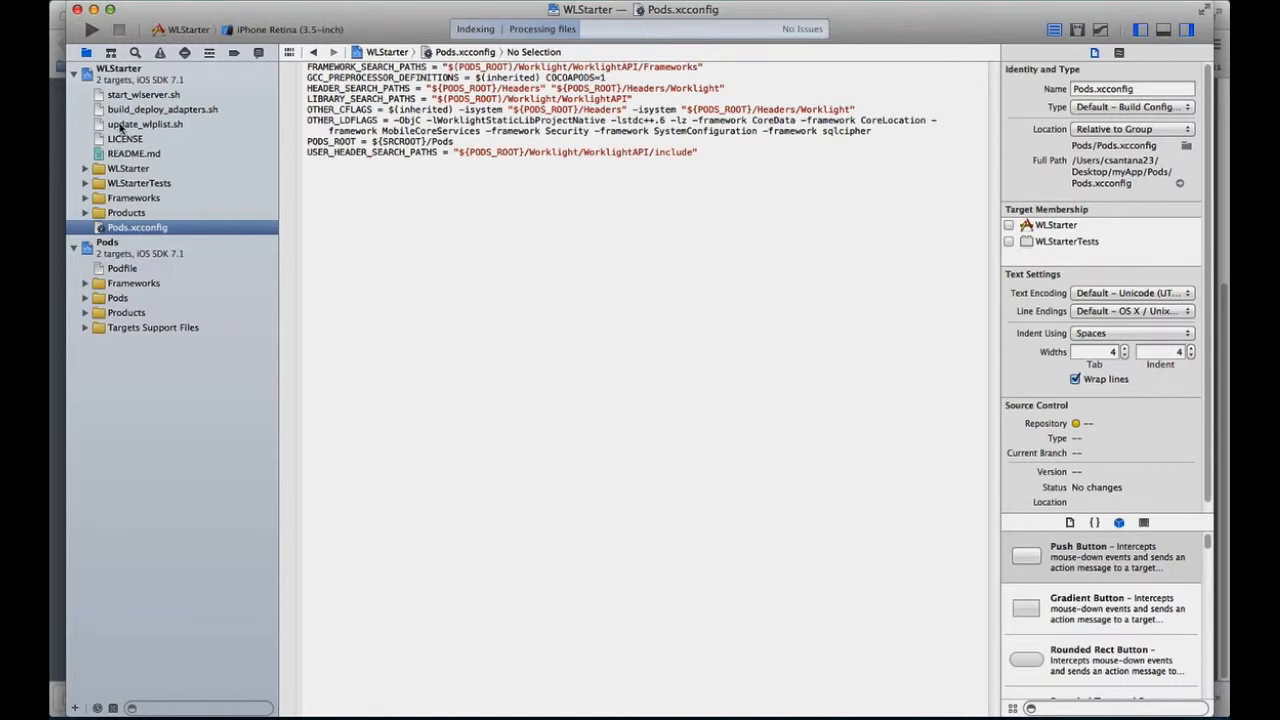
# - Browse the Pods project's Worklight headers and Frameworks to libWorklightStaticLibProjectNative.a
pyautogui.click(108, 242)
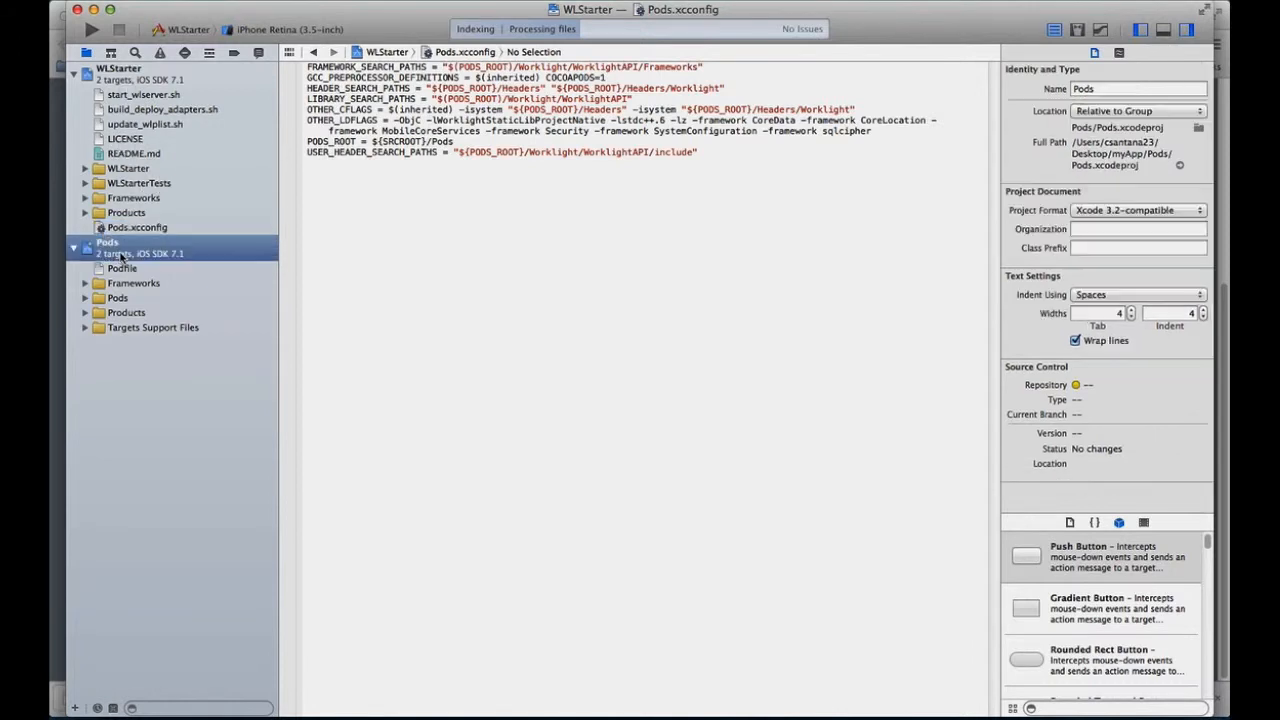
pyautogui.click(108, 242)
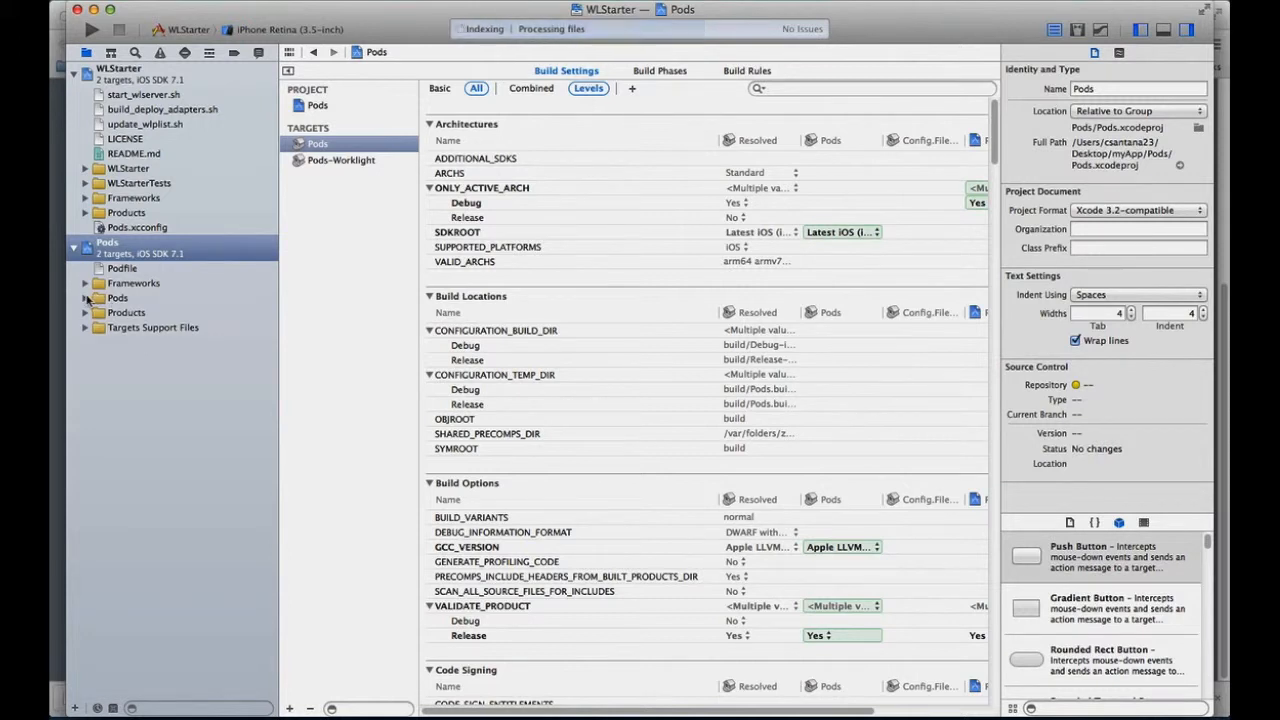
pyautogui.click(140, 312)
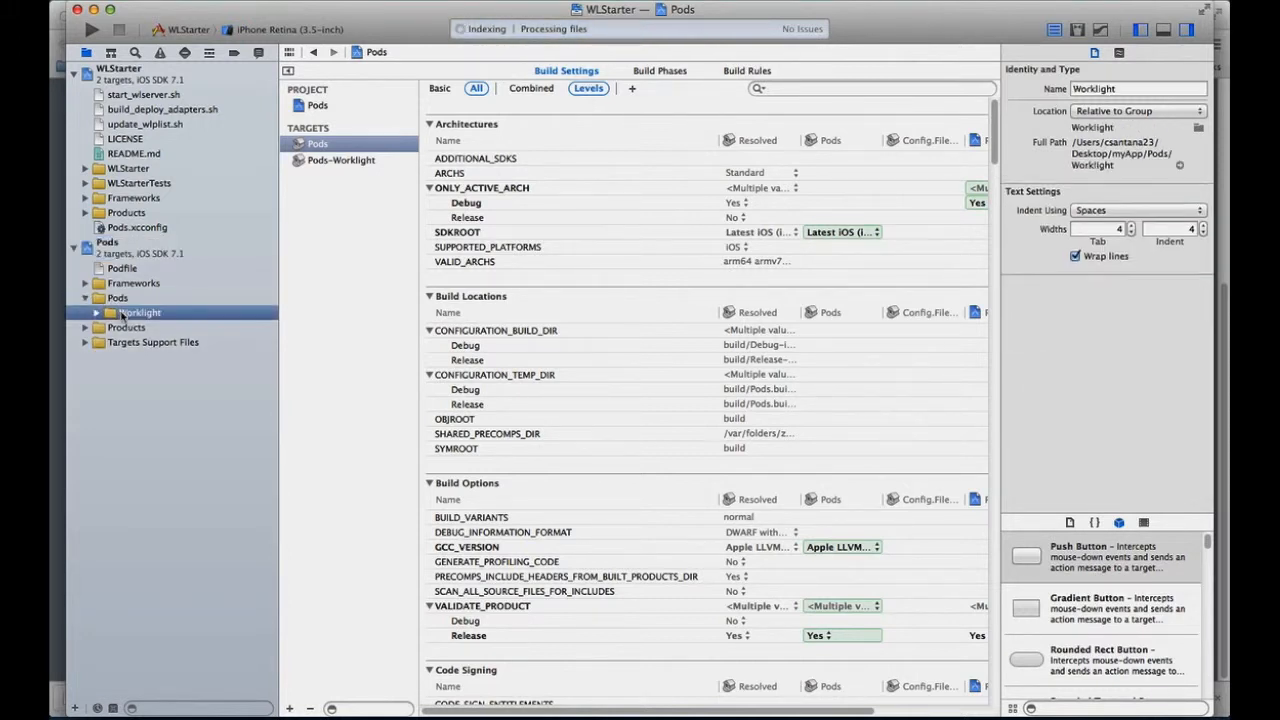
pyautogui.click(96, 312)
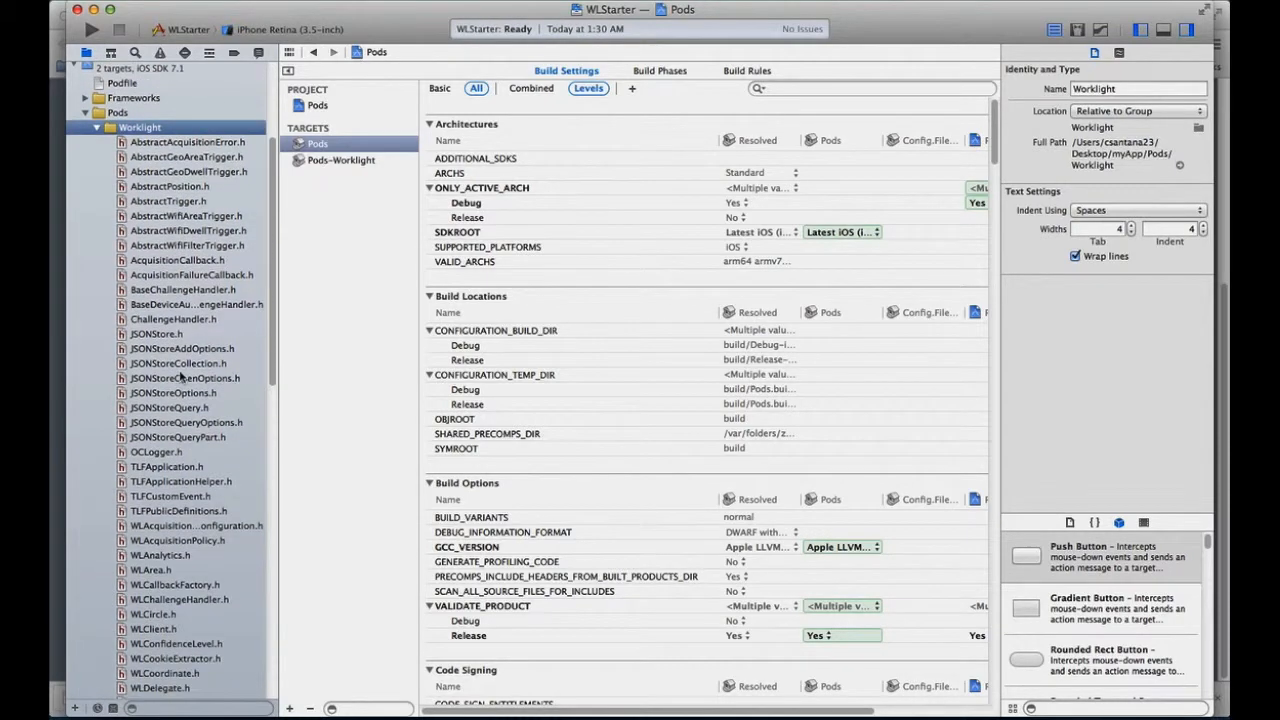
pyautogui.scroll(-3)
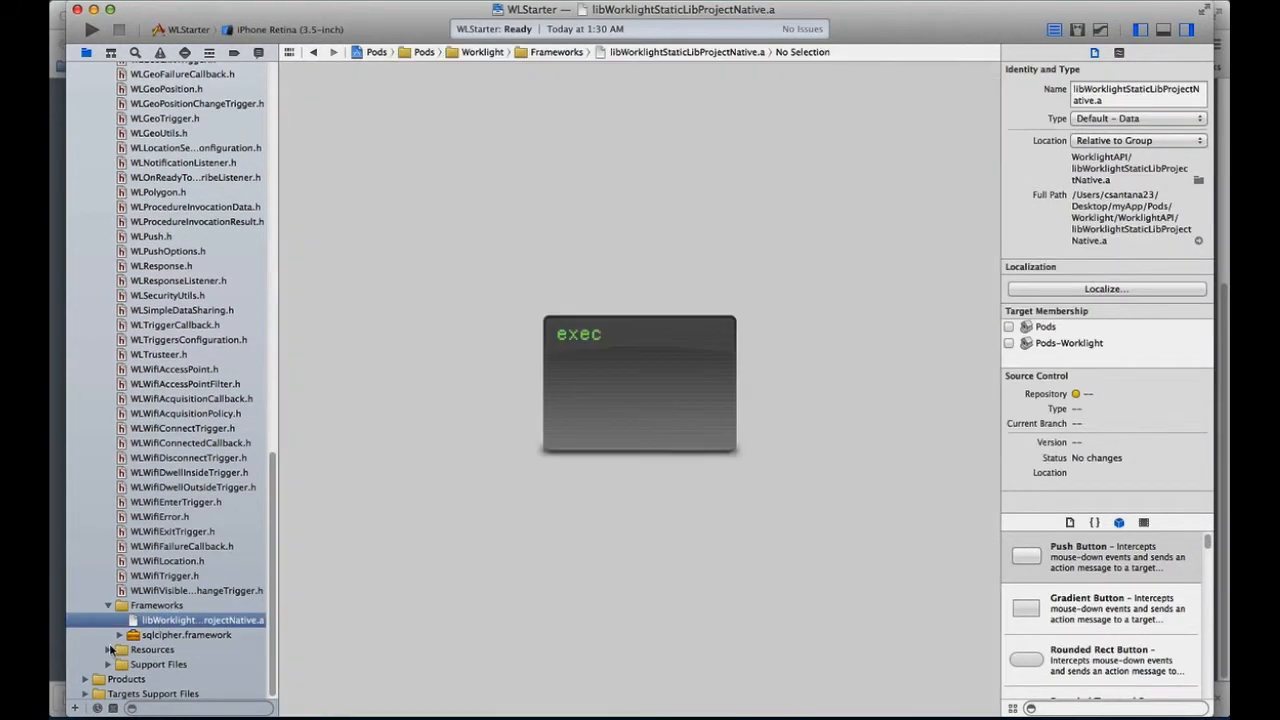
pyautogui.click(108, 558)
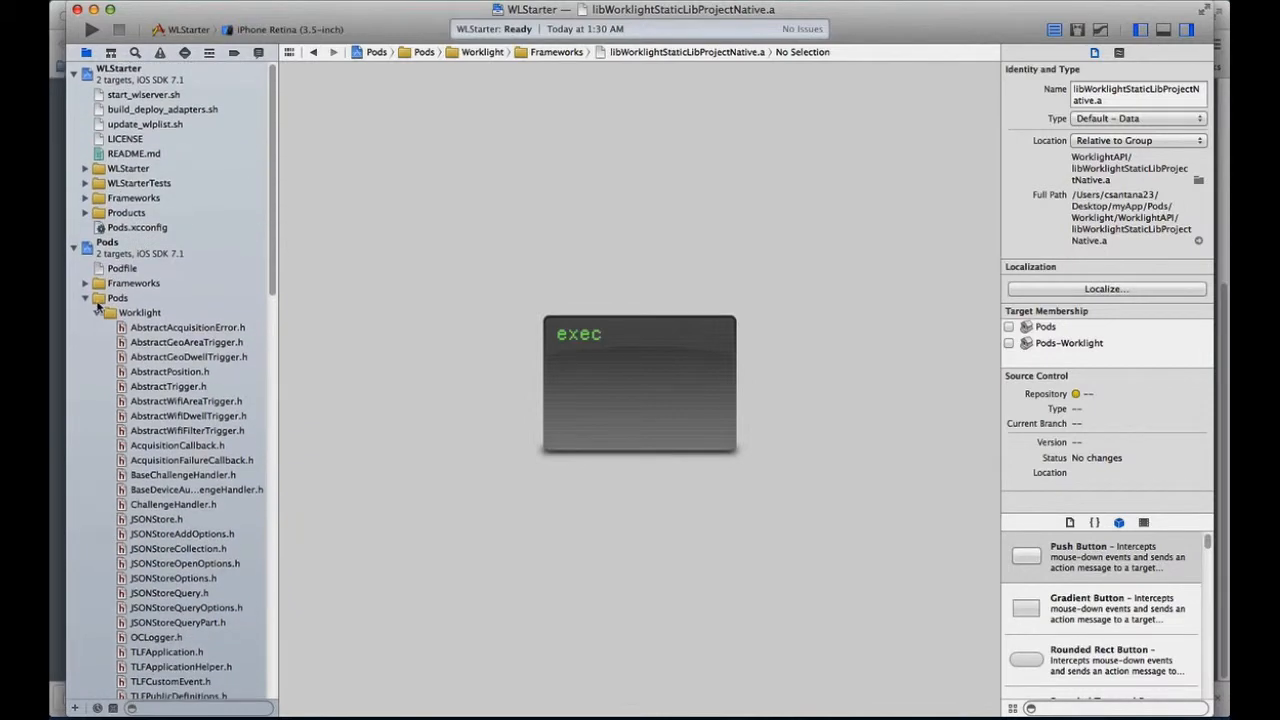
pyautogui.click(84, 242)
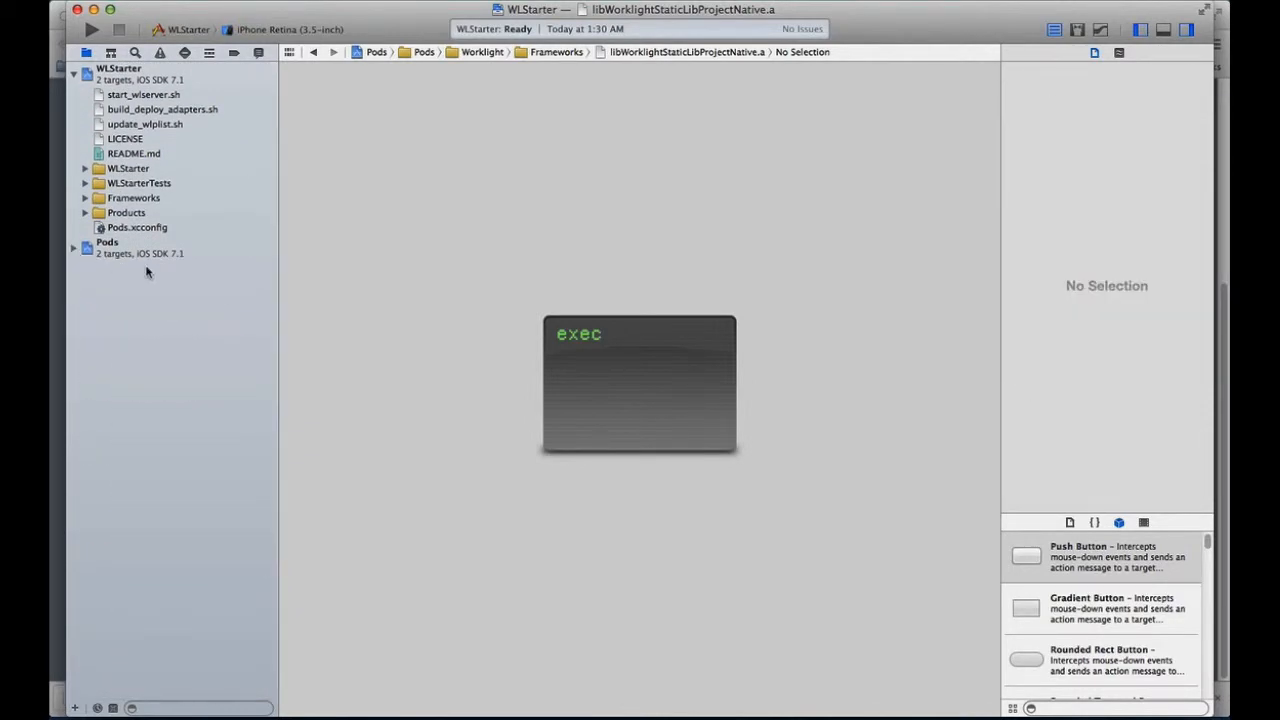
pyautogui.moveTo(108, 136)
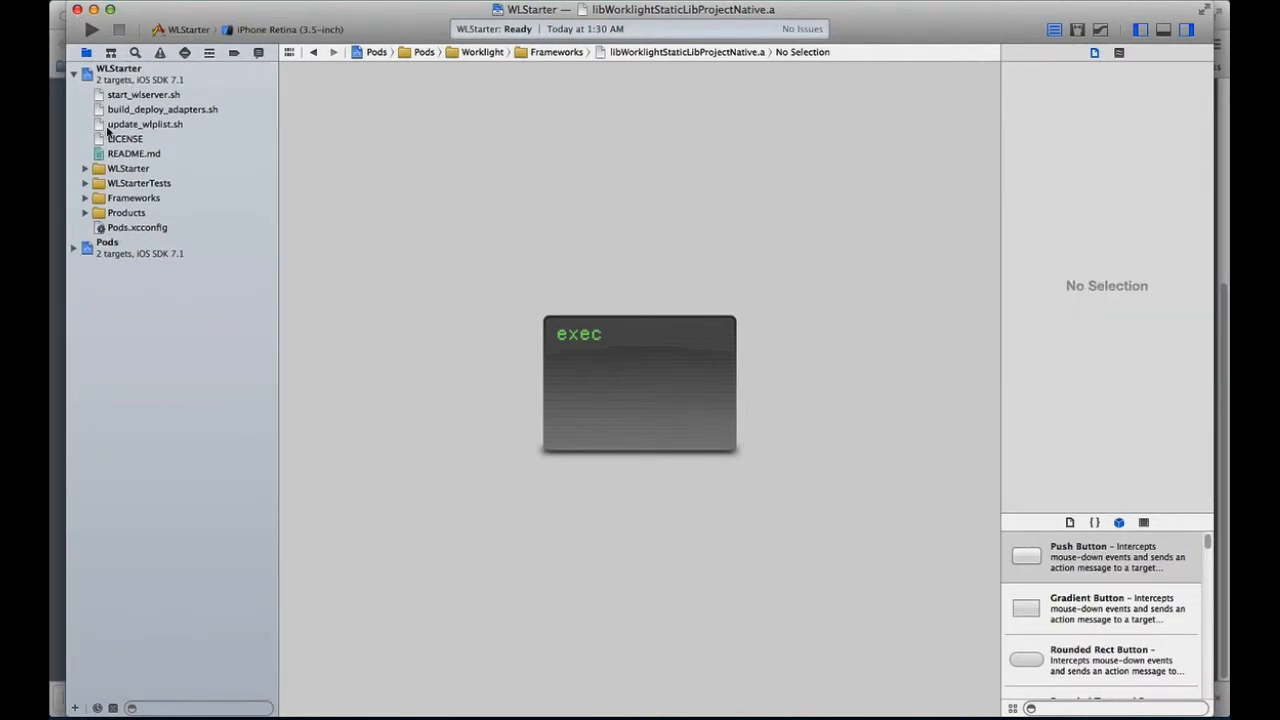
# - Add worklight.plist from myproject/apps/wlnativeios to the WLStarter project
pyautogui.rightClick(118, 68)
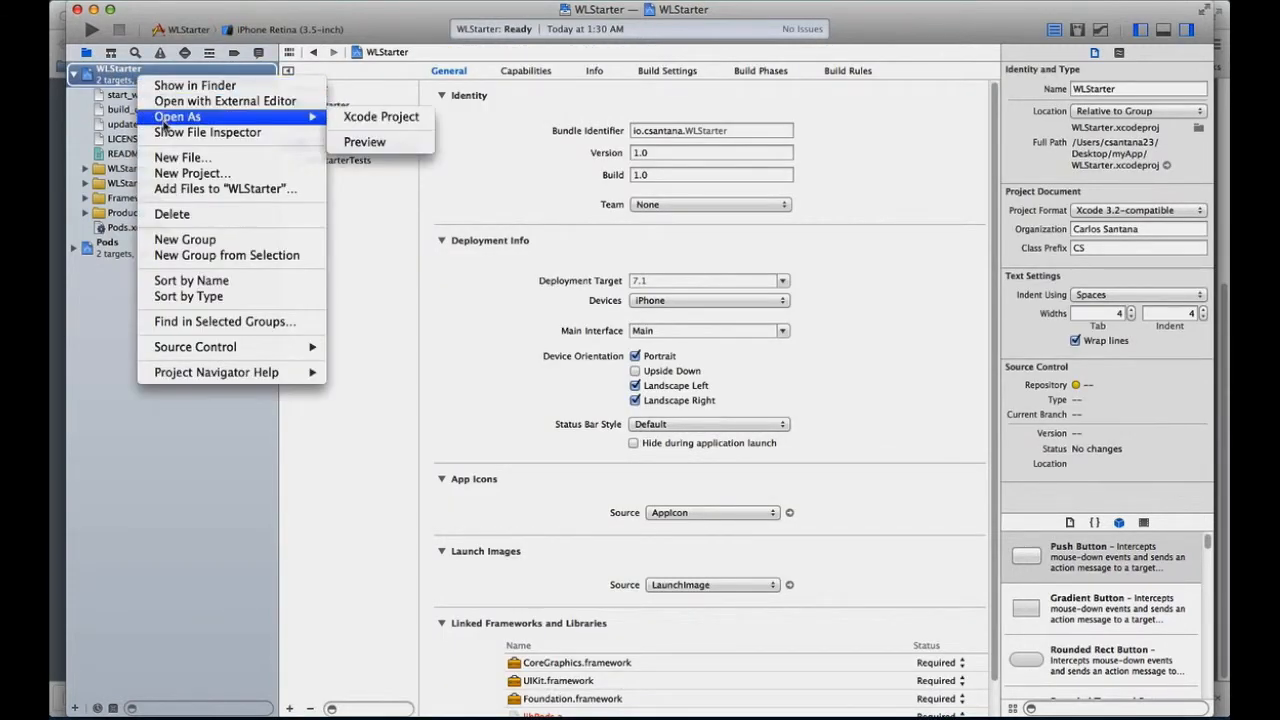
pyautogui.click(224, 188)
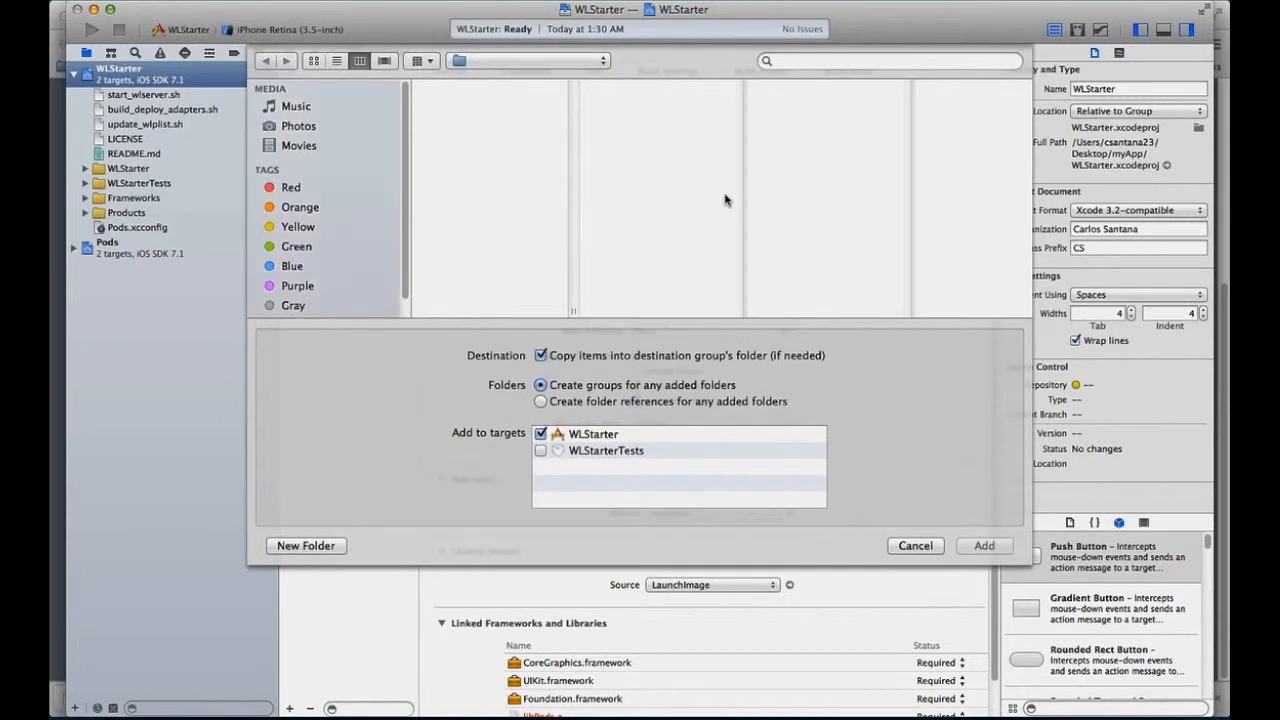
pyautogui.click(744, 100)
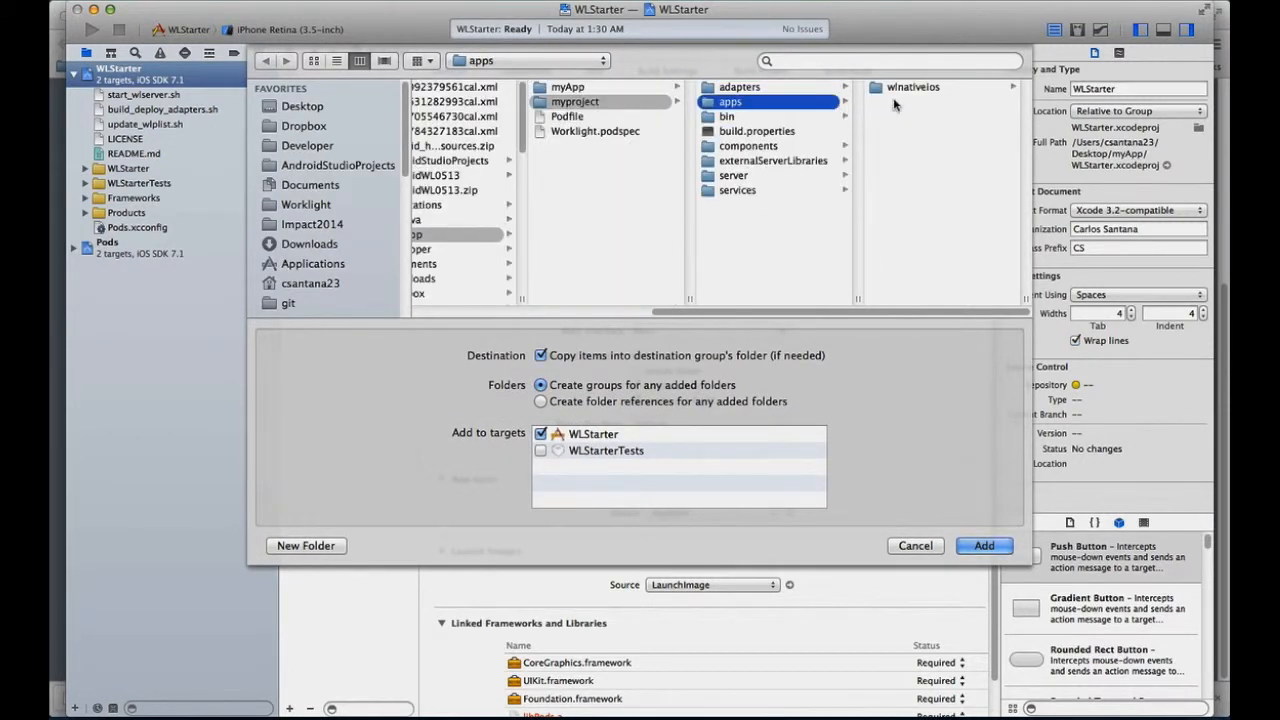
pyautogui.click(912, 88)
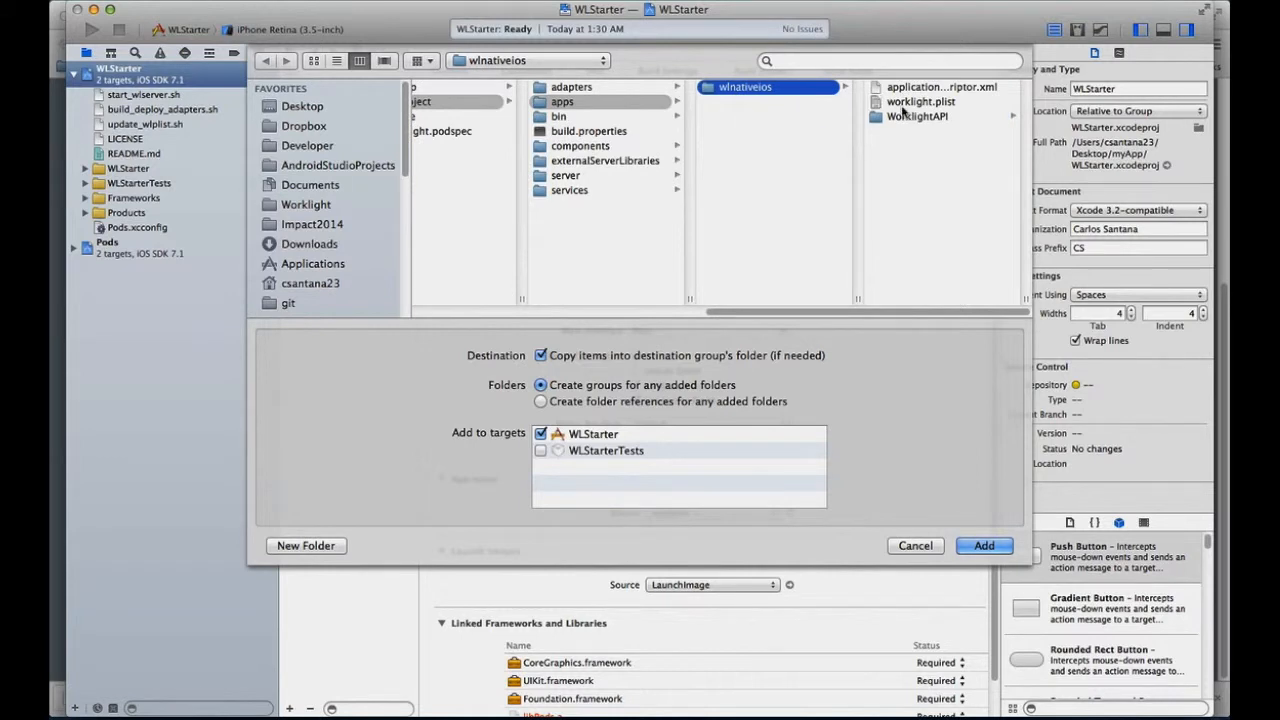
pyautogui.click(920, 100)
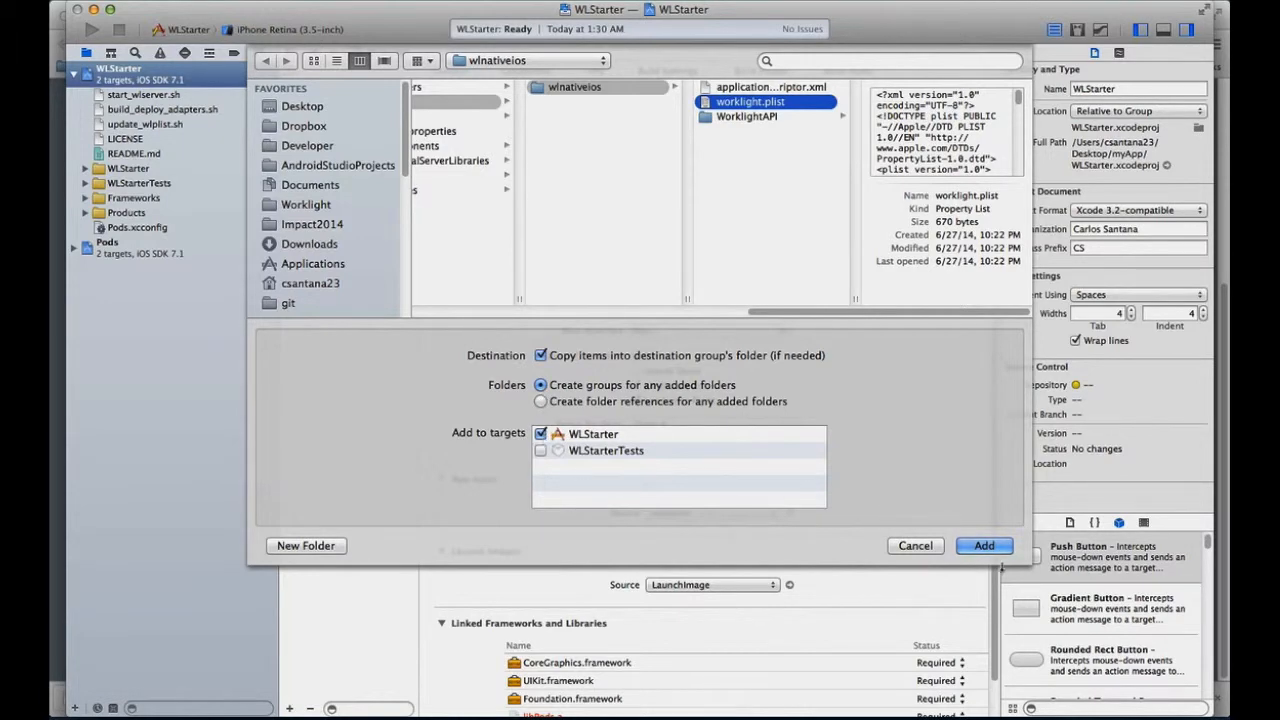
pyautogui.click(984, 544)
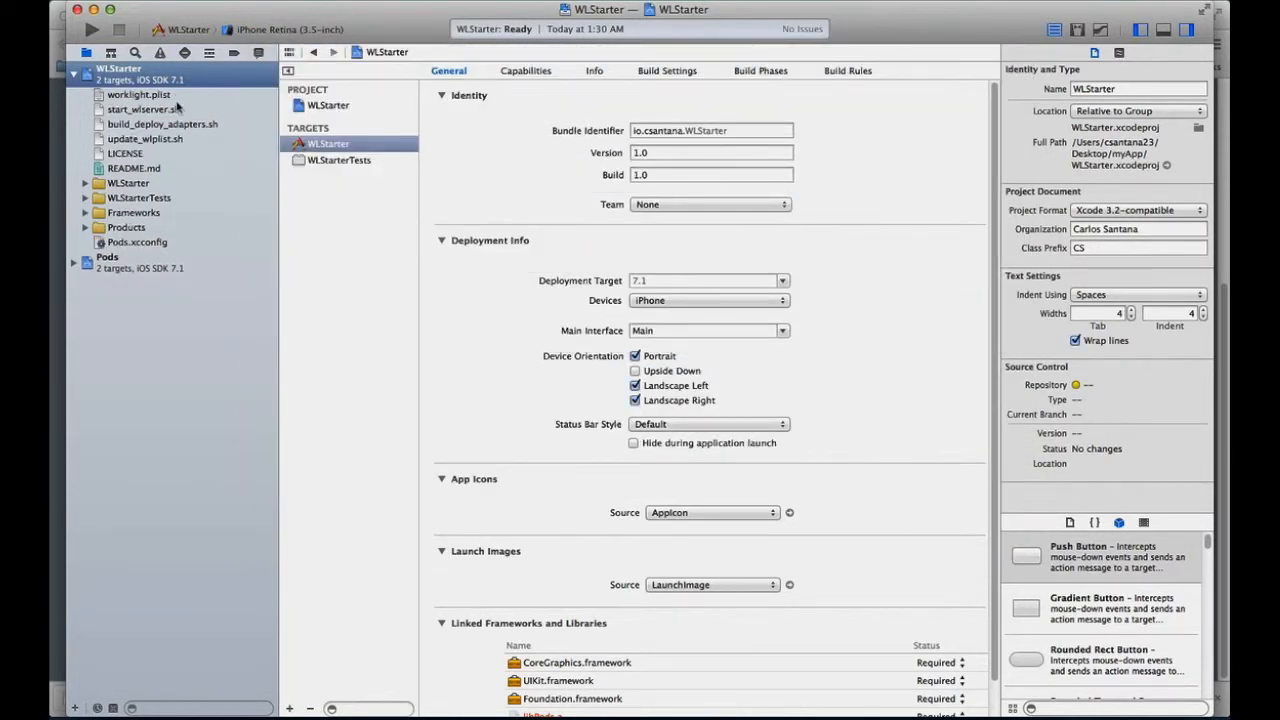
# - View worklight.plist's host, port and context, then select the Pods project settings
pyautogui.click(140, 94)
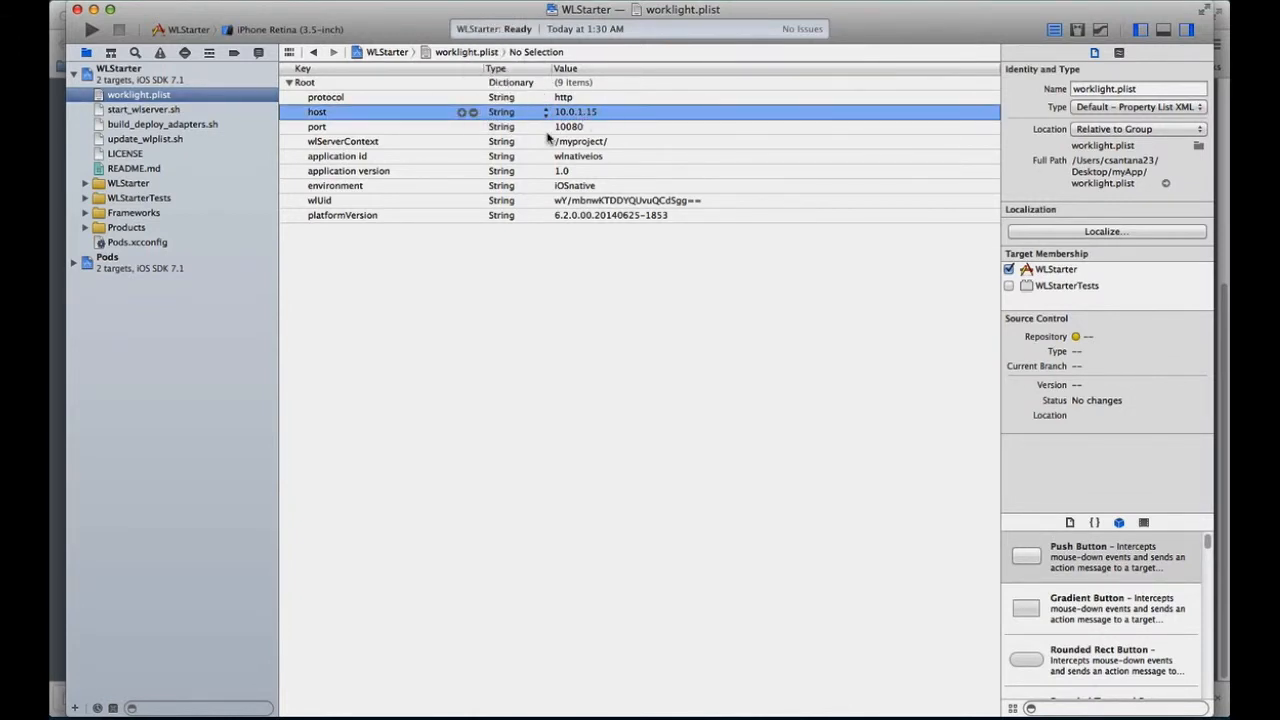
pyautogui.moveTo(576, 222)
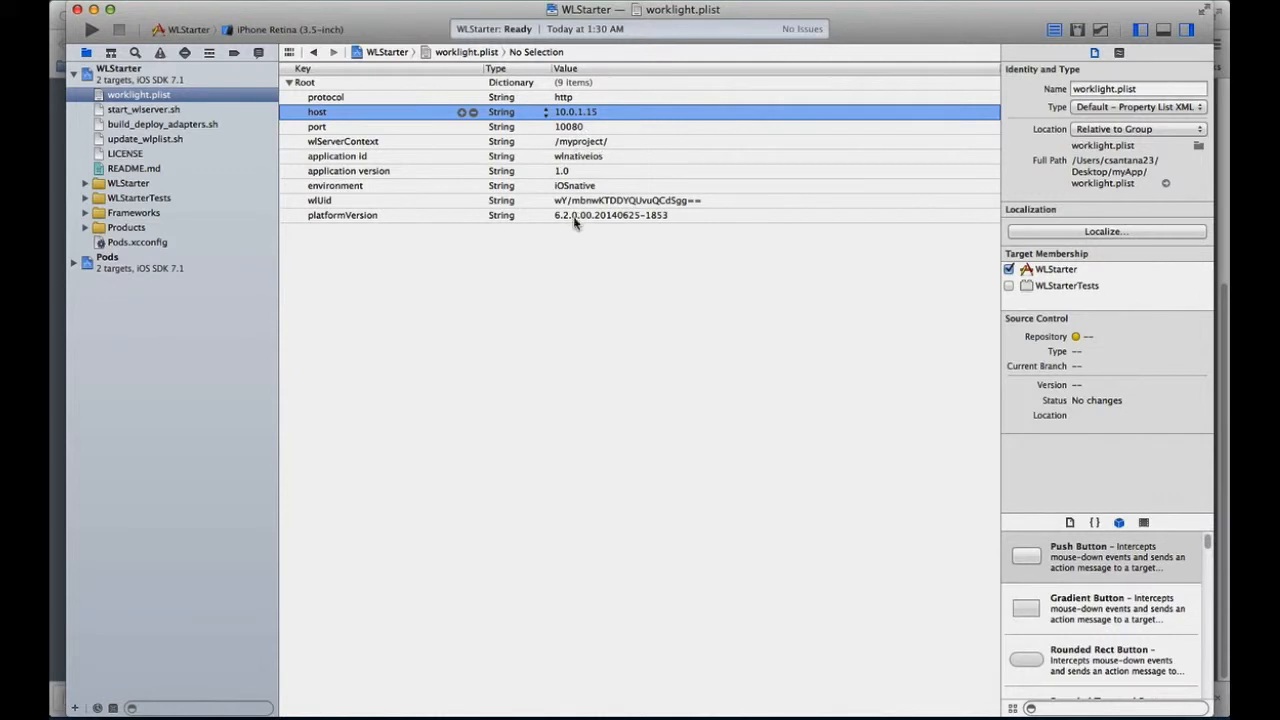
pyautogui.moveTo(118, 162)
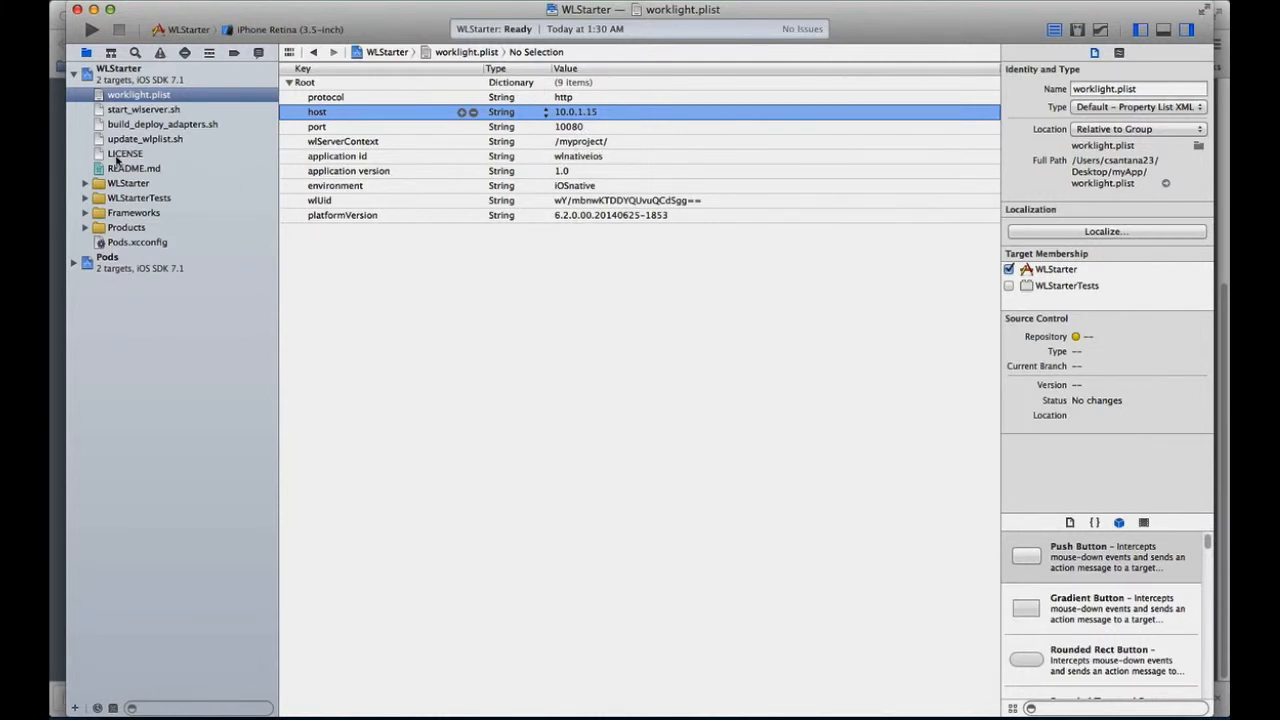
pyautogui.moveTo(108, 280)
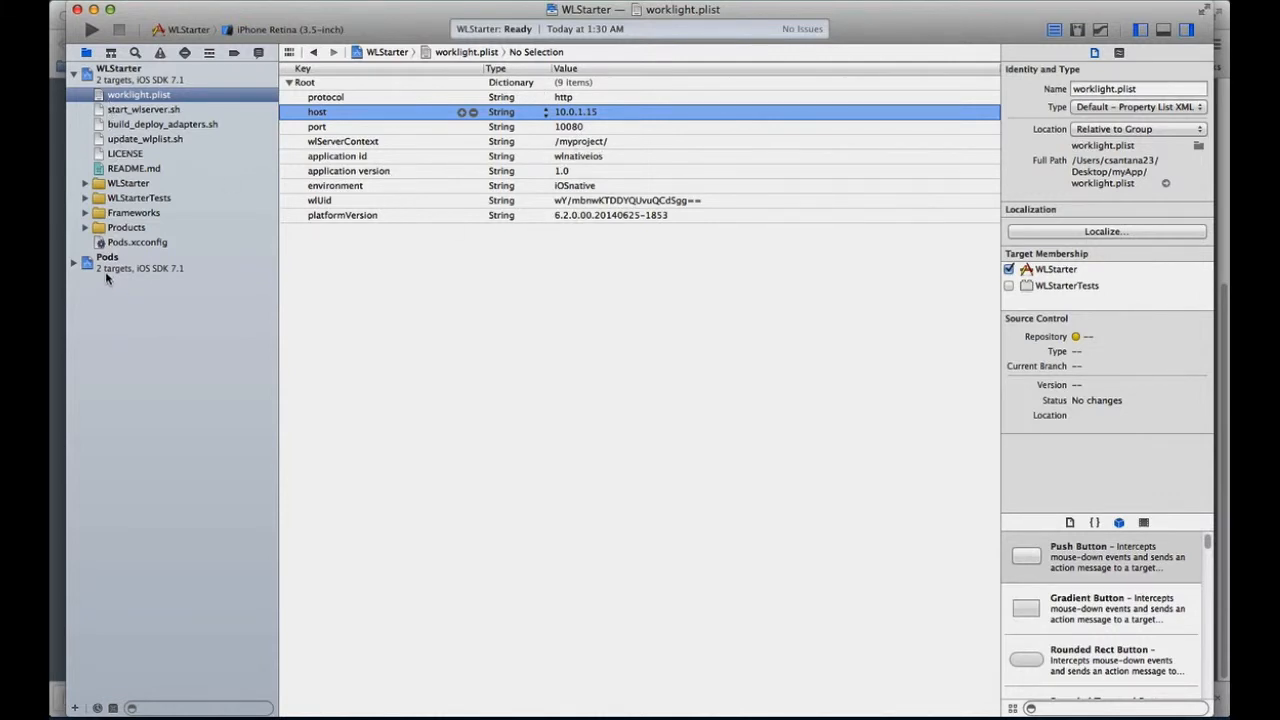
pyautogui.click(106, 256)
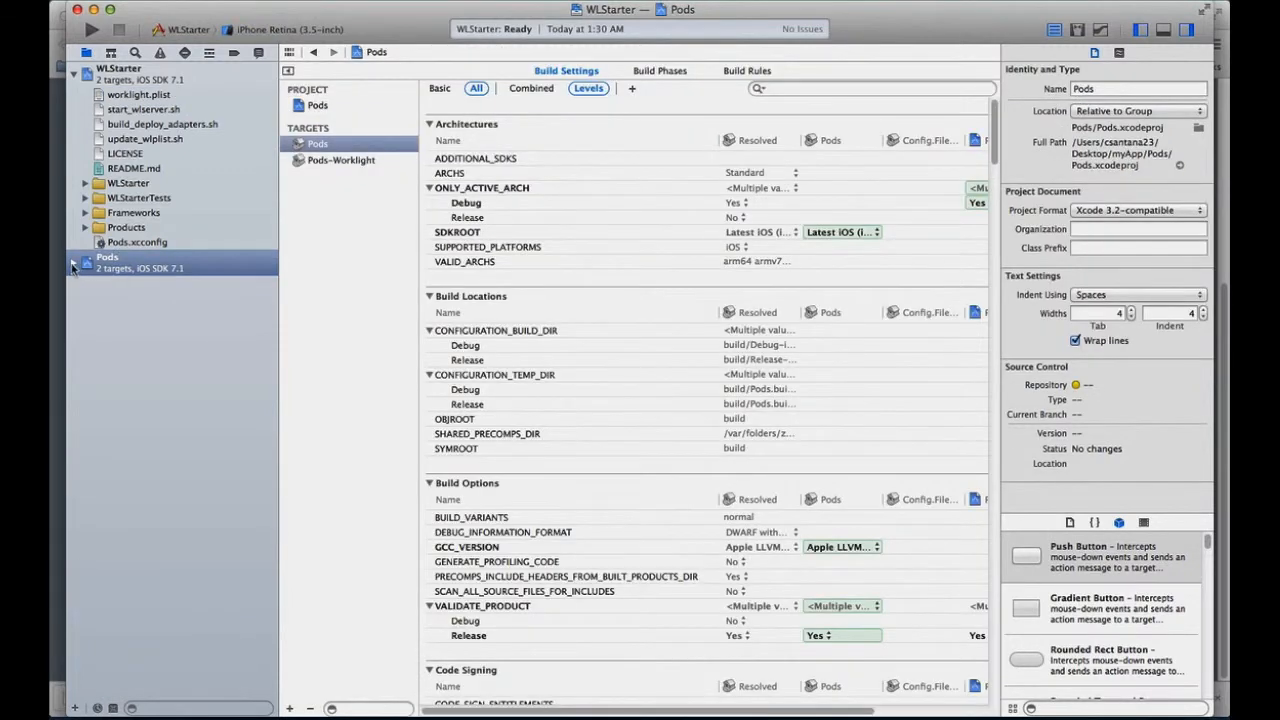
# - Review CSTableViewController.m confirming #define WORKLIGHT 1 for the getStories procedure
pyautogui.click(72, 262)
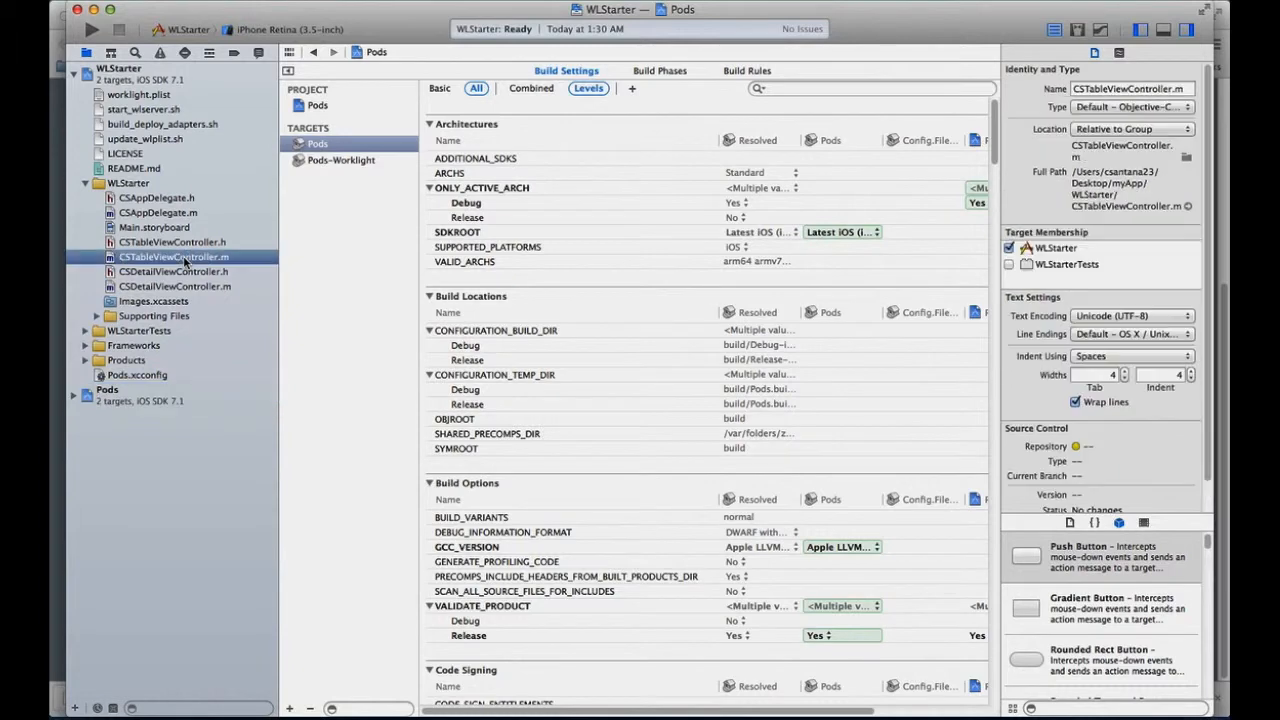
pyautogui.click(172, 256)
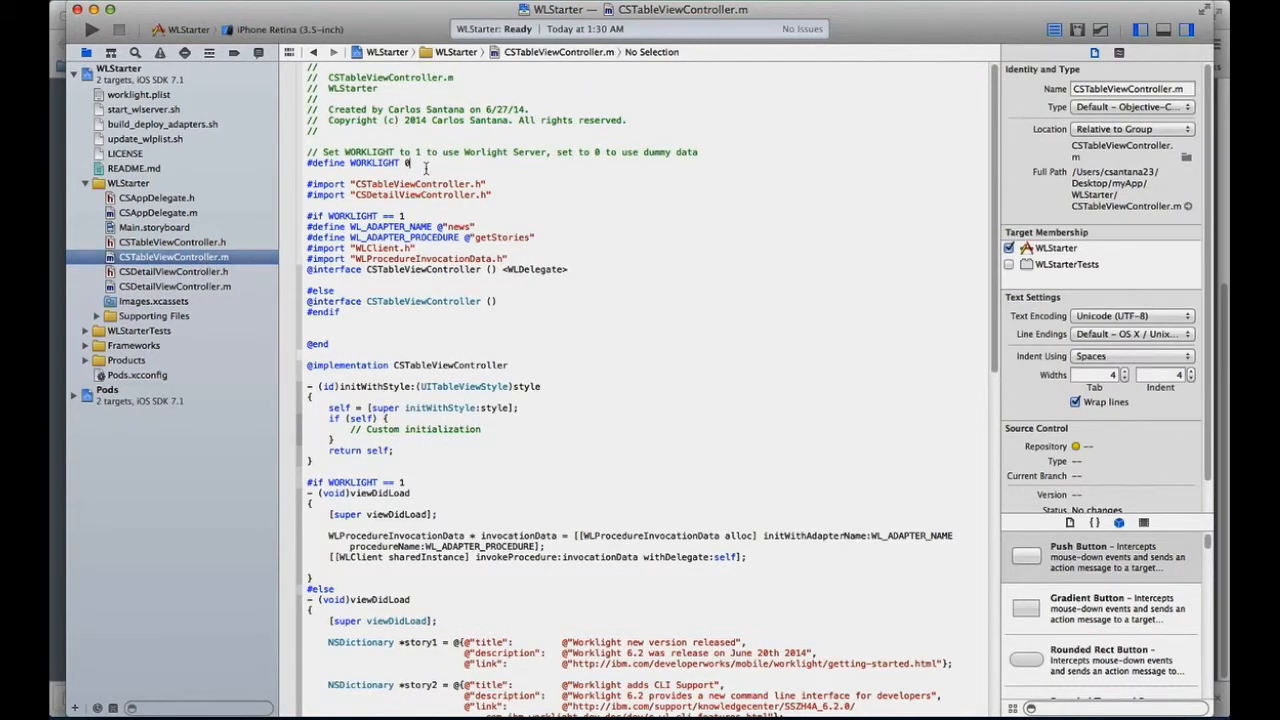
pyautogui.moveTo(518, 168)
pyautogui.write('1')
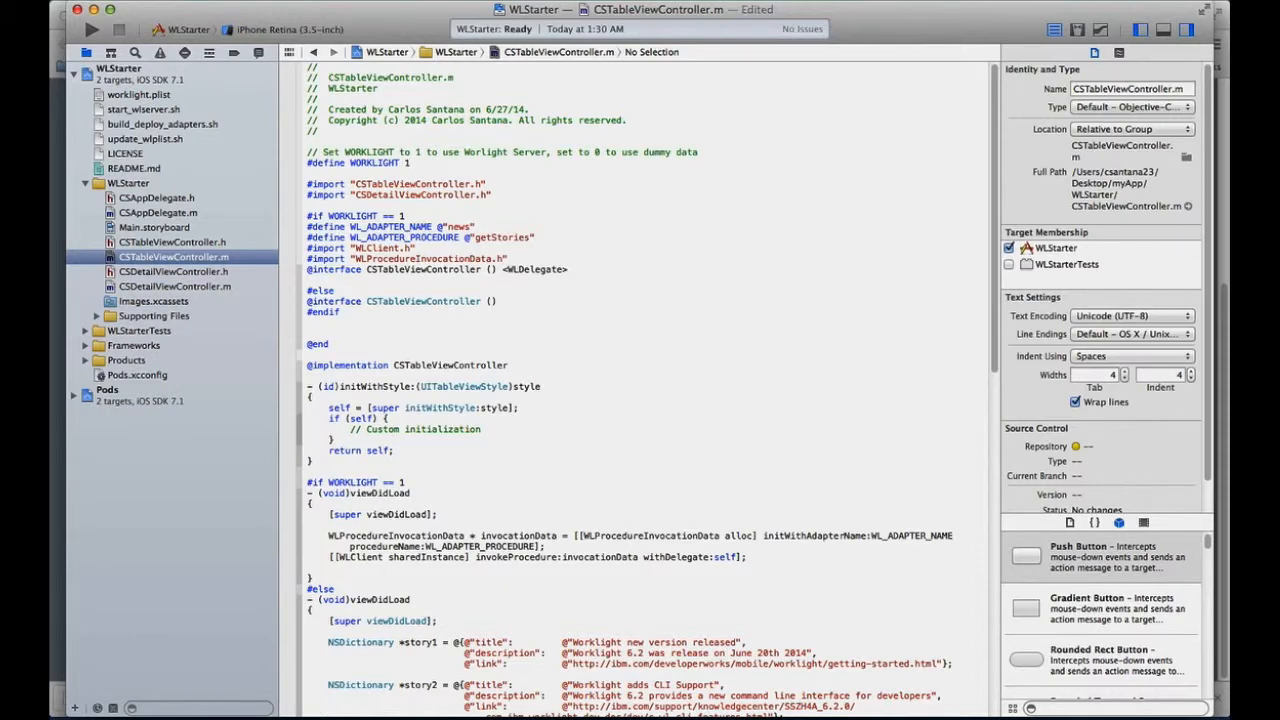
pyautogui.scroll(3)
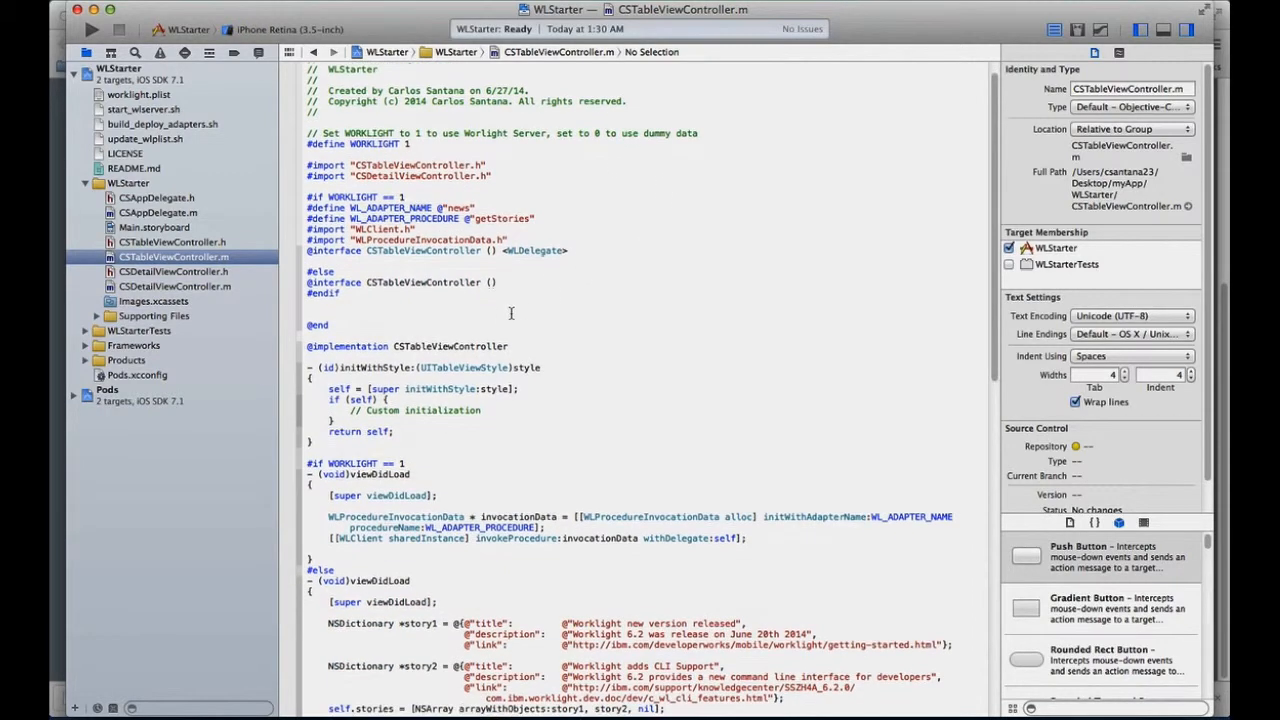
pyautogui.scroll(-3)
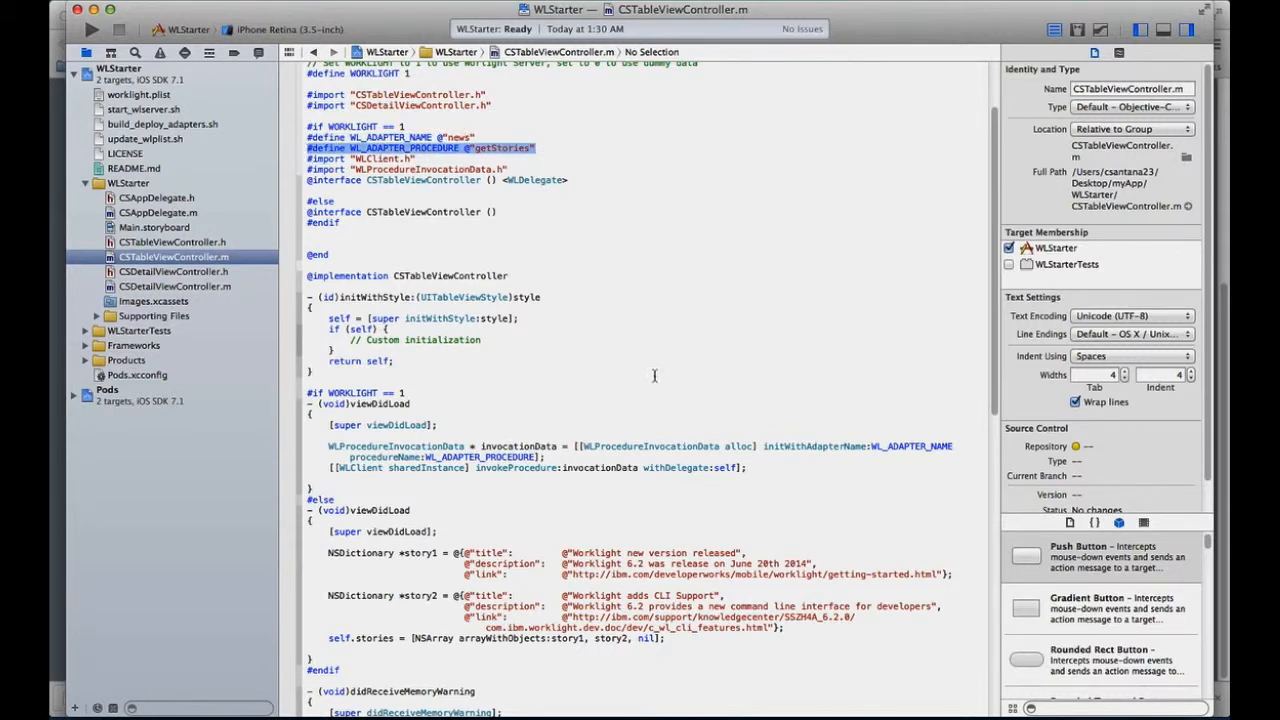
pyautogui.moveTo(604, 370)
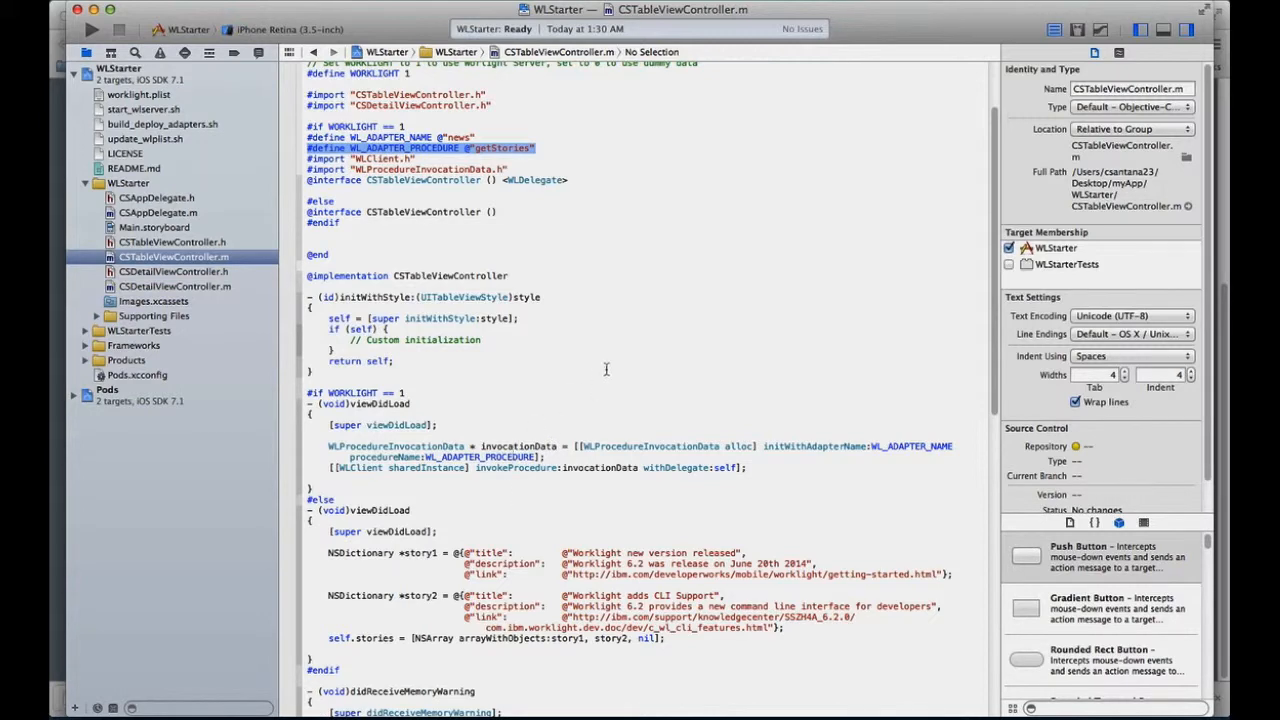
pyautogui.moveTo(532, 400)
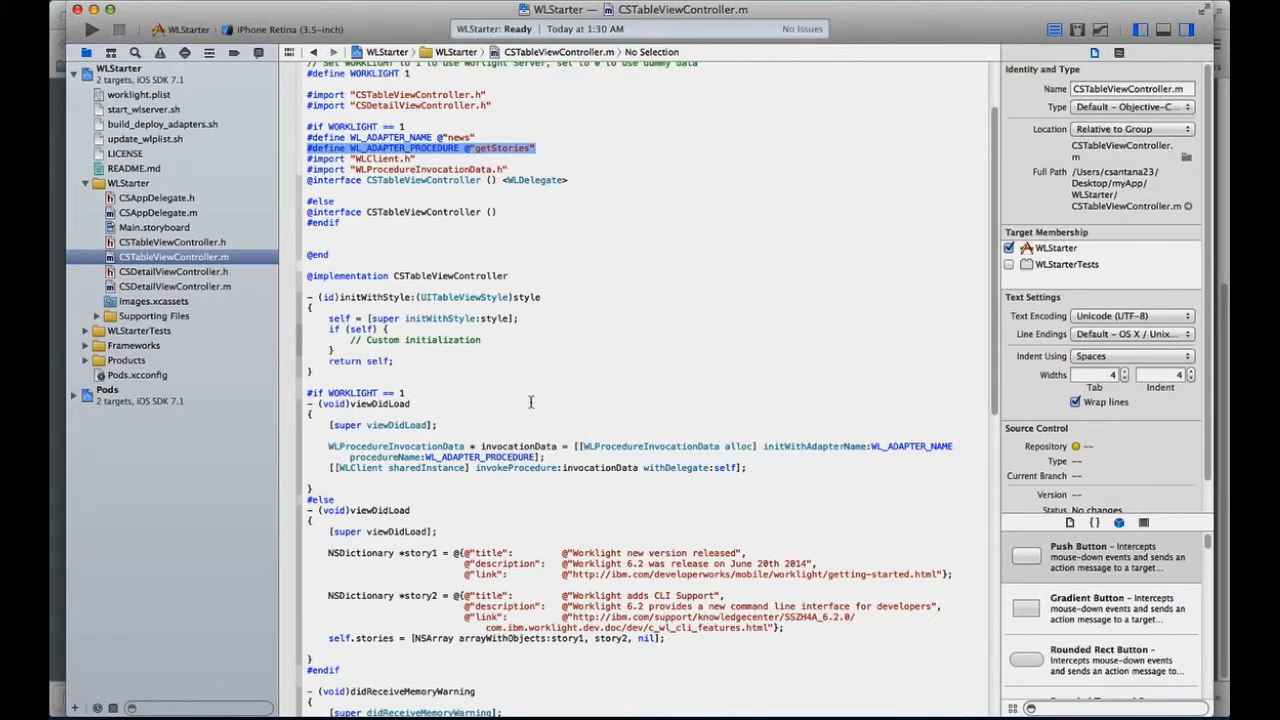
pyautogui.scroll(-3)
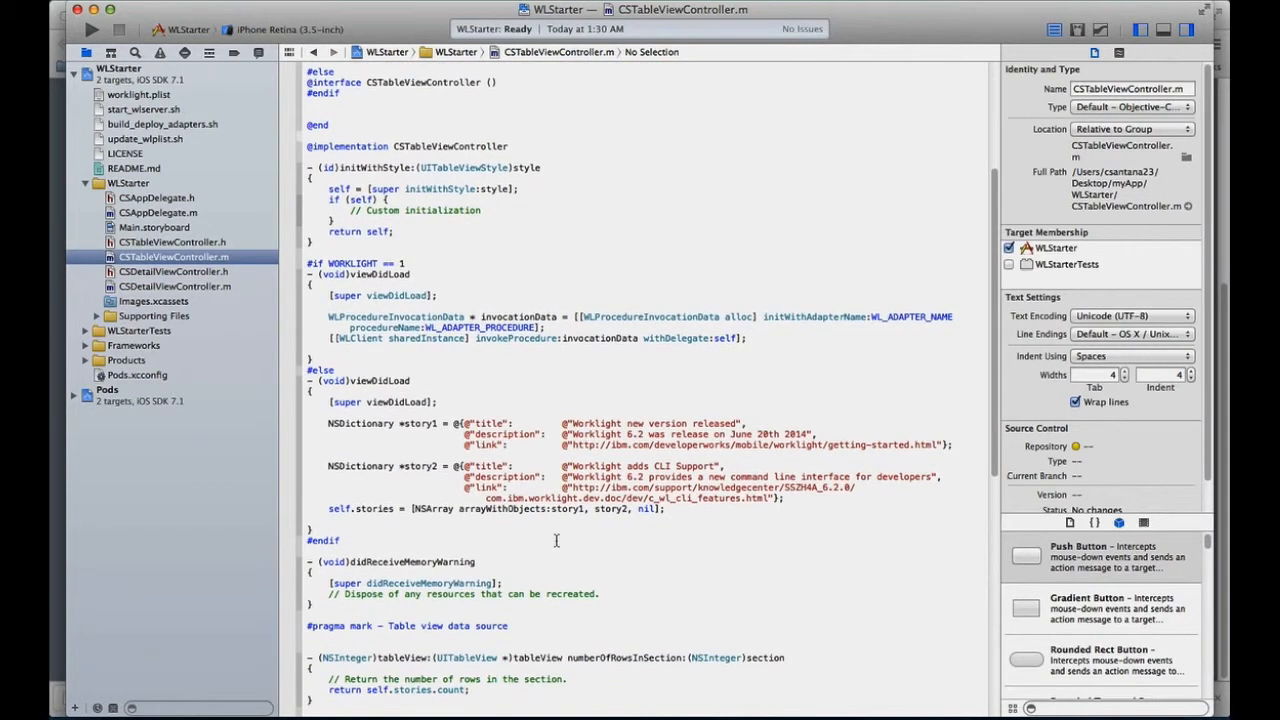
pyautogui.scroll(3)
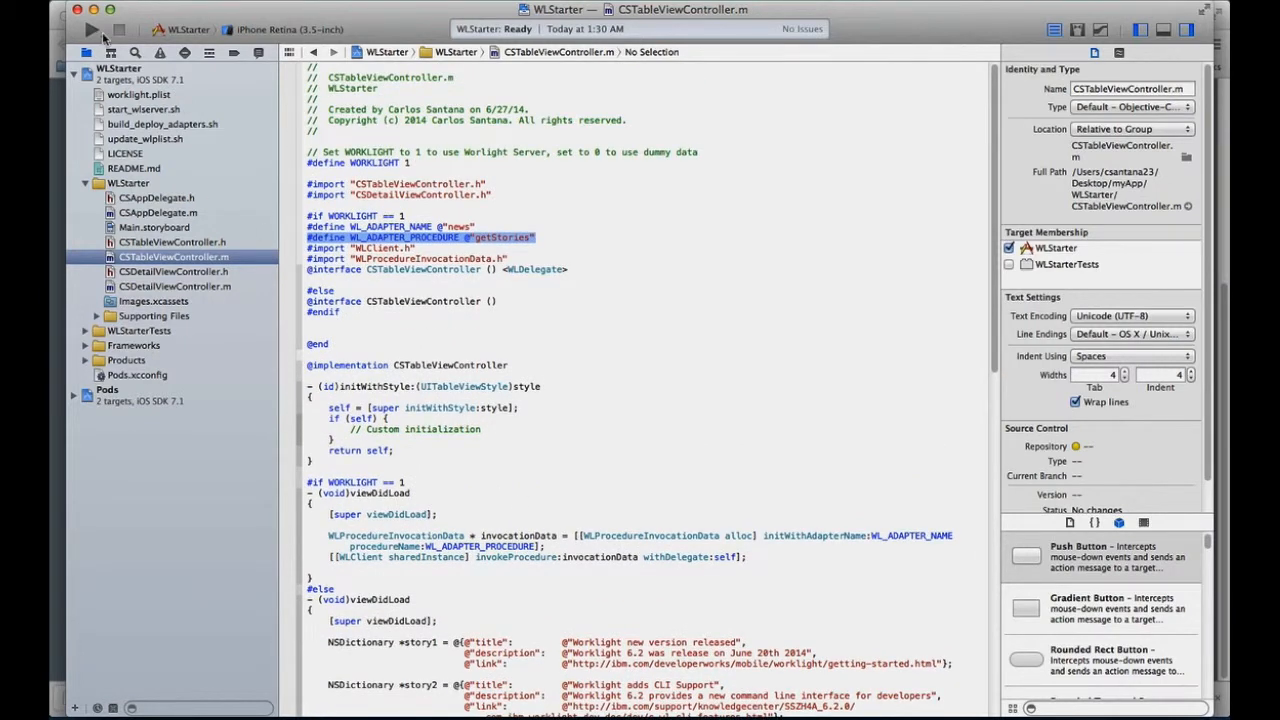
pyautogui.moveTo(168, 100)
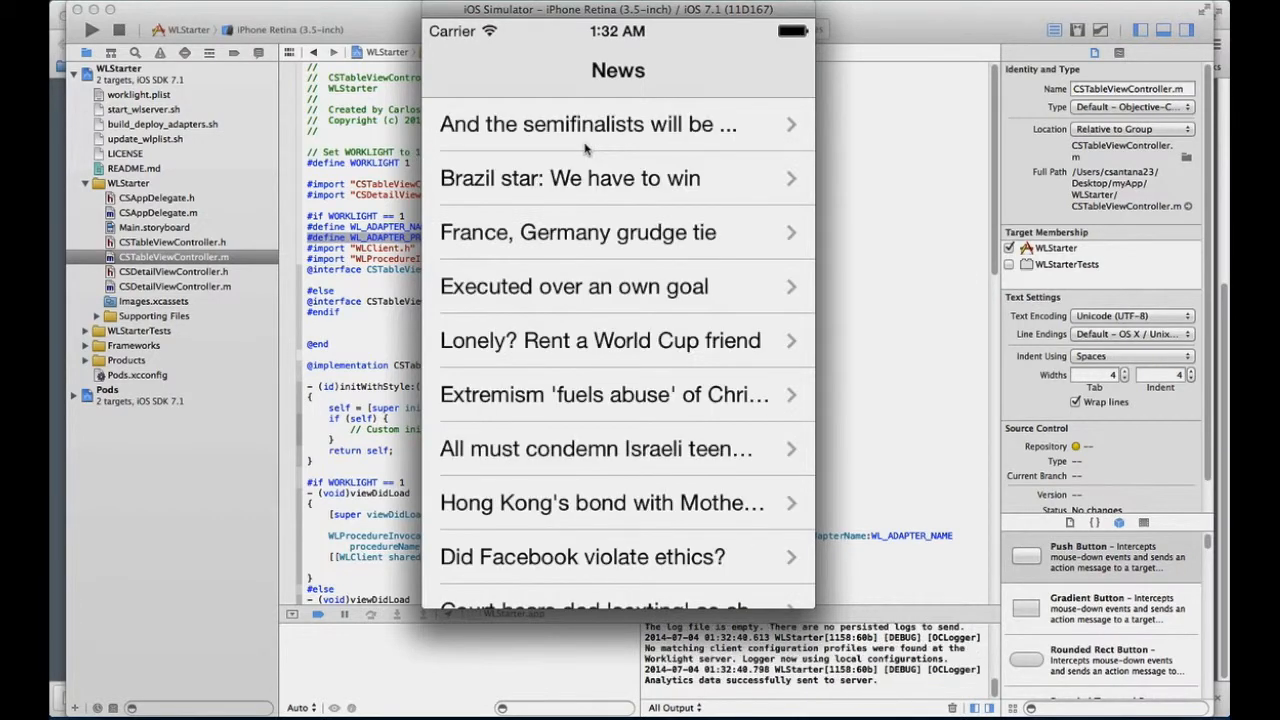
pyautogui.moveTo(664, 128)
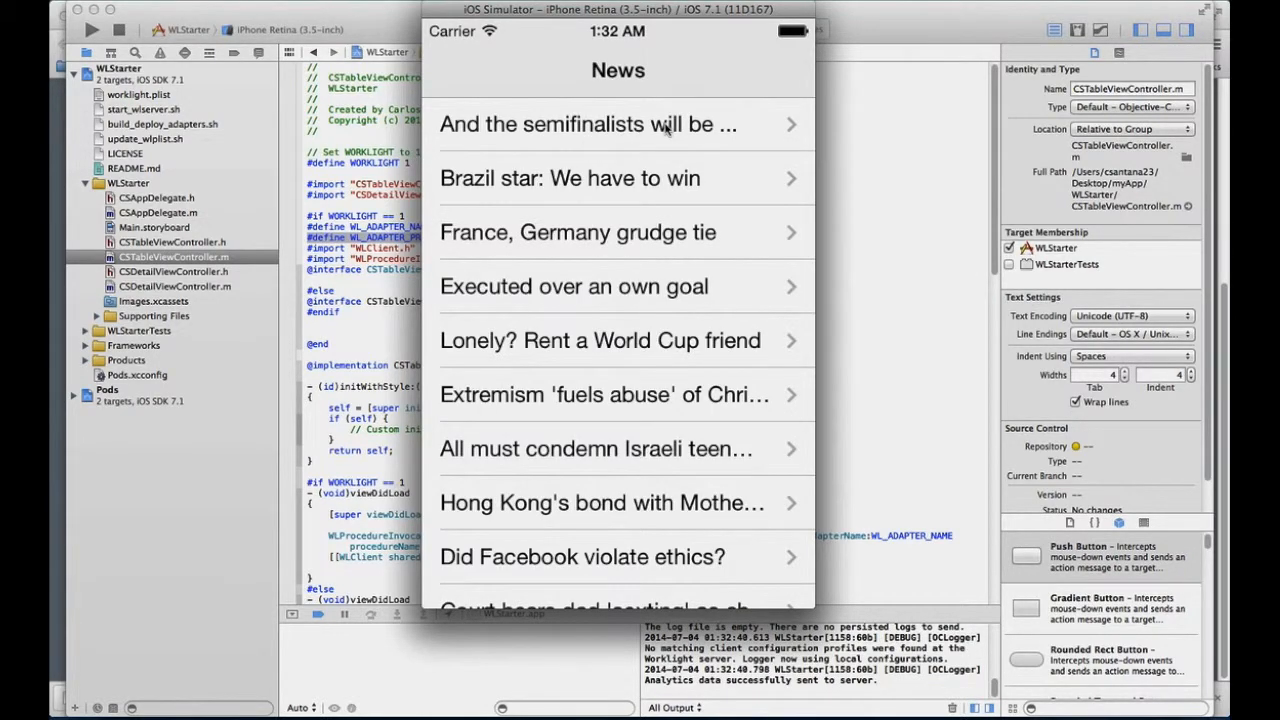
# - Open the first news story's Details in the simulator, then stop the app
pyautogui.click(588, 124)
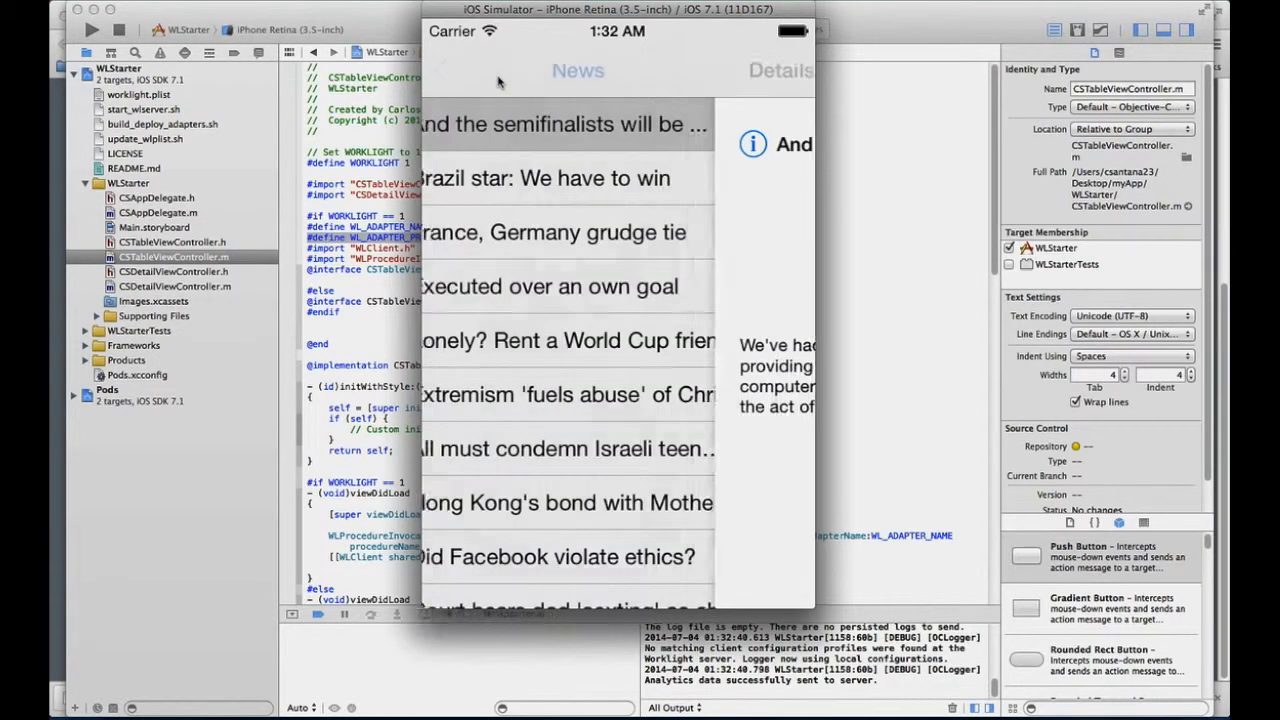
pyautogui.click(556, 232)
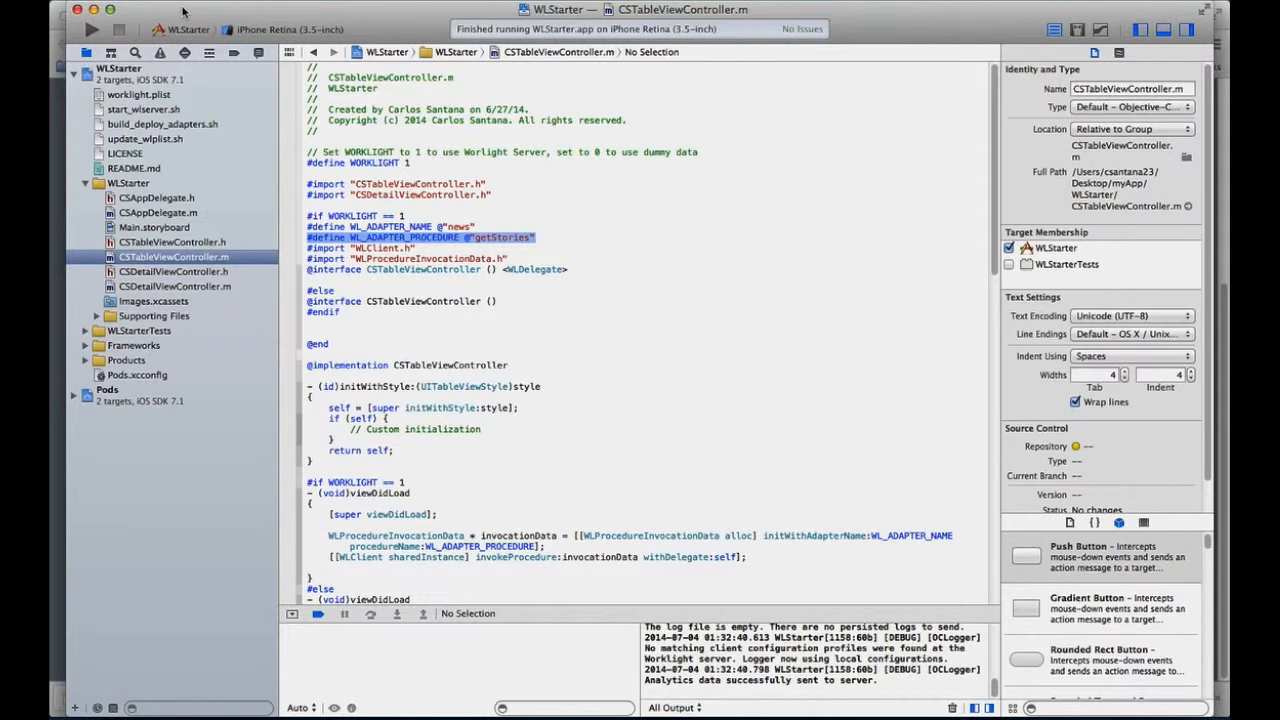
# - Expand the Pods project and Worklight folder to show the pod's header files
pyautogui.click(84, 184)
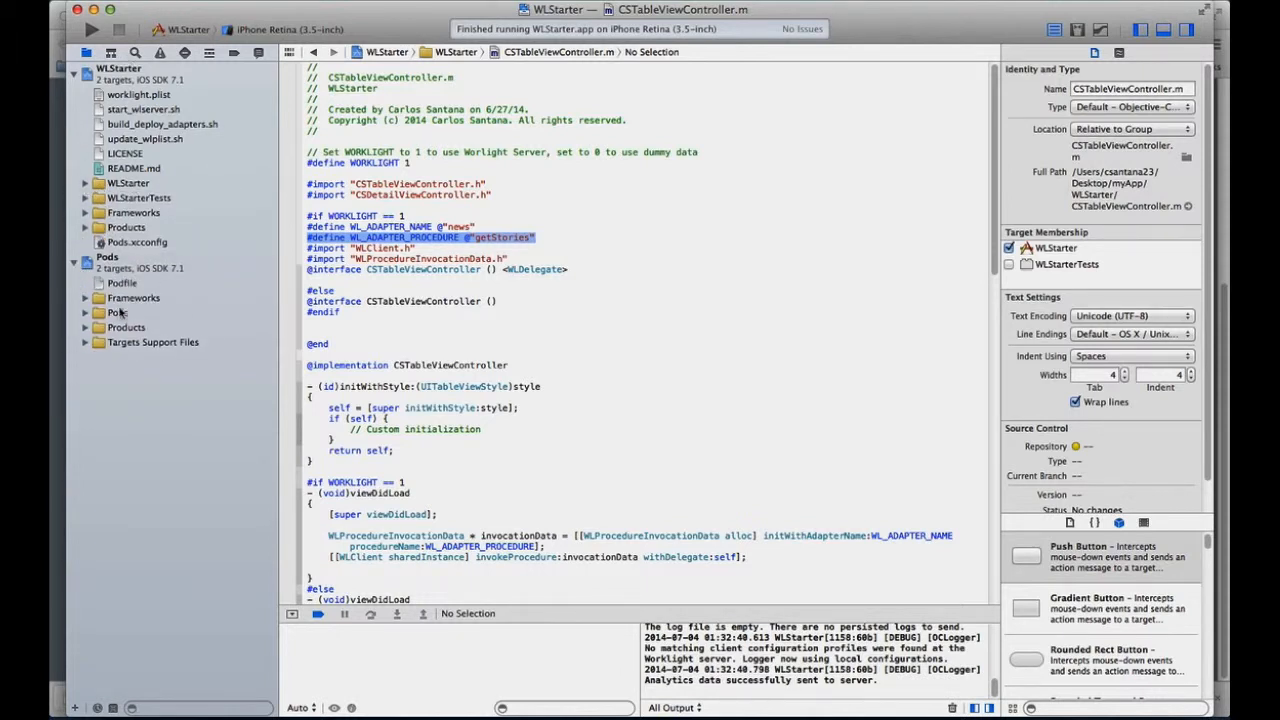
pyautogui.click(86, 328)
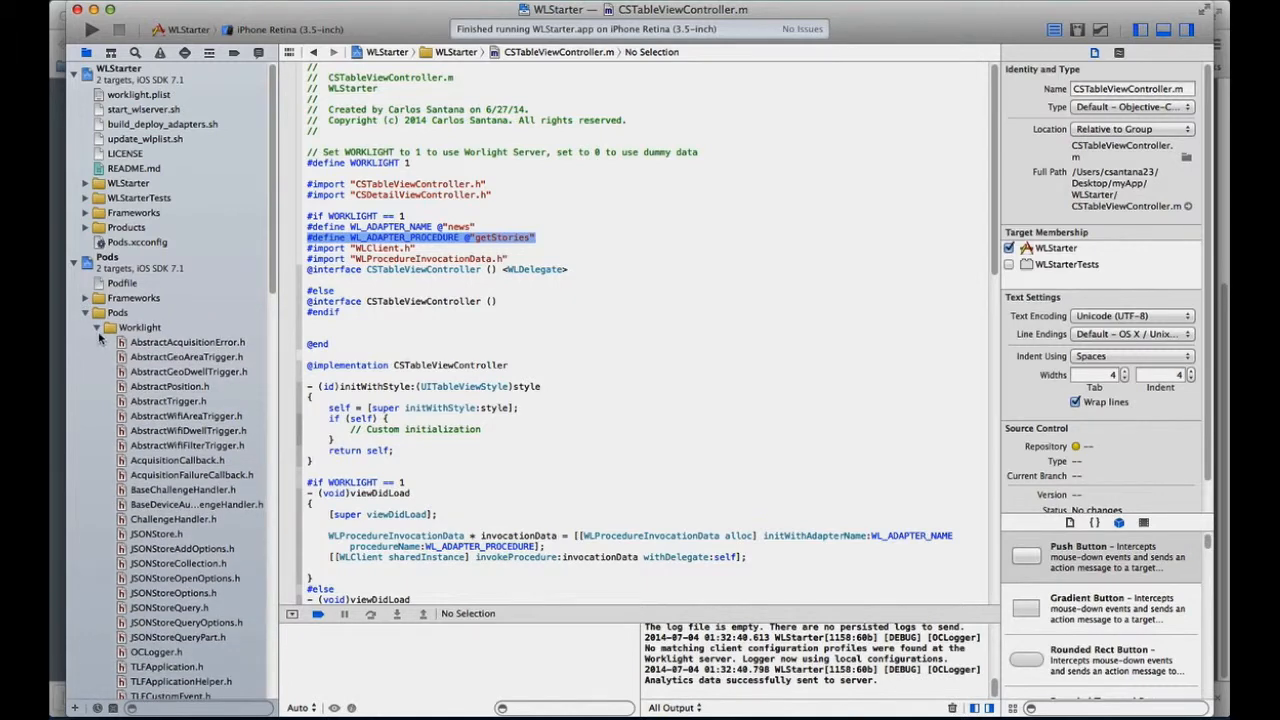
pyautogui.click(104, 328)
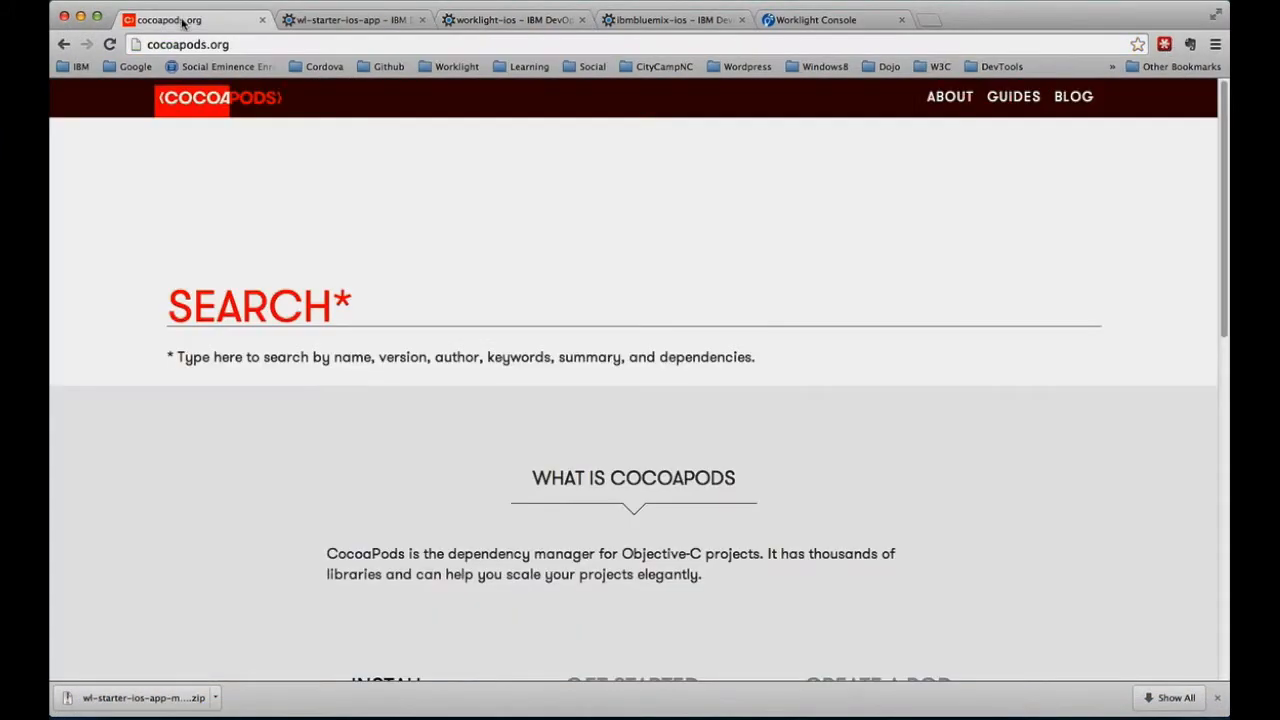
# - Search cocoapods.org for MAGICAL
pyautogui.click(300, 306)
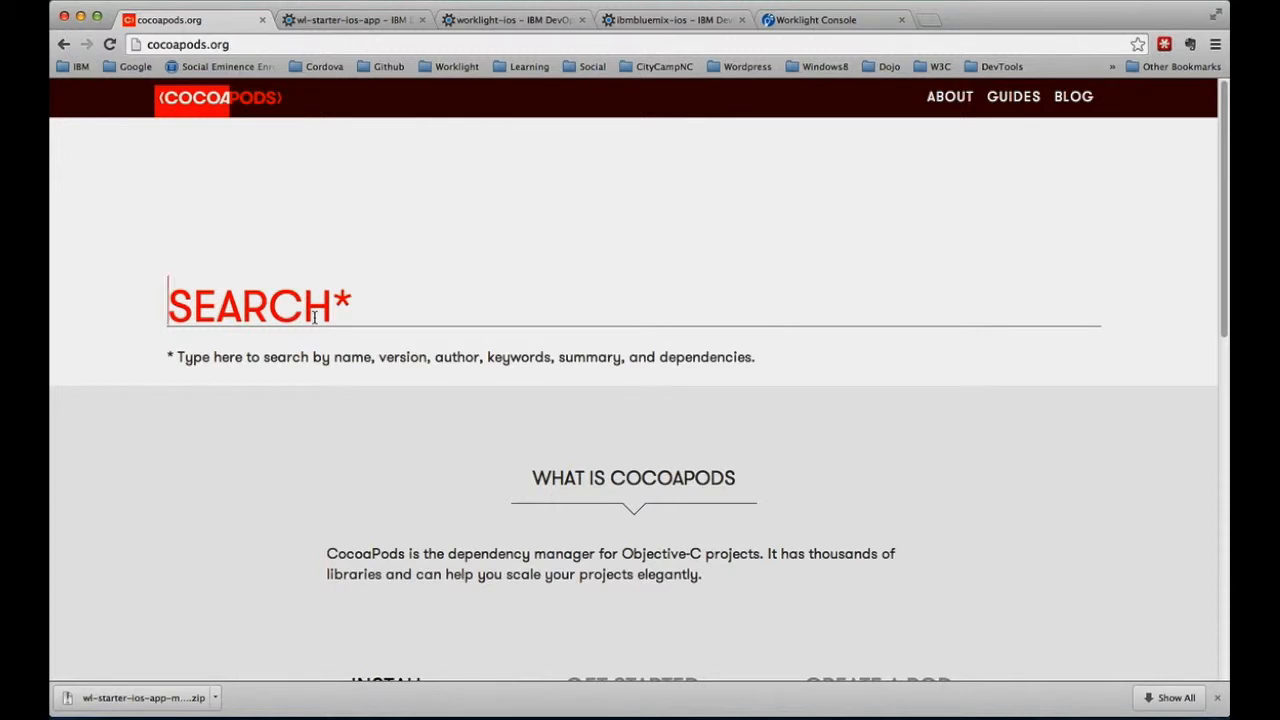
pyautogui.write('MAGICAL')
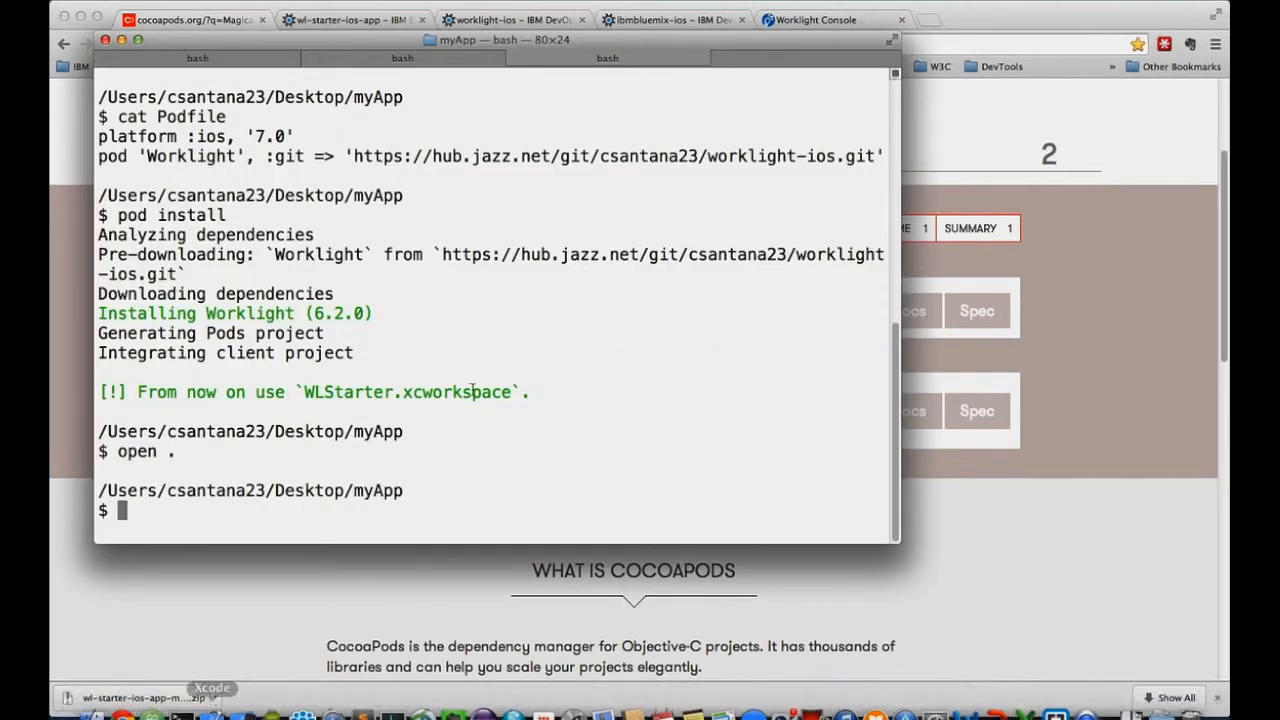
# - Run pod search IBM listing Bluemix pods such as IBMCloudCode and IBMData
pyautogui.write('p')
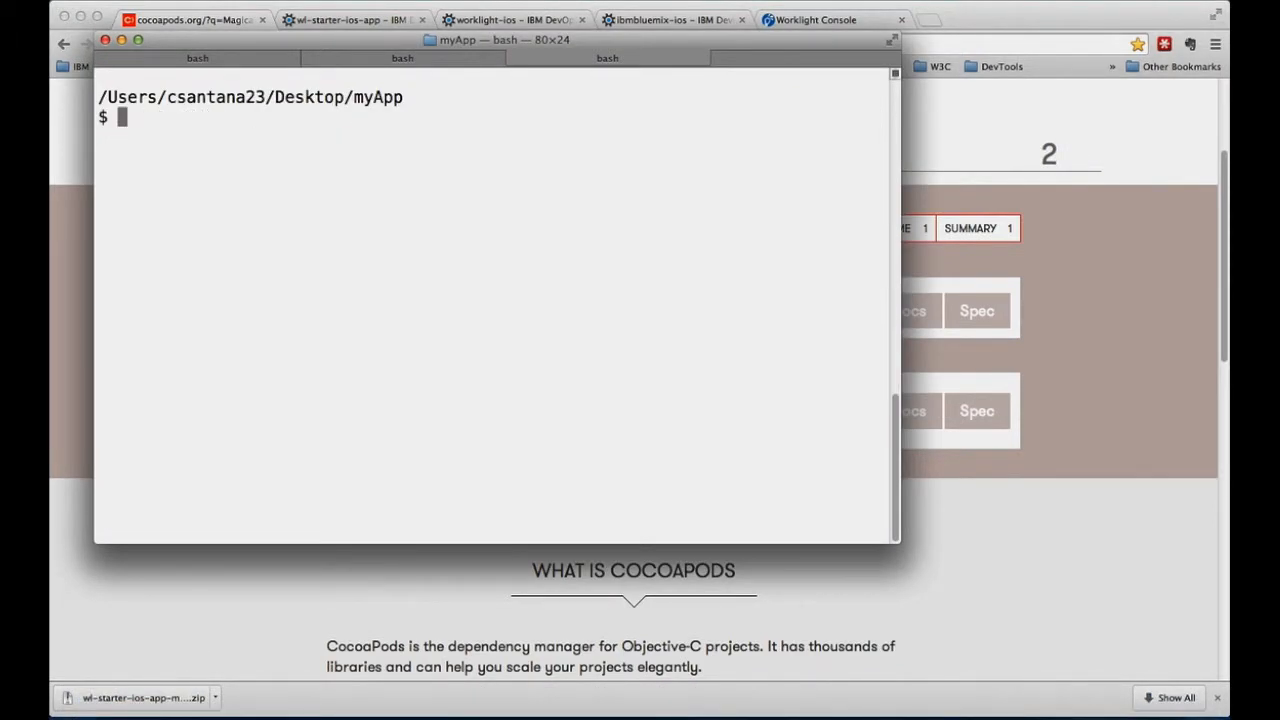
pyautogui.write('pod s')
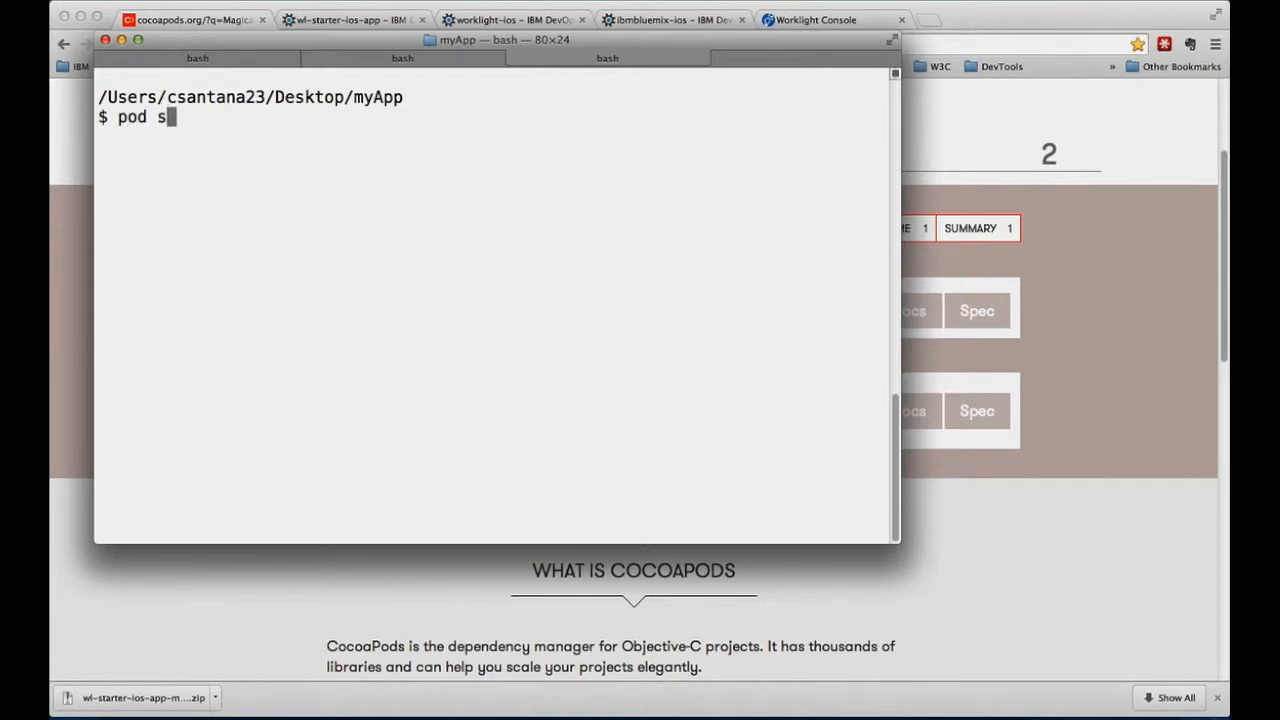
pyautogui.write('earch IBM')
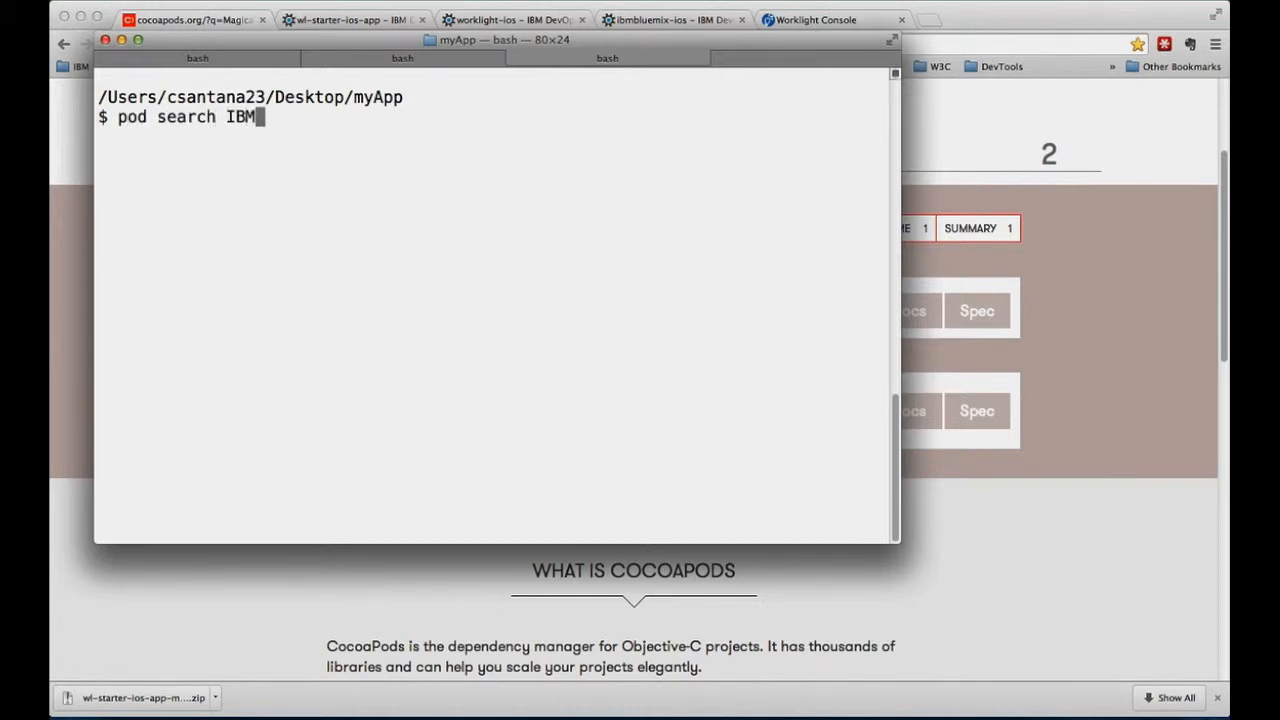
pyautogui.press('Return')
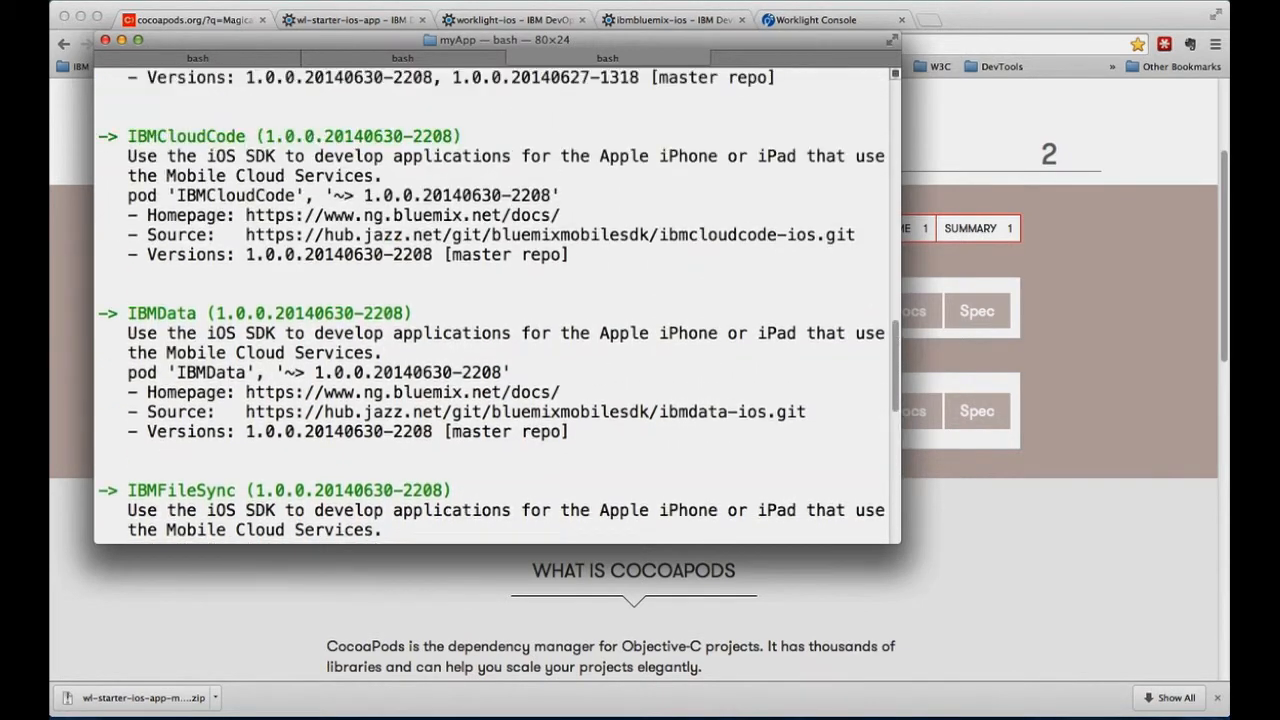
pyautogui.scroll(3)
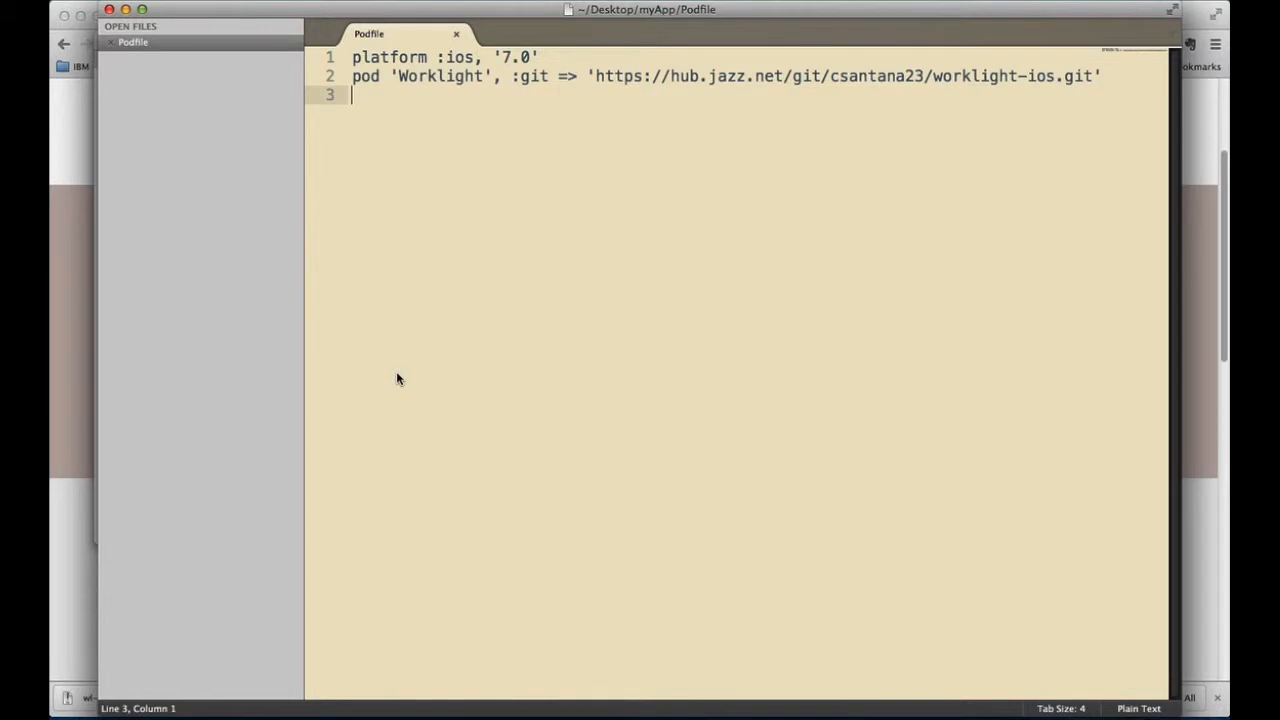
# - Add pod 'IBMBluemix' and pod 'IBMData' lines beneath the Worklight pod
pyautogui.write("pod 'IBMBluemix'")
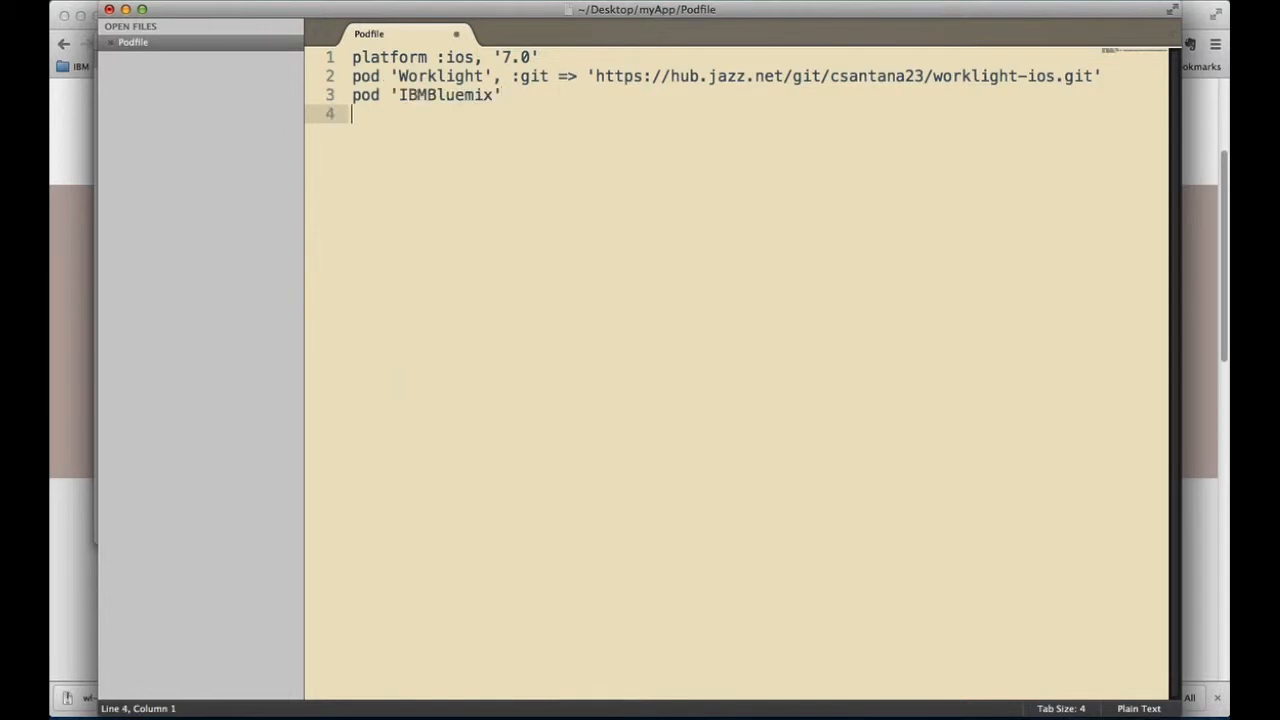
pyautogui.write("pod '")
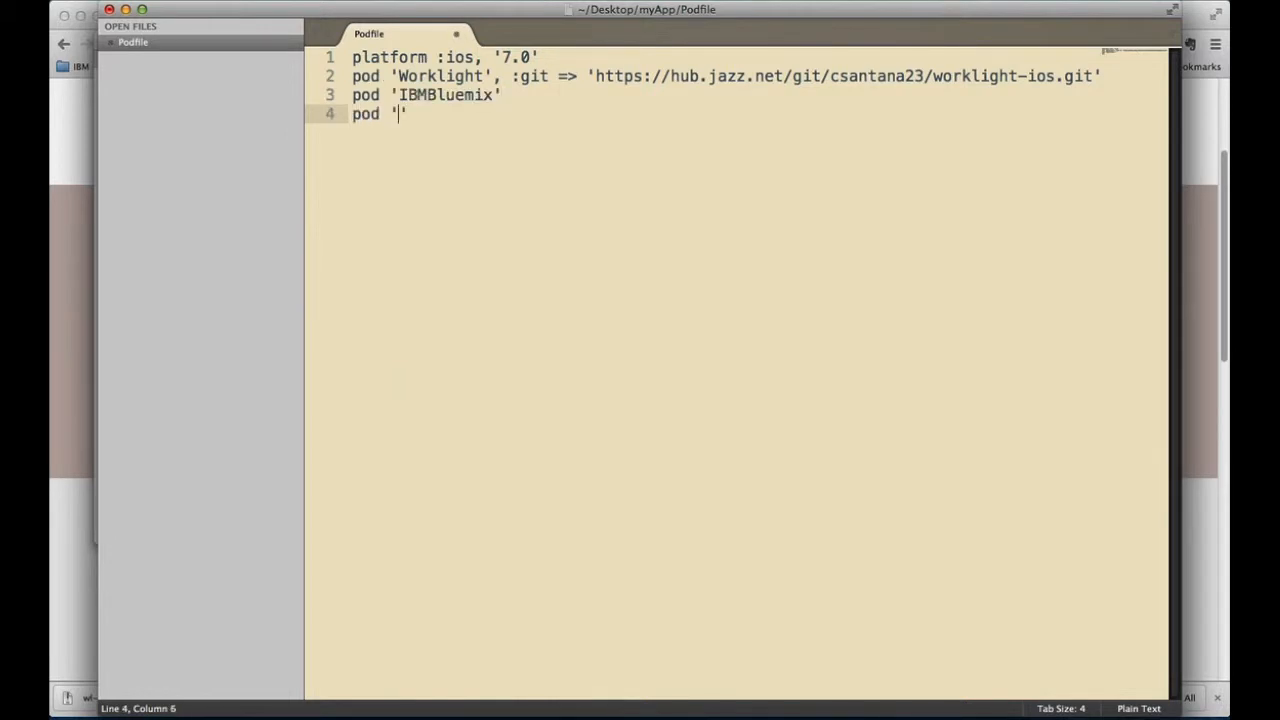
pyautogui.write('IBM')
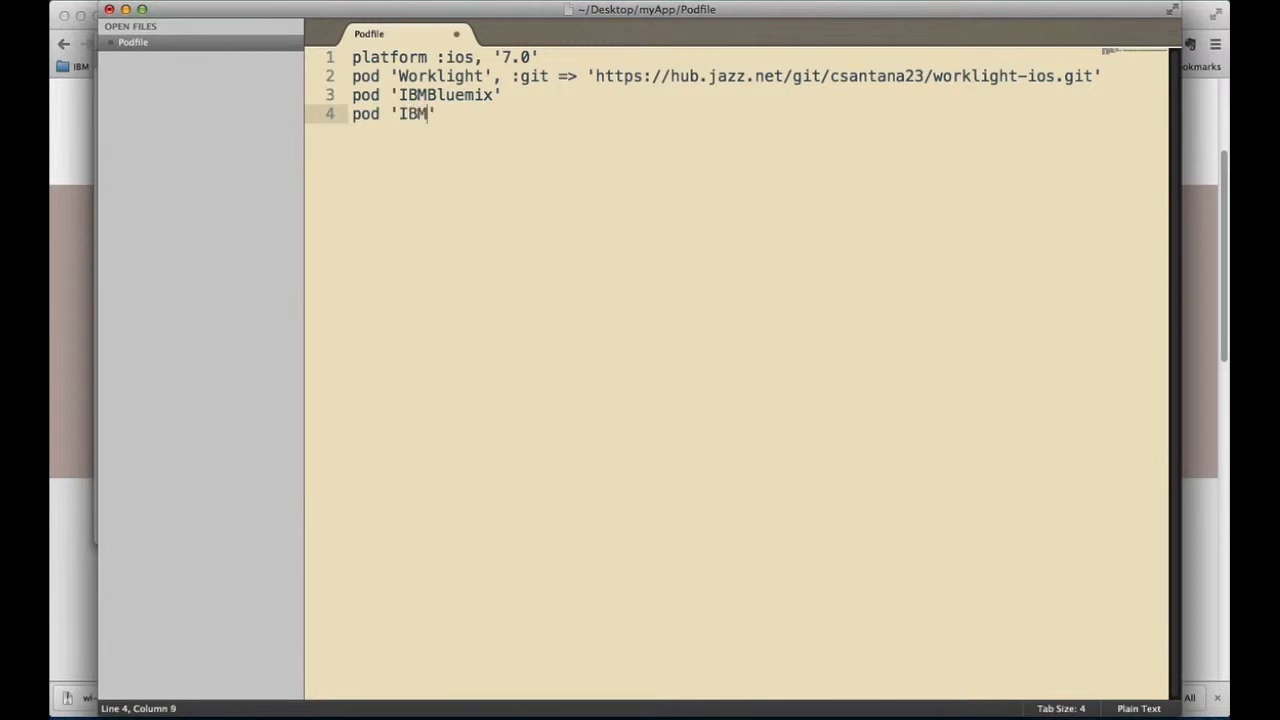
pyautogui.write('Data')
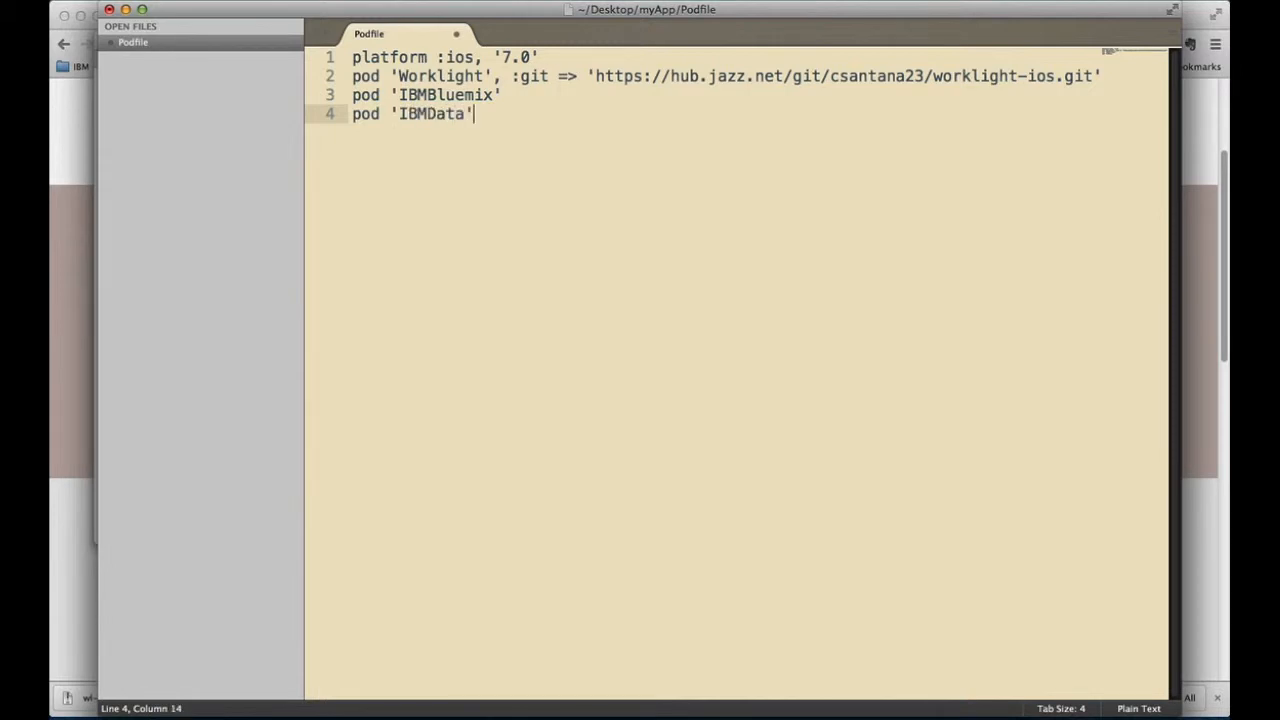
pyautogui.moveTo(212, 696)
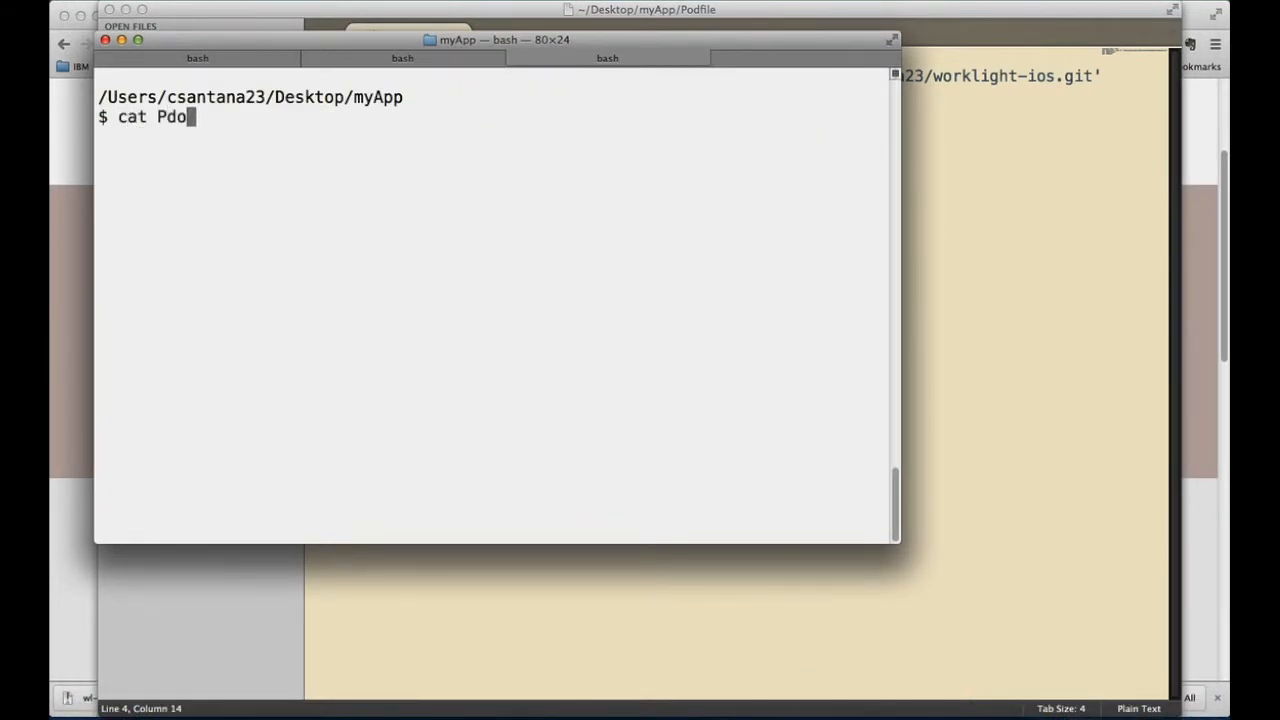
# - Print the Podfile, run pod install to add IBMBluemix, IBMData and IBMFileSync, then open the myApp folder
pyautogui.write('dfile')
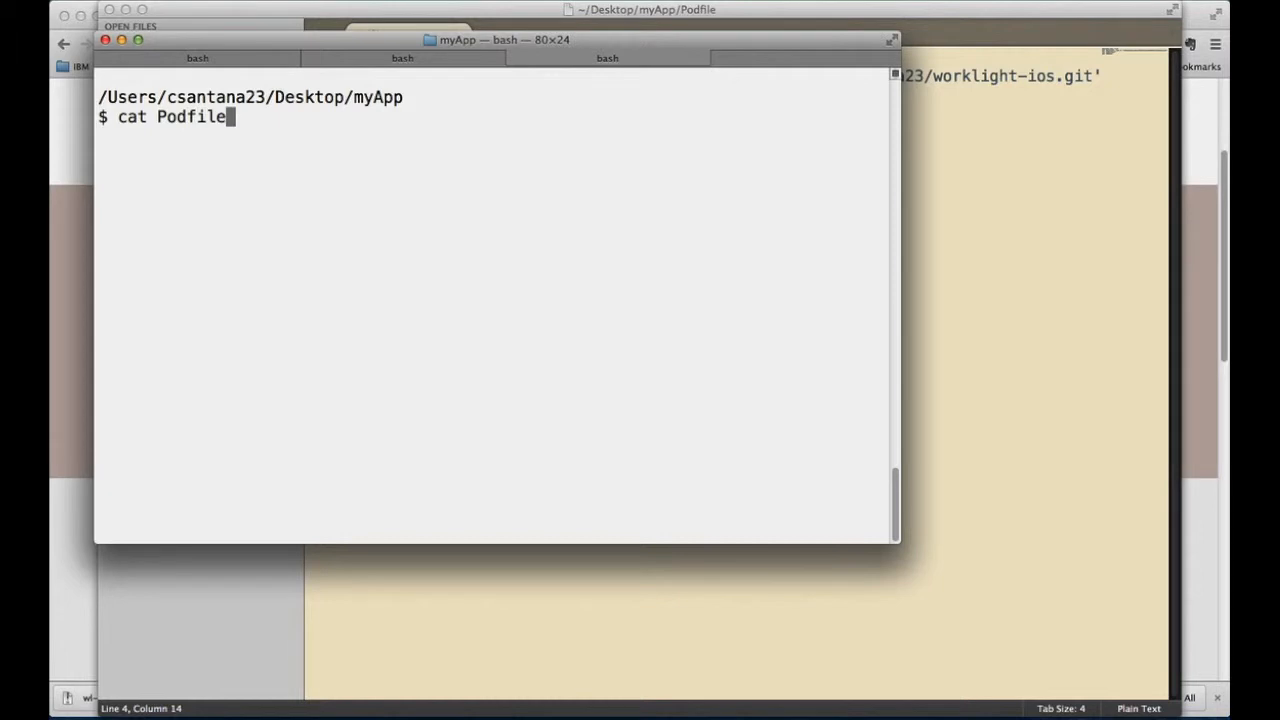
pyautogui.press('Return')
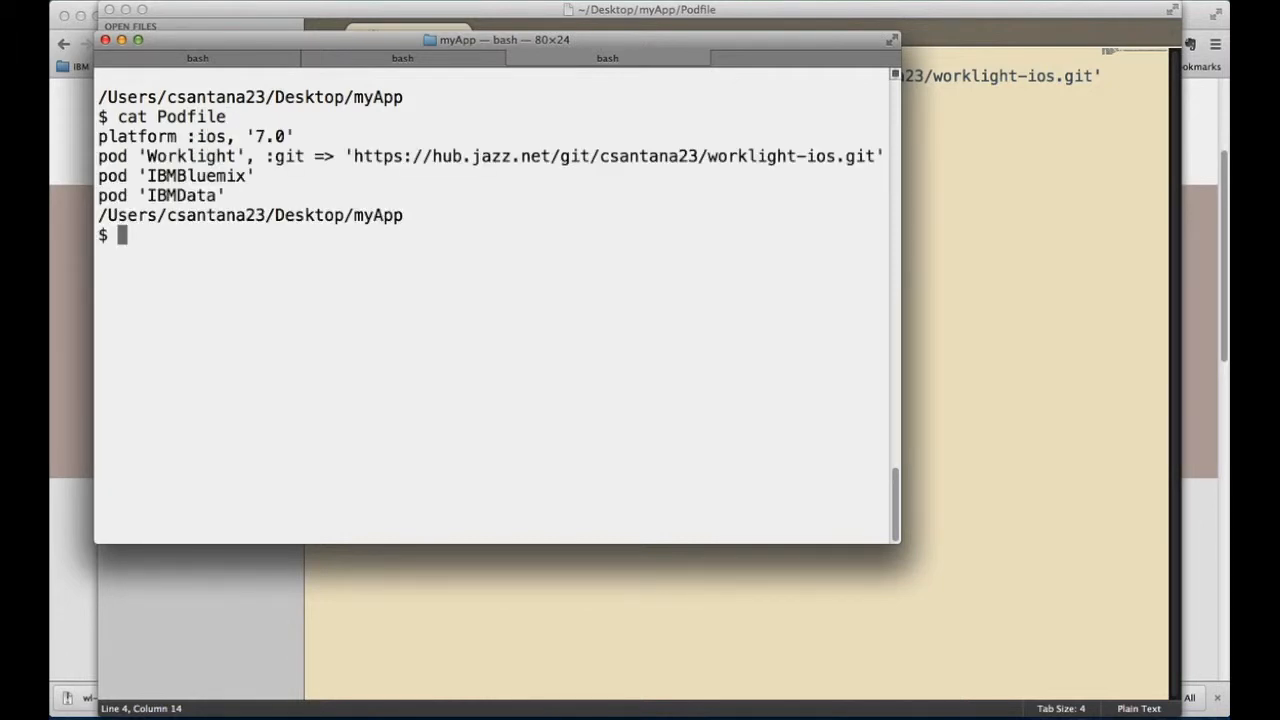
pyautogui.write('pod install')
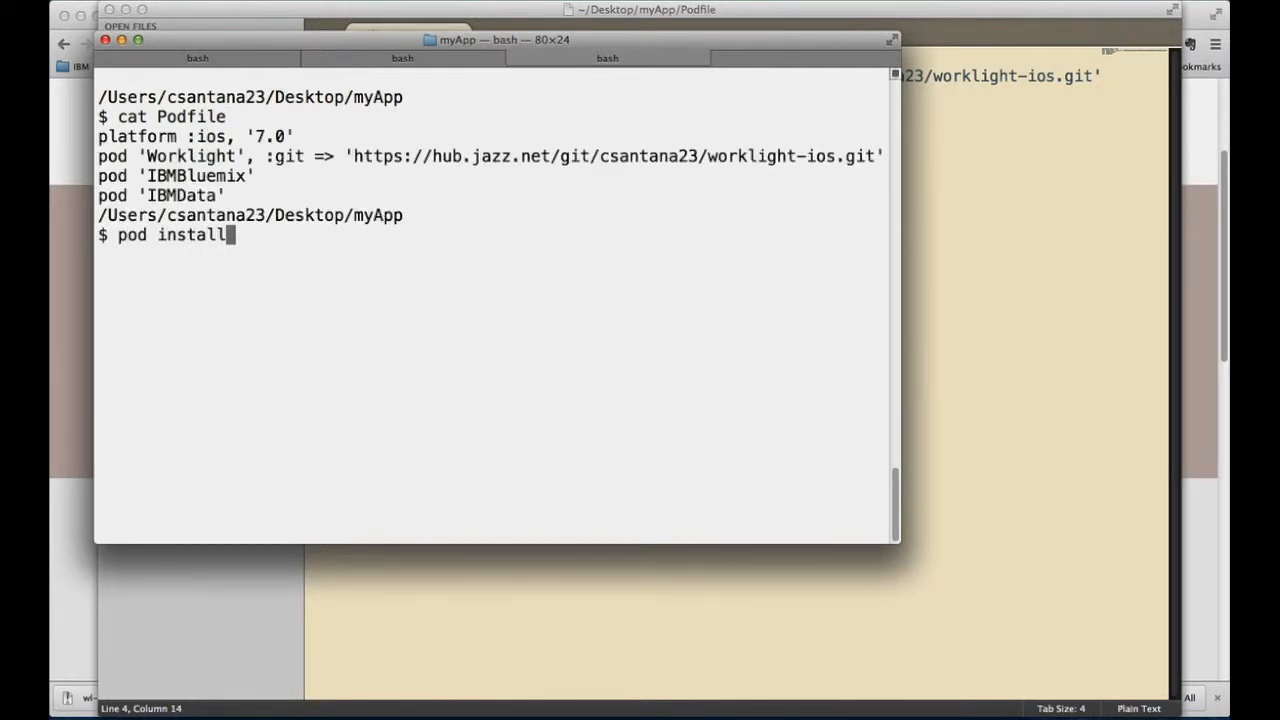
pyautogui.press('Return')
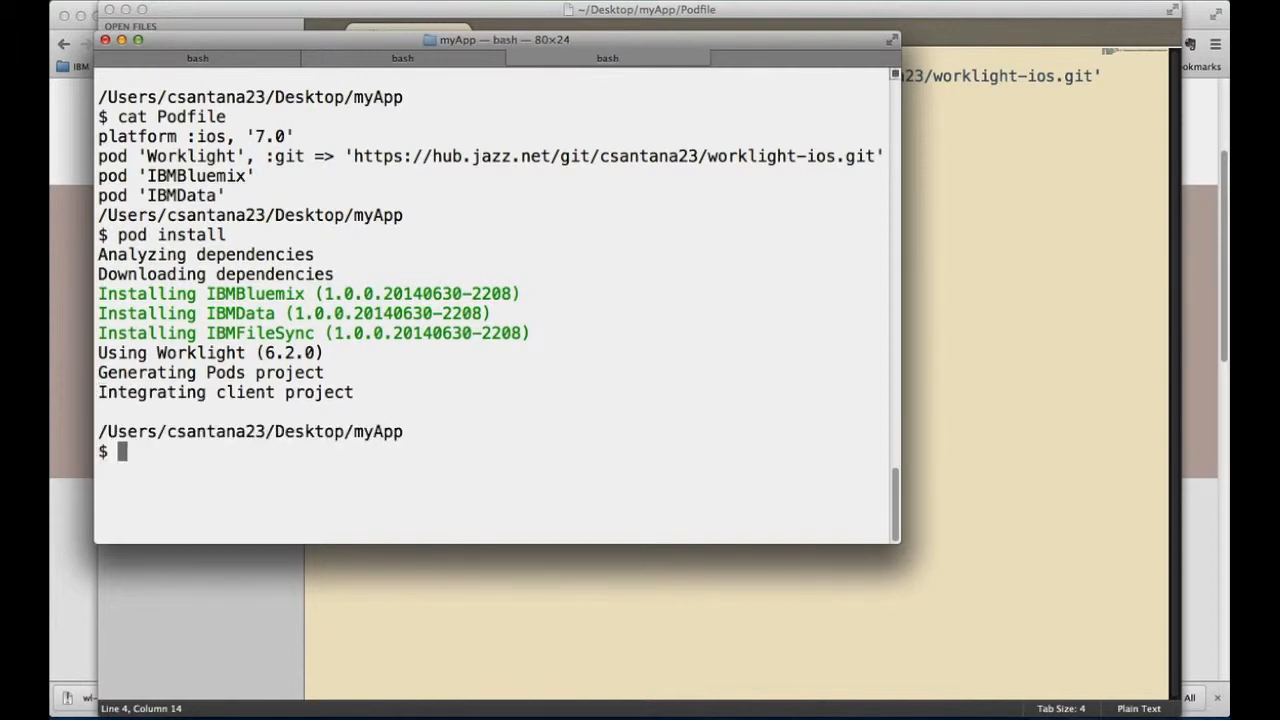
pyautogui.write('open .')
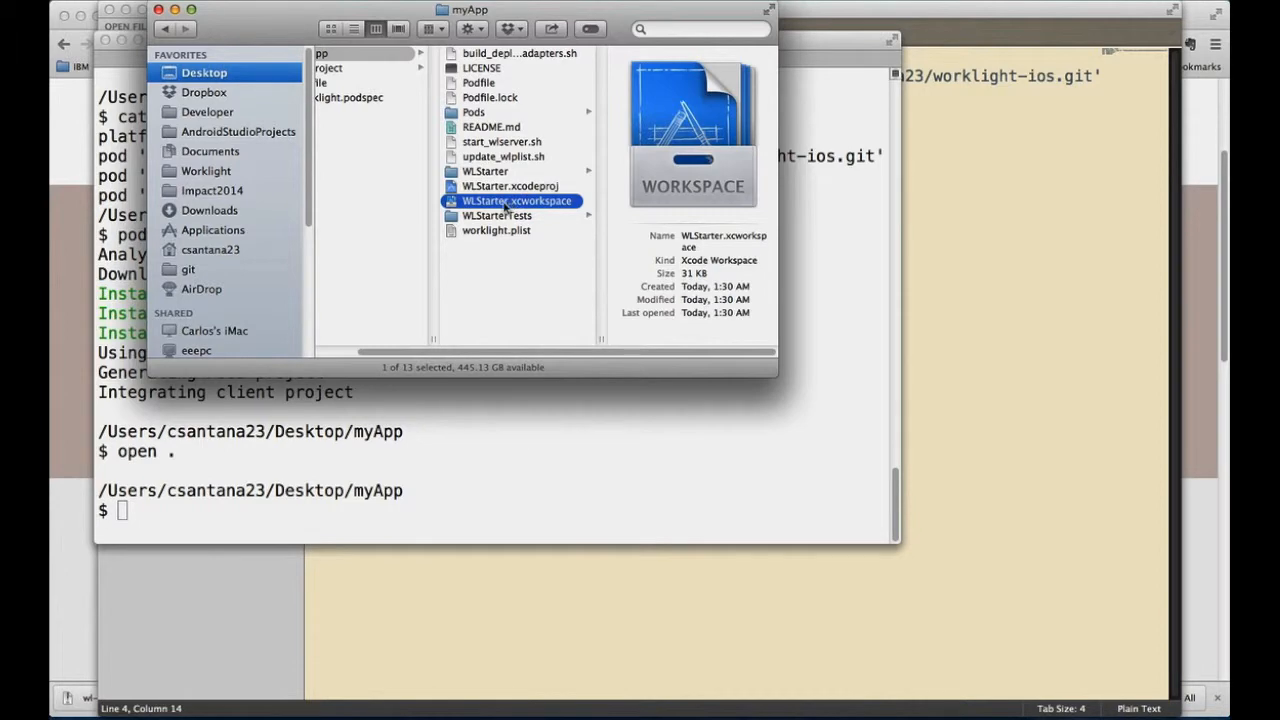
# - Open WLStarter.xcworkspace with Xcode 5.1.1 from its context menu
pyautogui.rightClick(516, 200)
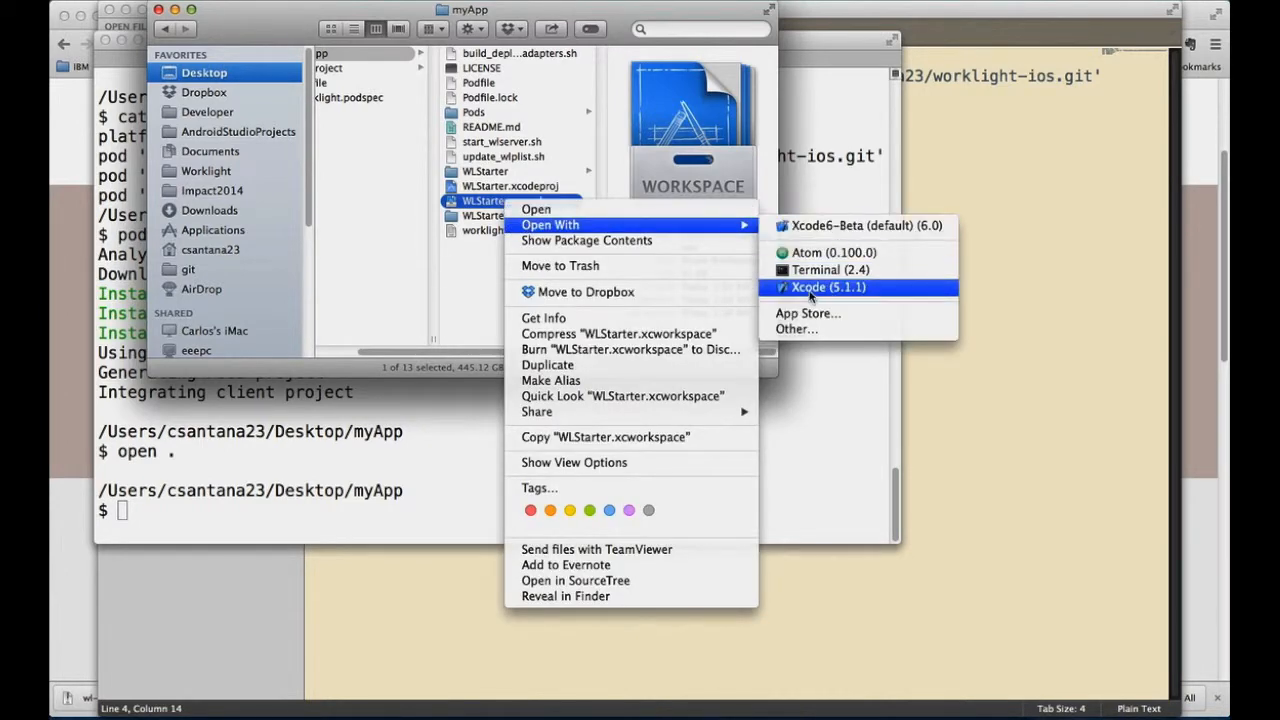
pyautogui.click(828, 288)
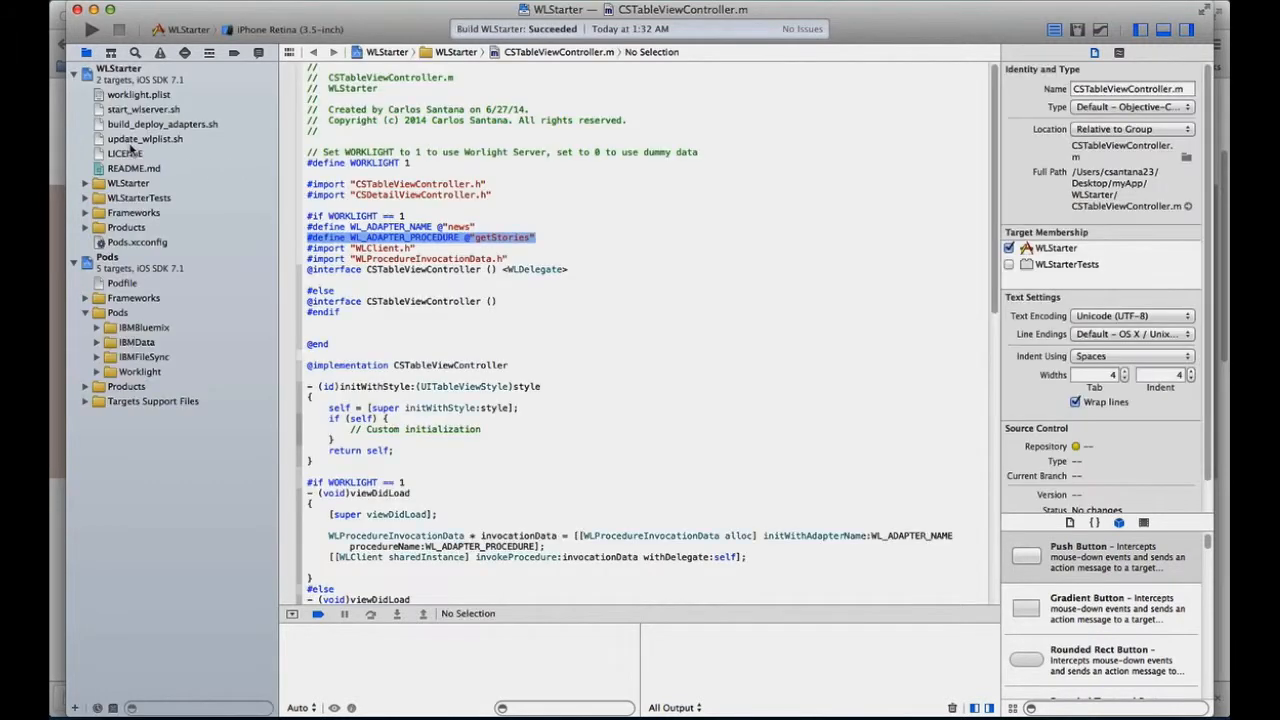
pyautogui.click(76, 68)
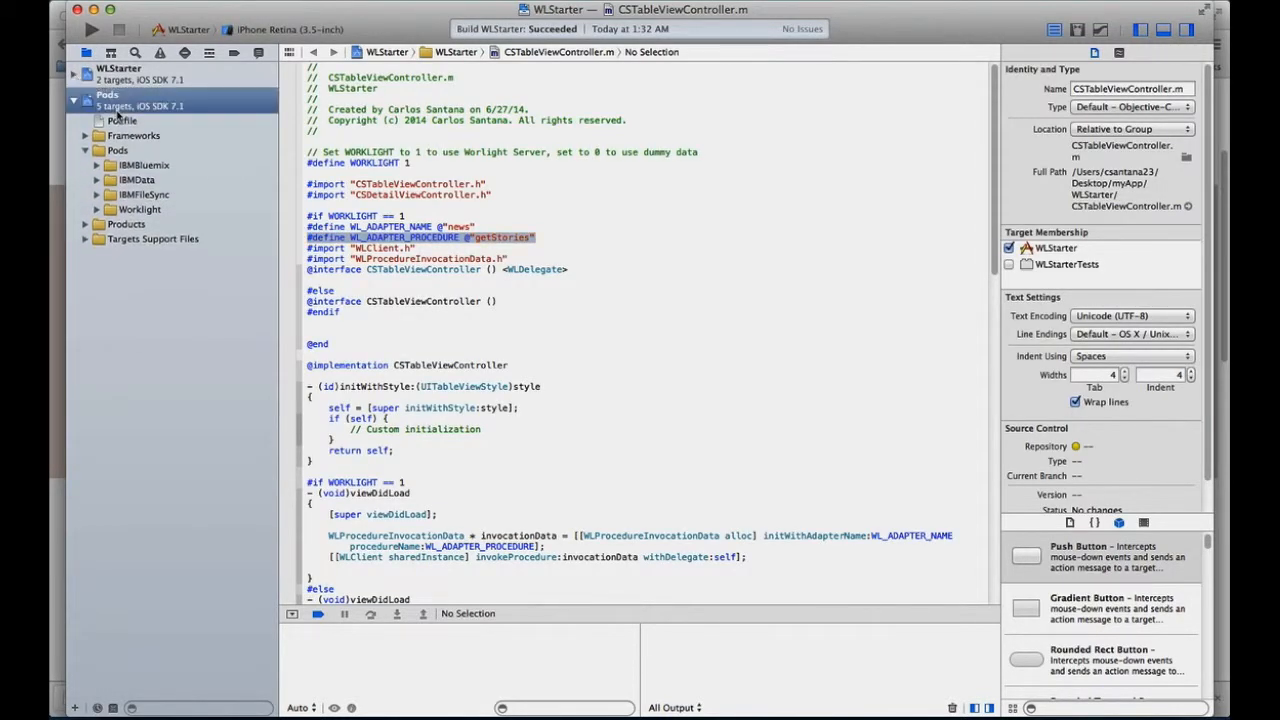
pyautogui.click(108, 96)
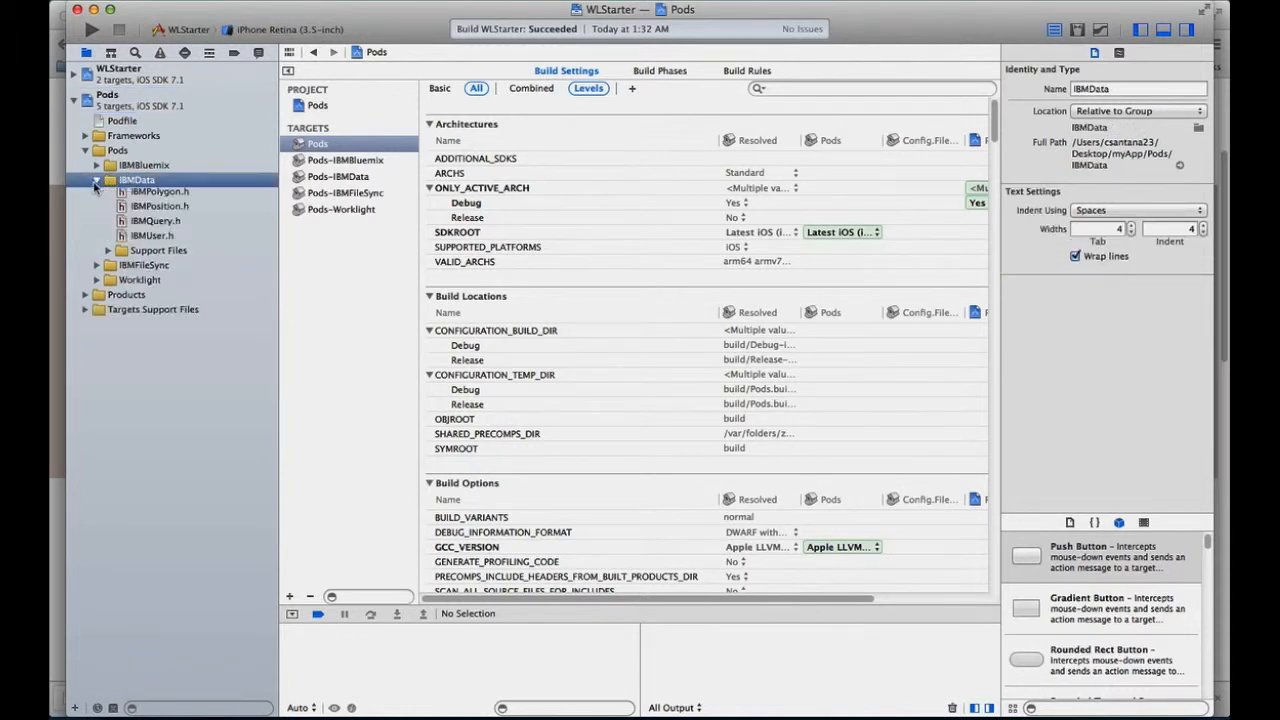
pyautogui.click(96, 180)
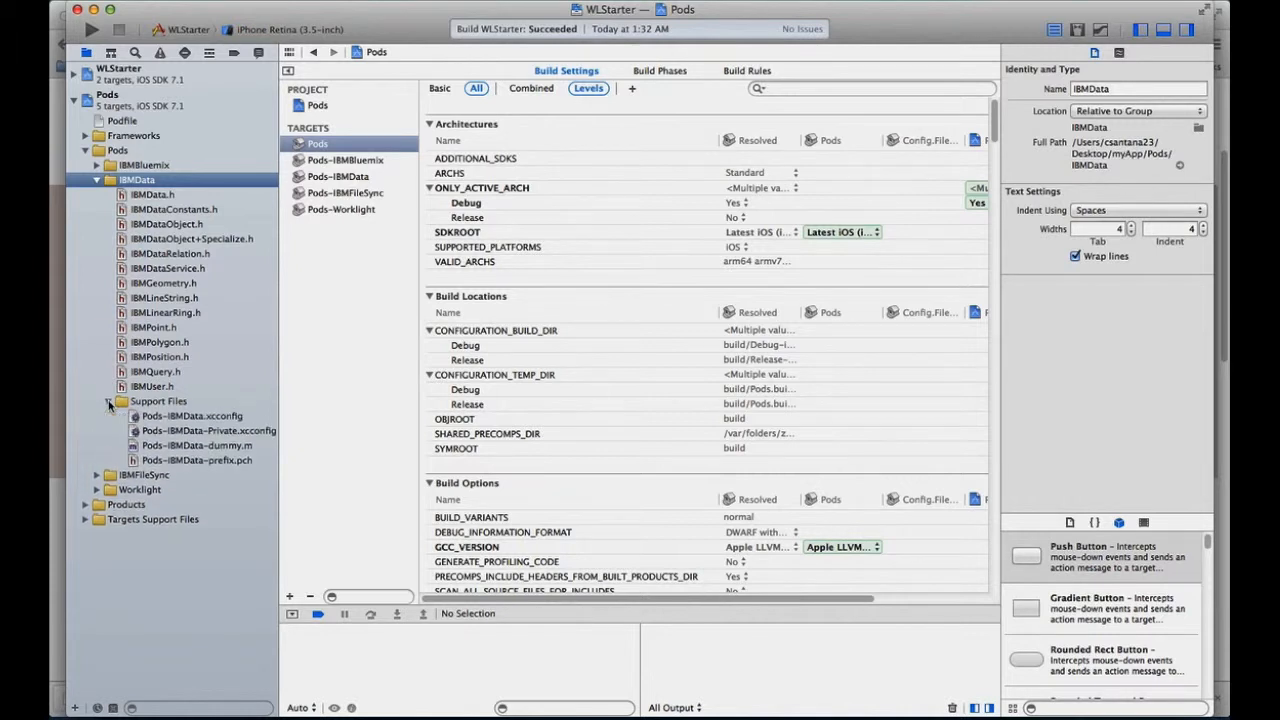
pyautogui.click(108, 404)
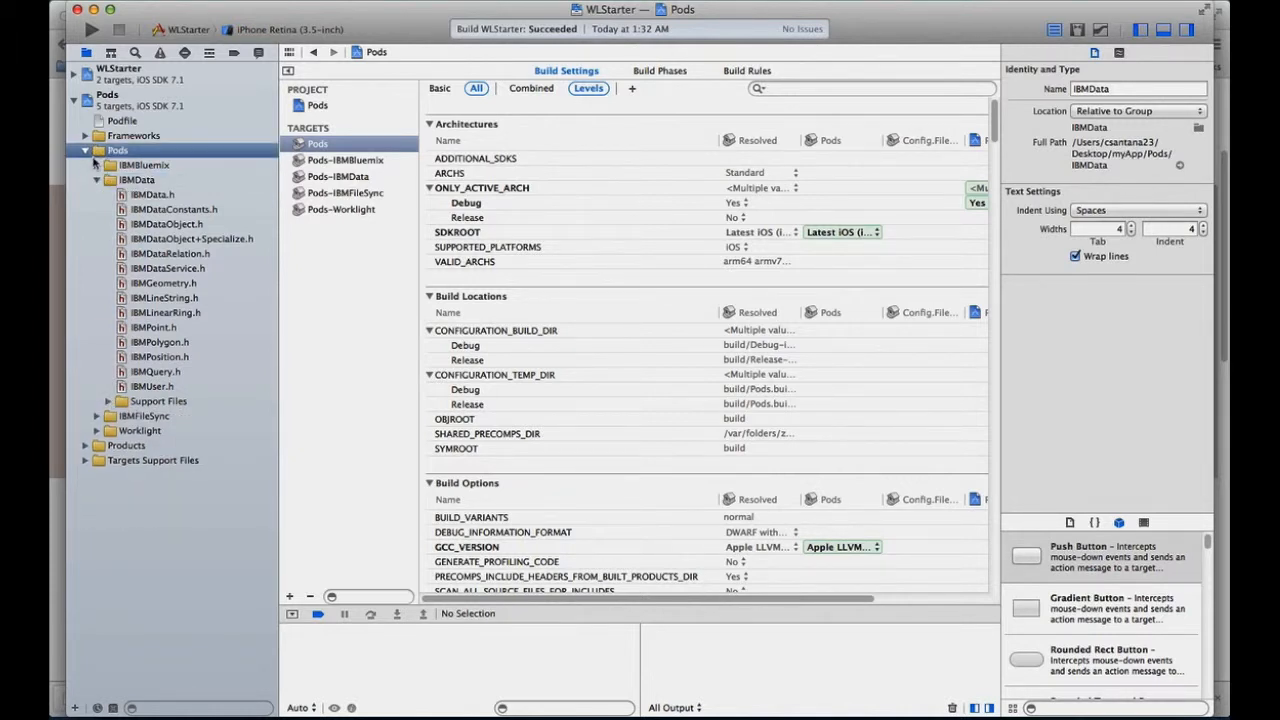
pyautogui.click(96, 164)
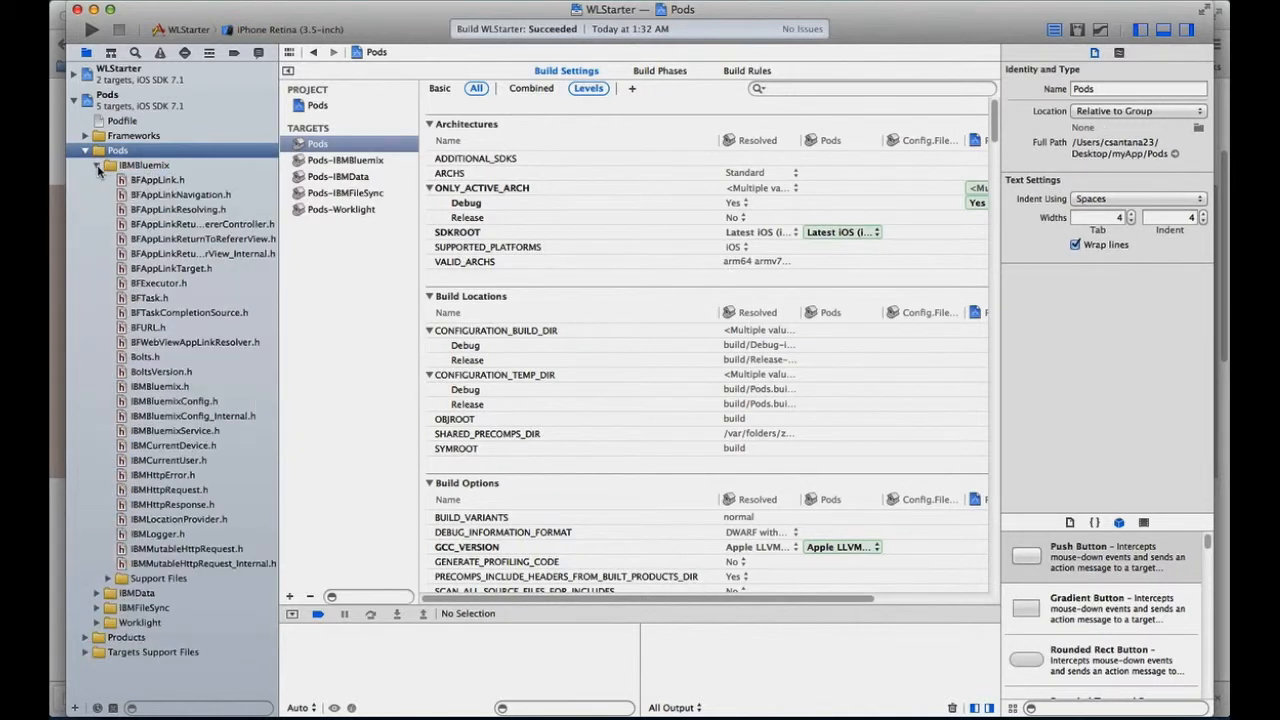
pyautogui.click(106, 578)
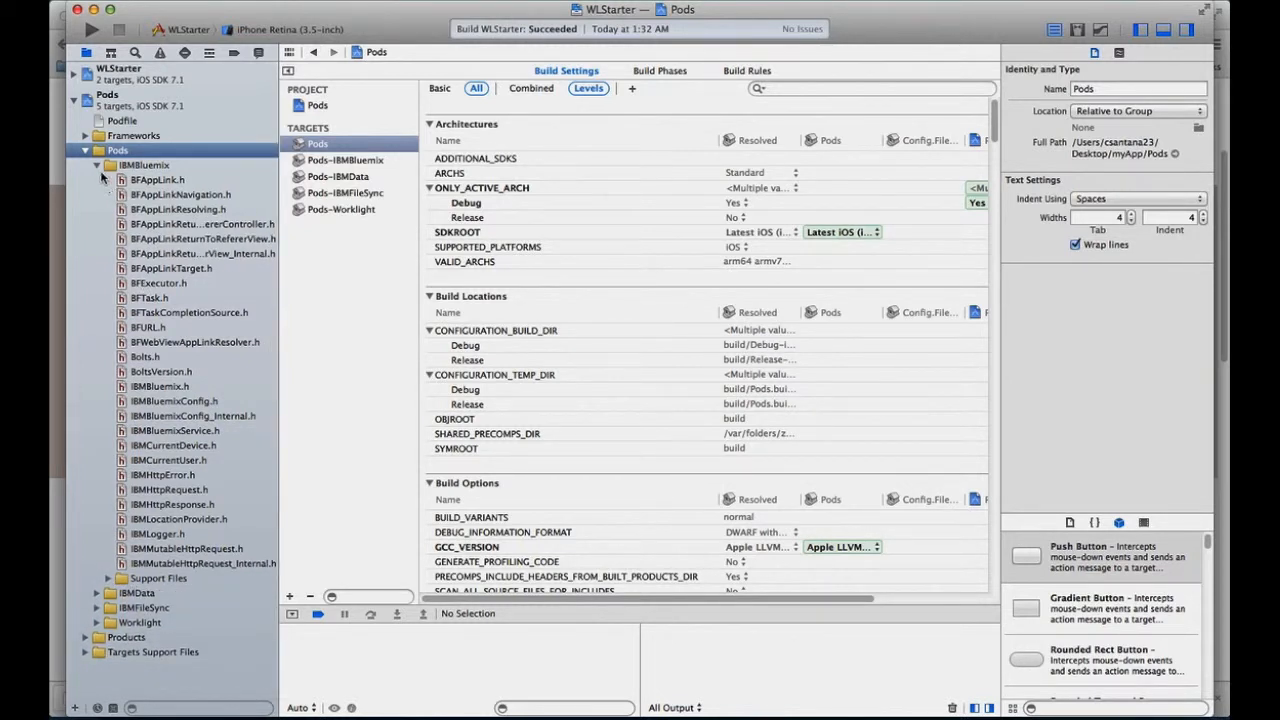
pyautogui.click(86, 164)
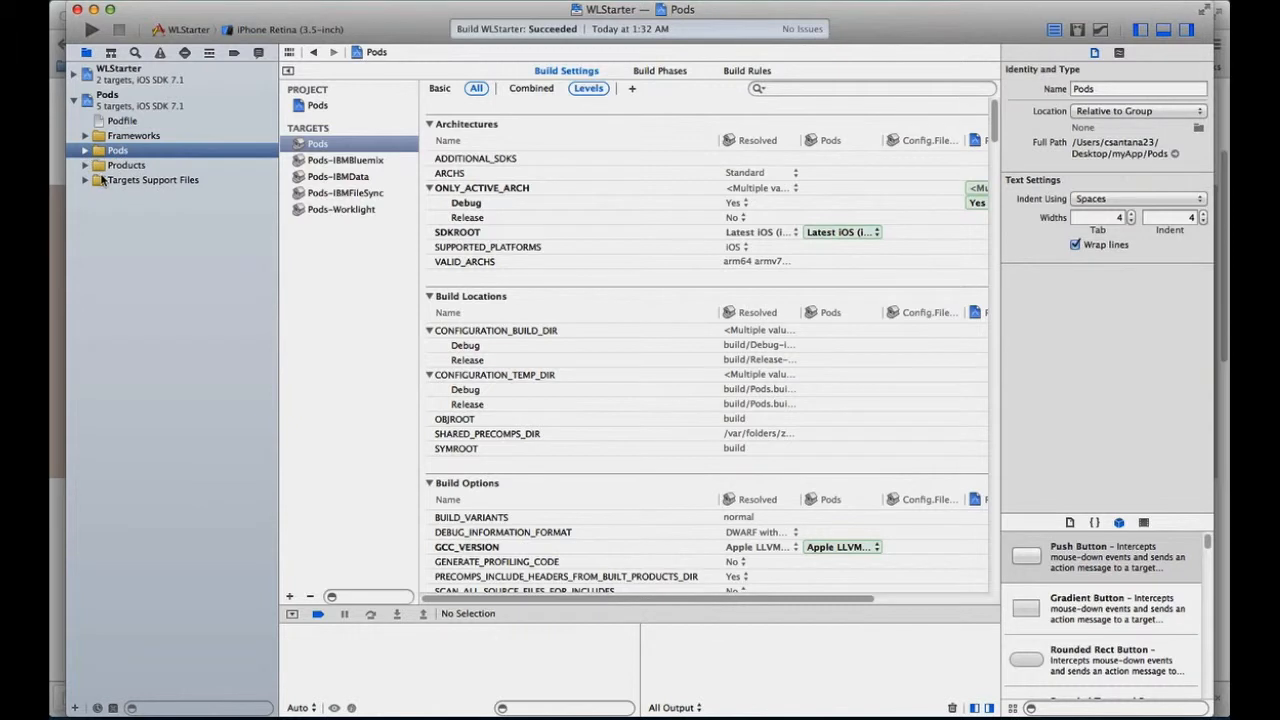
pyautogui.moveTo(184, 140)
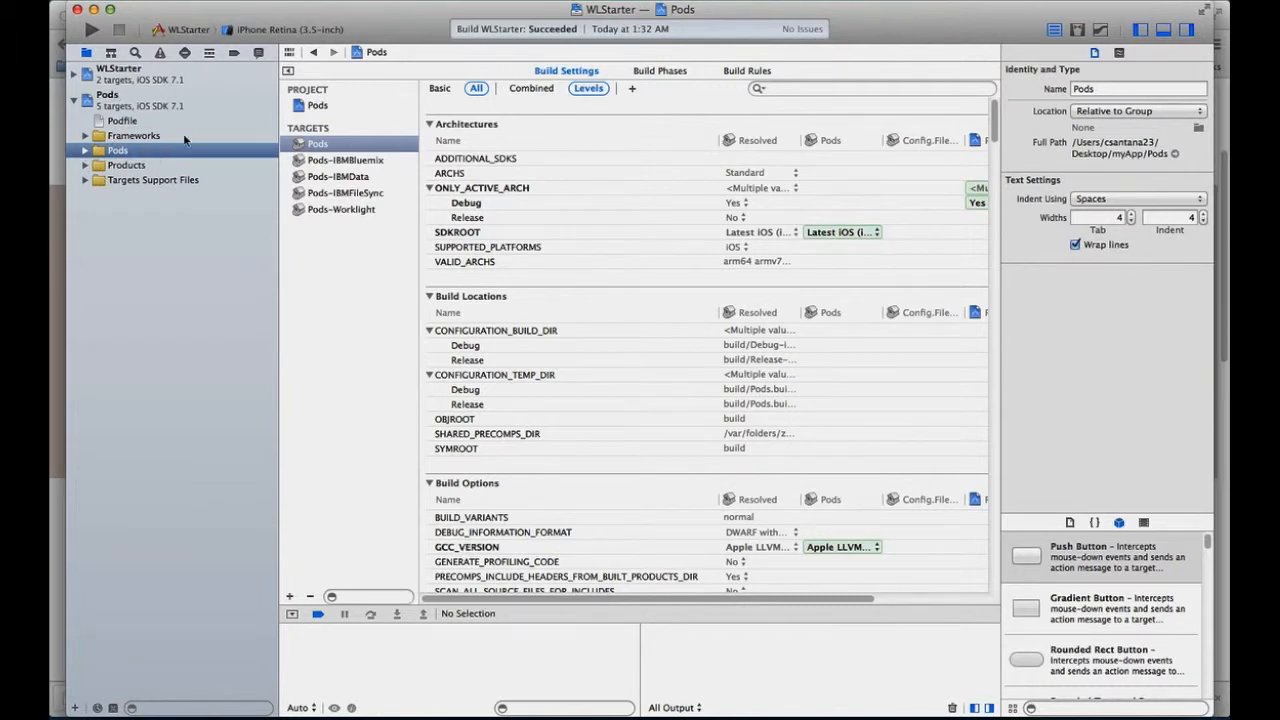
pyautogui.moveTo(416, 22)
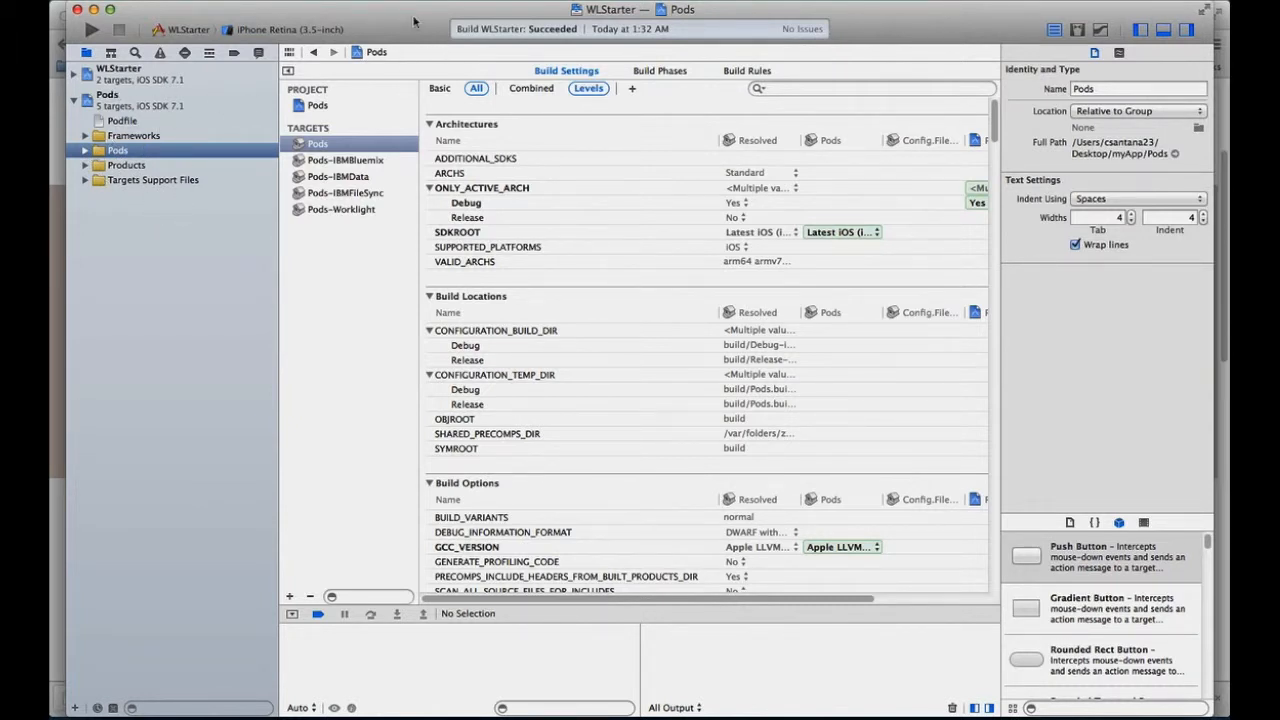
pyautogui.moveTo(156, 16)
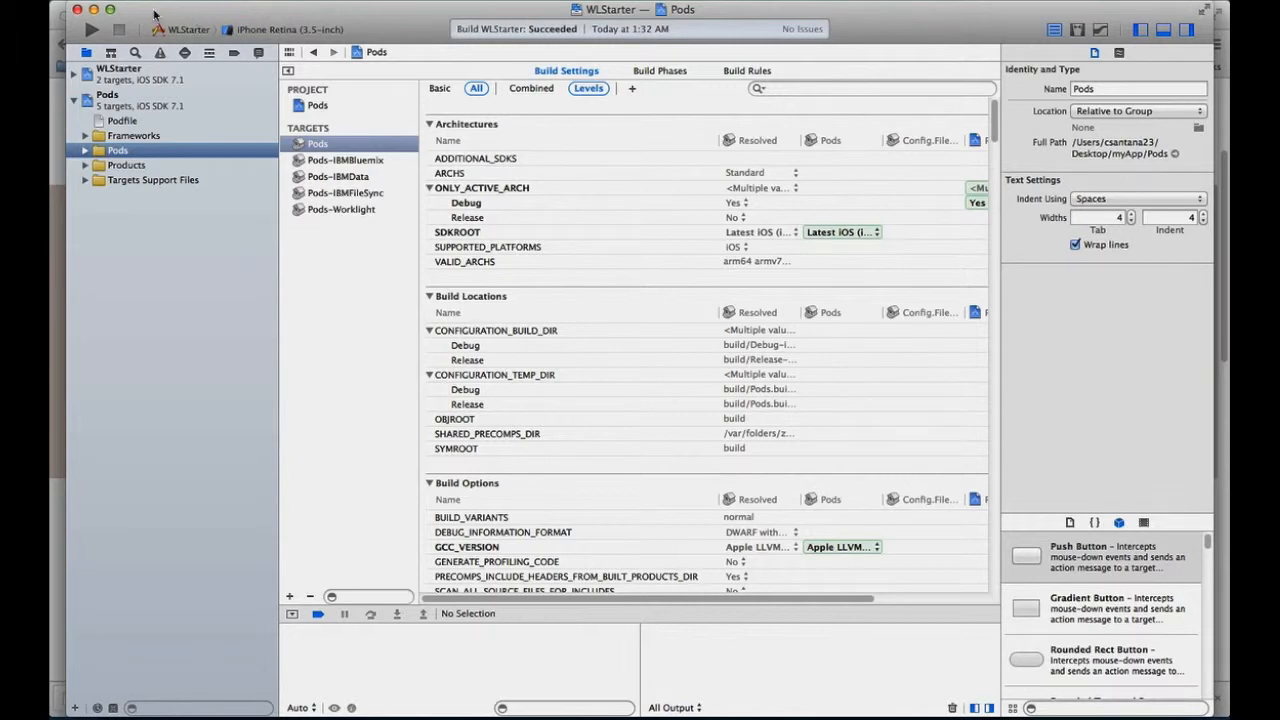
pyautogui.moveTo(204, 8)
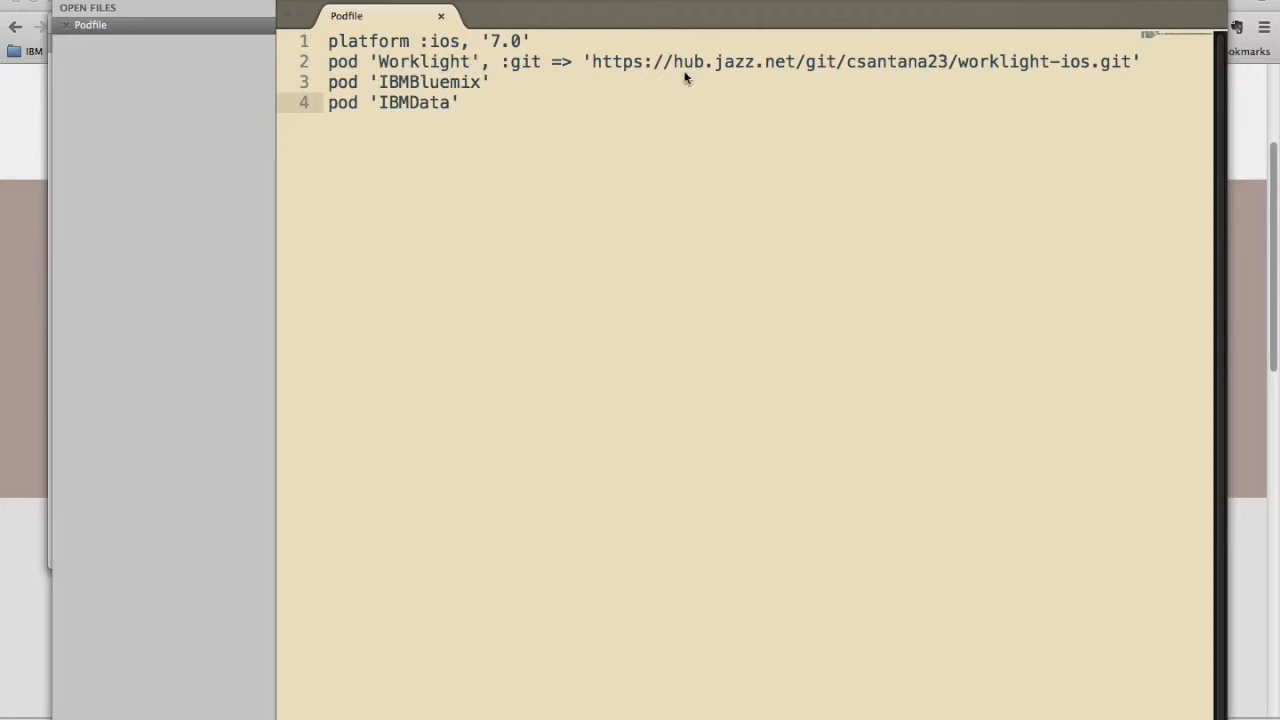
pyautogui.moveTo(544, 72)
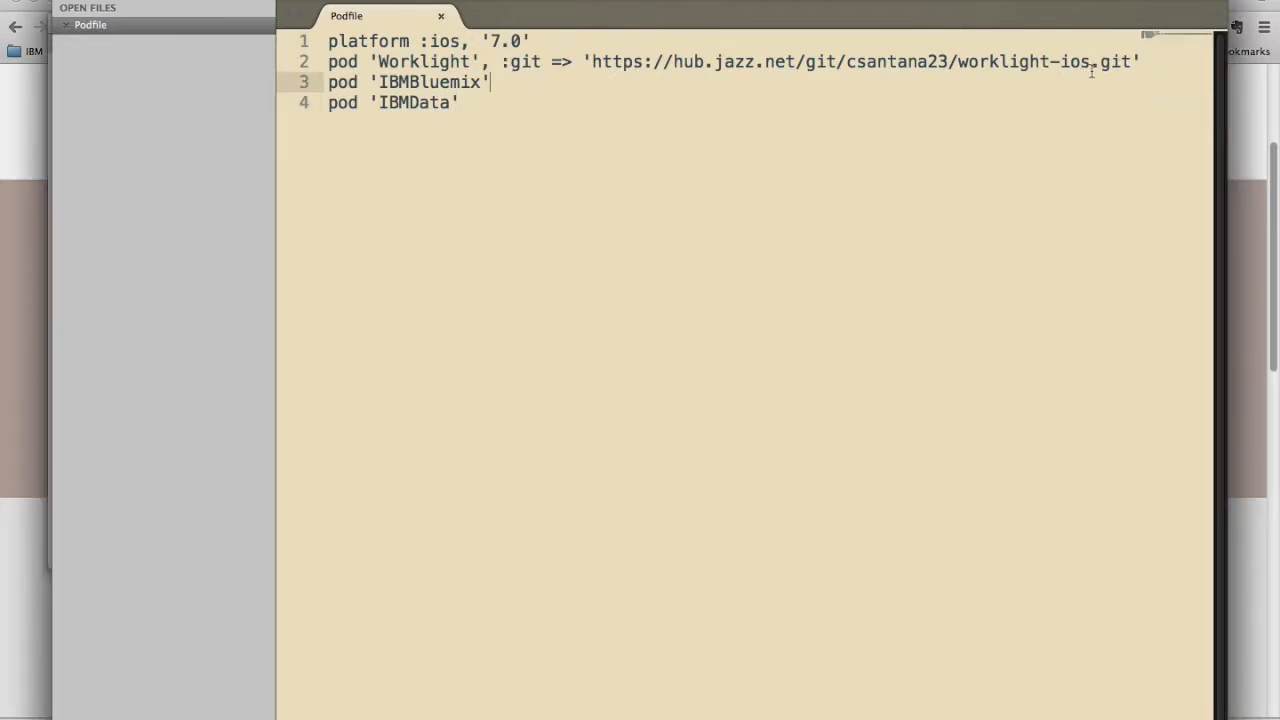
pyautogui.moveTo(1140, 62); pyautogui.dragTo(796, 62)
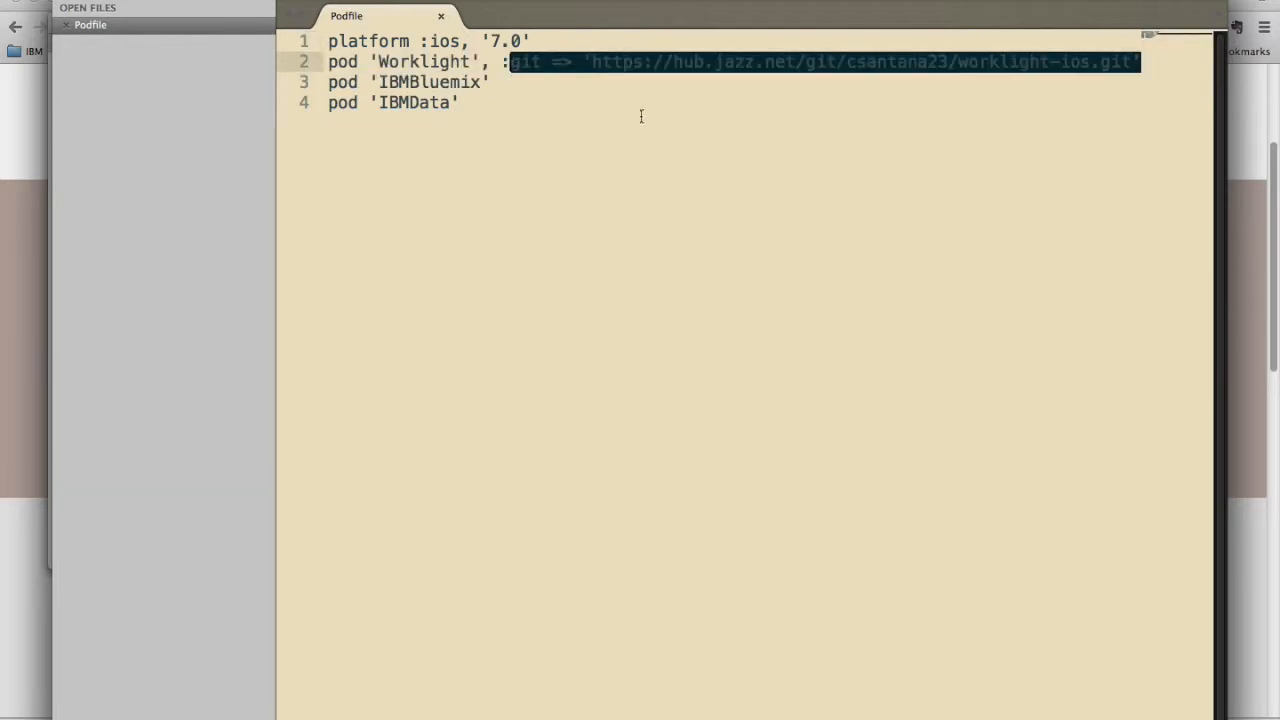
pyautogui.moveTo(644, 122)
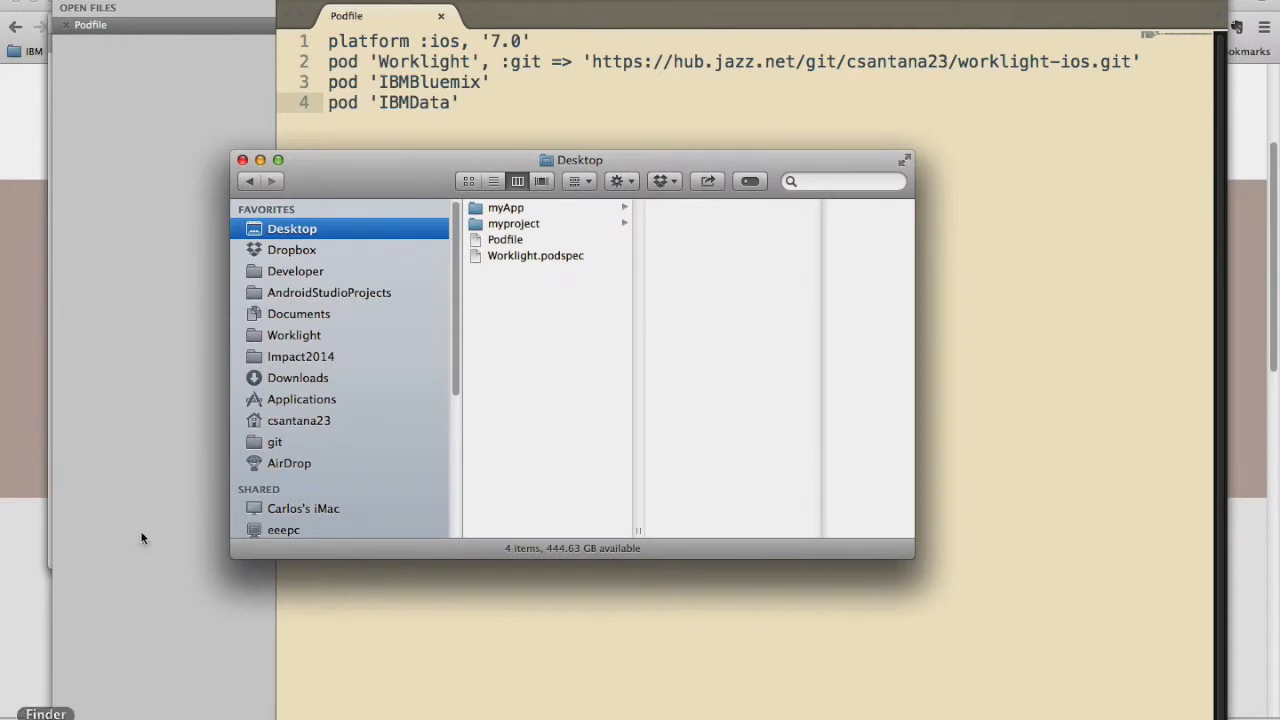
# - Copy wl-starter-ios-app-master from Downloads to the Desktop and rename it myApp2
pyautogui.click(300, 376)
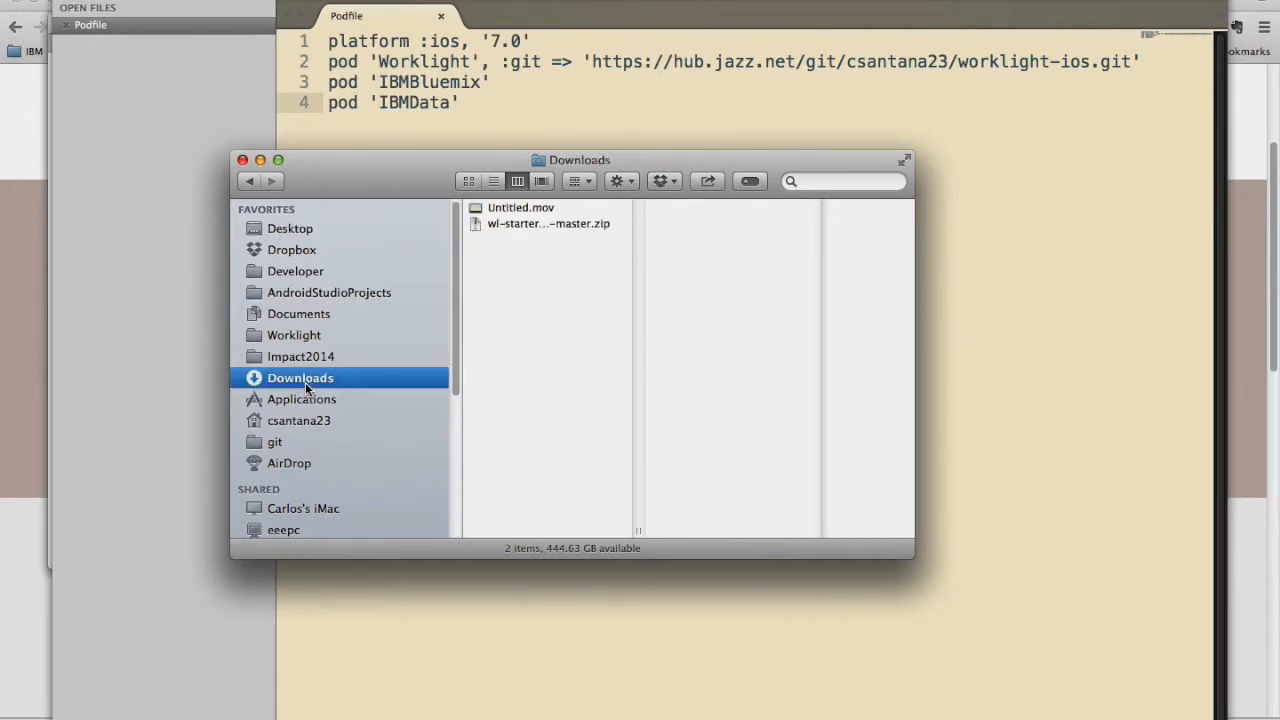
pyautogui.click(548, 224)
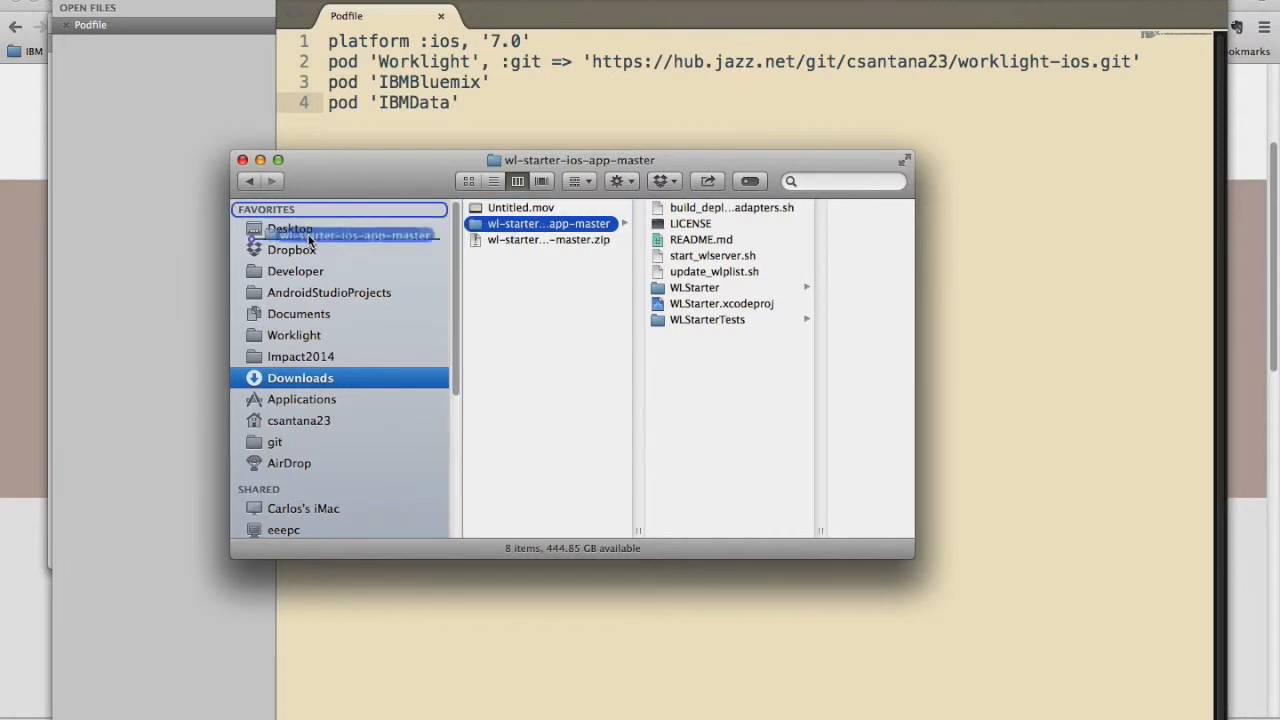
pyautogui.click(292, 228)
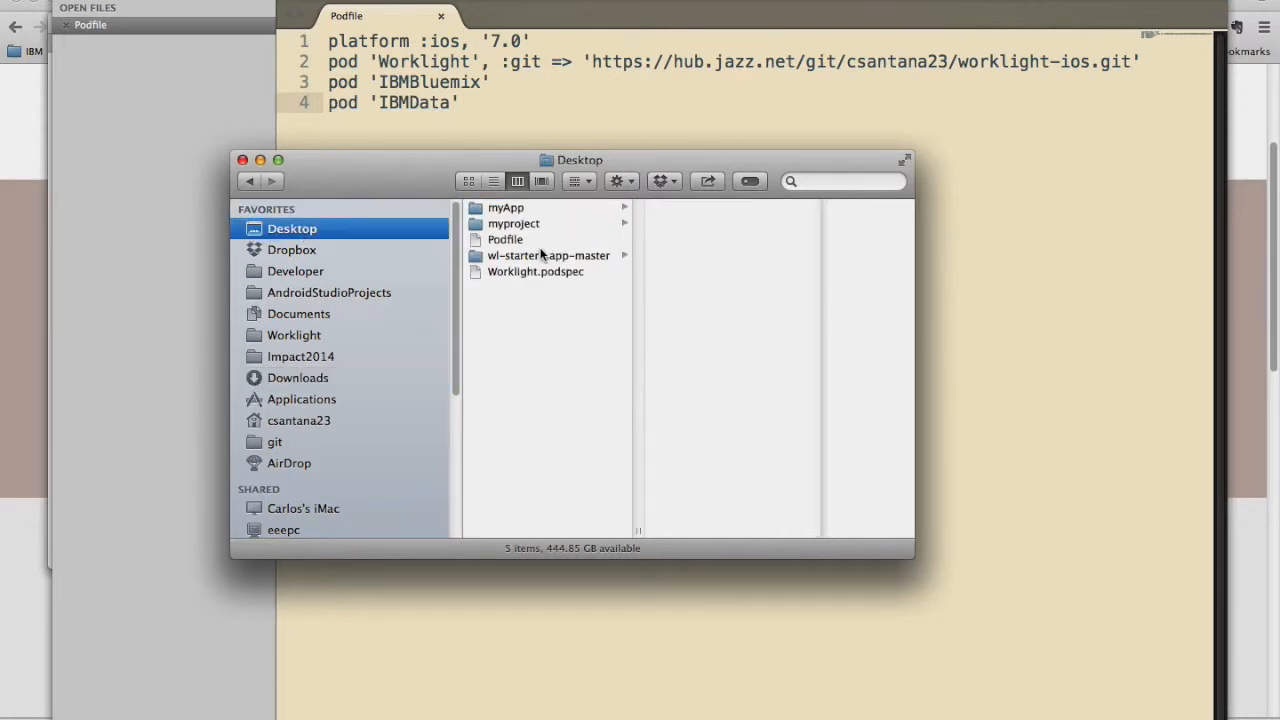
pyautogui.click(548, 256)
pyautogui.write('myApp2')
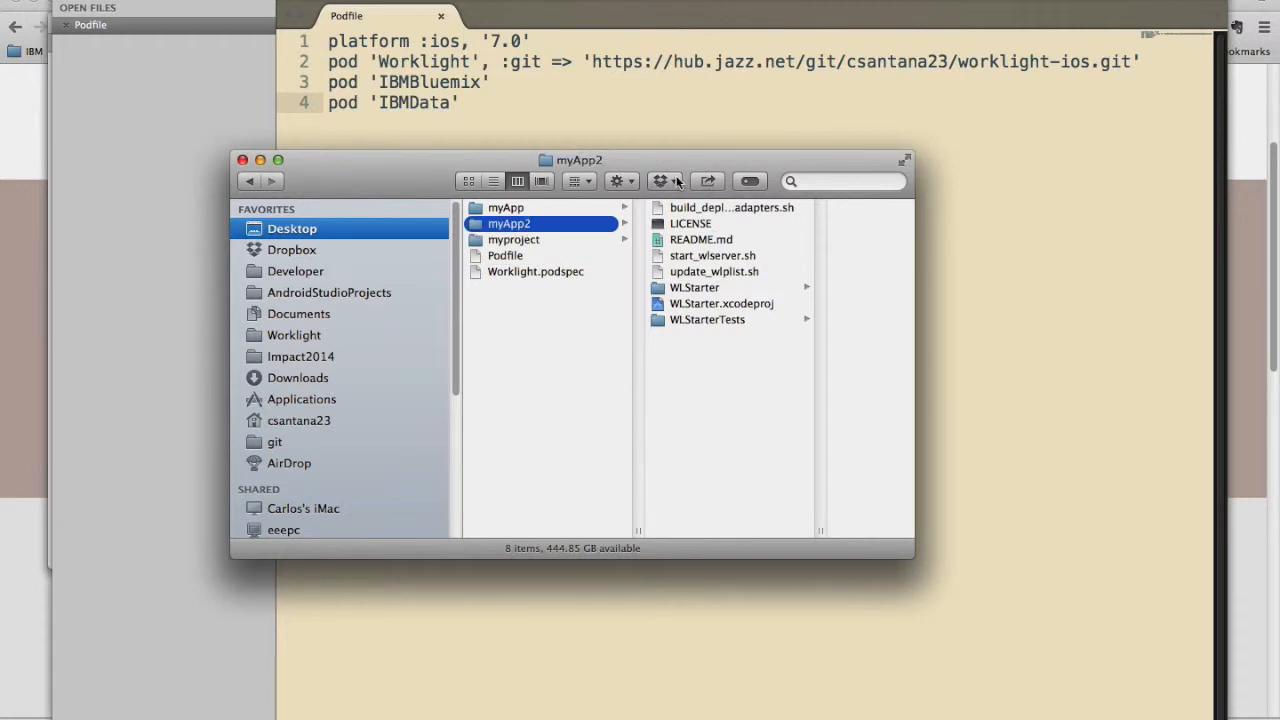
pyautogui.moveTo(500, 512)
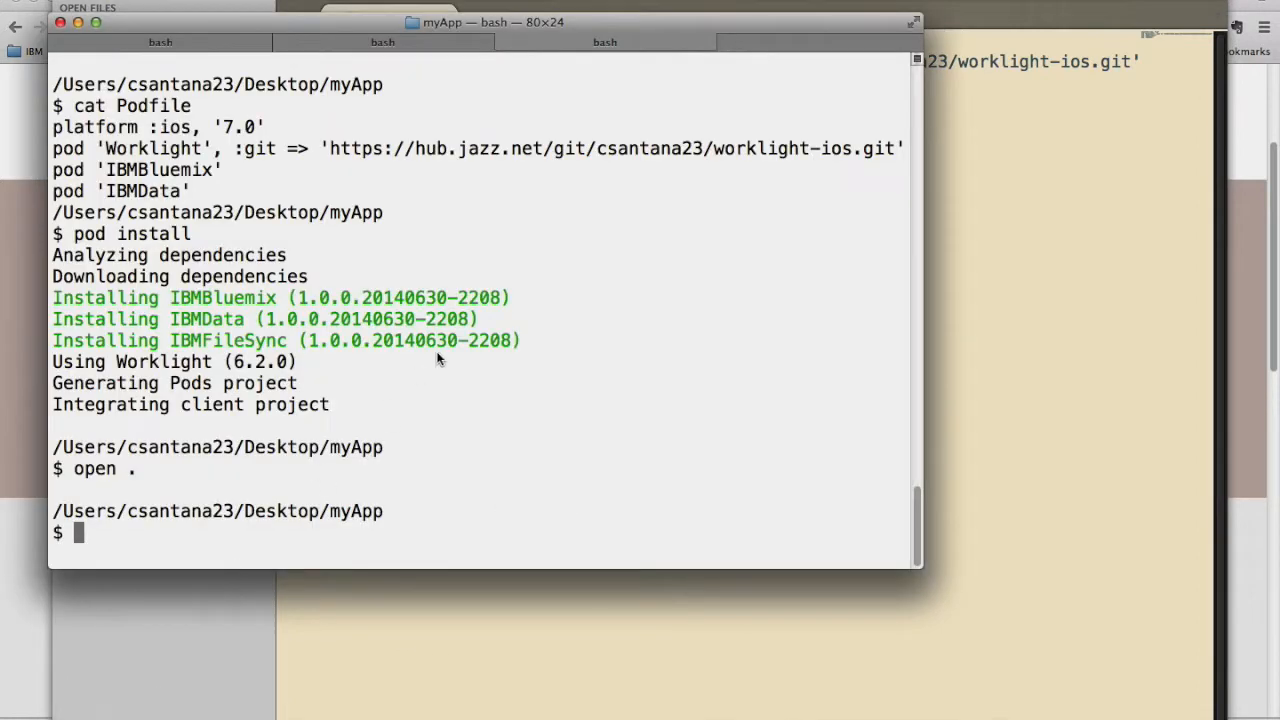
# - Change directory into the myApp2 folder
pyautogui.write('cd ../')
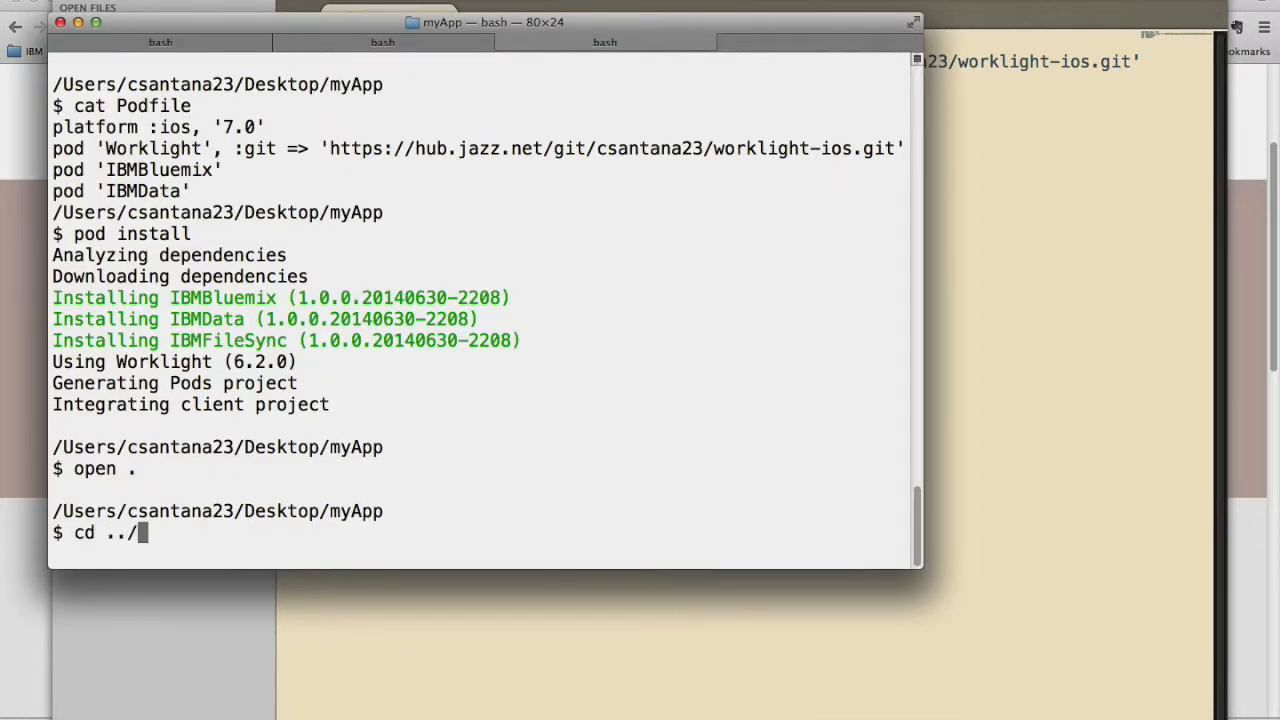
pyautogui.write('myAP')
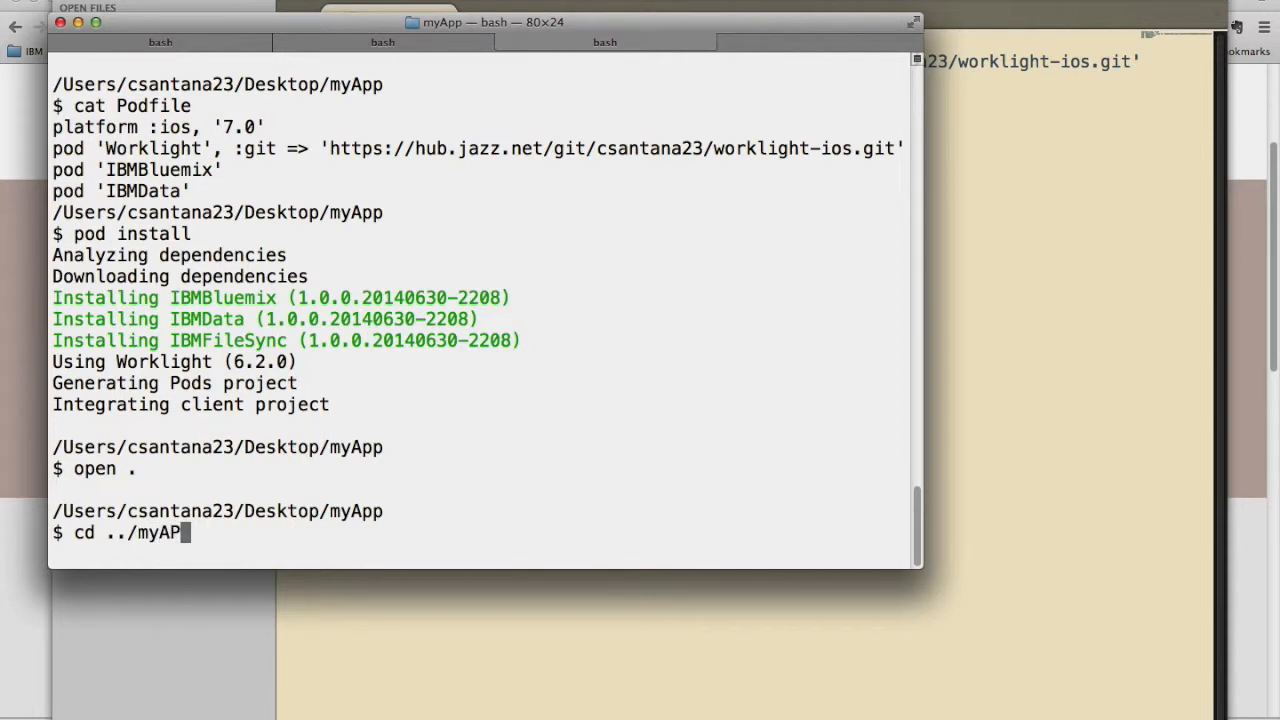
pyautogui.press('Backspace')
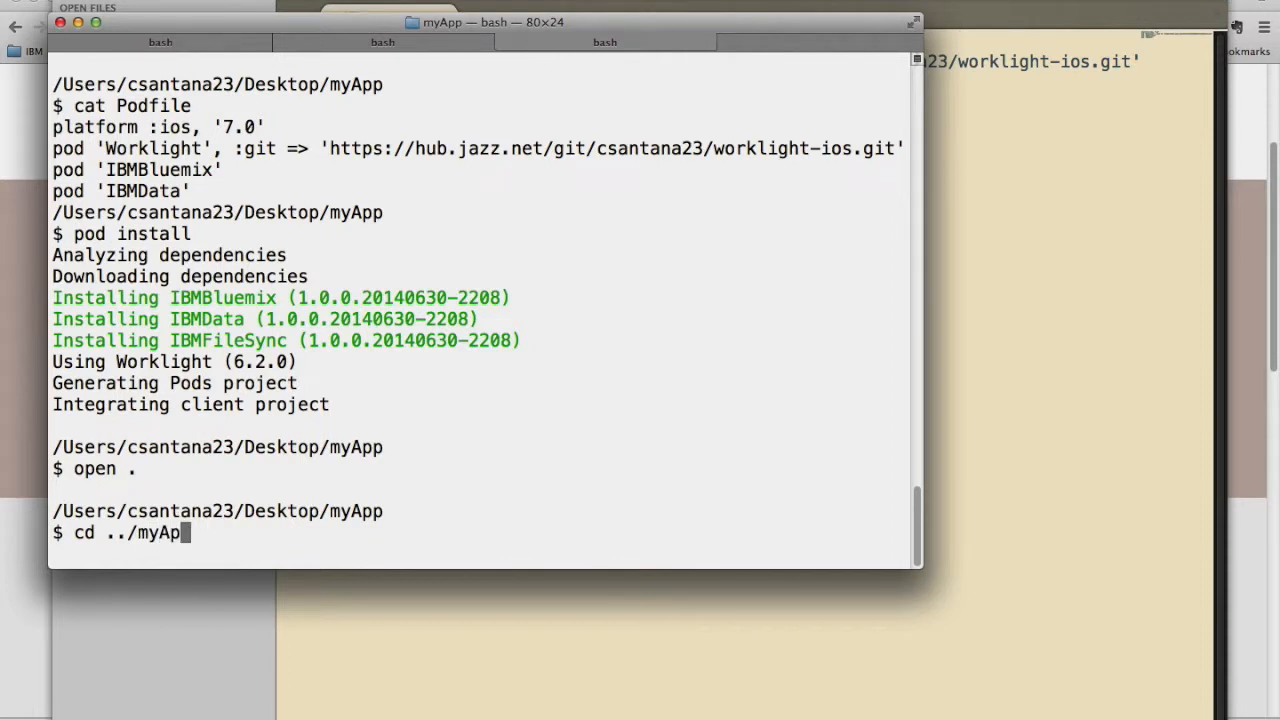
pyautogui.press('Return')
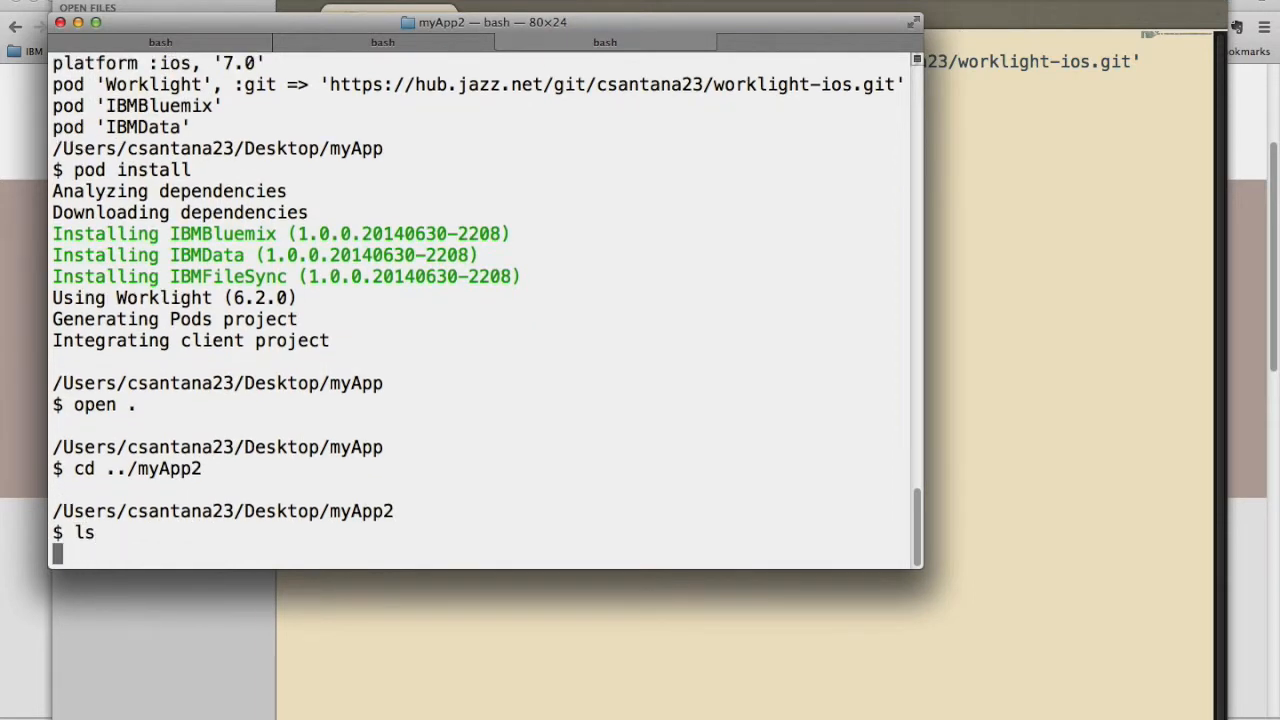
# - Create an empty Podfile with touch and open it in Sublime Text
pyautogui.write('touhc')
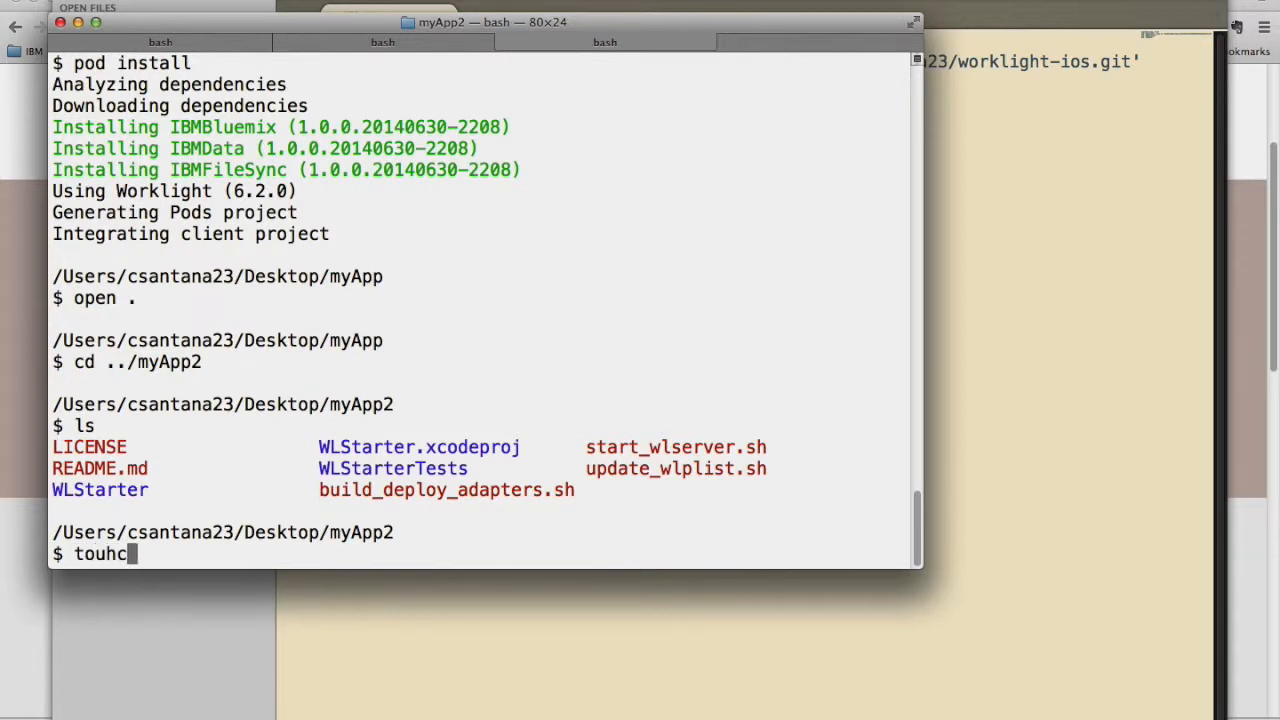
pyautogui.write('Pod')
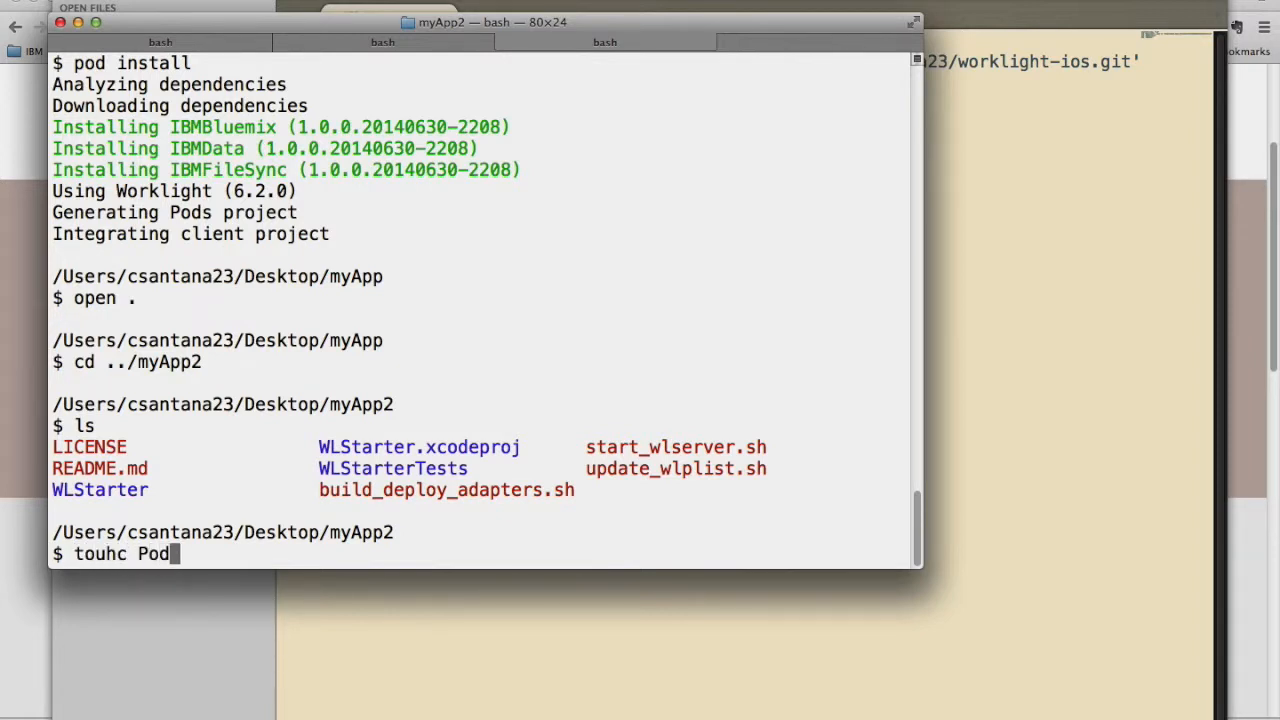
pyautogui.press('Return')
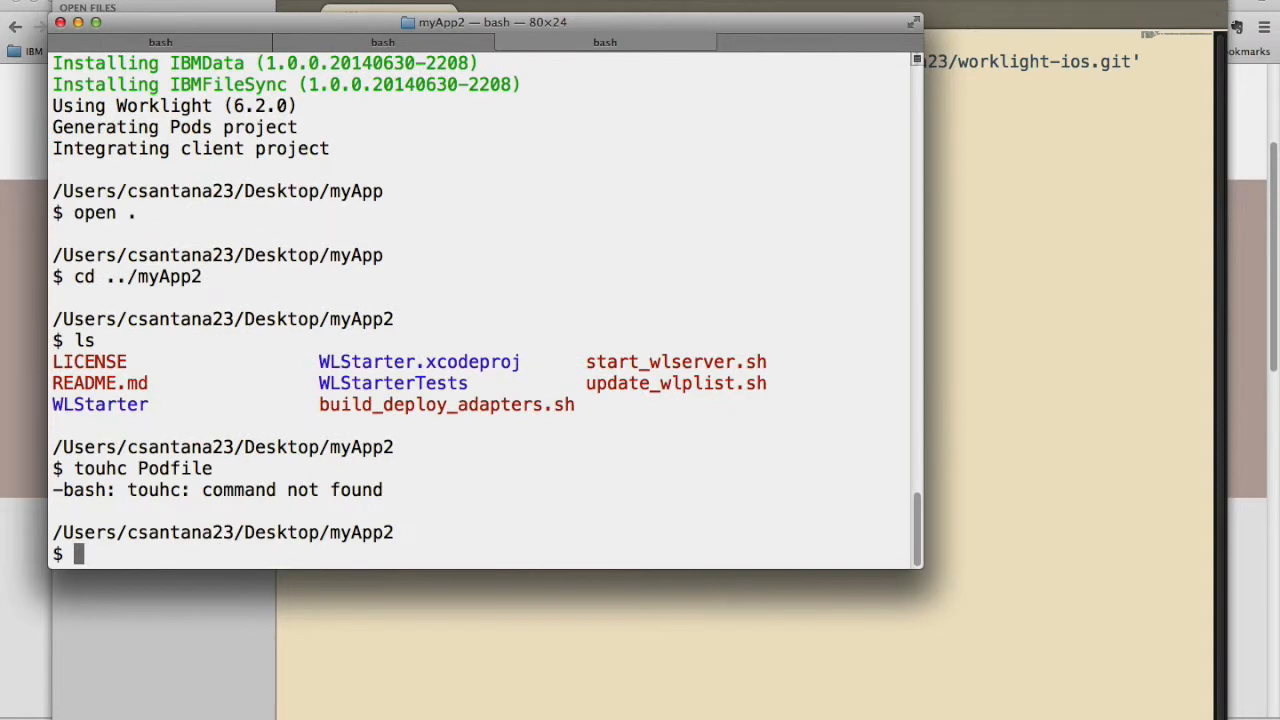
pyautogui.write('touch')
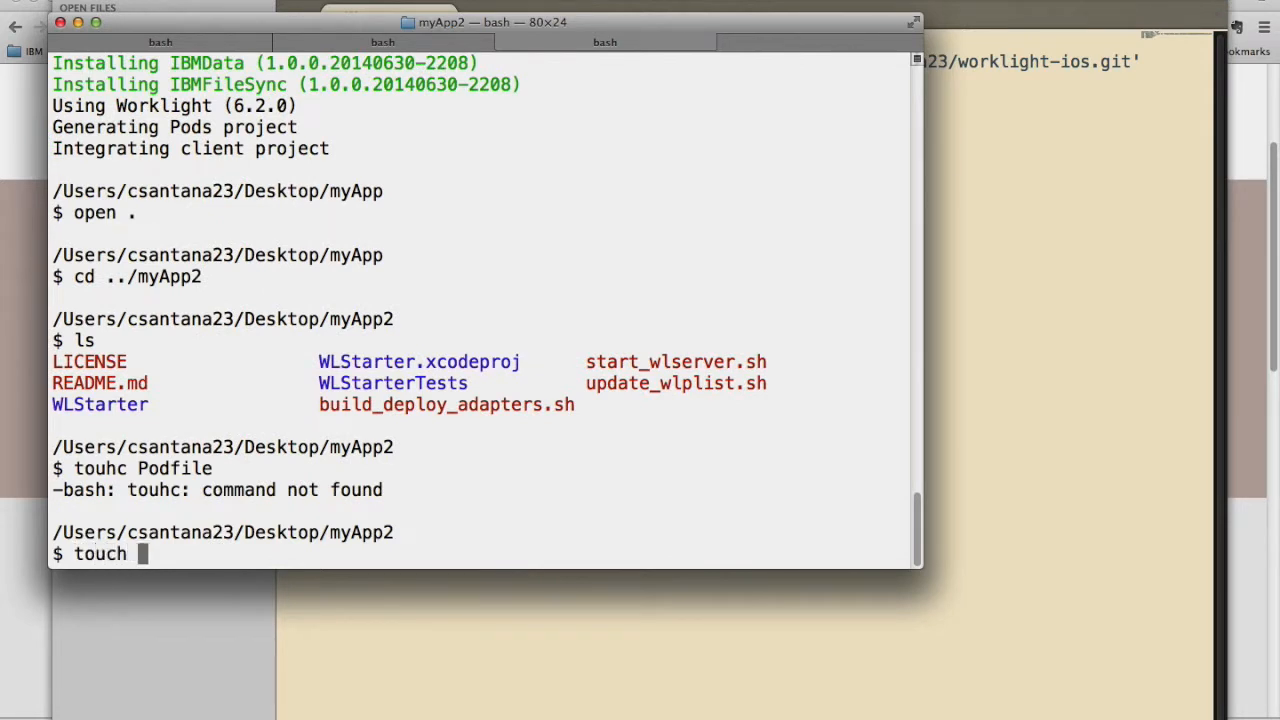
pyautogui.write('Podfile')
pyautogui.write('subl P')
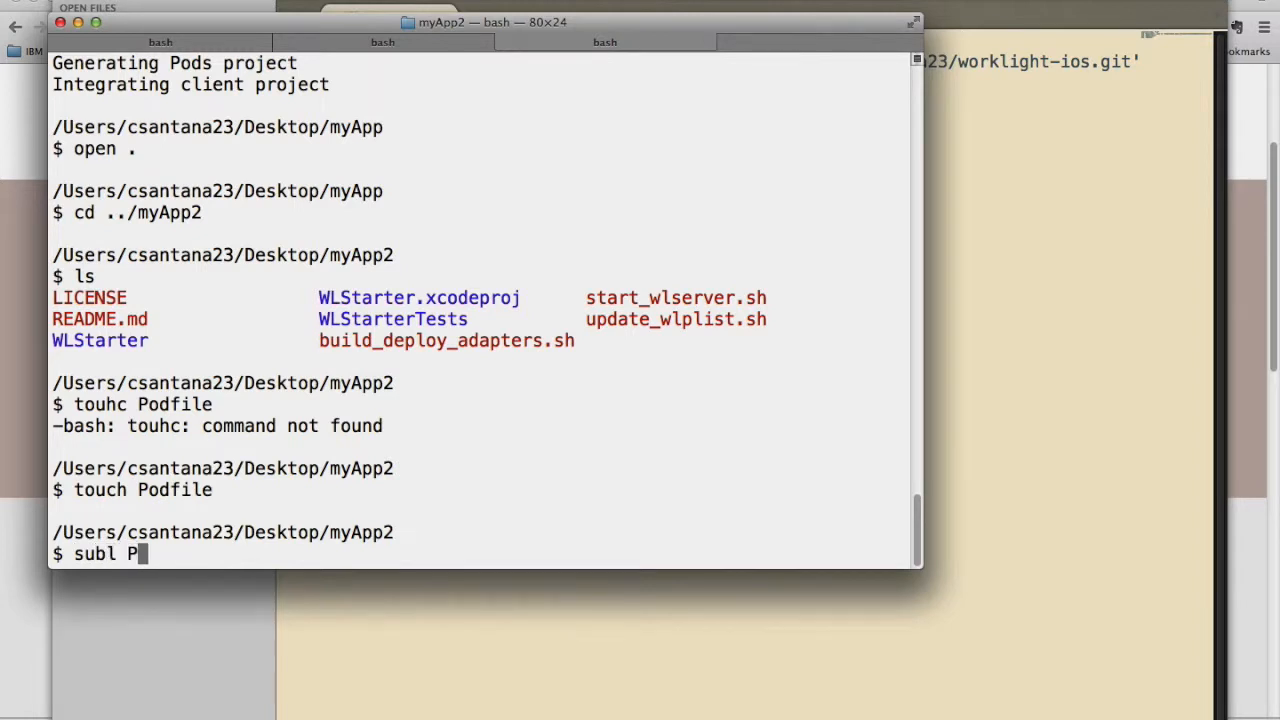
pyautogui.write('odfile')
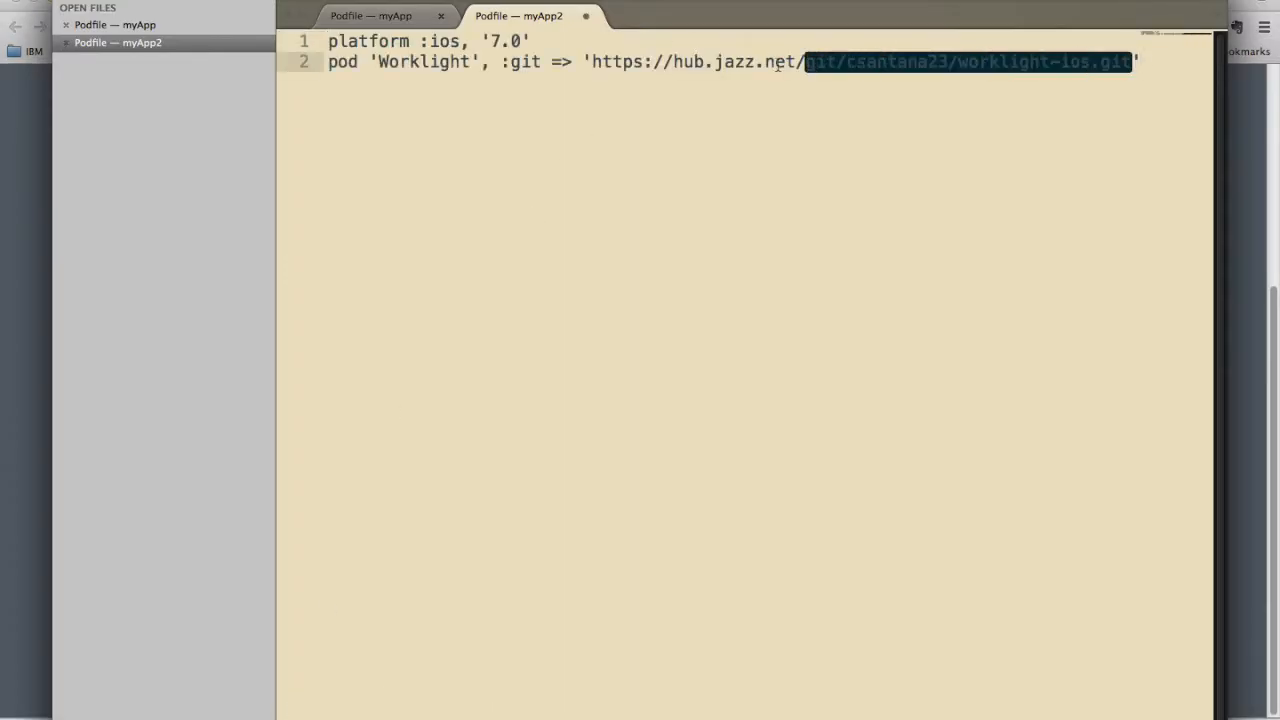
# - Remove the git URL from the Worklight pod line and switch :git to :path
pyautogui.press('Delete')
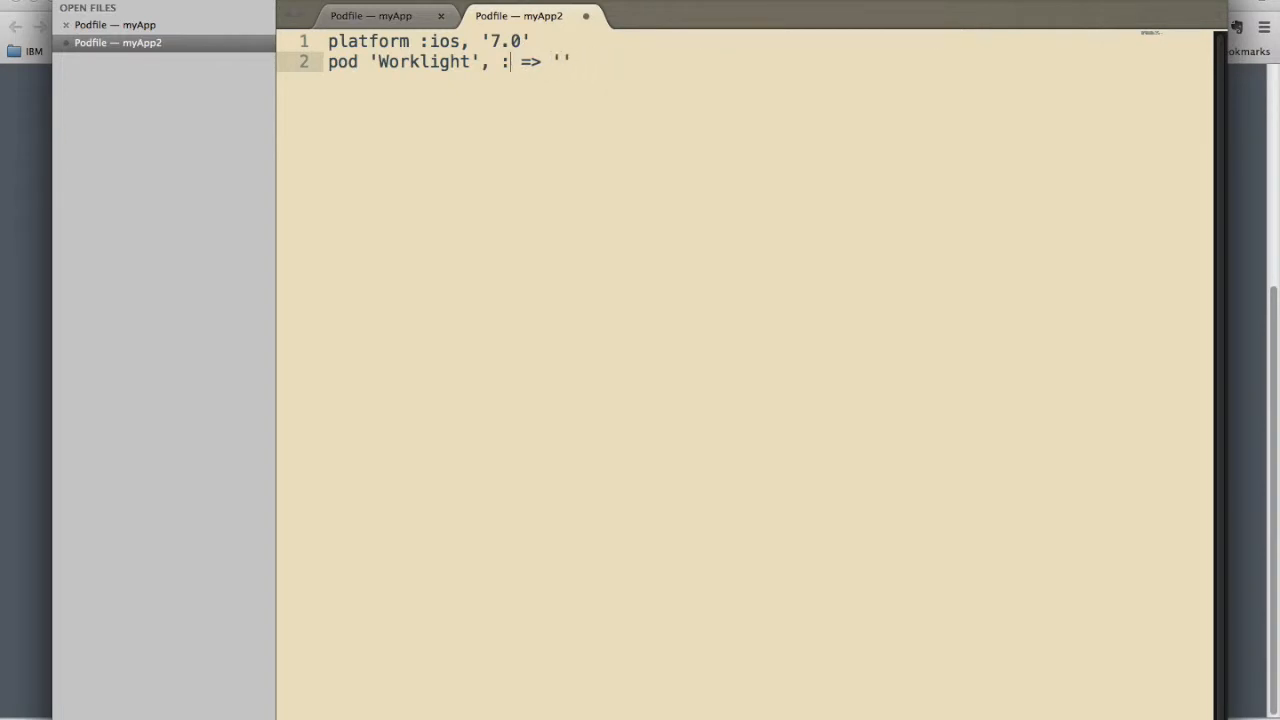
pyautogui.write('path')
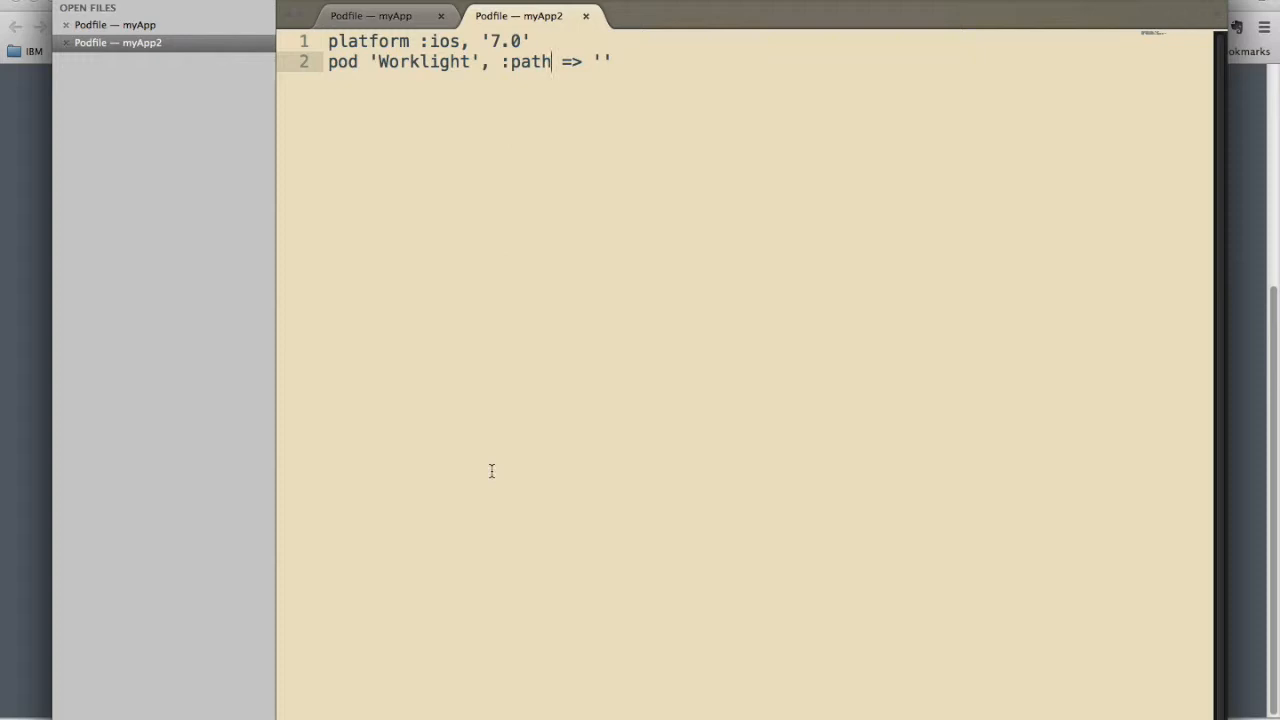
pyautogui.moveTo(144, 710)
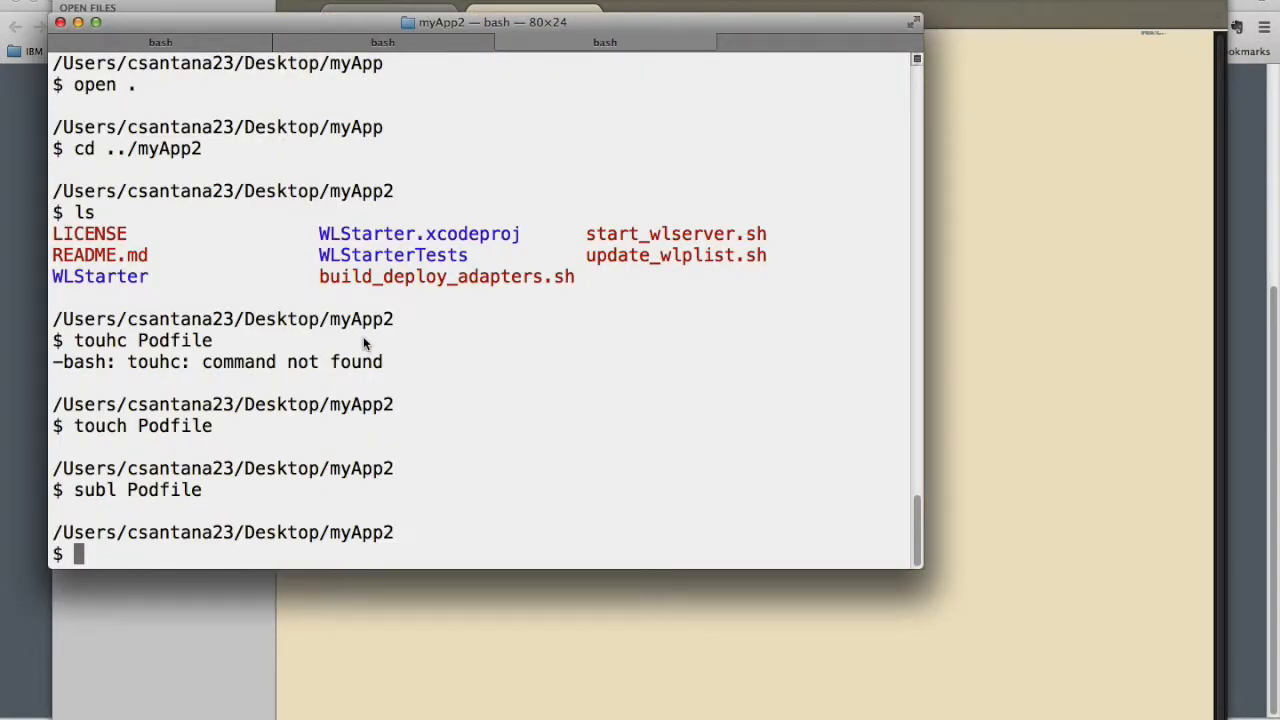
pyautogui.moveTo(372, 206)
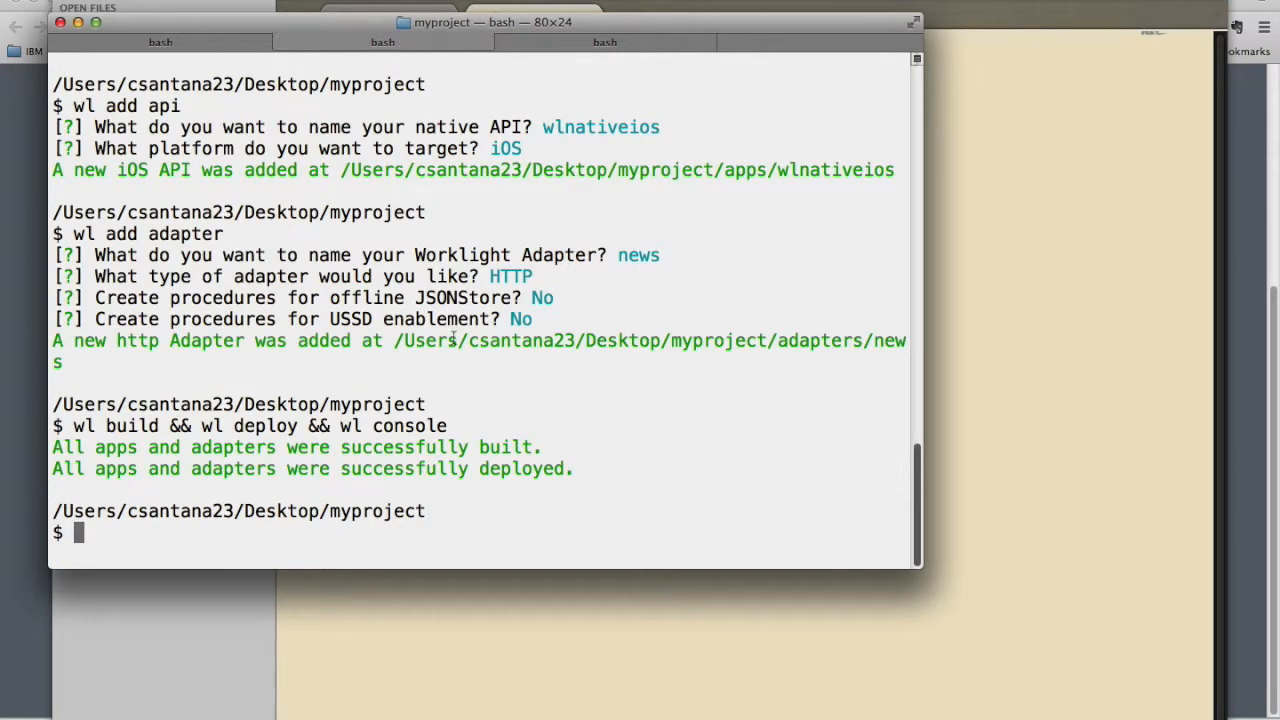
pyautogui.moveTo(448, 512)
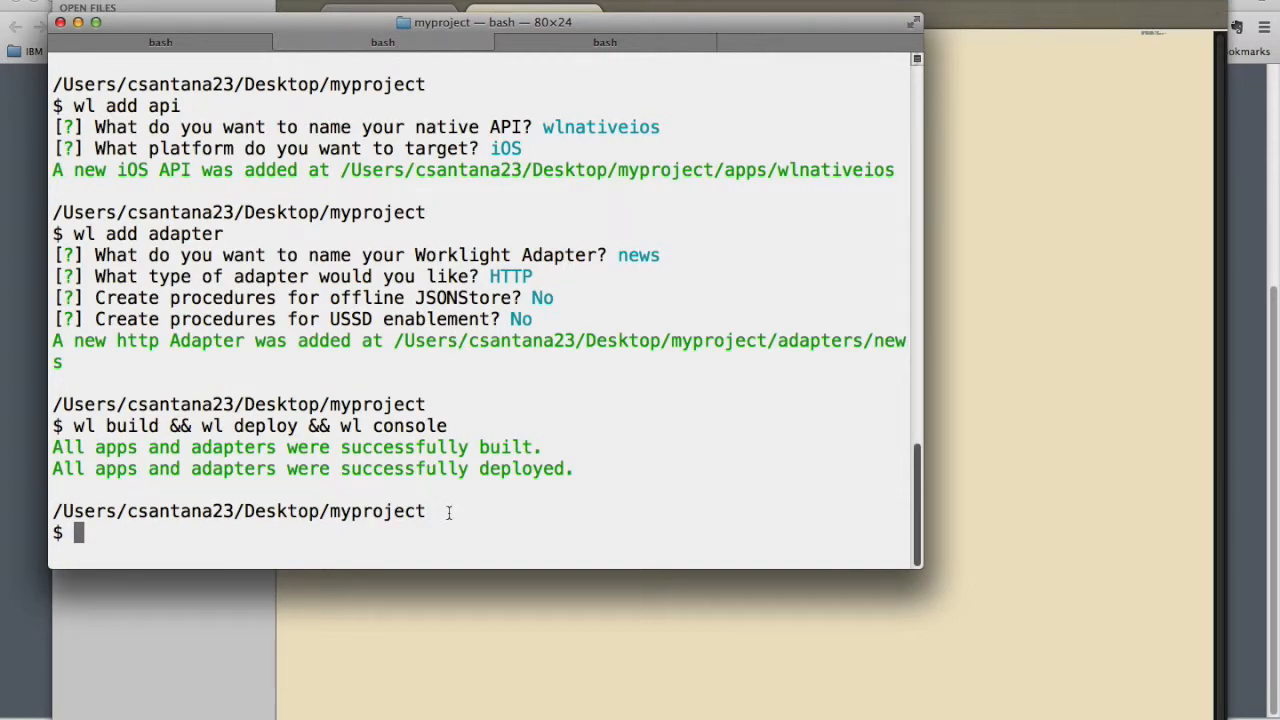
pyautogui.moveTo(448, 512)
pyautogui.write('cd apps/')
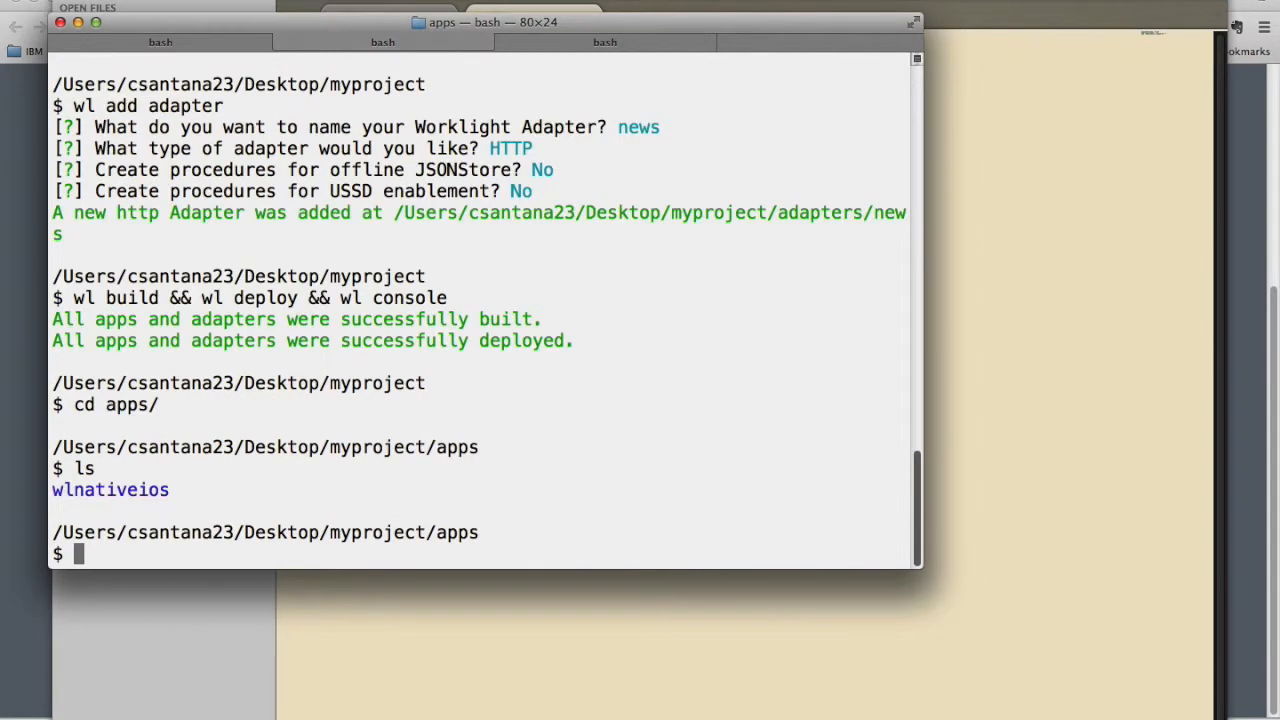
# - Enter the wlnativeios folder and select its full path for copying
pyautogui.write('cd wlnativeios/')
pyautogui.write('ls')
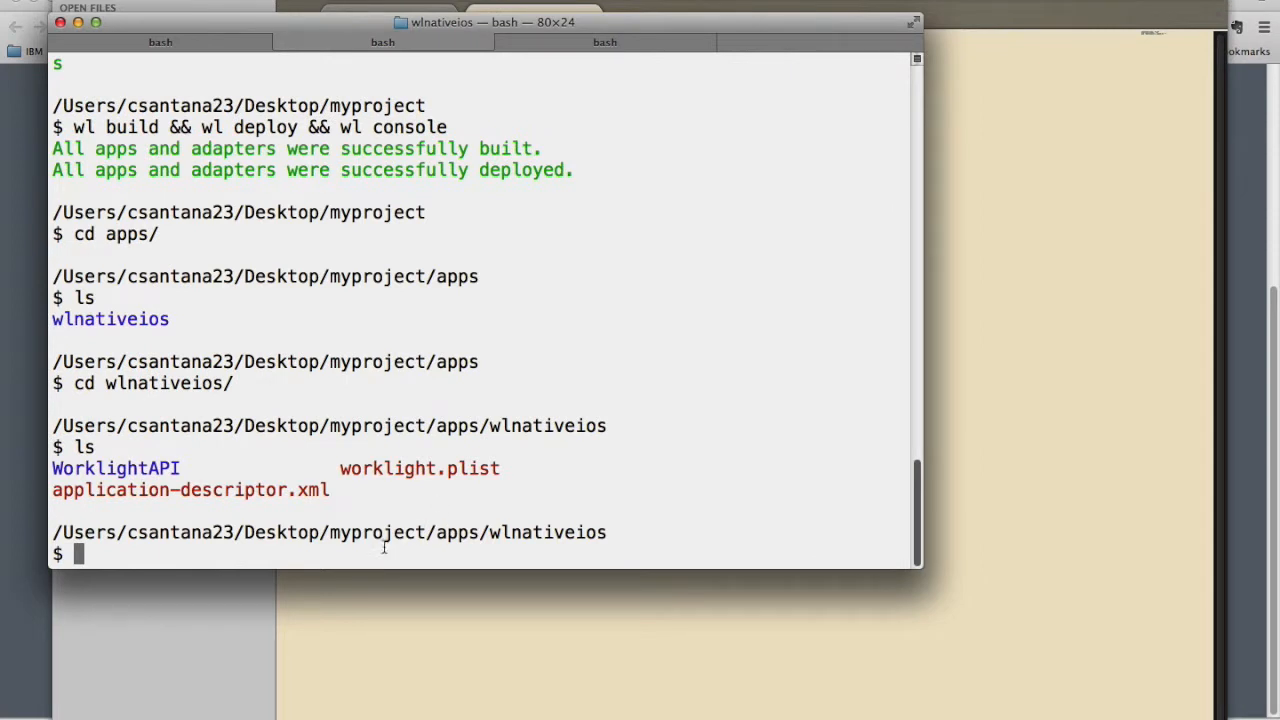
pyautogui.doubleClick(116, 468)
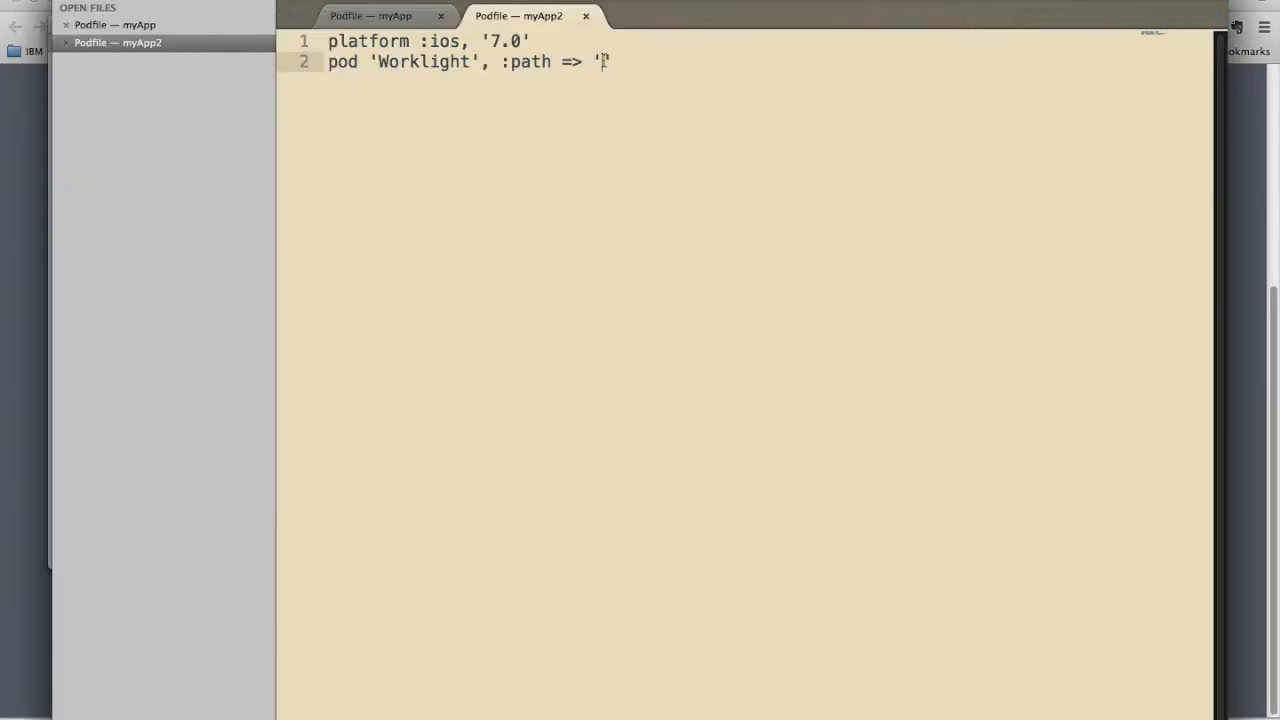
# - Set the Worklight pod path to /Users/csantana23/Desktop/myproject/apps/wlnativeios
pyautogui.write('/Users/csantana23/Desktop/myproject/apps/wlnativeios')
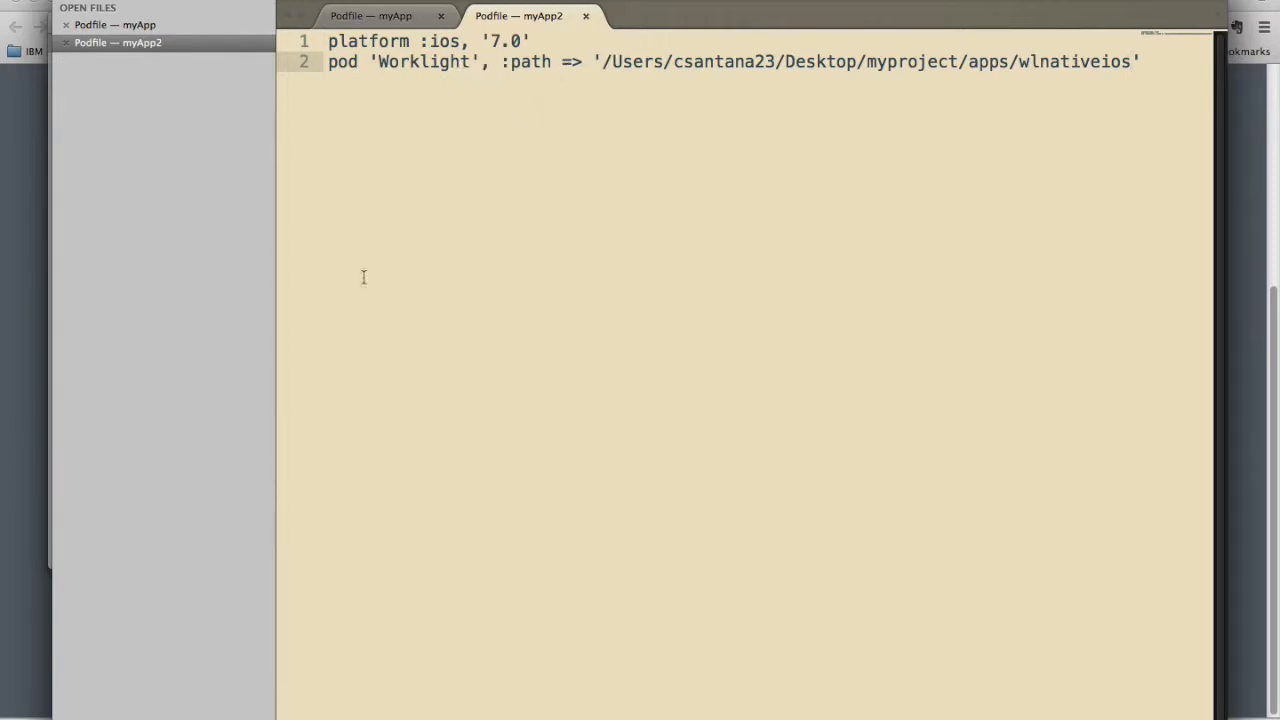
# - Create Worklight.podspec with touch in wlnativeios and open it with subl
pyautogui.click(142, 698)
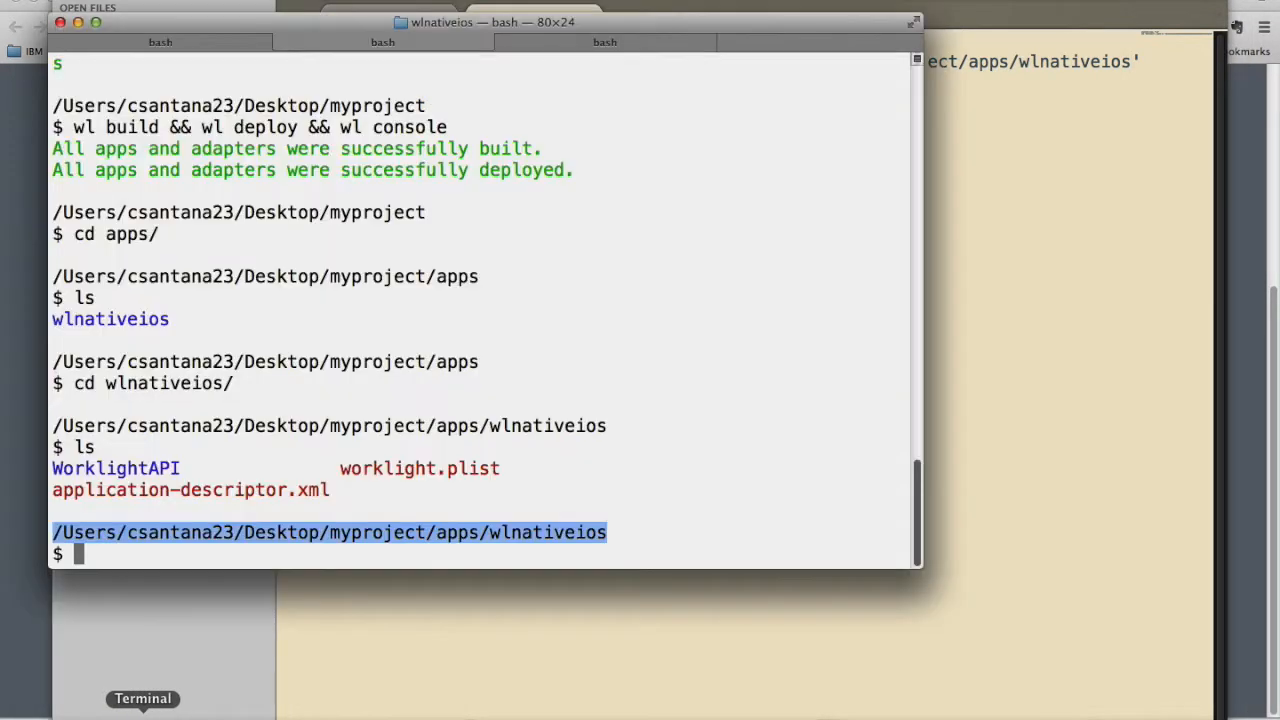
pyautogui.moveTo(640, 42)
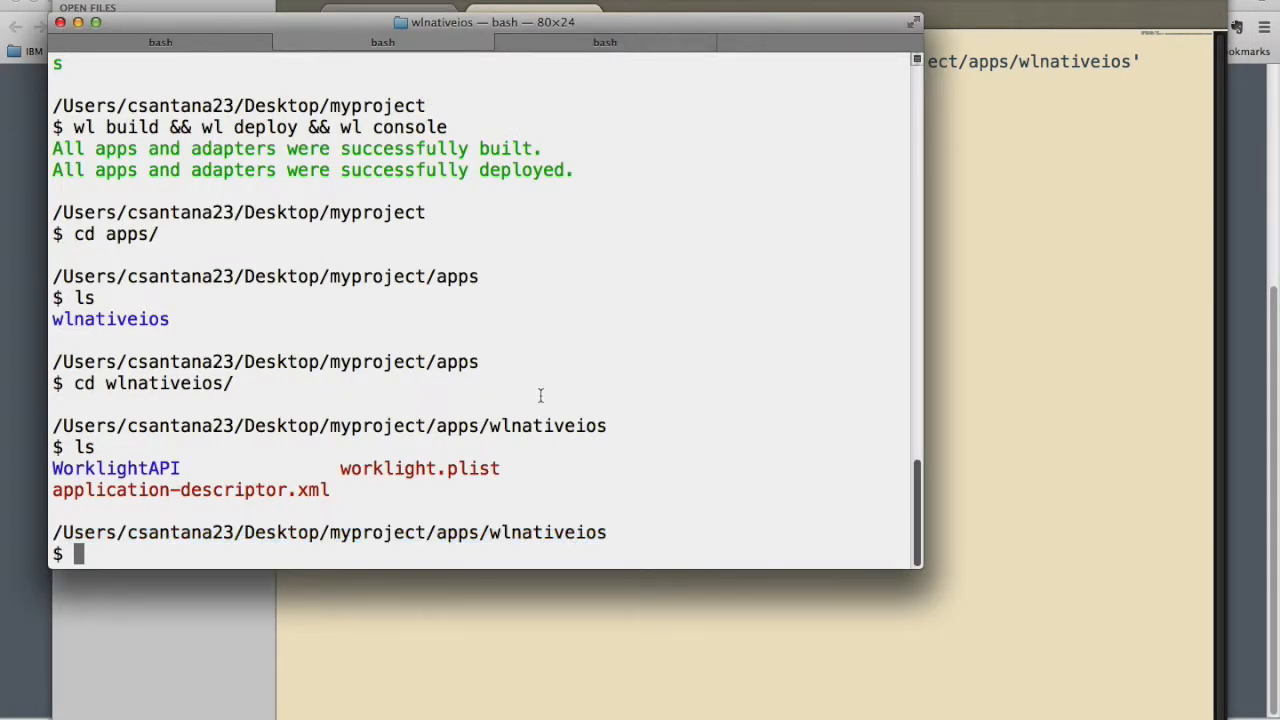
pyautogui.write('t')
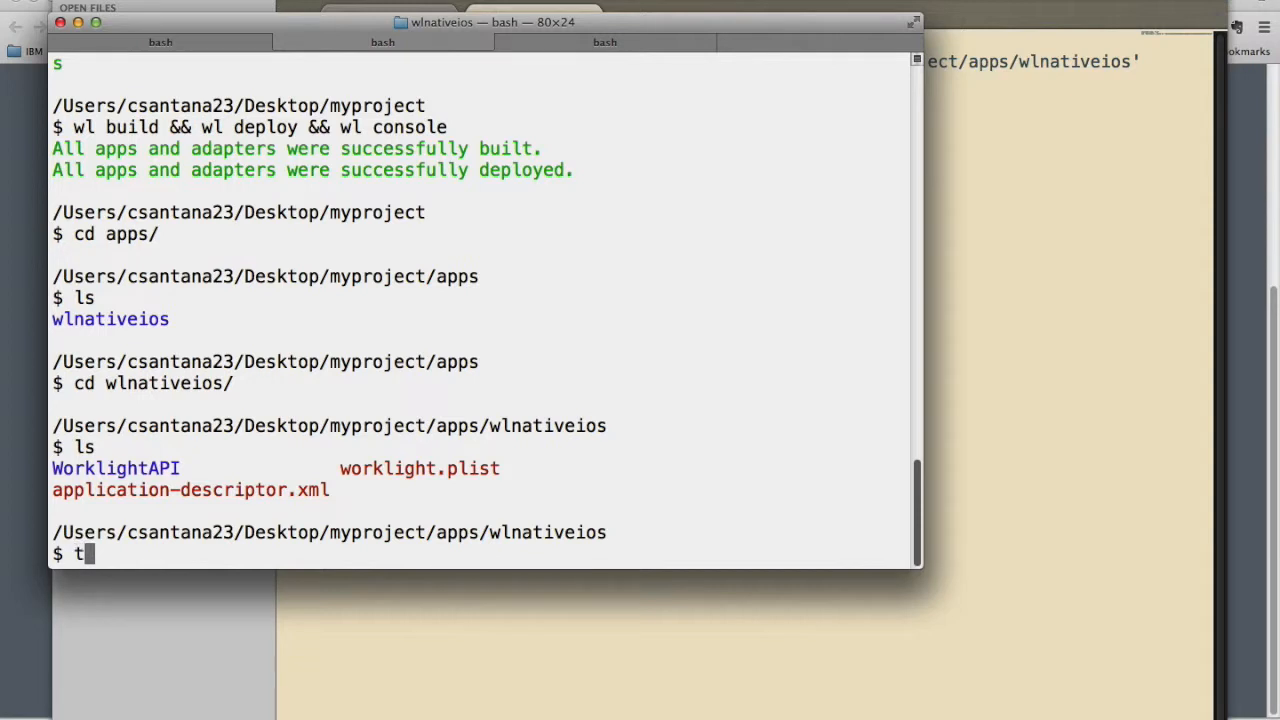
pyautogui.write('ouch Wor')
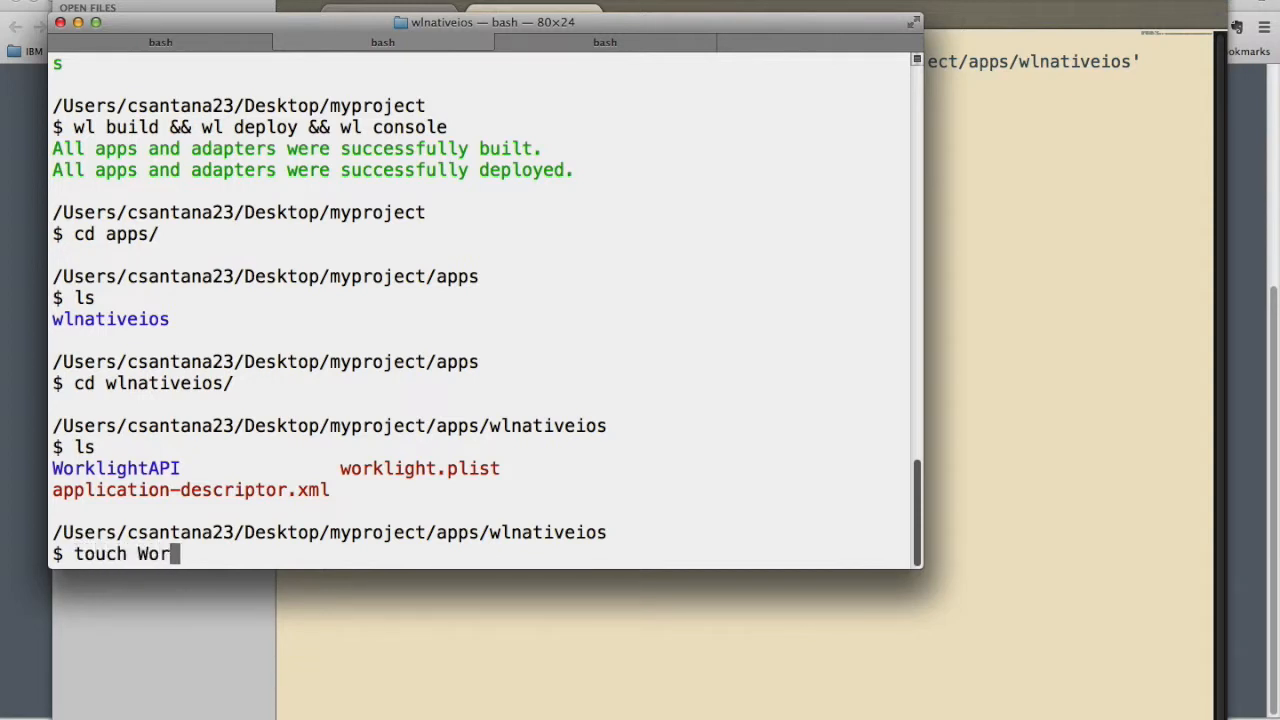
pyautogui.write('klight')
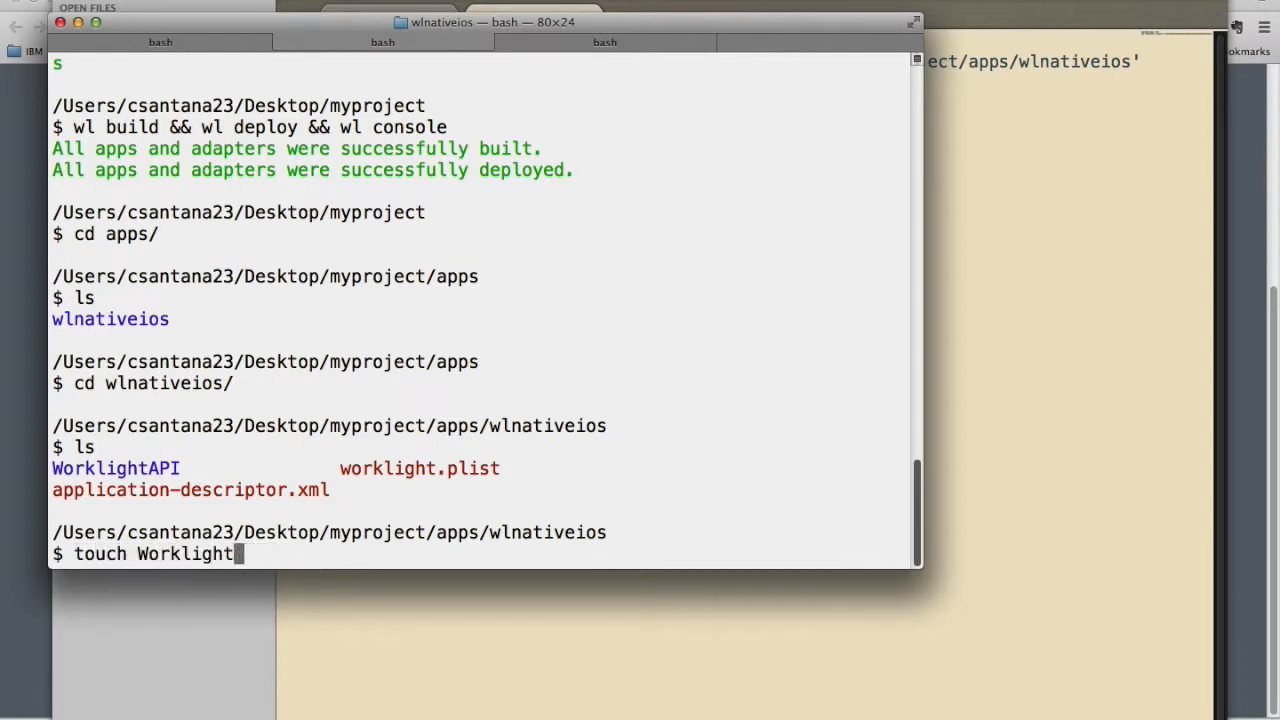
pyautogui.write('.podspec')
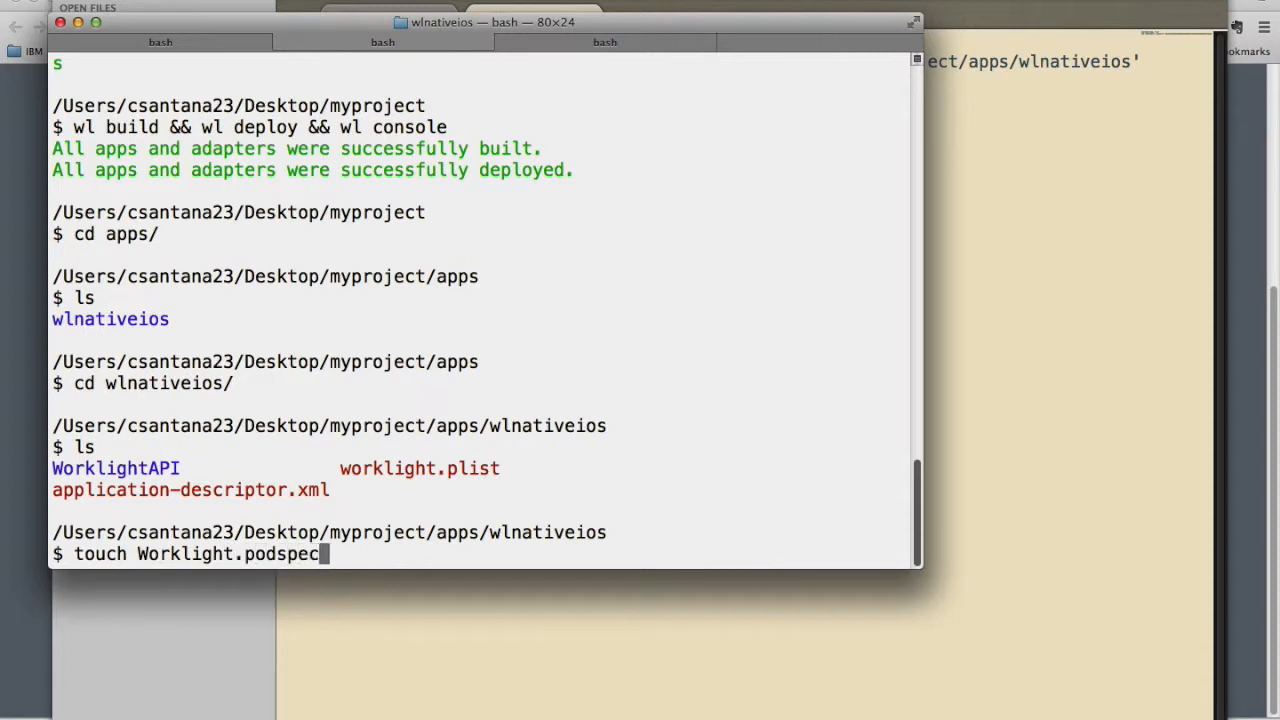
pyautogui.write('subl')
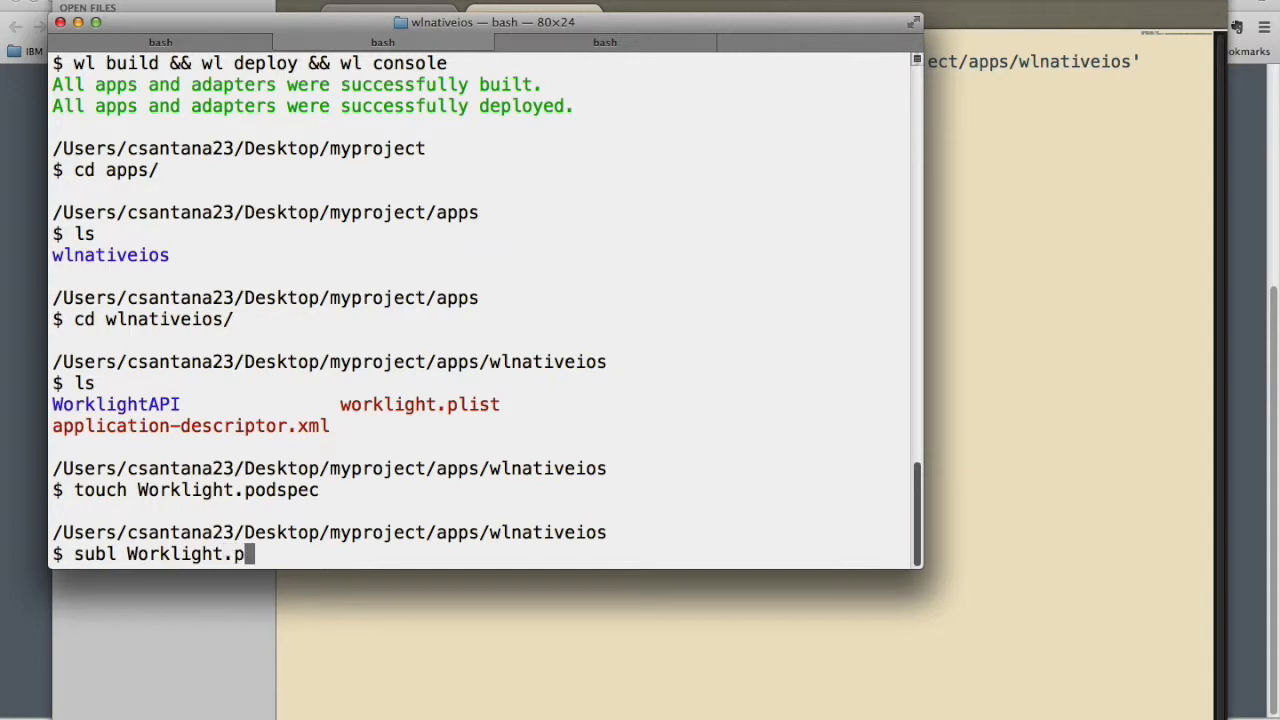
pyautogui.press('Return')
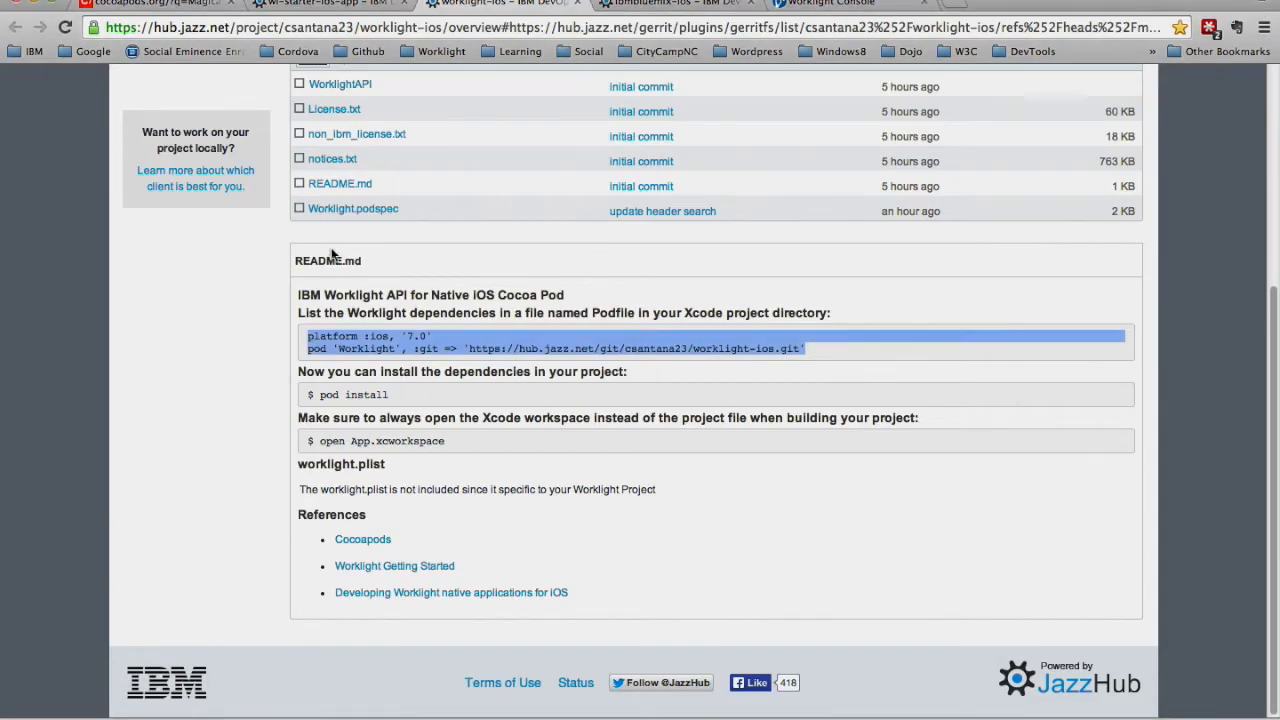
# - View the worklight-ios project's Worklight.podspec and copy its full contents
pyautogui.click(352, 208)
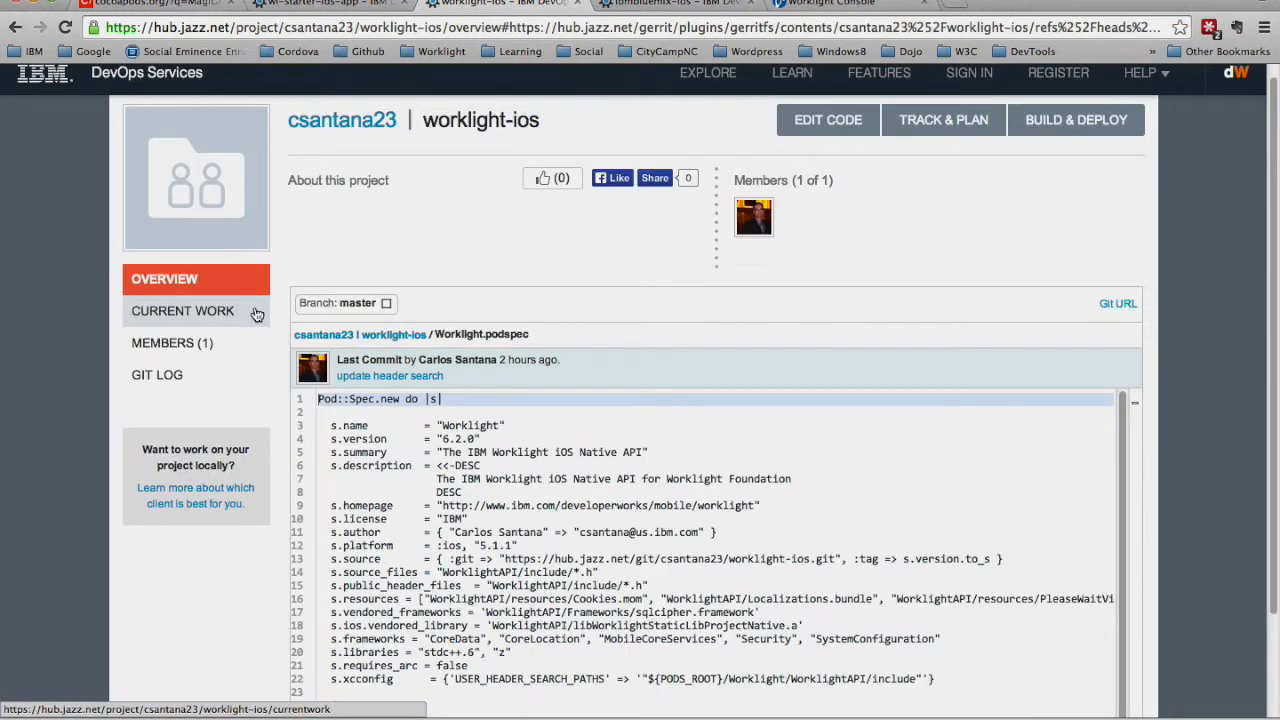
pyautogui.scroll(-3)
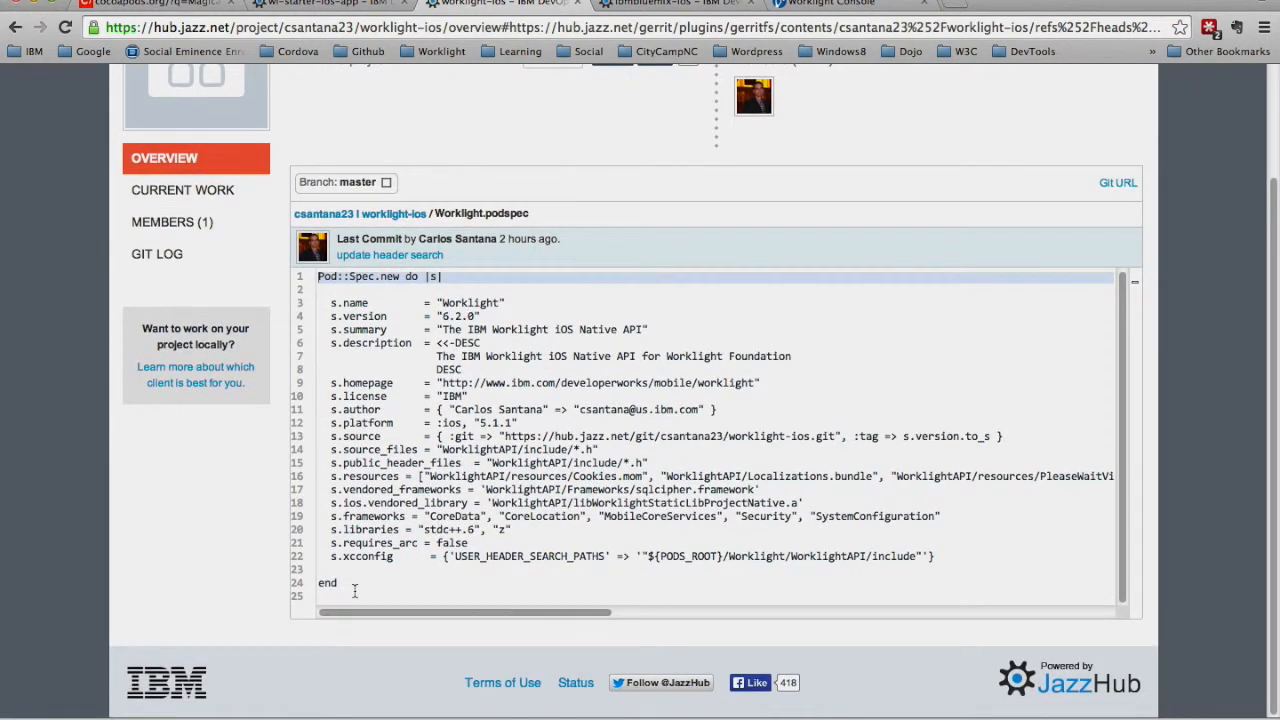
pyautogui.press('ctrl+a')
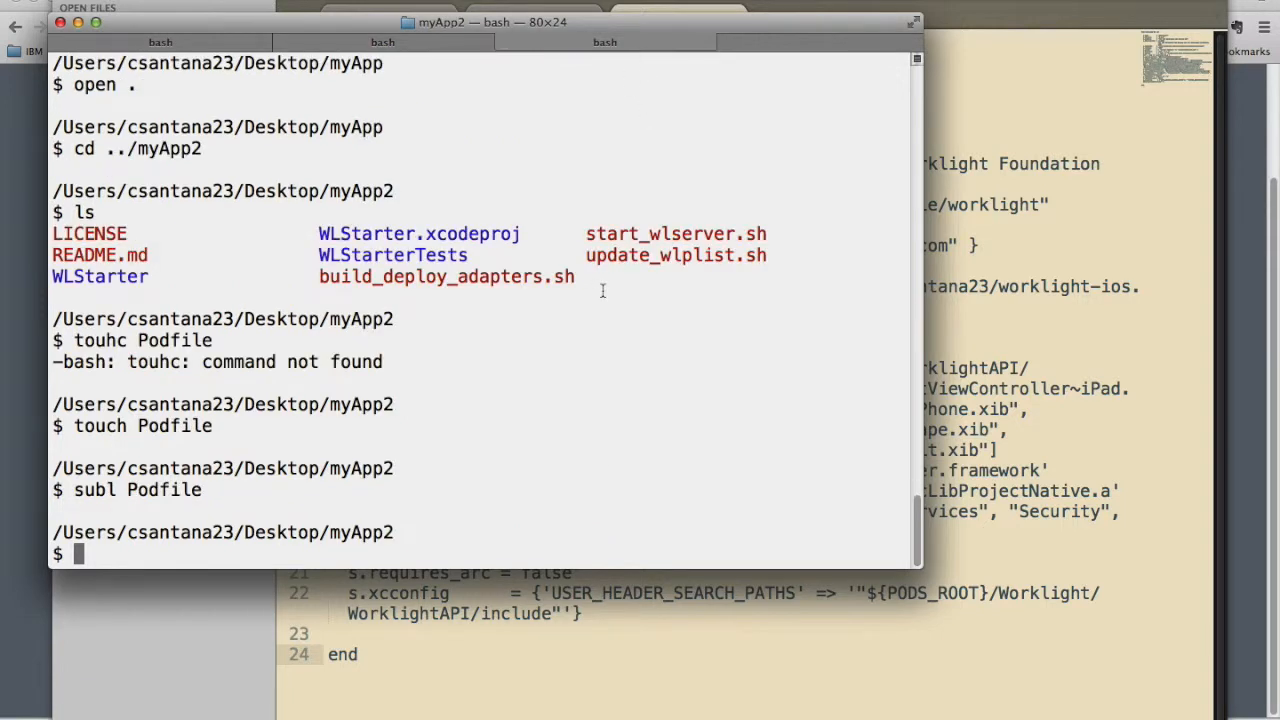
# - Print myApp2's Podfile with cat to check the iOS 7.0 platform and local path
pyautogui.write('cat Pdo')
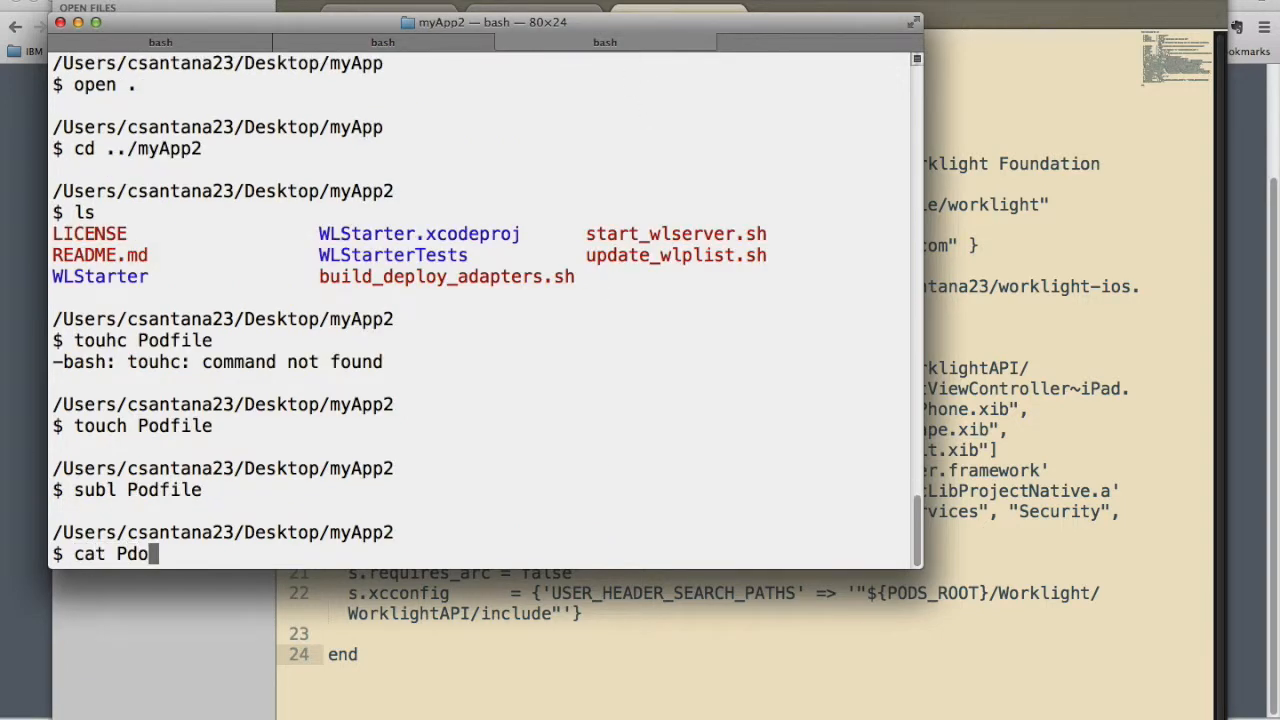
pyautogui.write('odfile')
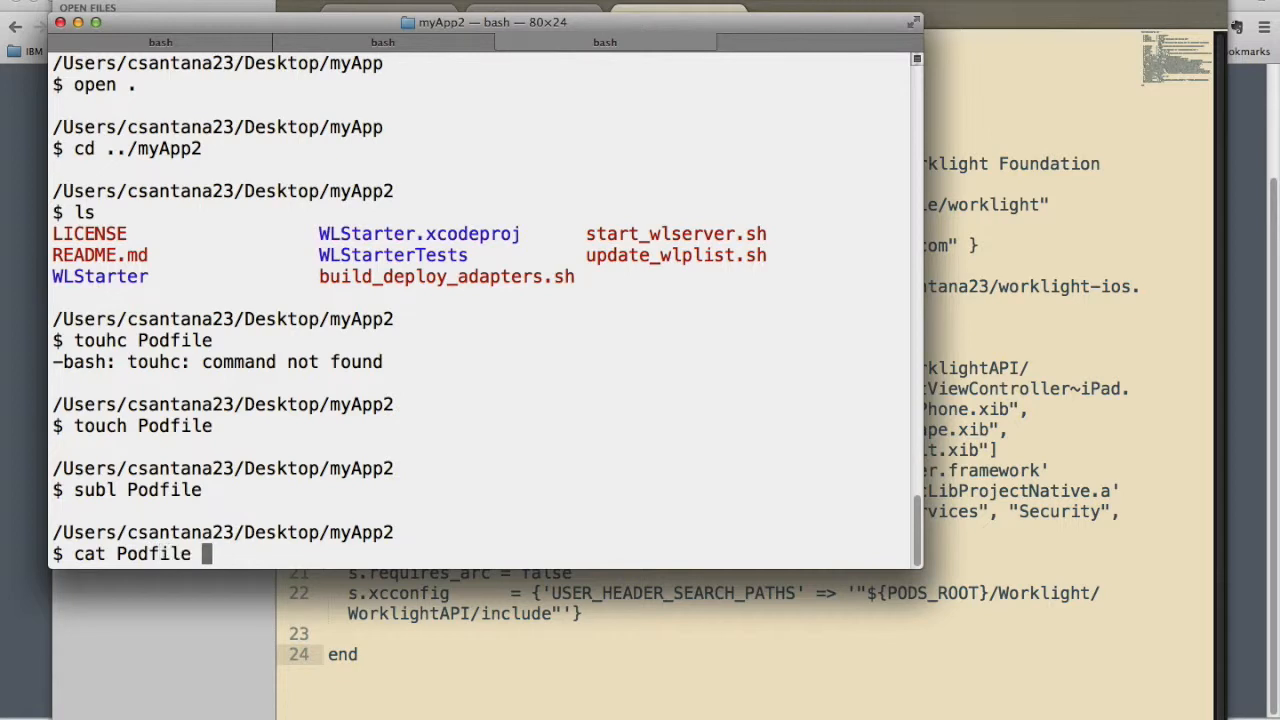
pyautogui.press('Return')
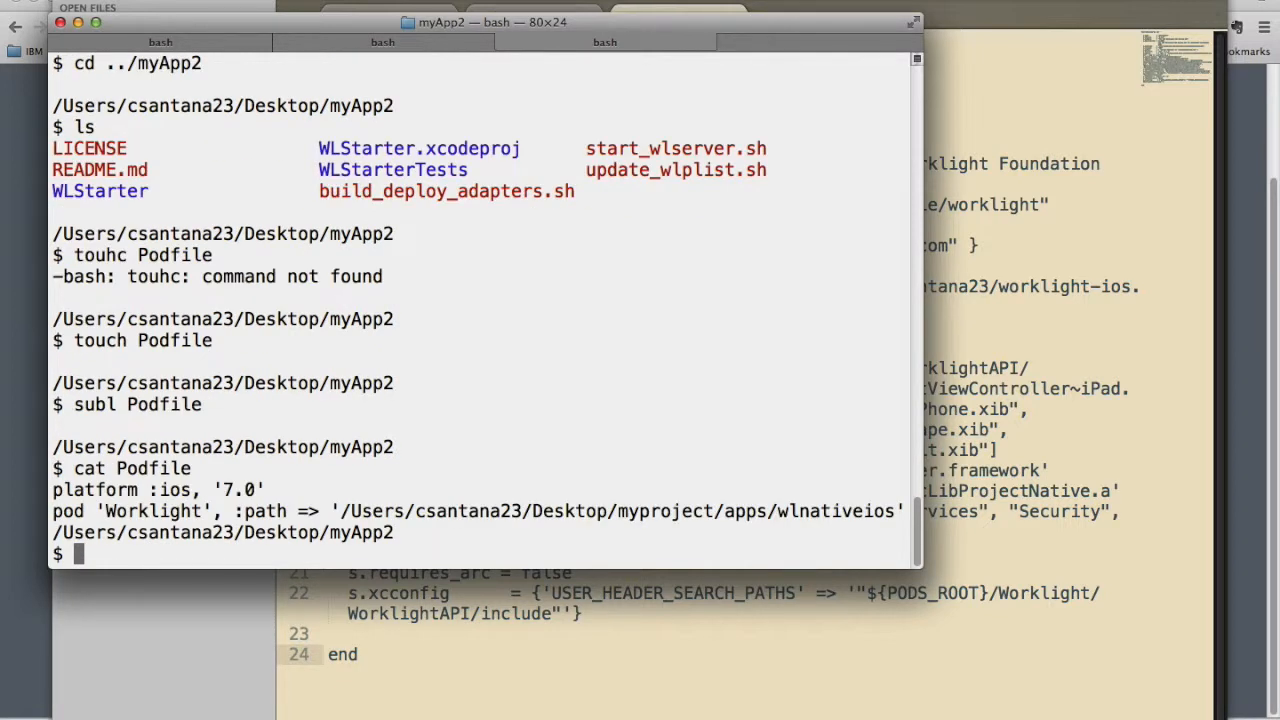
pyautogui.moveTo(696, 318)
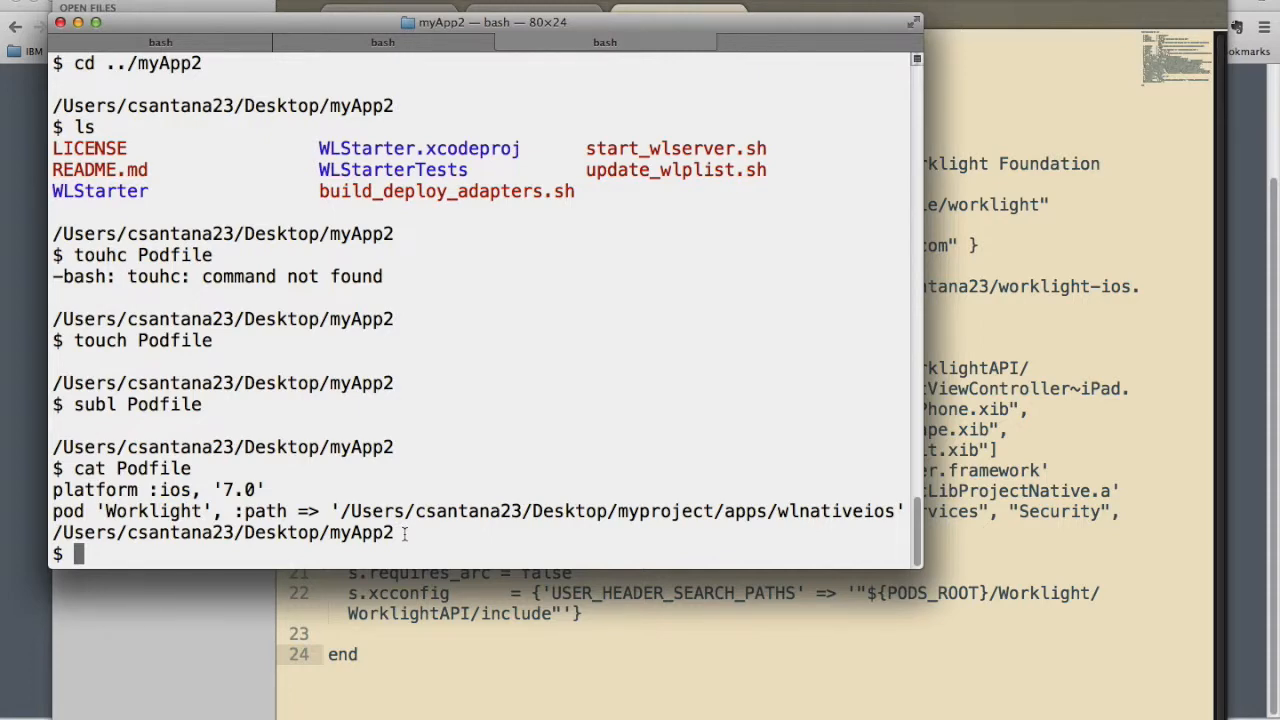
pyautogui.moveTo(992, 194)
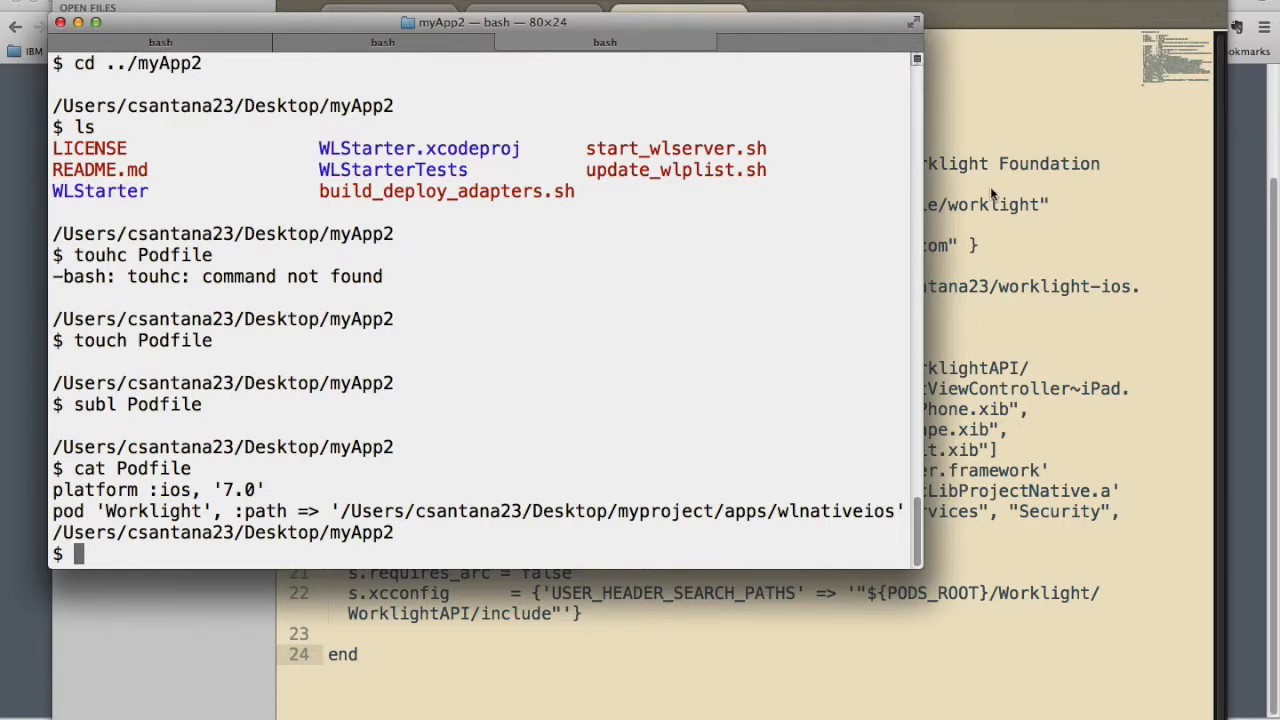
# - Add a blank final line to the Podfile in Sublime Text and return to Terminal
pyautogui.click(518, 16)
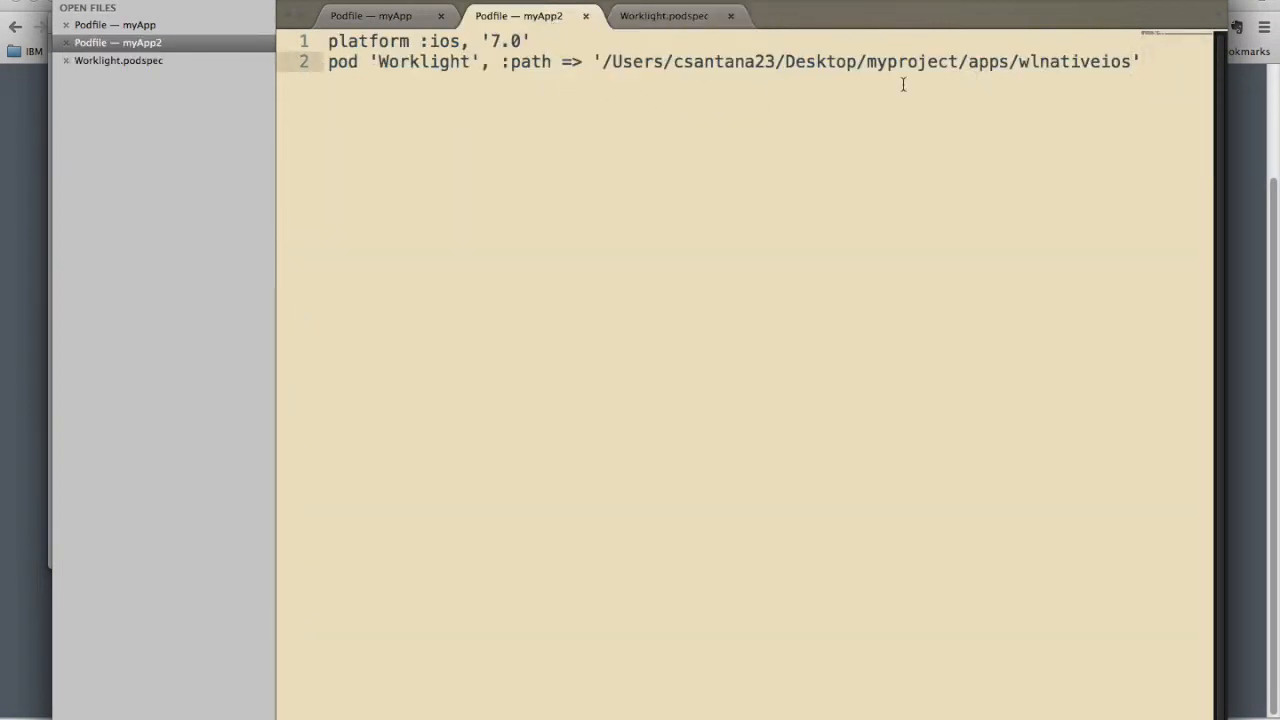
pyautogui.moveTo(276, 172); pyautogui.dragTo(178, 172)
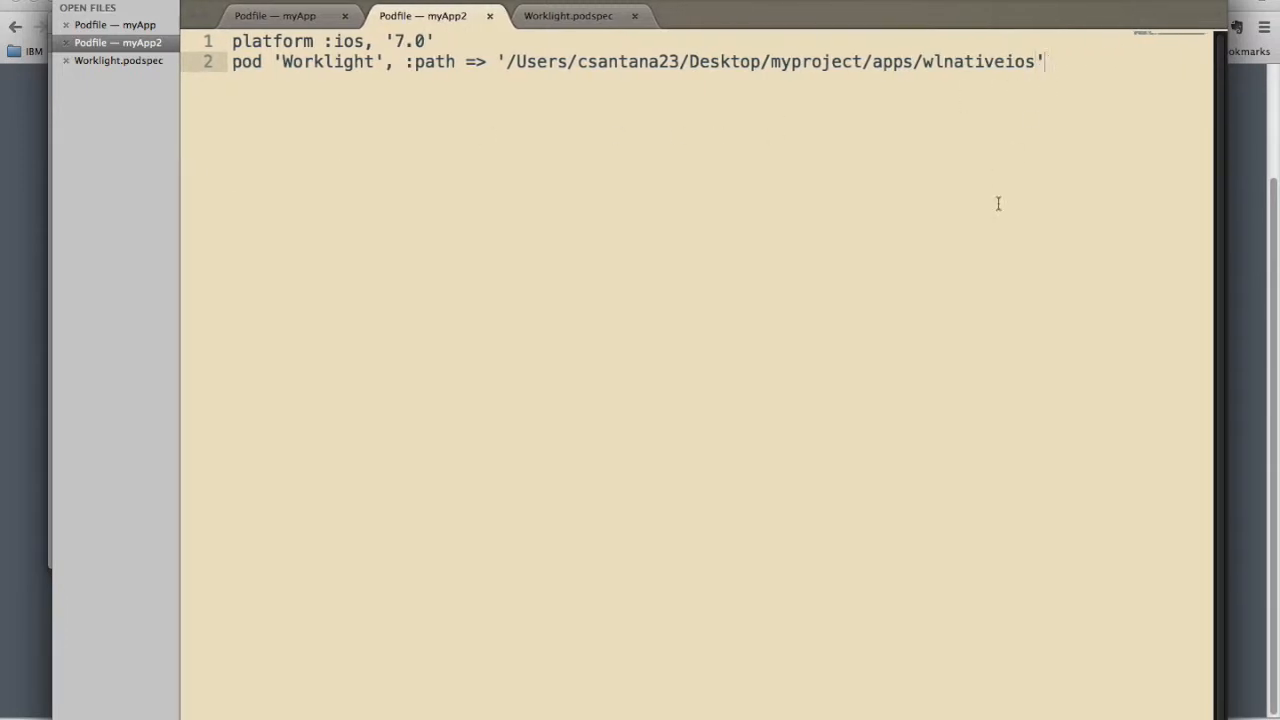
pyautogui.press('Return')
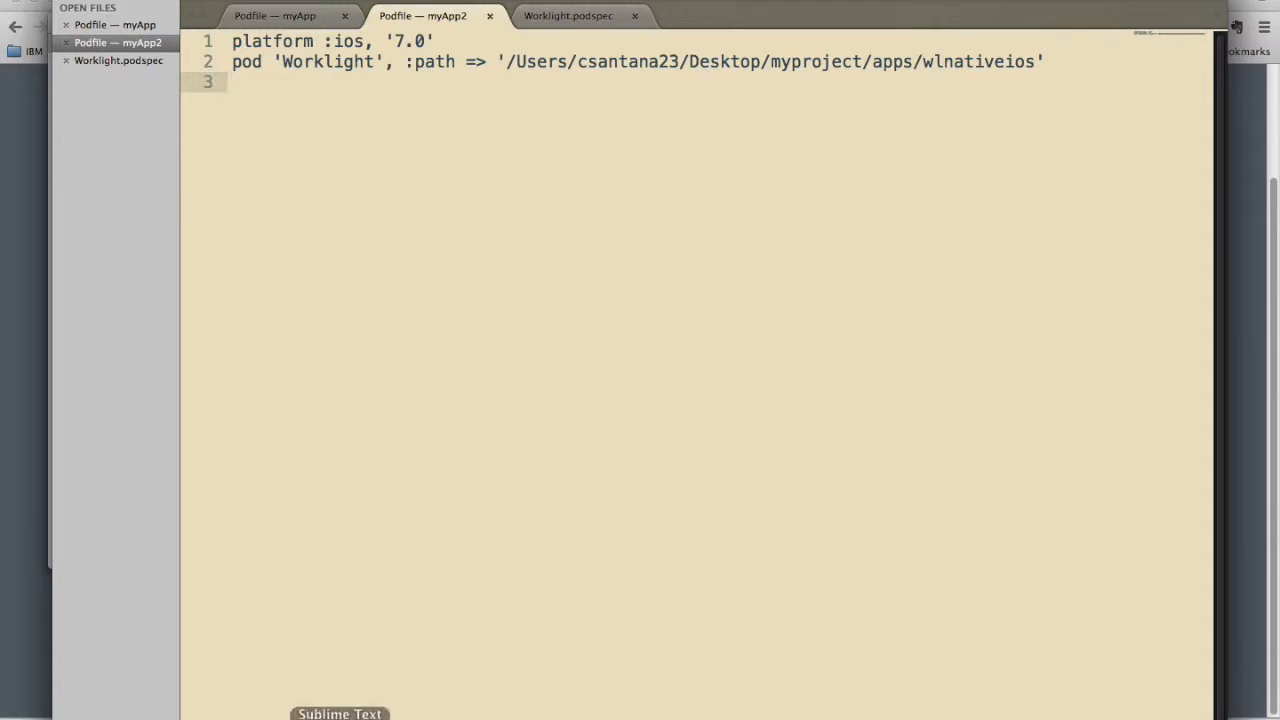
pyautogui.click(144, 698)
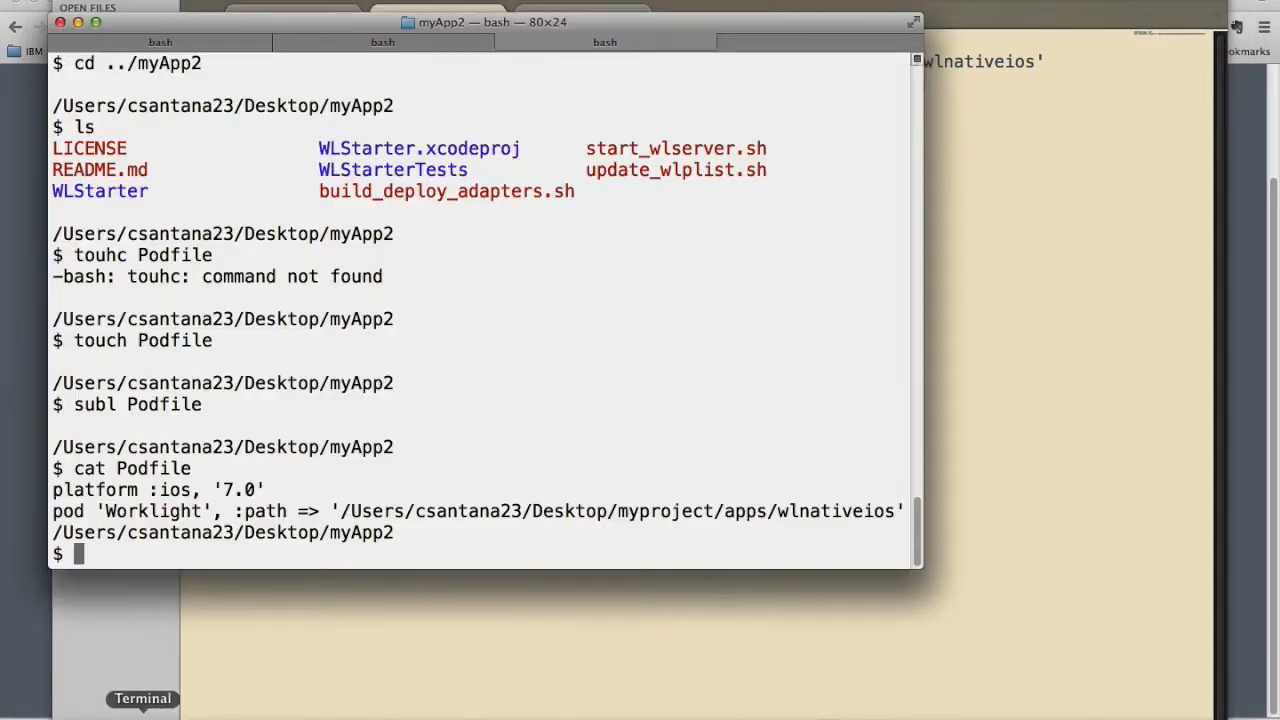
# - Run pod install for myApp2 to pull in the local Worklight 6.2.0 pod, then open the folder
pyautogui.write('pod install')
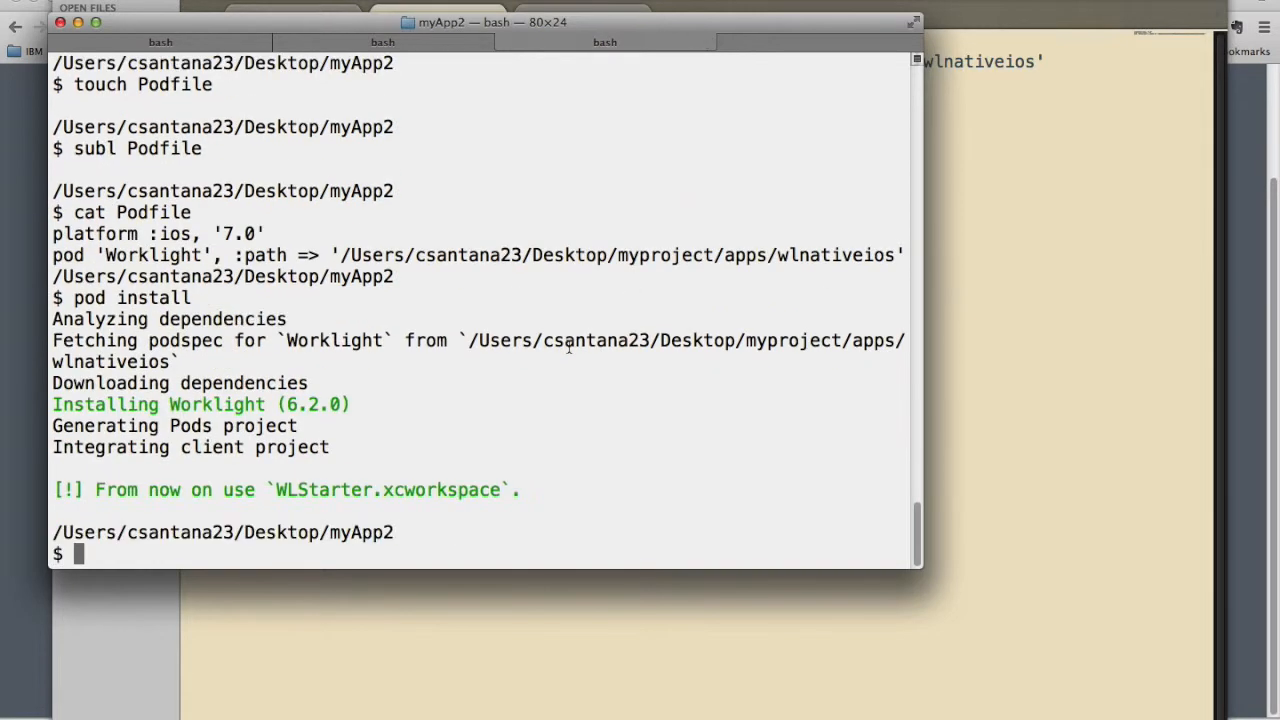
pyautogui.moveTo(408, 424)
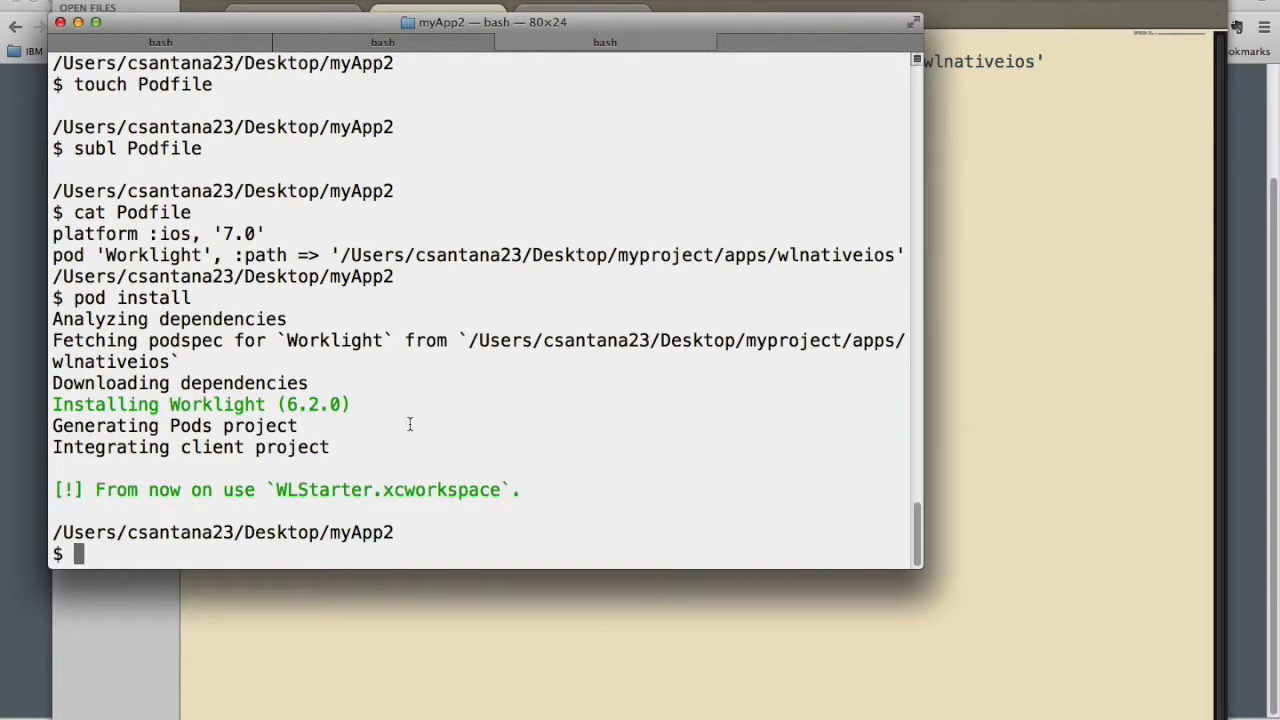
pyautogui.moveTo(336, 252)
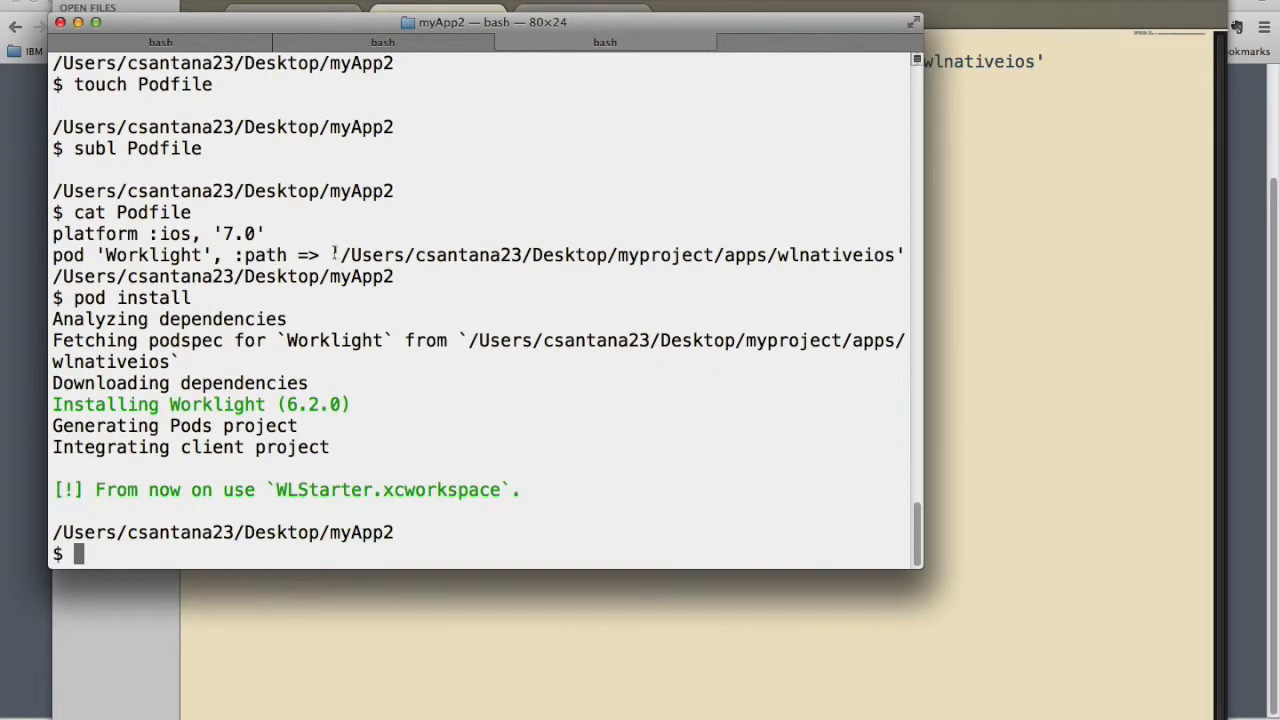
pyautogui.moveTo(204, 616)
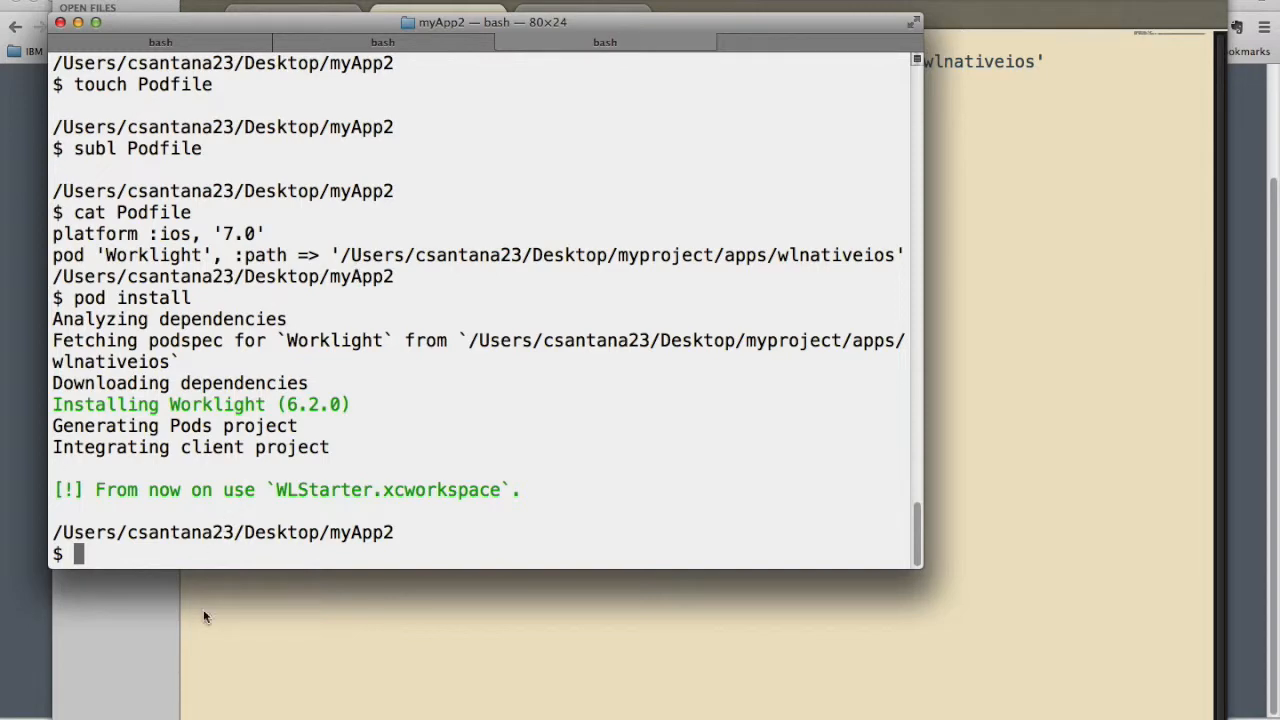
pyautogui.write('open .')
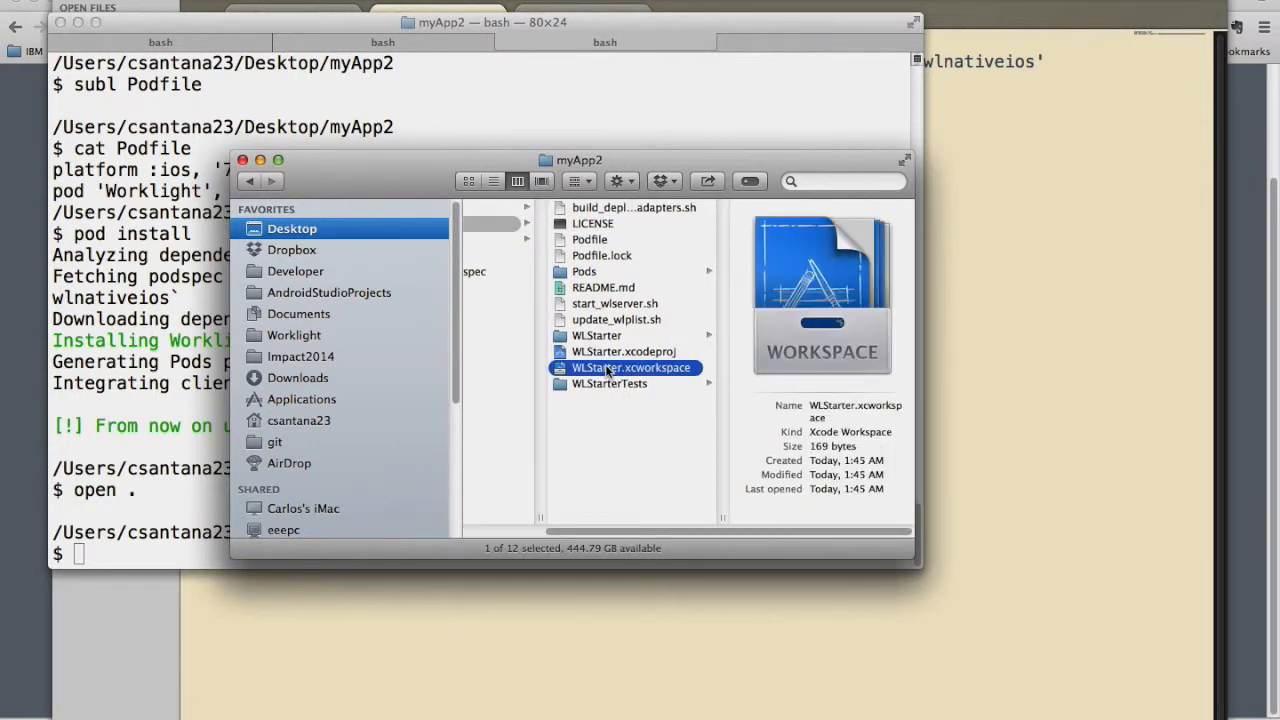
# - Select the newly generated WLStarter.xcworkspace in the myApp2 Finder folder
pyautogui.rightClick(632, 368)
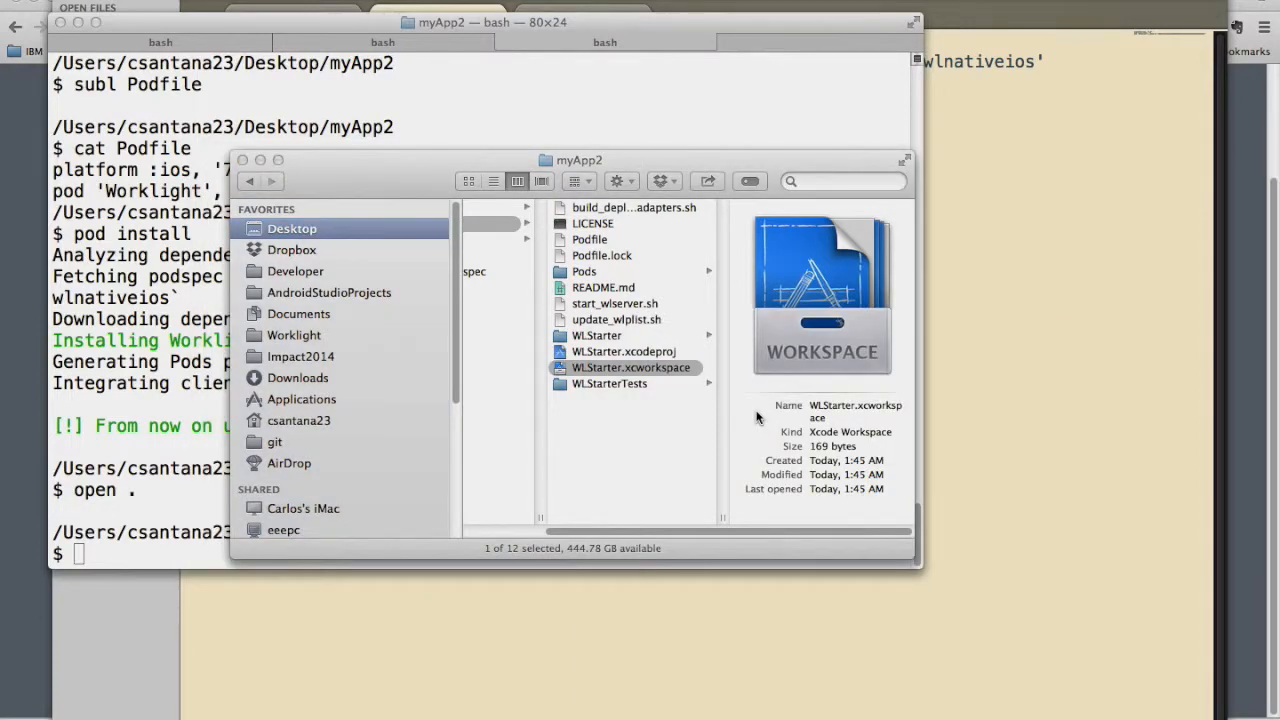
# - Open WLStarter.xcworkspace and browse Pods > Development Pods > Worklight header files
pyautogui.doubleClick(632, 368)
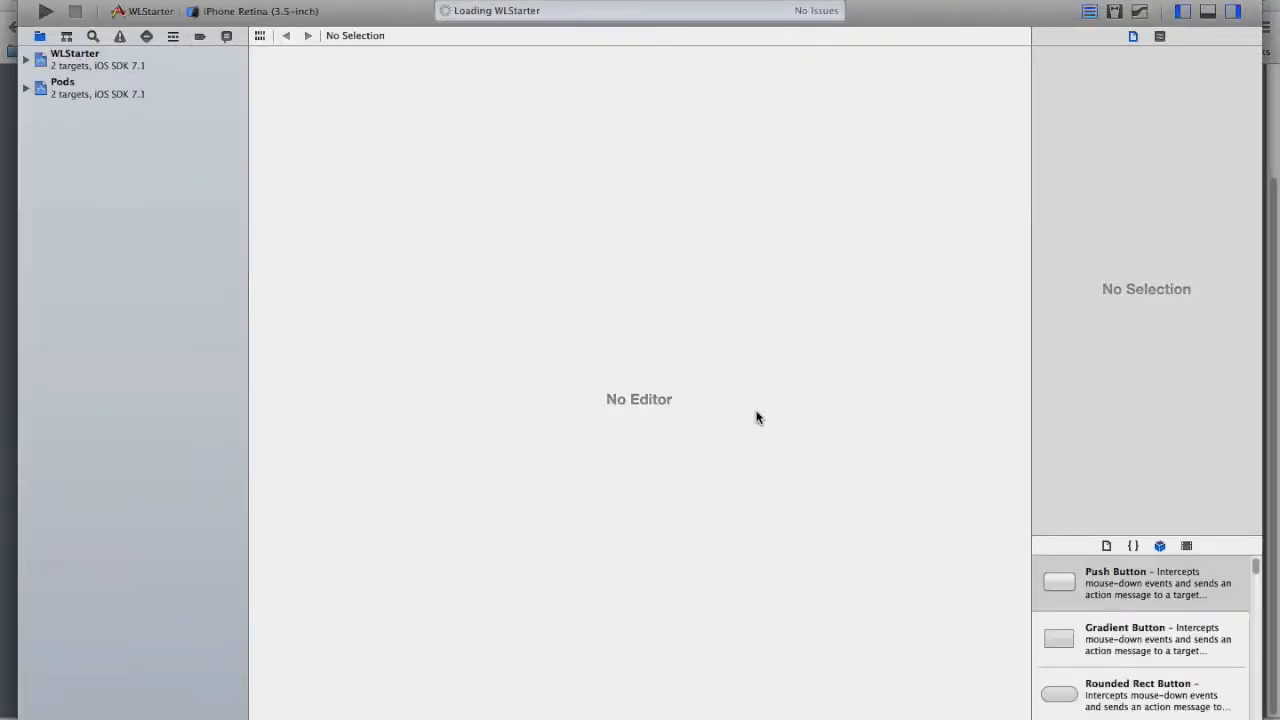
pyautogui.click(26, 88)
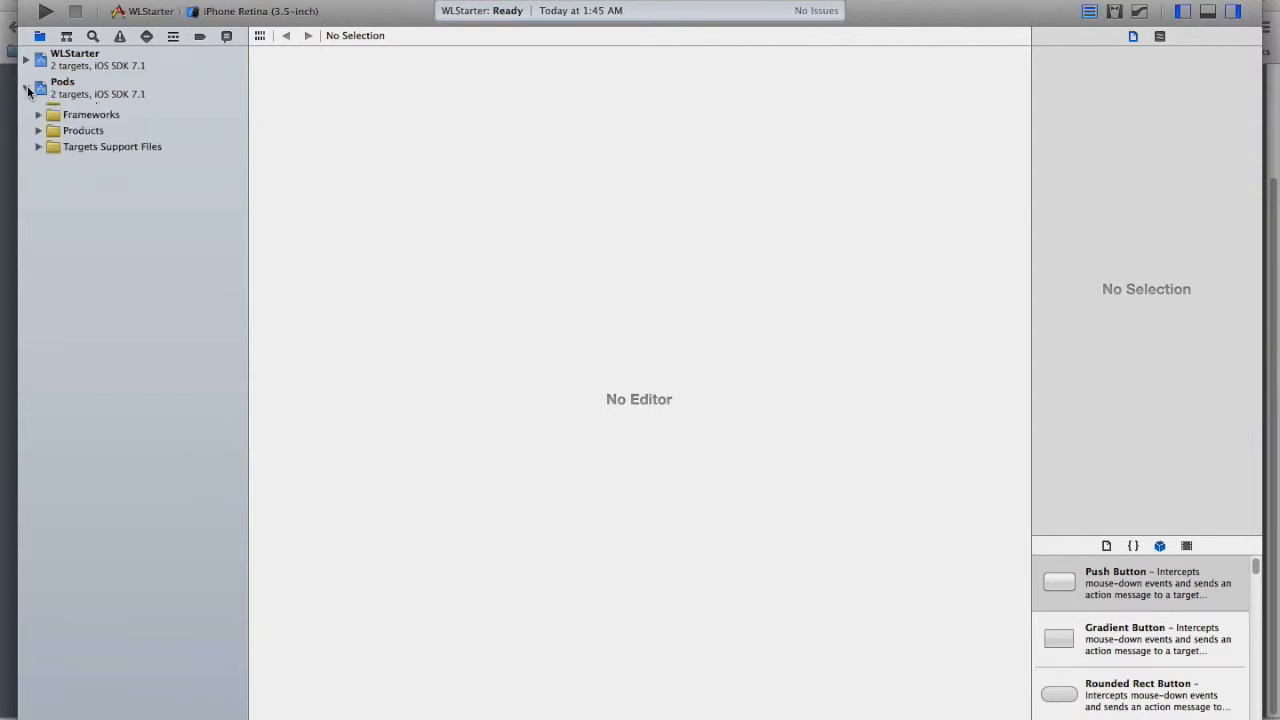
pyautogui.click(28, 88)
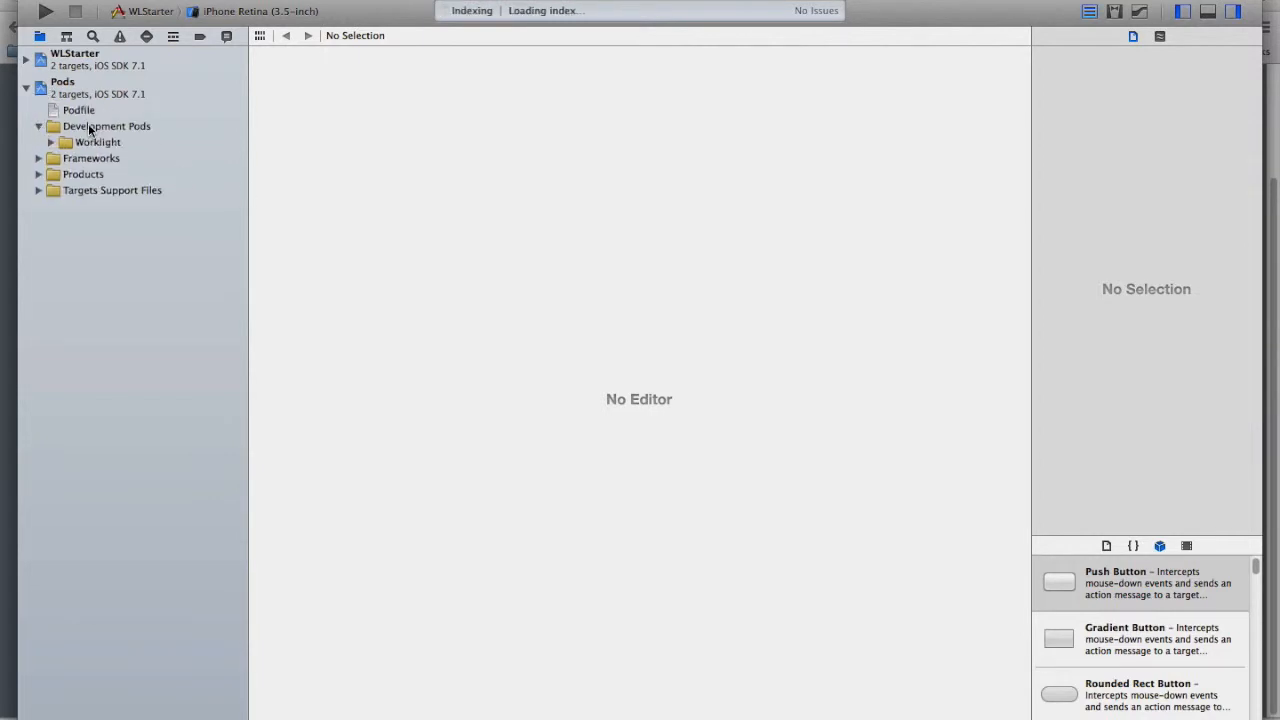
pyautogui.click(52, 140)
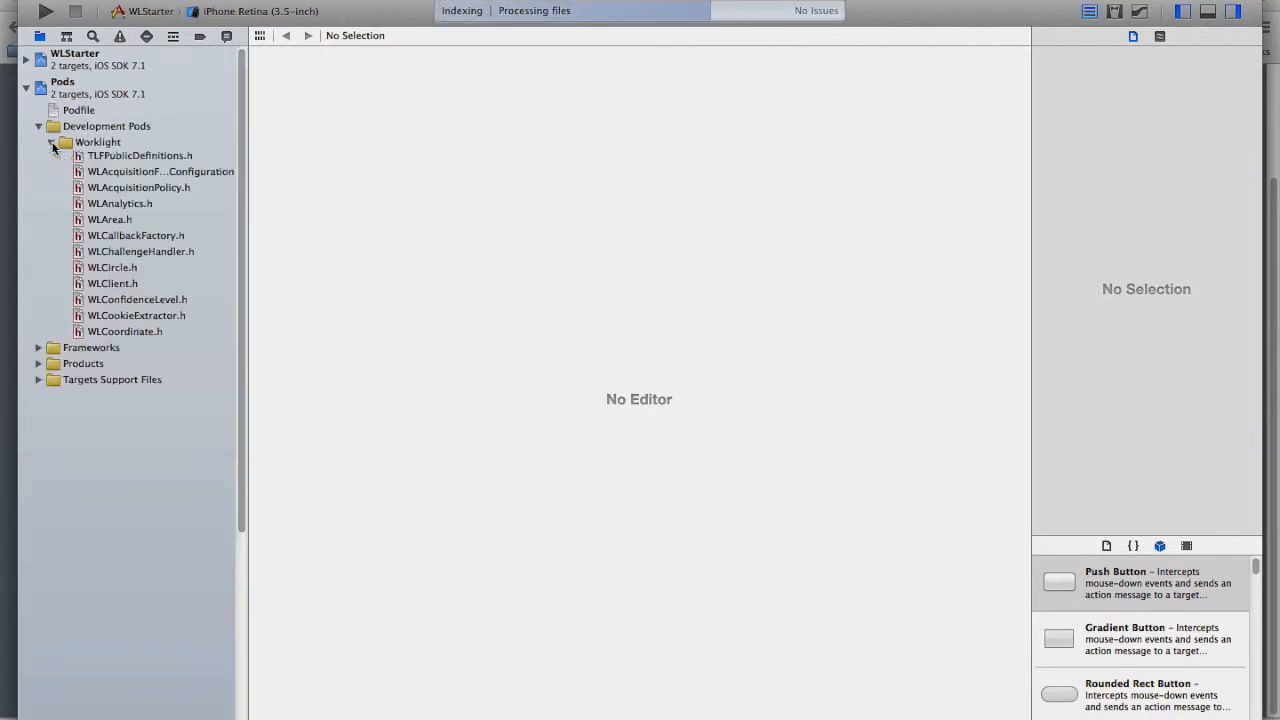
pyautogui.scroll(-3)
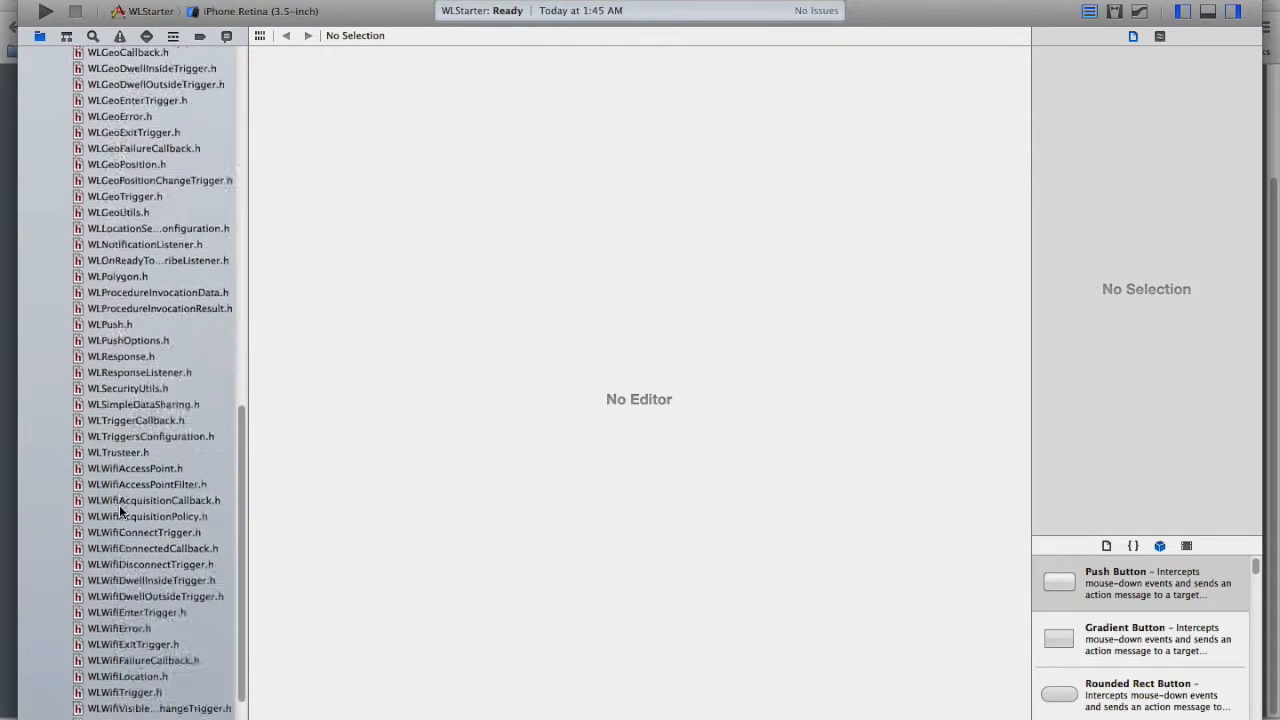
pyautogui.scroll(-3)
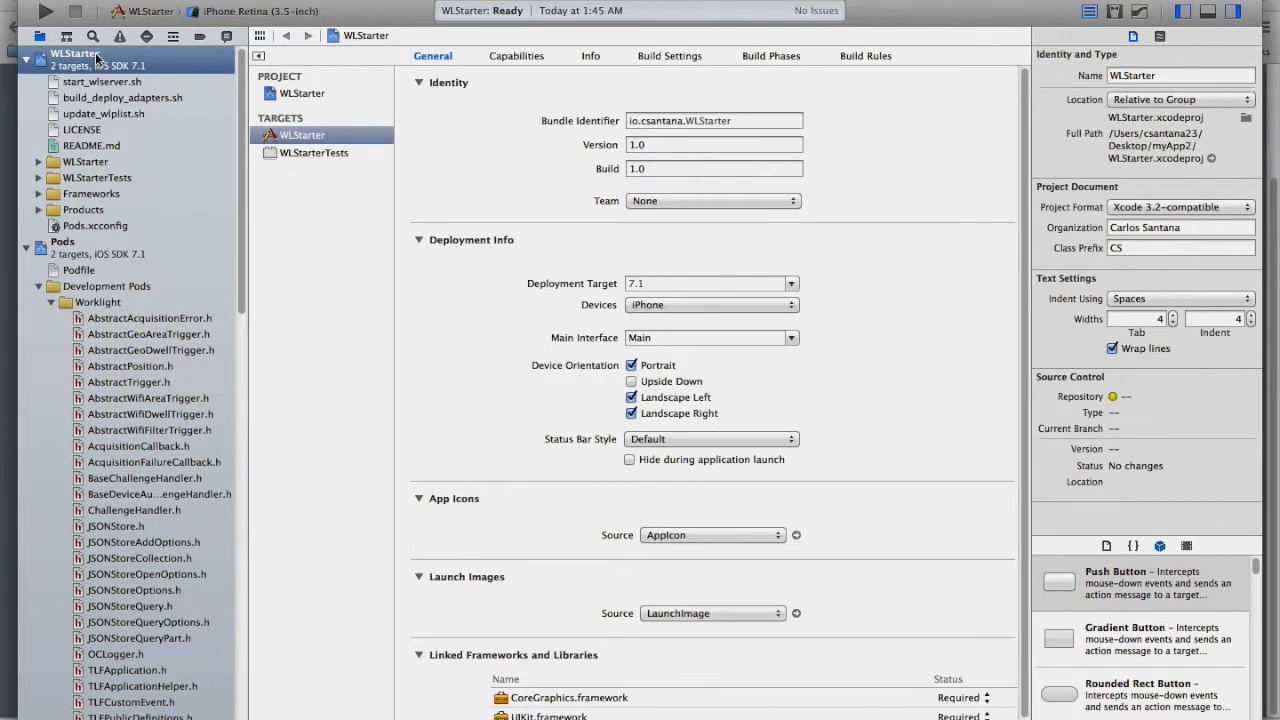
# - Add worklight.plist from wlnativeios to the WLStarter project with Copy items checked
pyautogui.rightClick(76, 54)
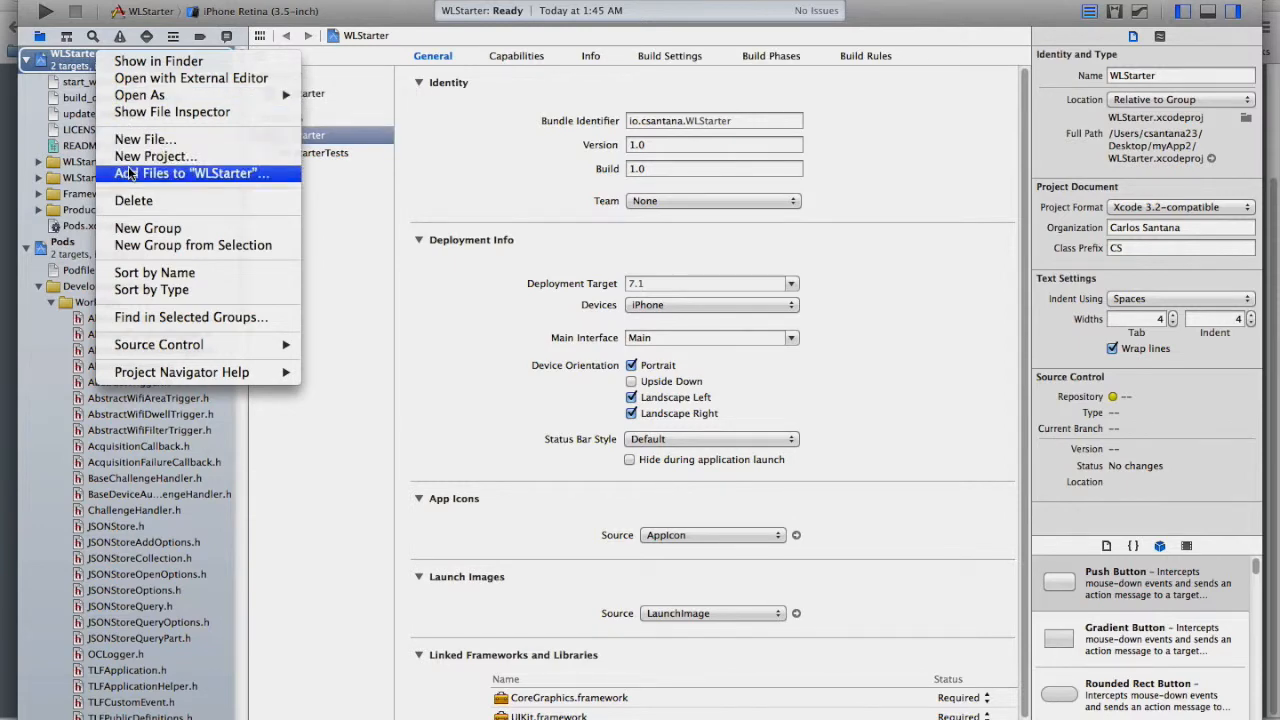
pyautogui.click(196, 172)
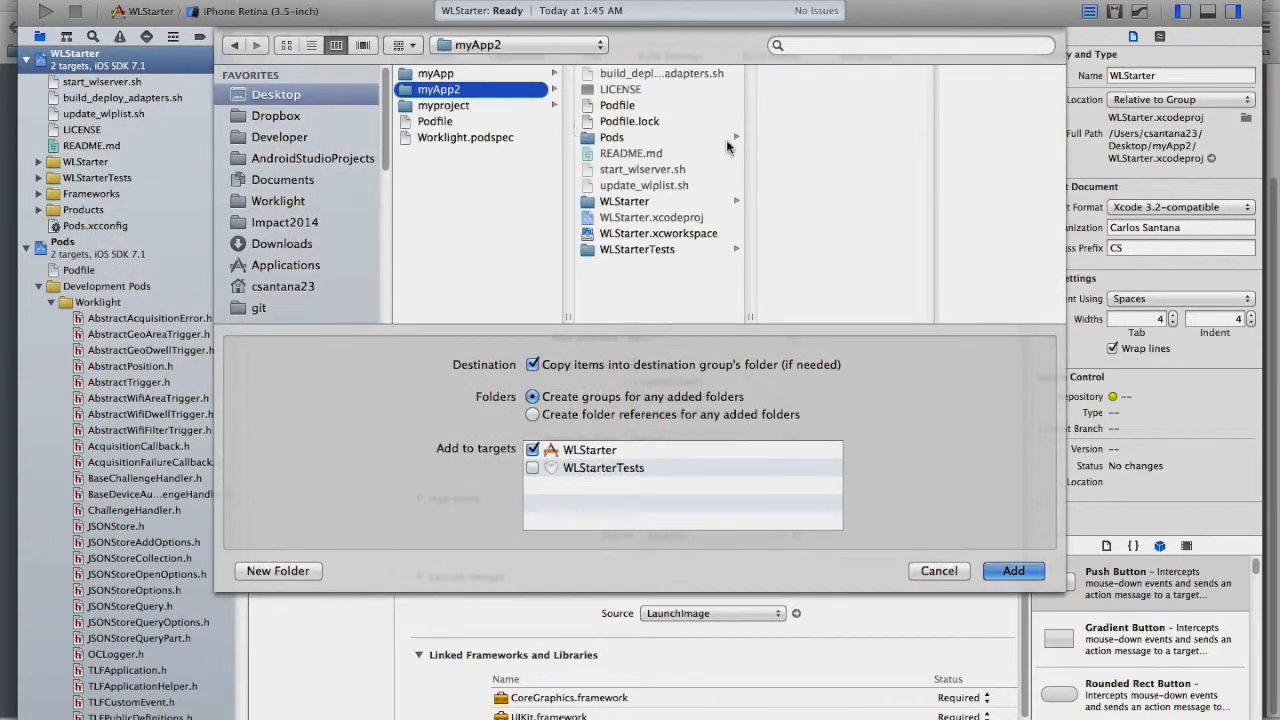
pyautogui.click(444, 104)
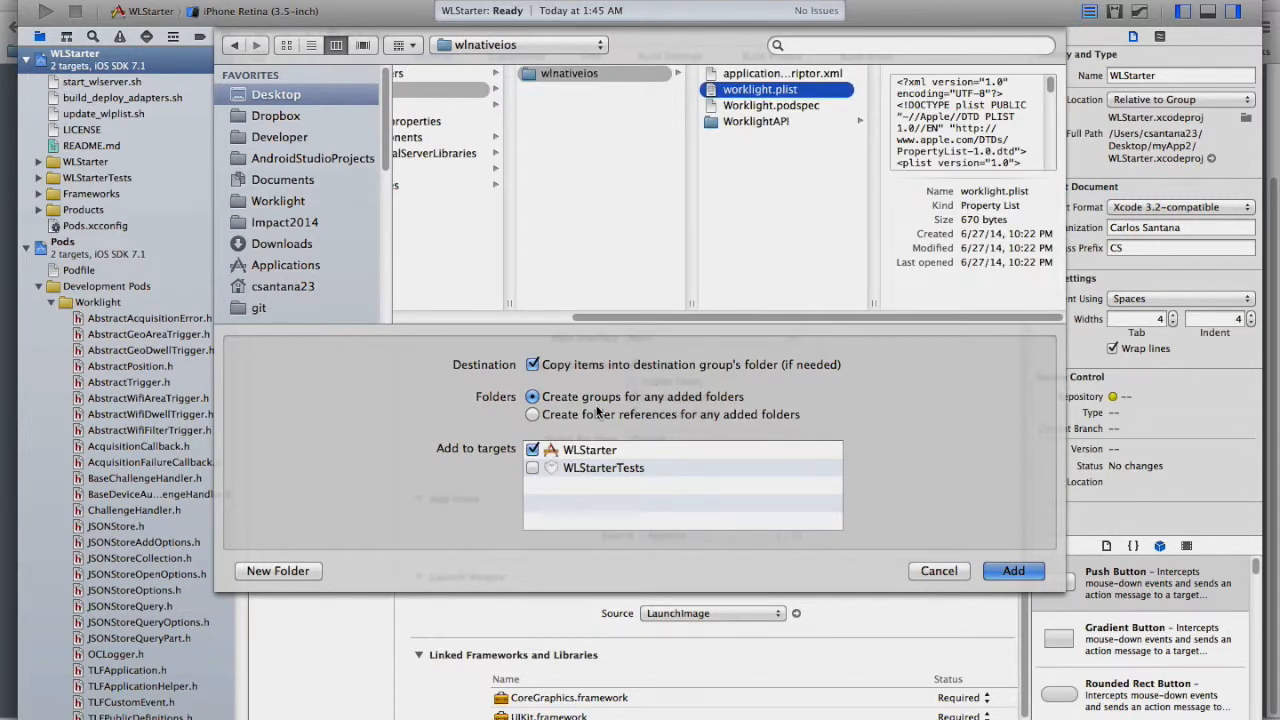
pyautogui.click(1012, 570)
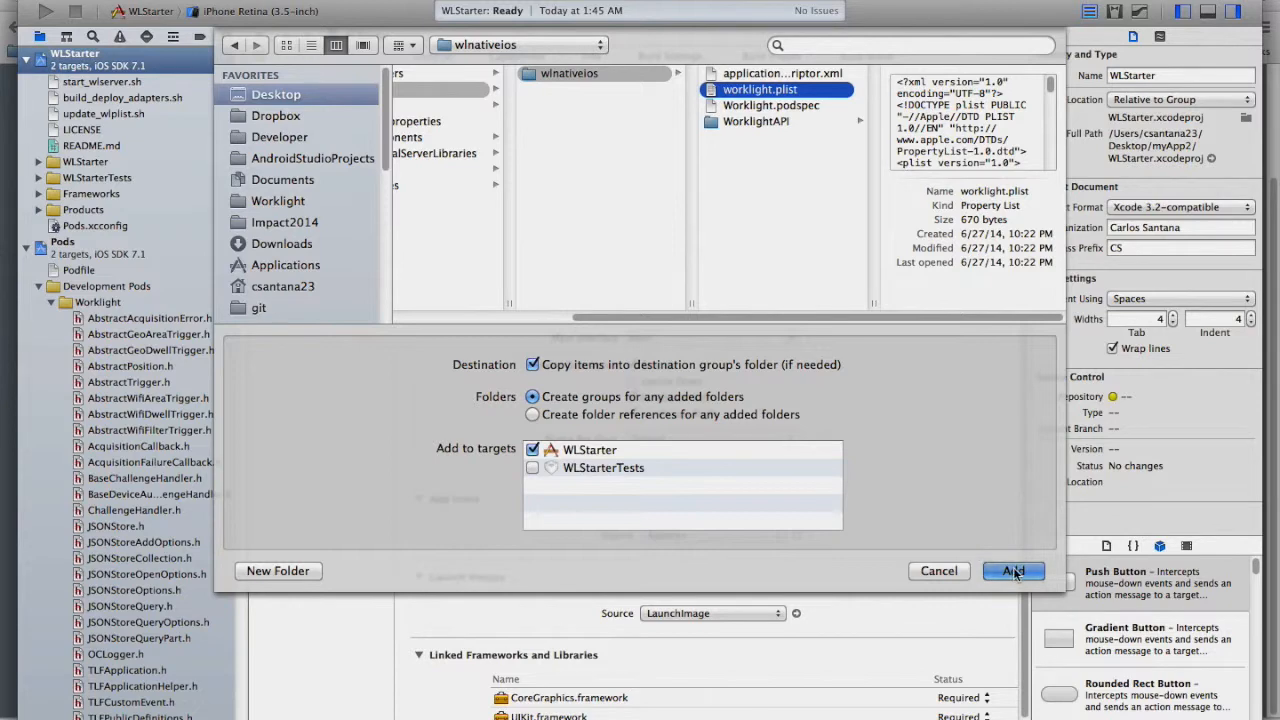
pyautogui.click(1012, 570)
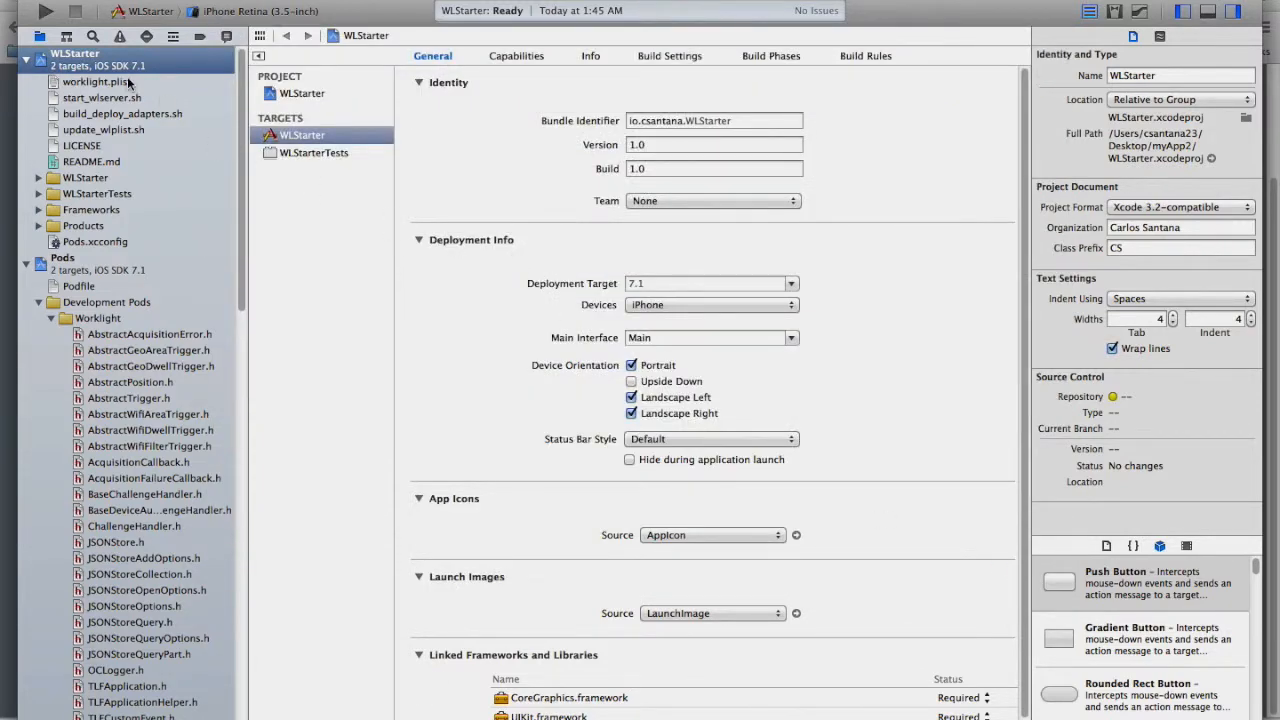
# - Review worklight.plist server settings: host 10.0.1.15 and port 10080
pyautogui.click(98, 80)
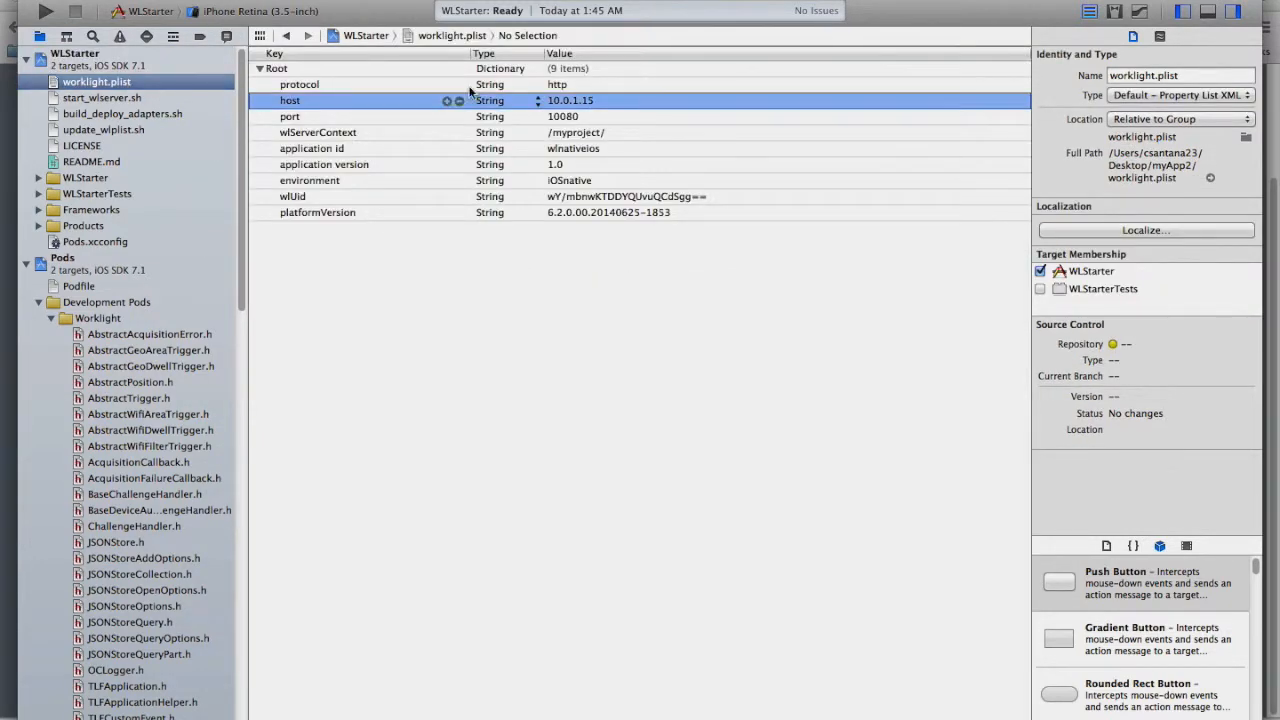
pyautogui.click(290, 116)
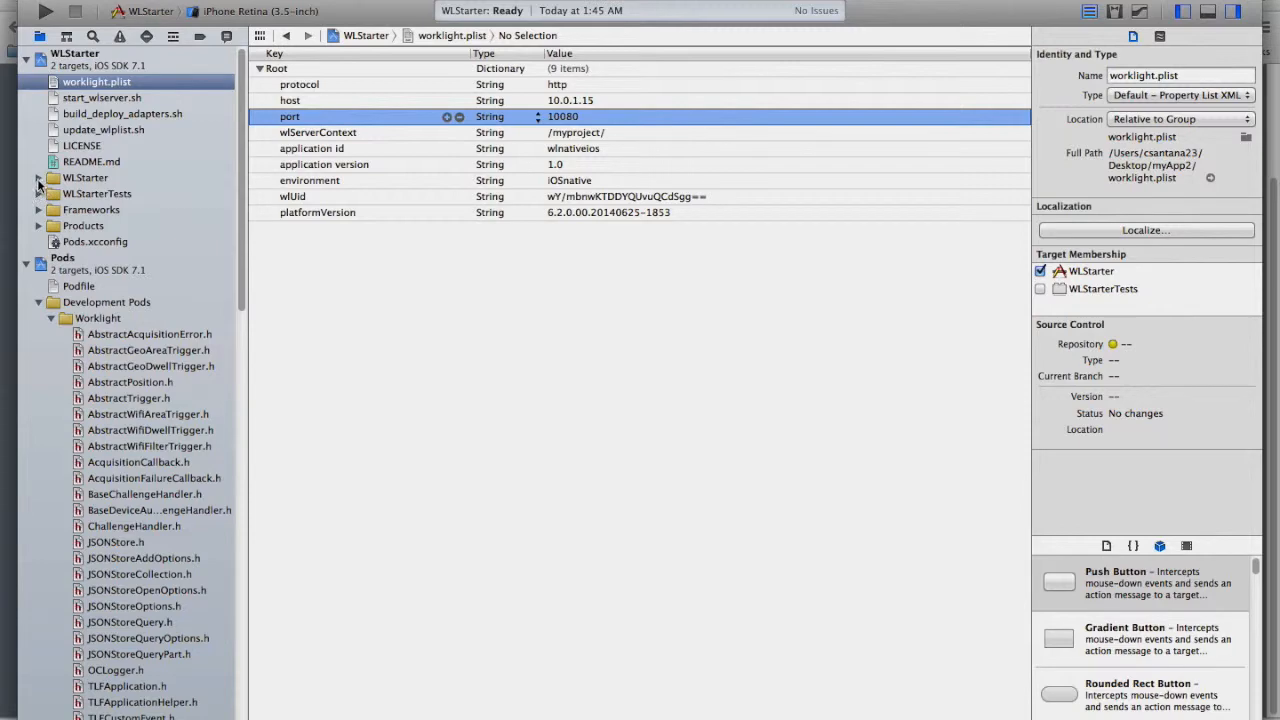
pyautogui.click(132, 256)
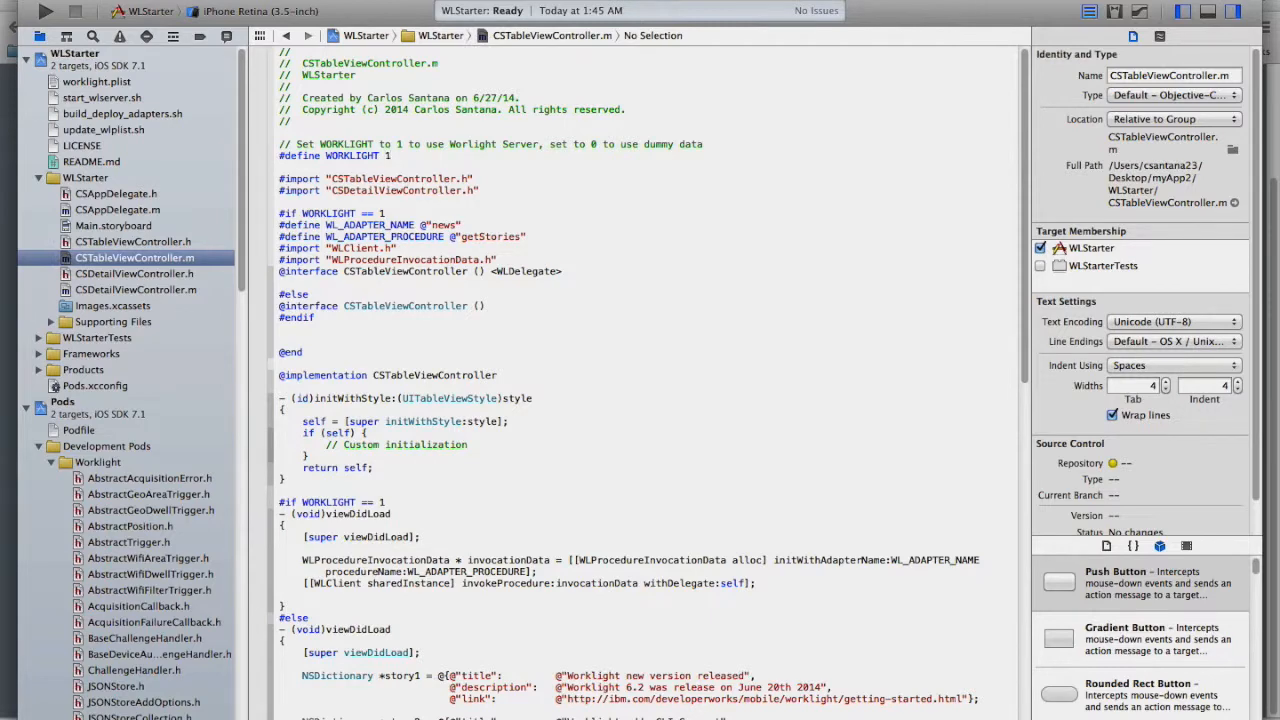
# - Scroll CSTableViewController.m to confirm #define WORKLIGHT 1
pyautogui.scroll(3)
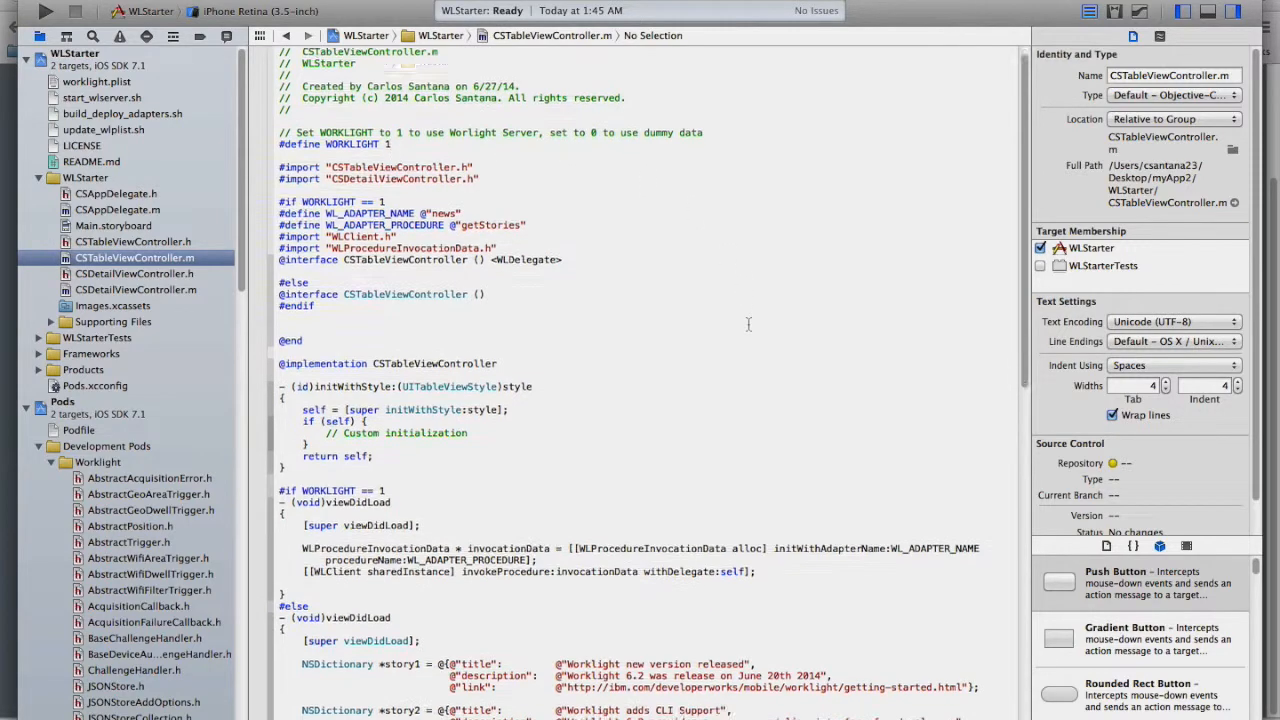
pyautogui.scroll(-3)
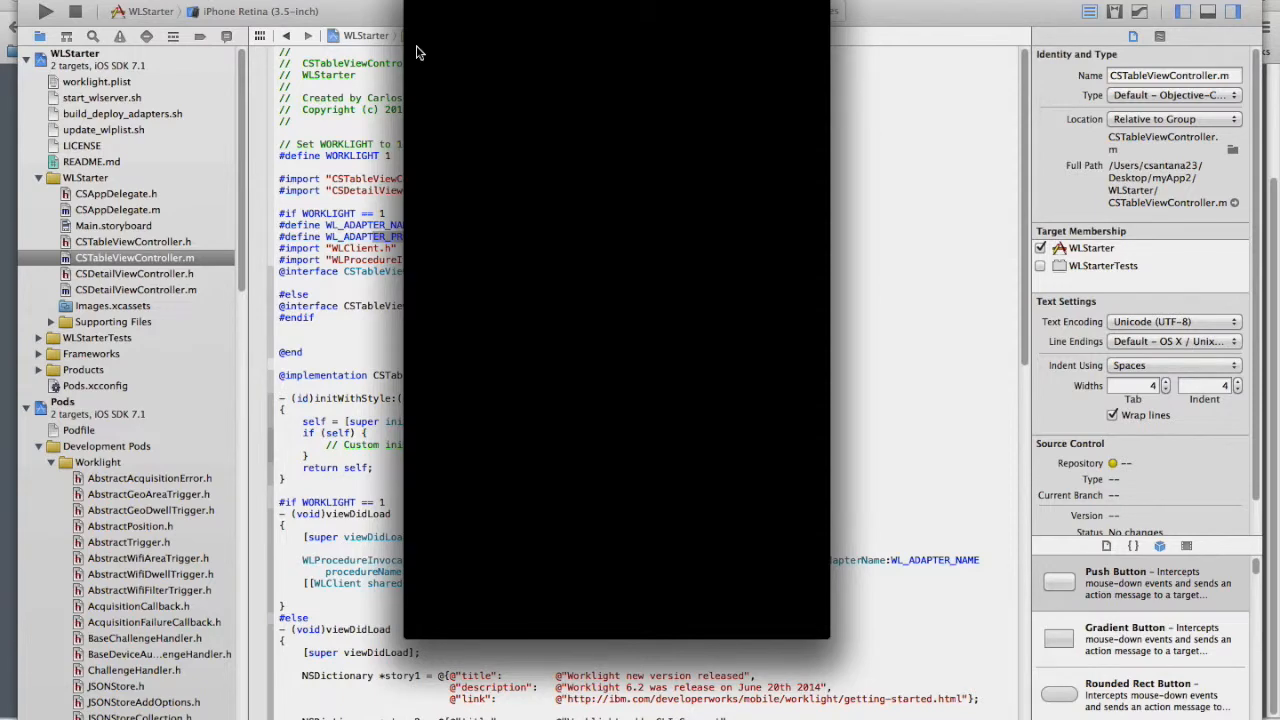
# - Run WLStarter in the simulator, view a news story and return to the list, then stop the app
pyautogui.click(46, 12)
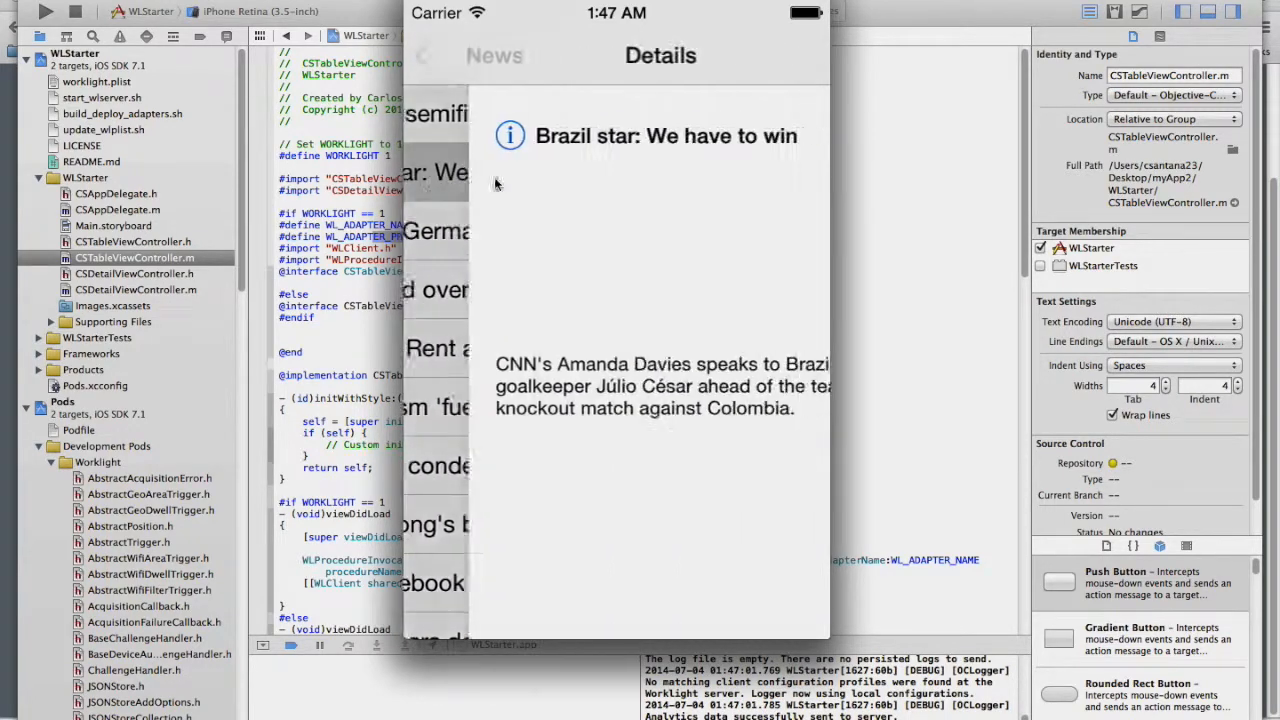
pyautogui.click(422, 56)
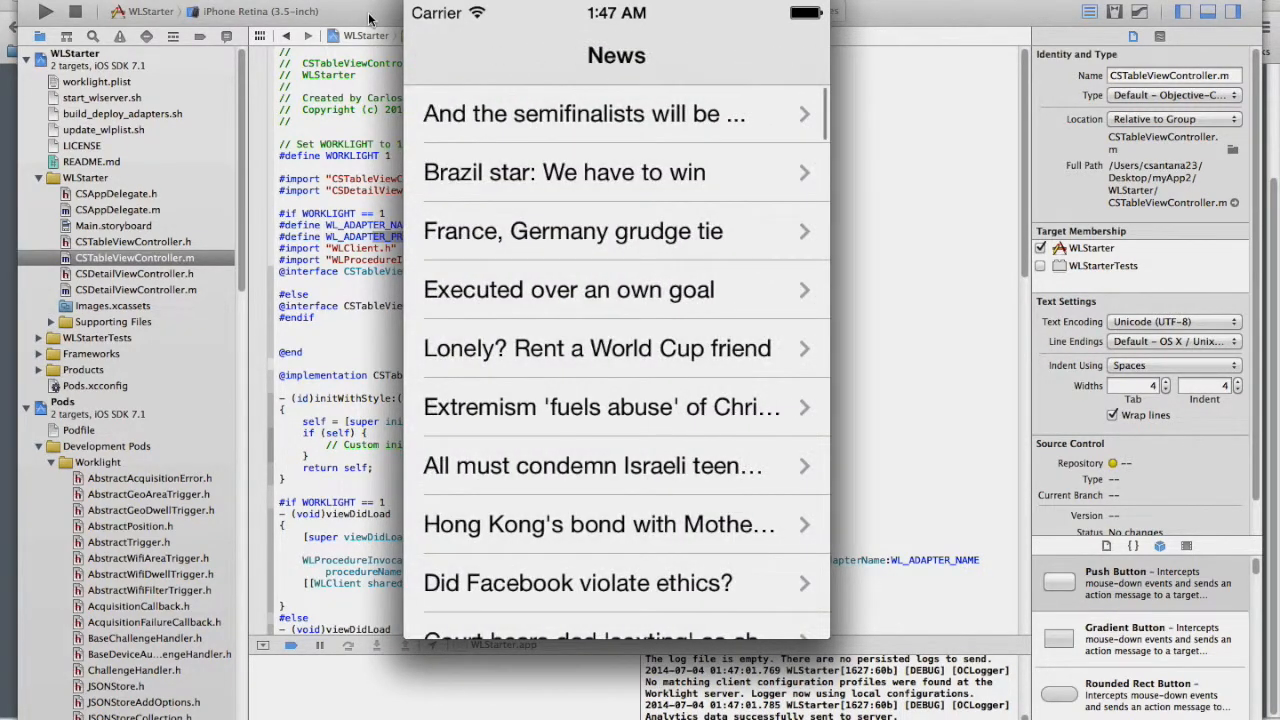
pyautogui.click(76, 12)
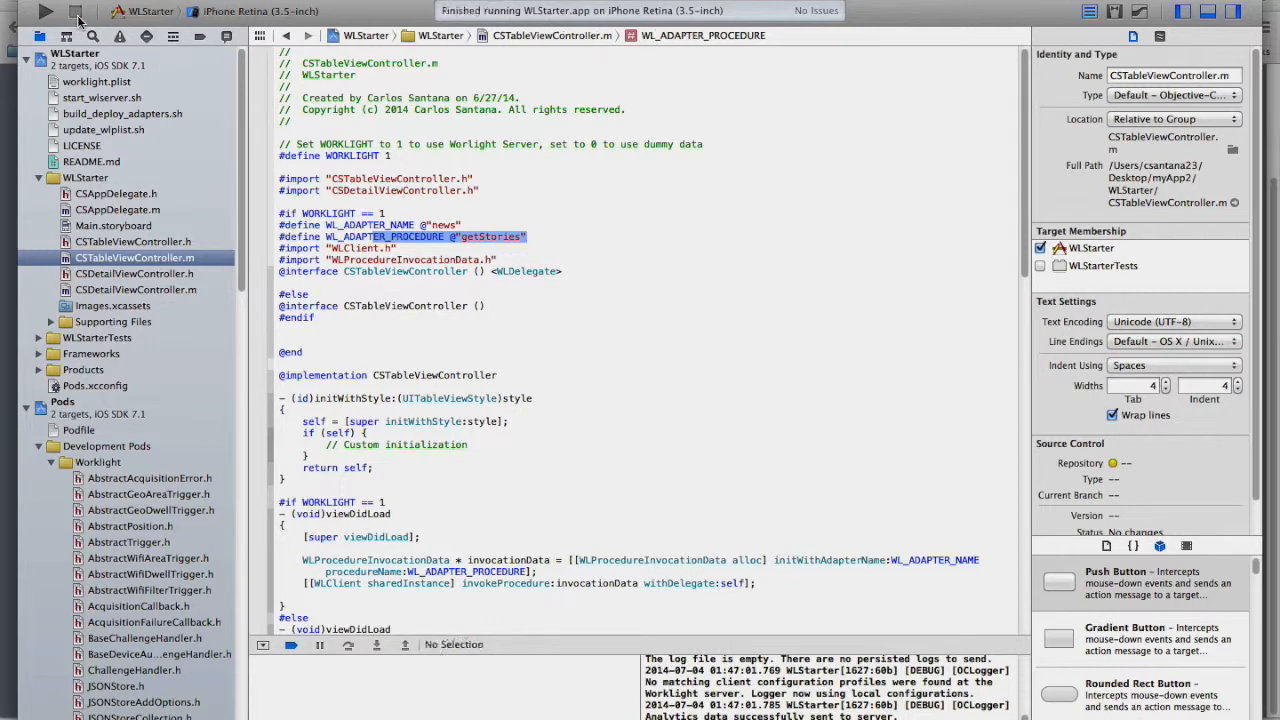